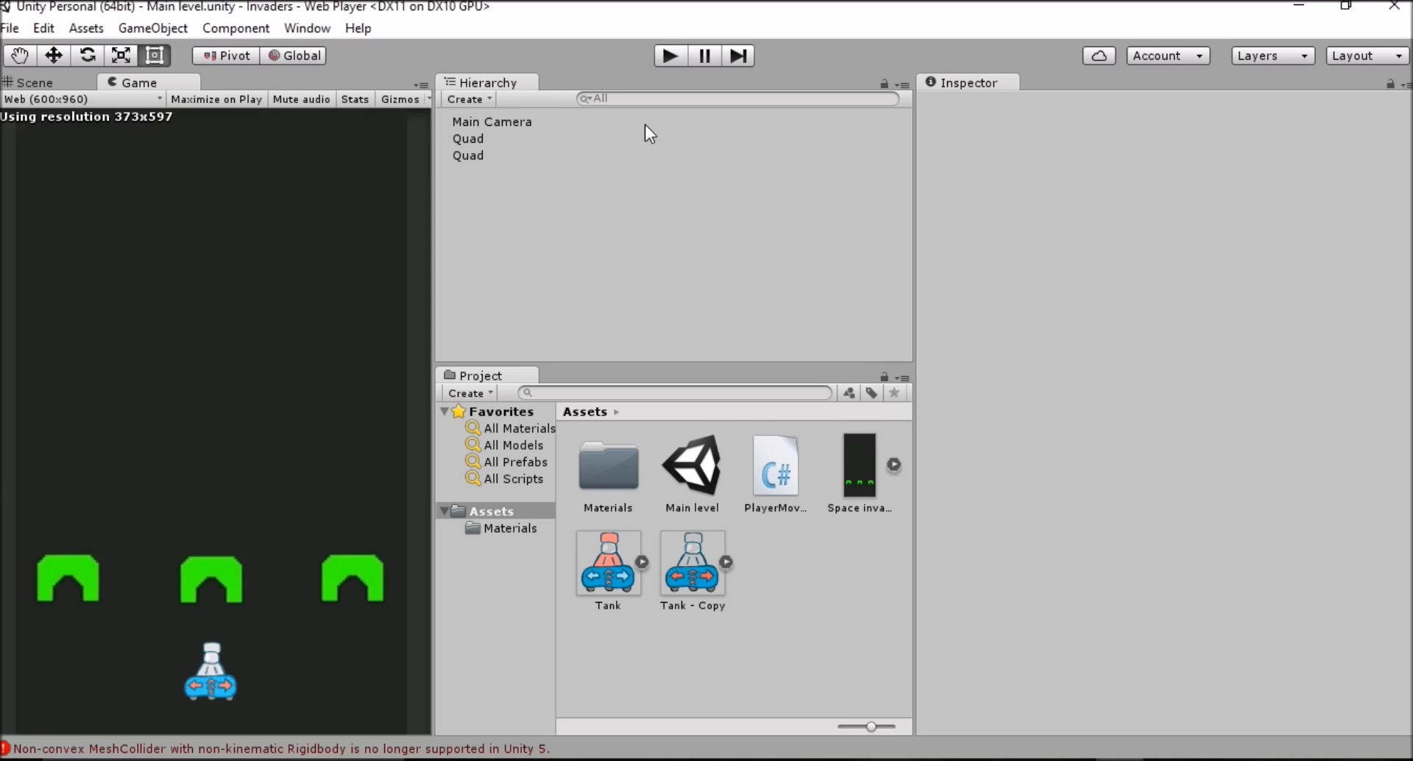
# - Enter play mode and watch the tank move left in the Game view
pyautogui.click(670, 56)
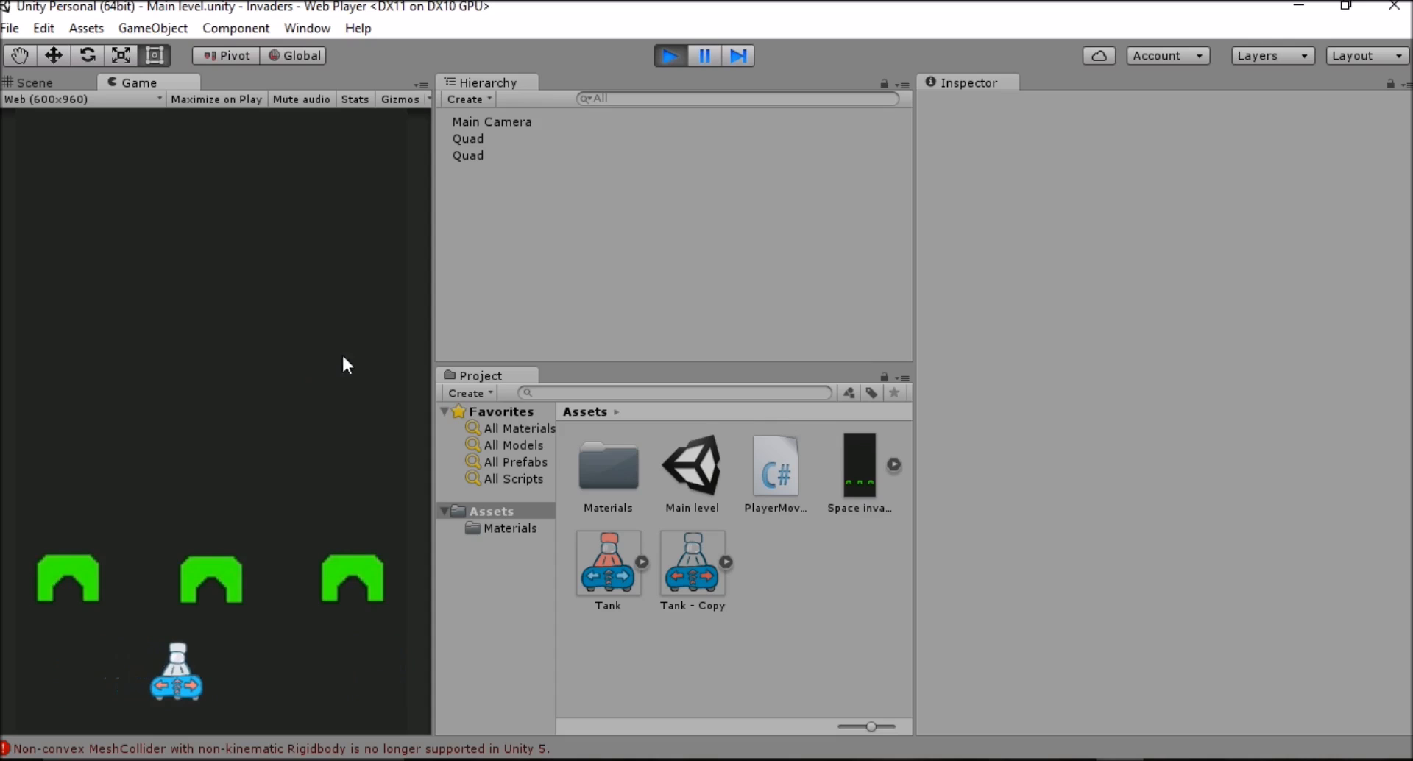
pyautogui.moveTo(410, 323)
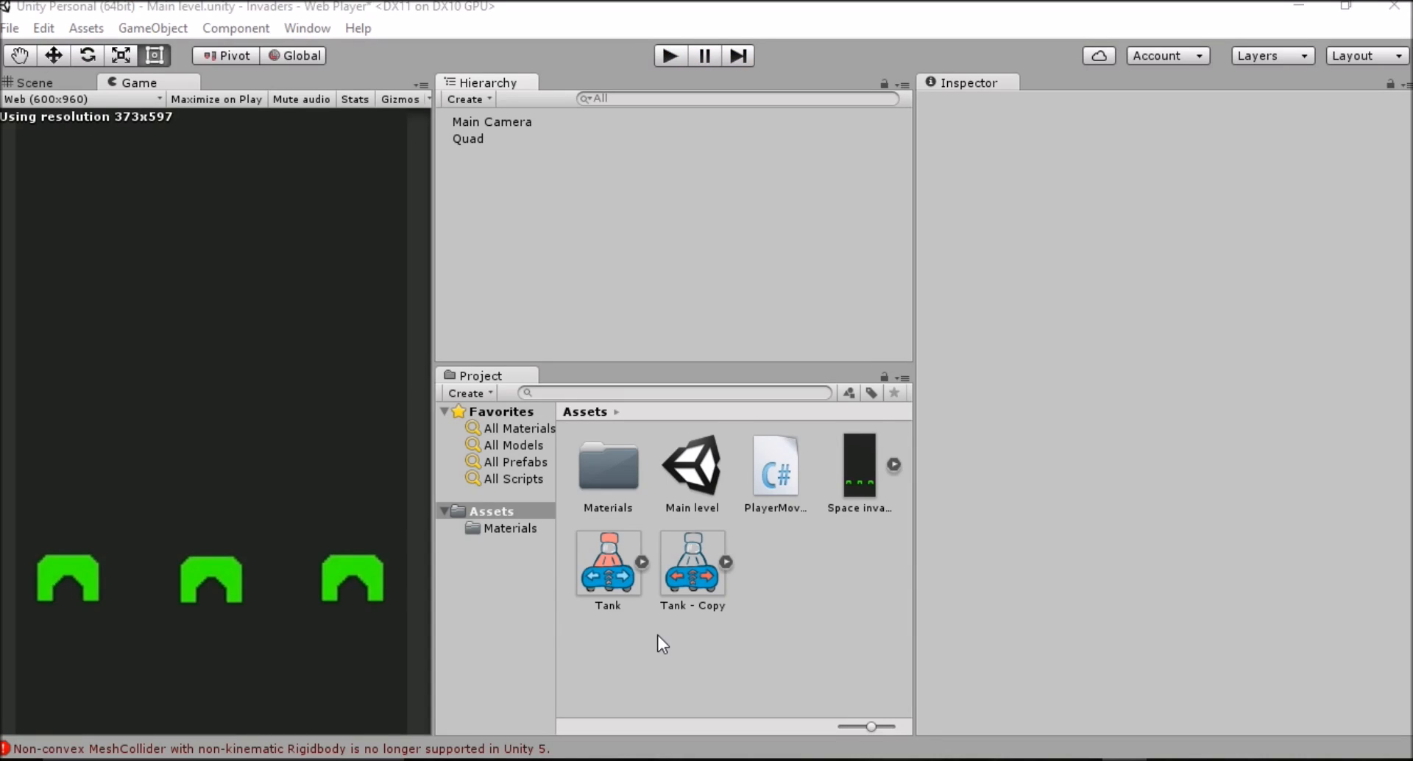
pyautogui.moveTo(692, 655)
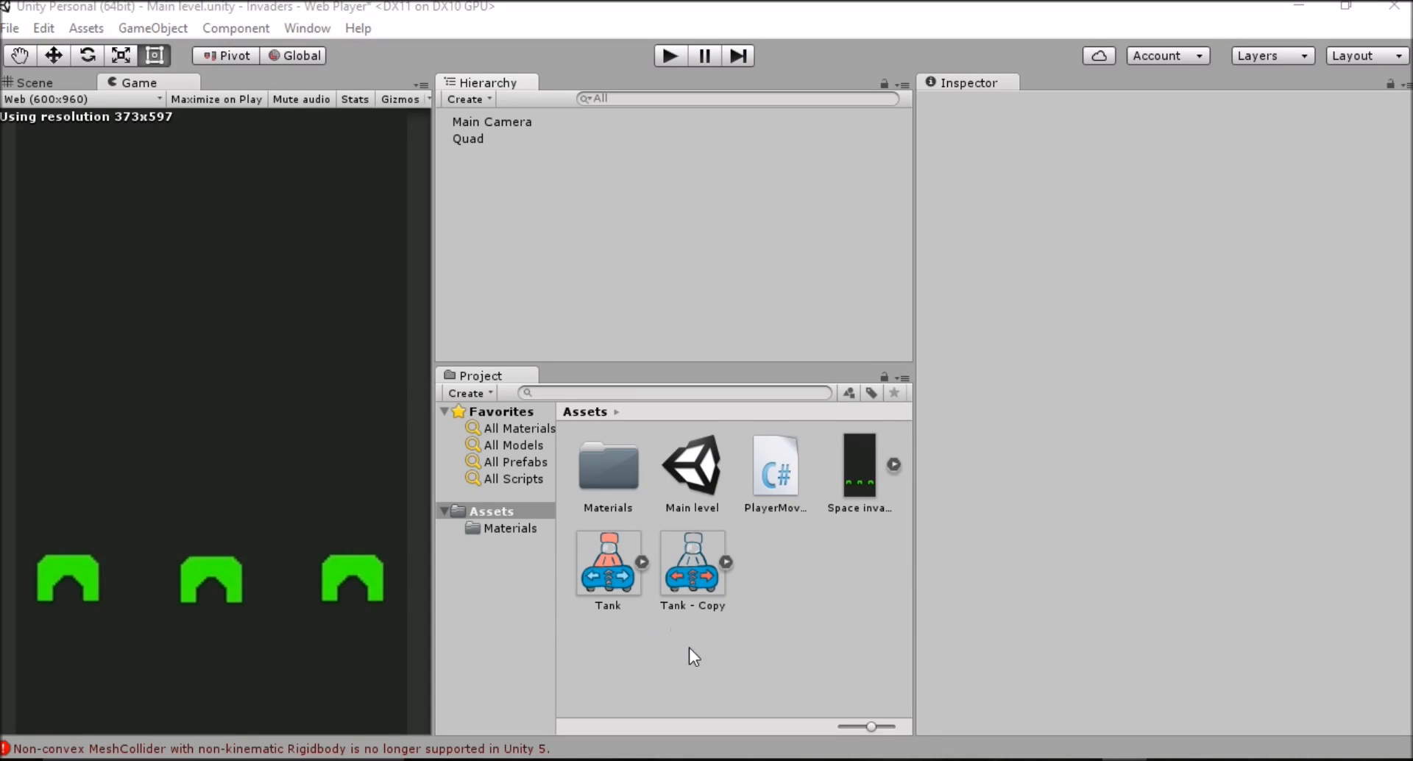
pyautogui.moveTo(602, 543)
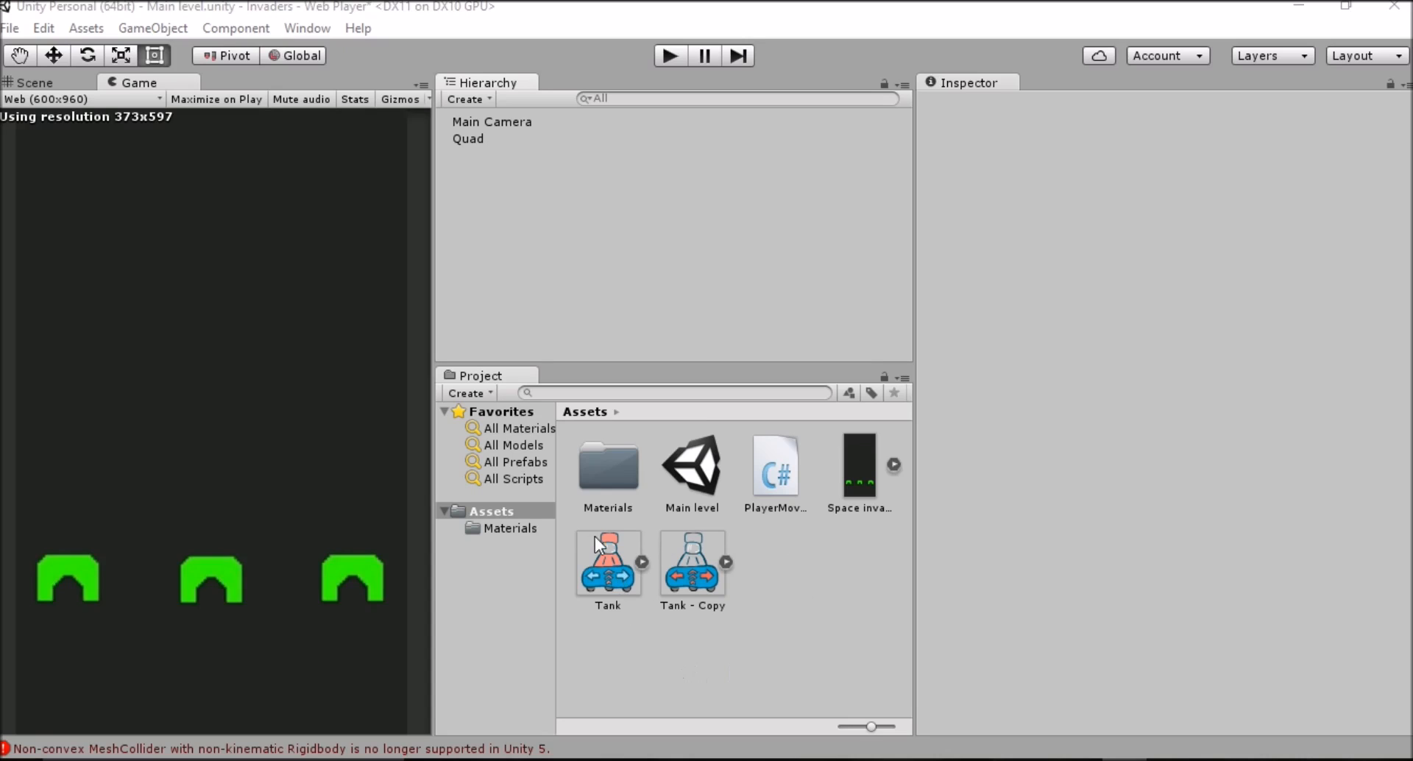
pyautogui.moveTo(752, 668)
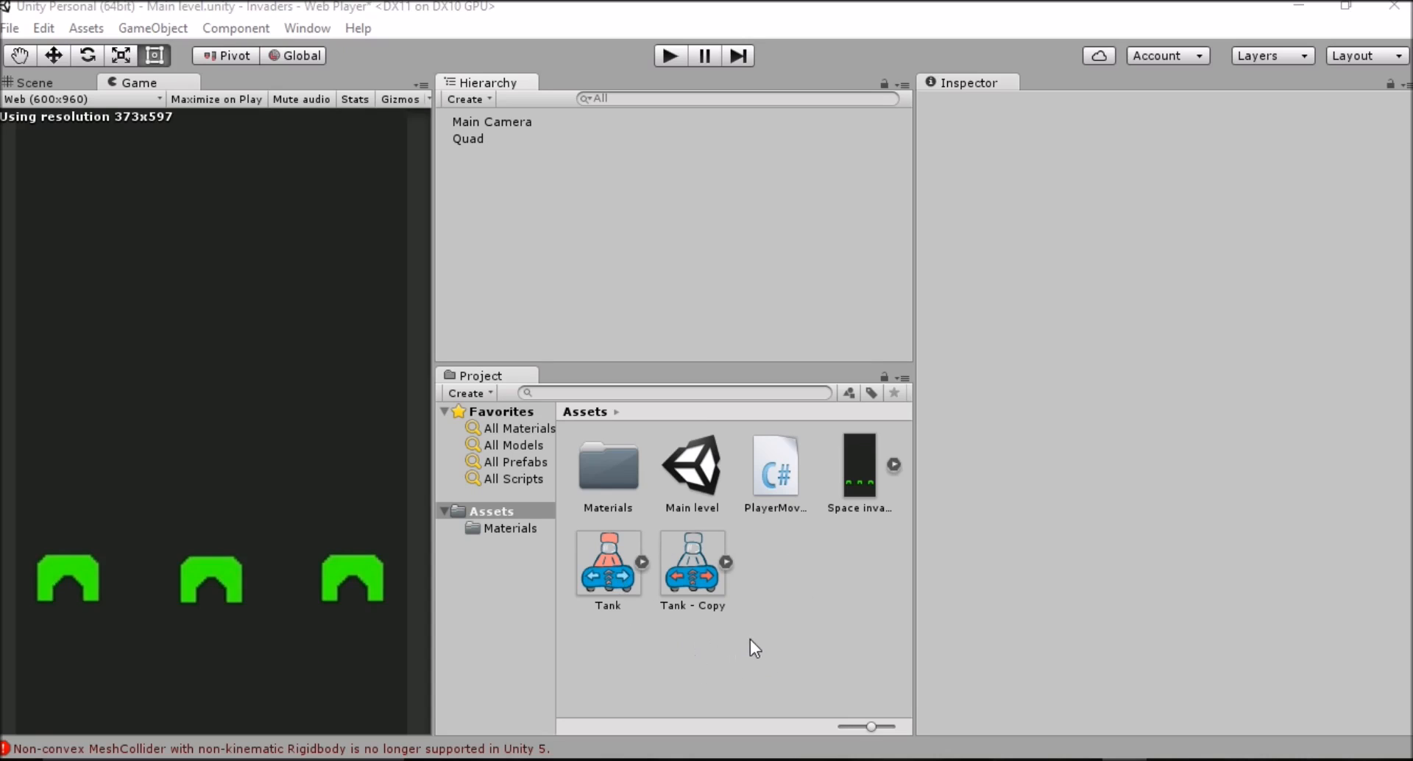
pyautogui.moveTo(761, 598)
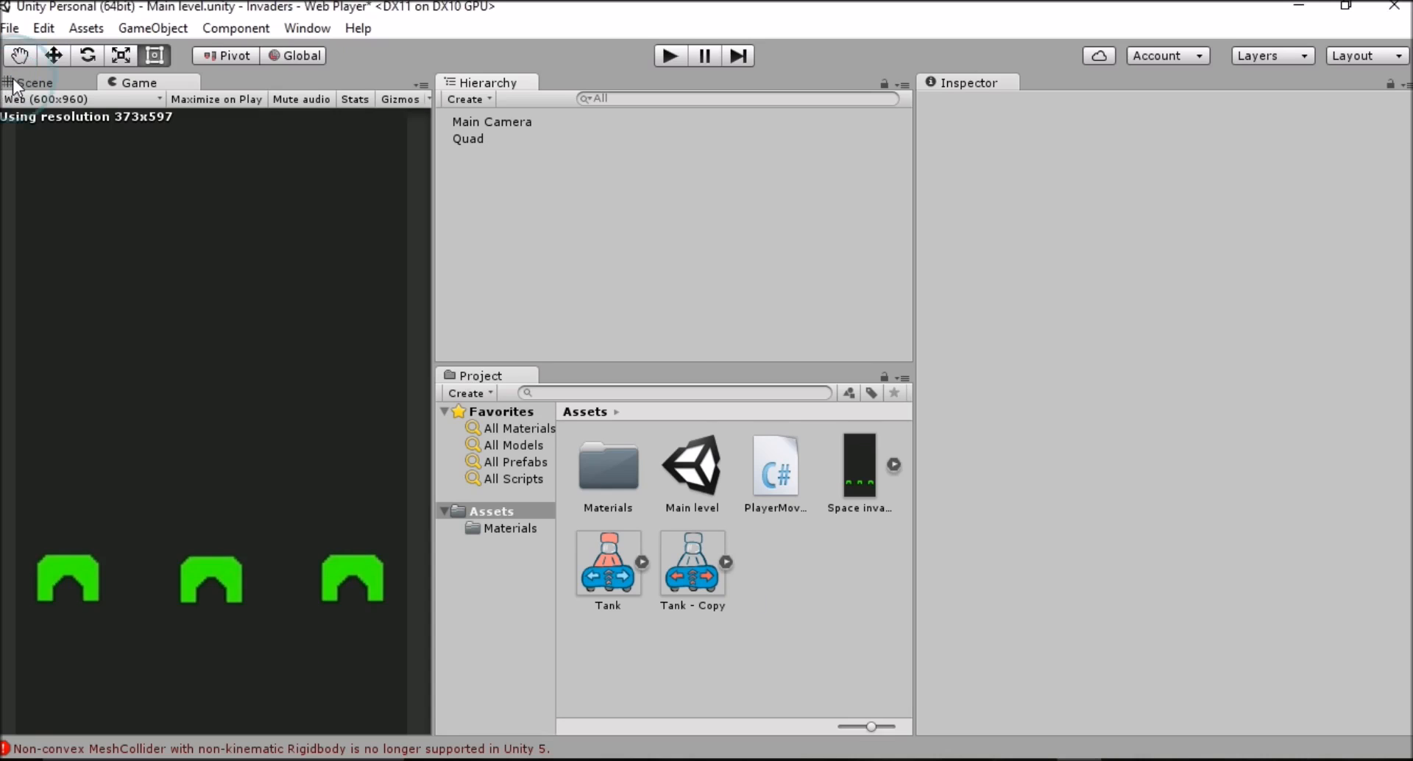
# - Add a new 3D Quad, Quad (1), at the scene origin via the Hierarchy menu
pyautogui.rightClick(533, 212)
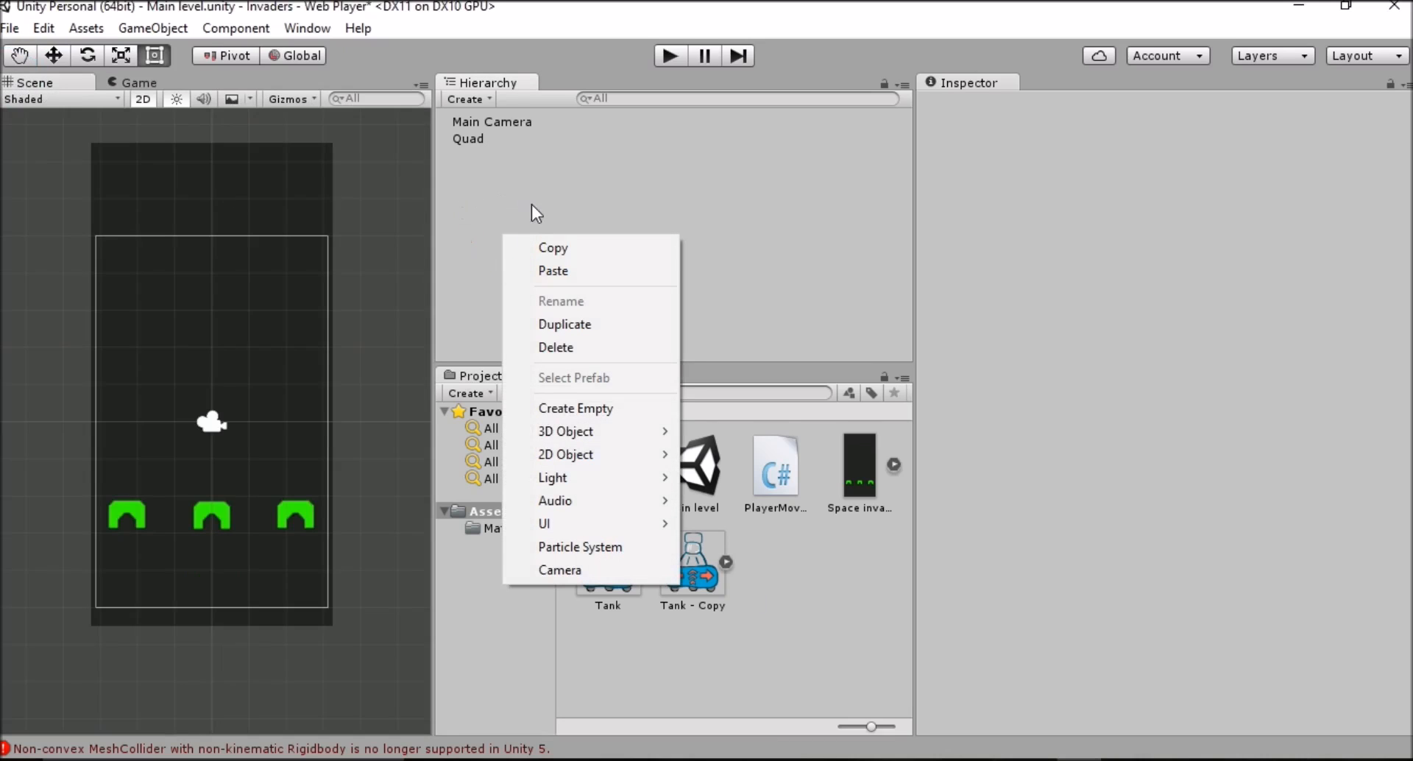
pyautogui.moveTo(565, 432)
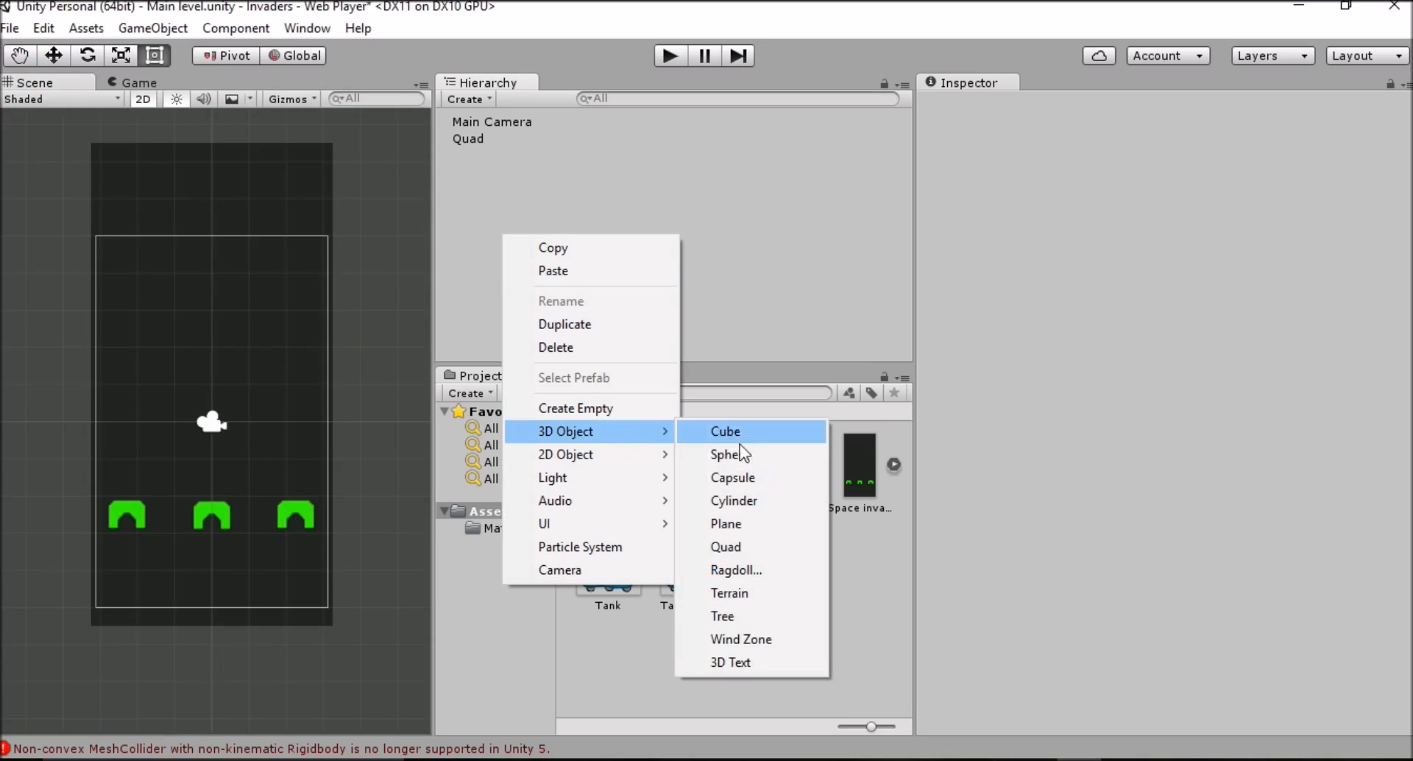
pyautogui.moveTo(743, 547)
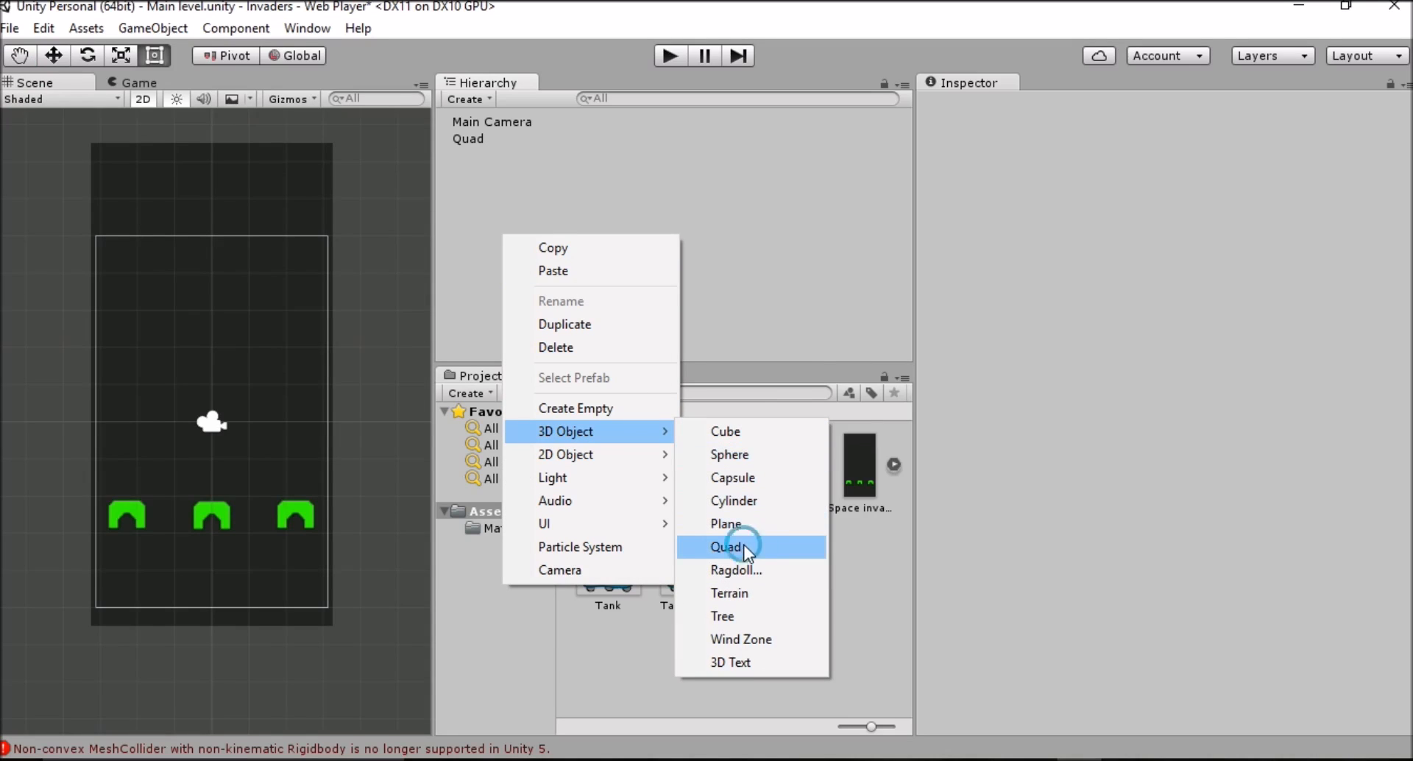
pyautogui.click(727, 547)
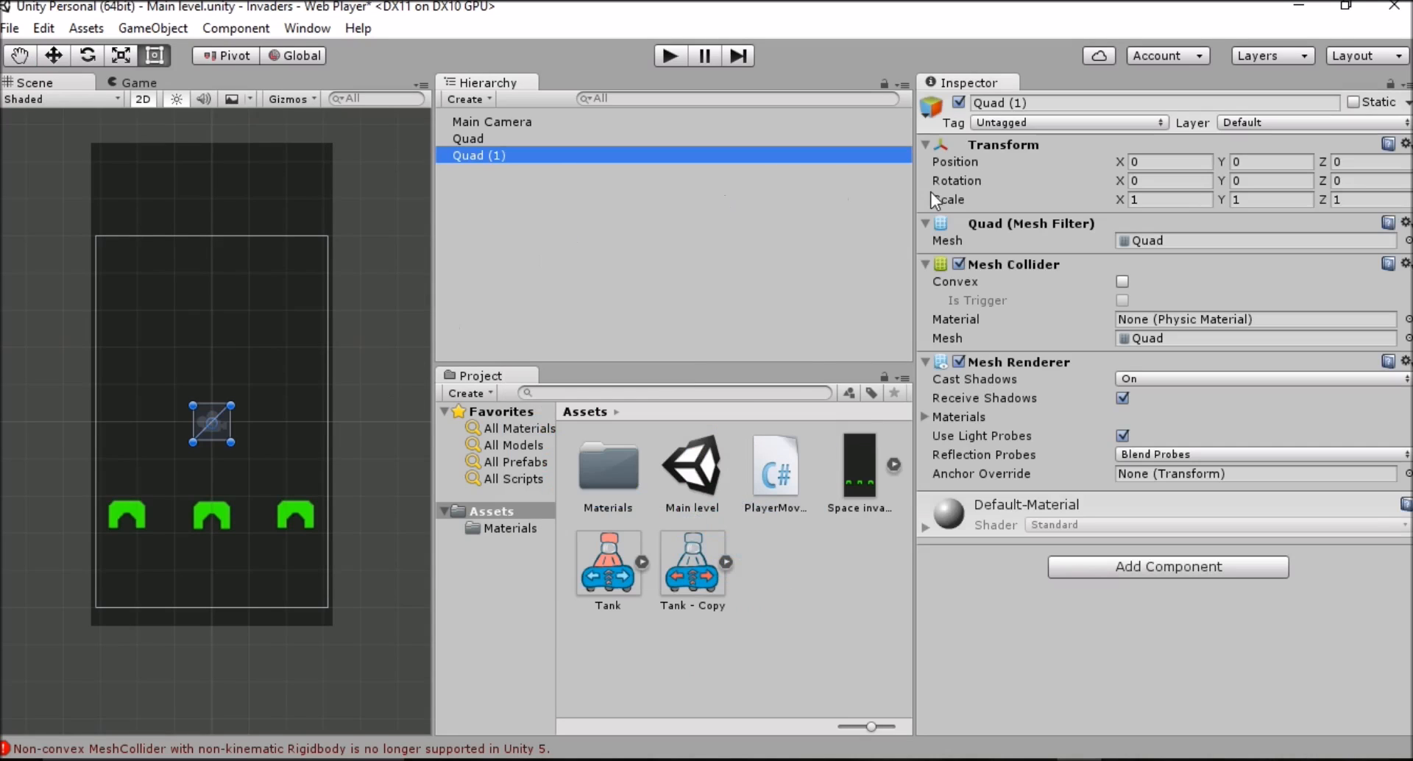
pyautogui.moveTo(208, 449)
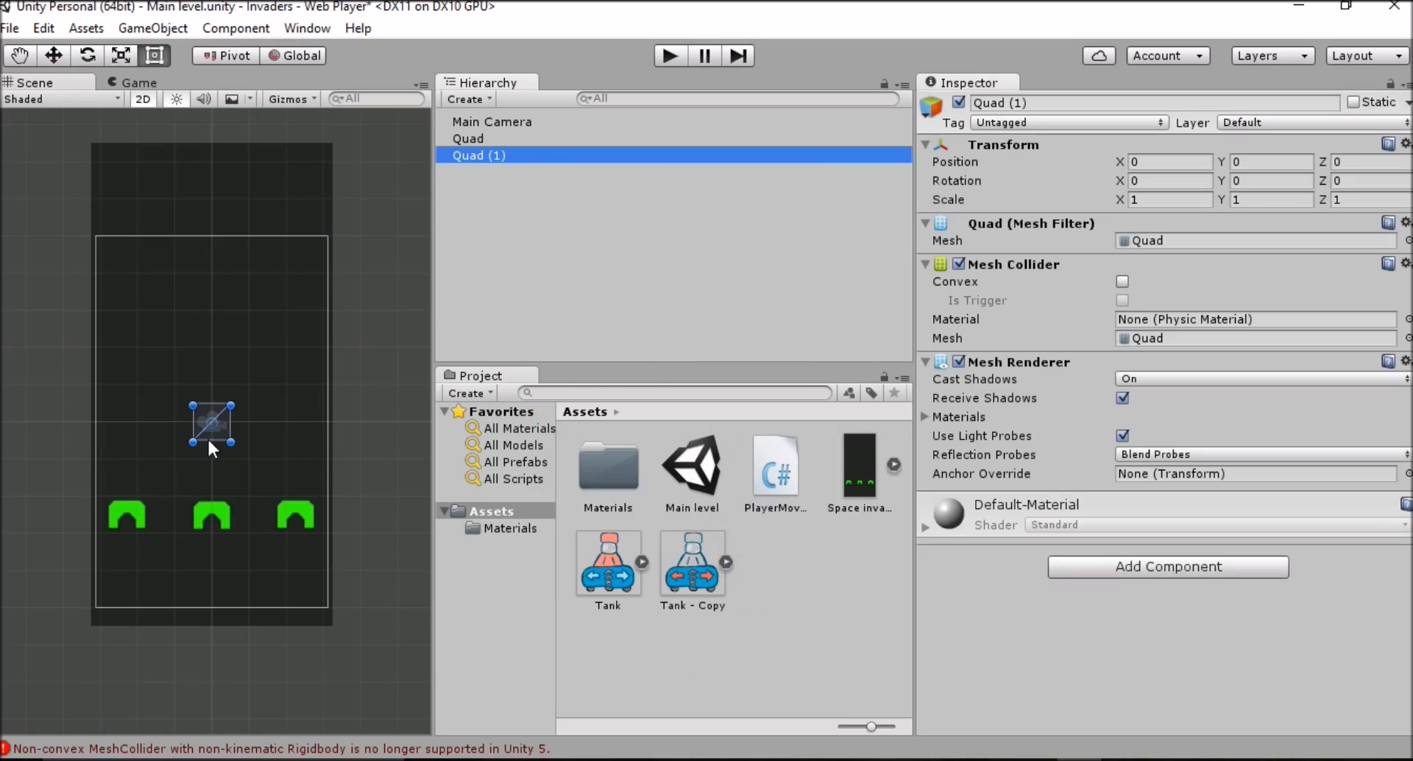
pyautogui.moveTo(330, 371)
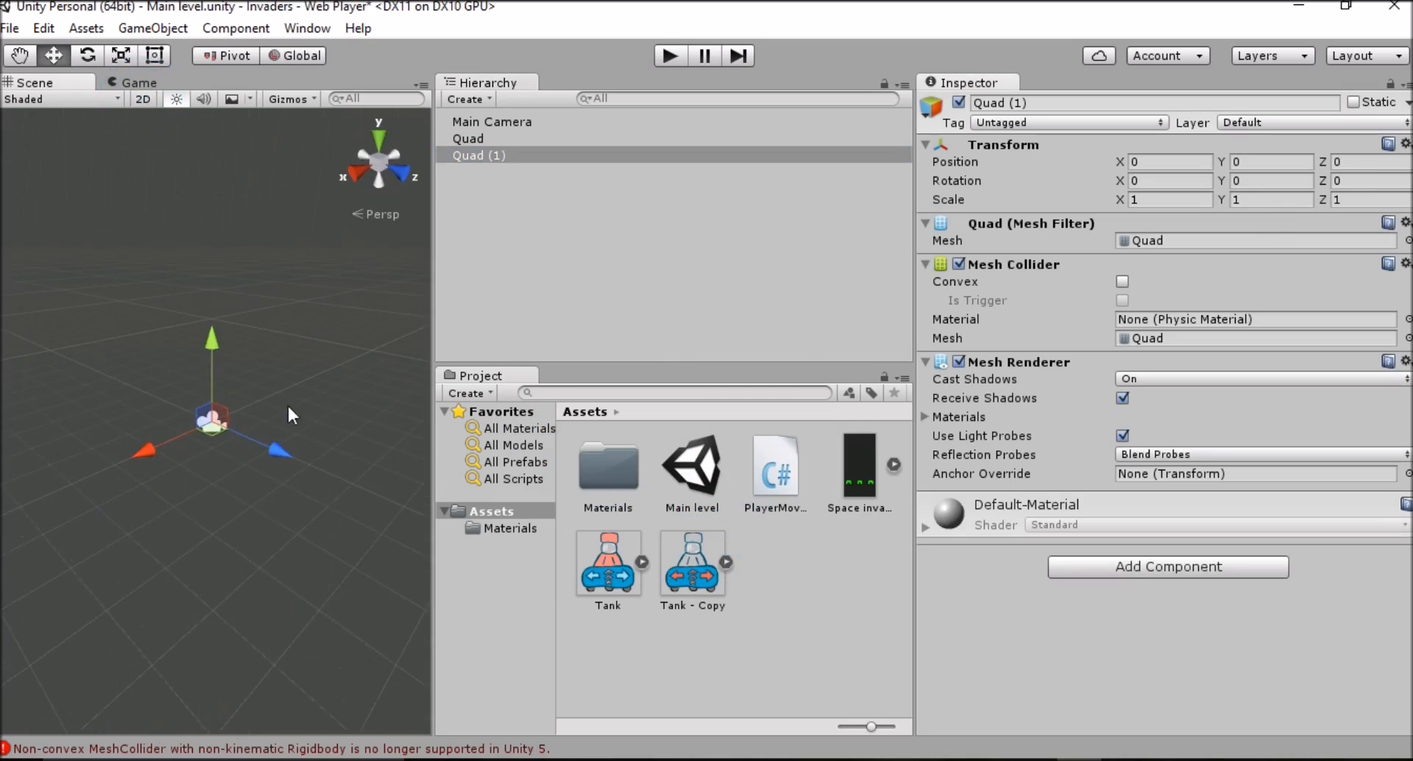
# - Set Quad (1)'s Transform Position Z to 4, checking it in Scene and Game views
pyautogui.click(144, 99)
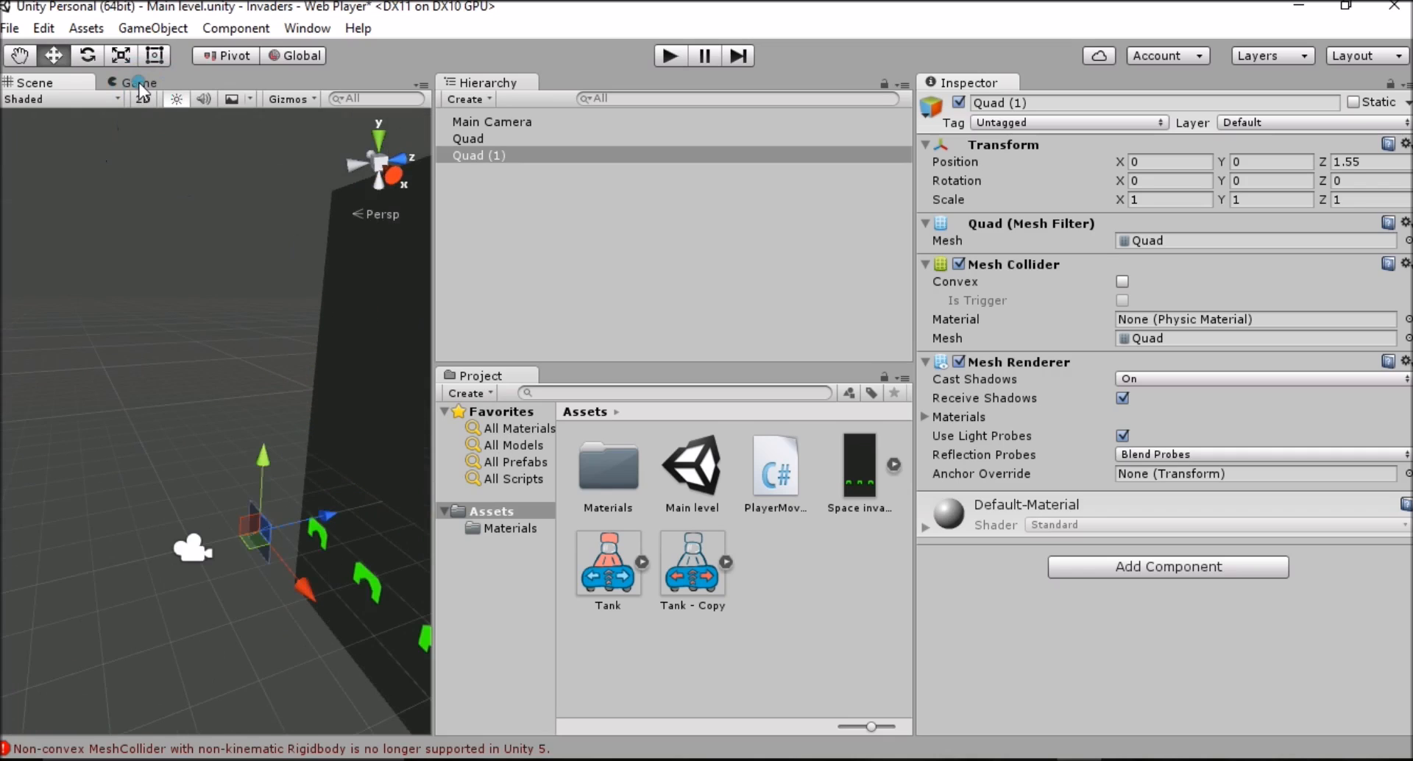
pyautogui.click(143, 82)
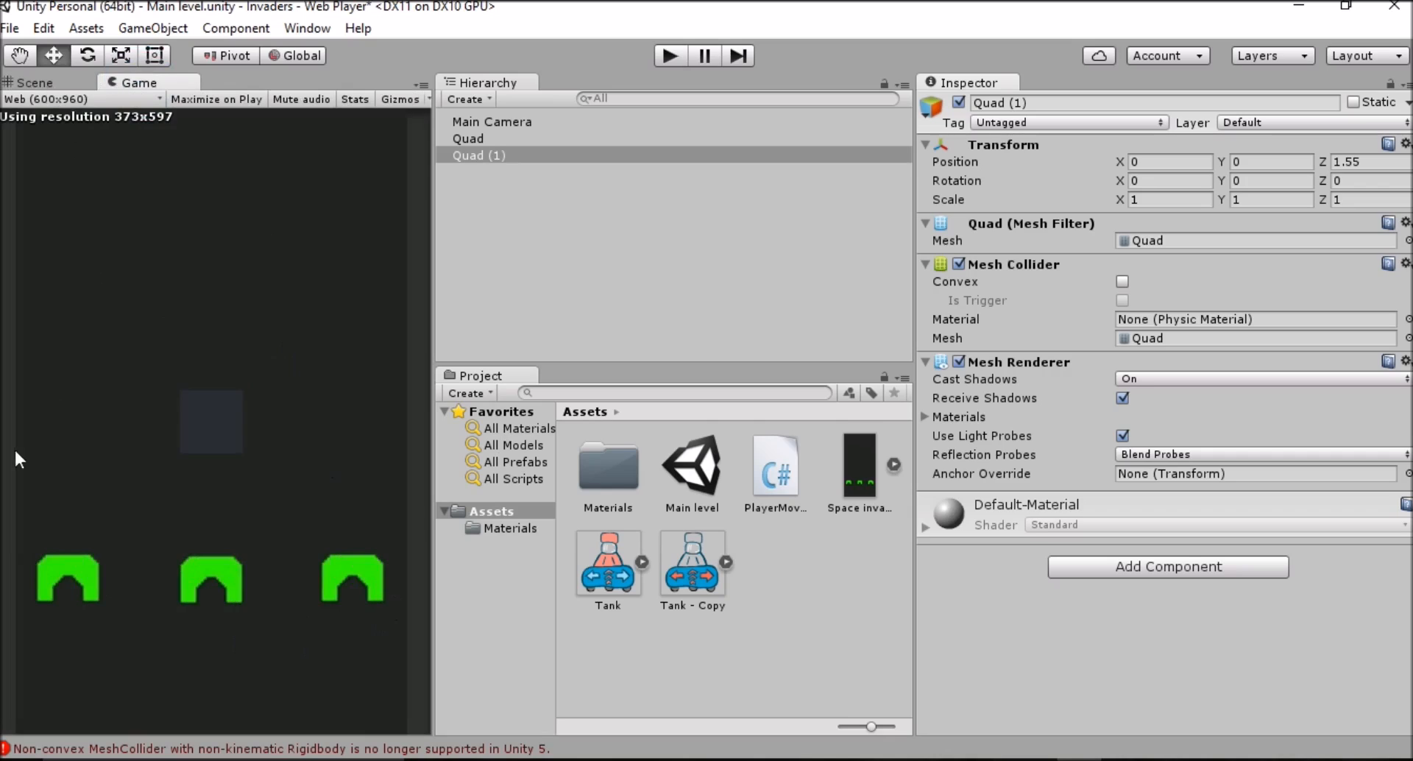
pyautogui.moveTo(409, 378)
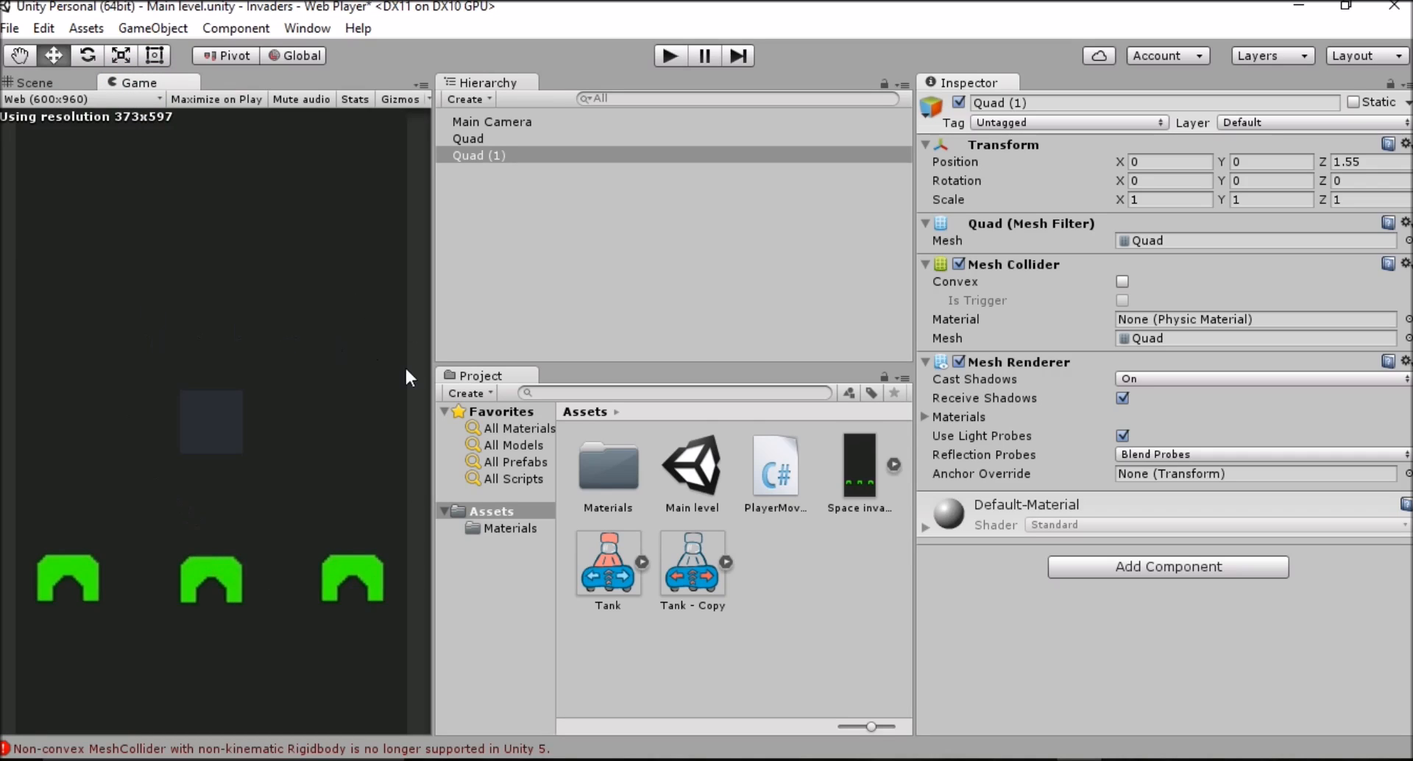
pyautogui.click(1368, 161)
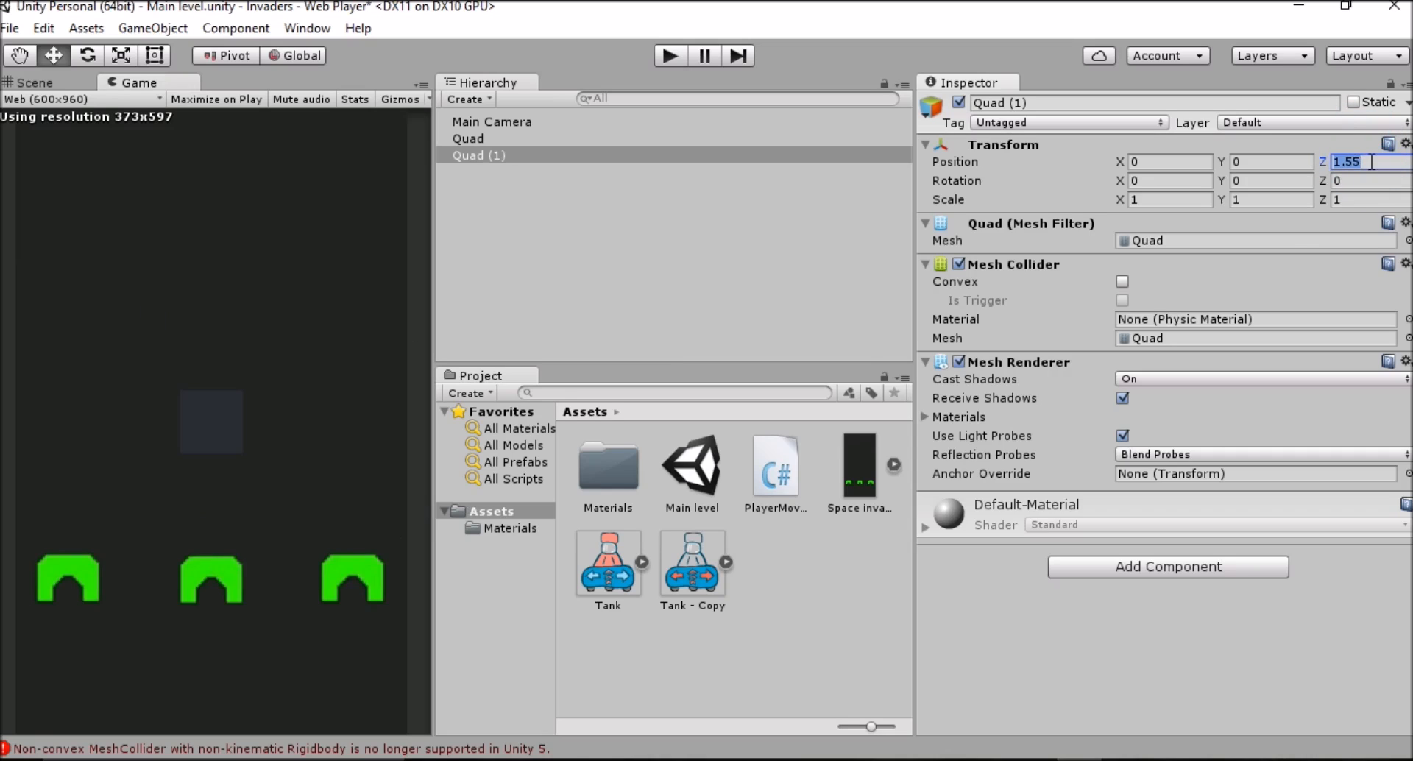
pyautogui.click(29, 83)
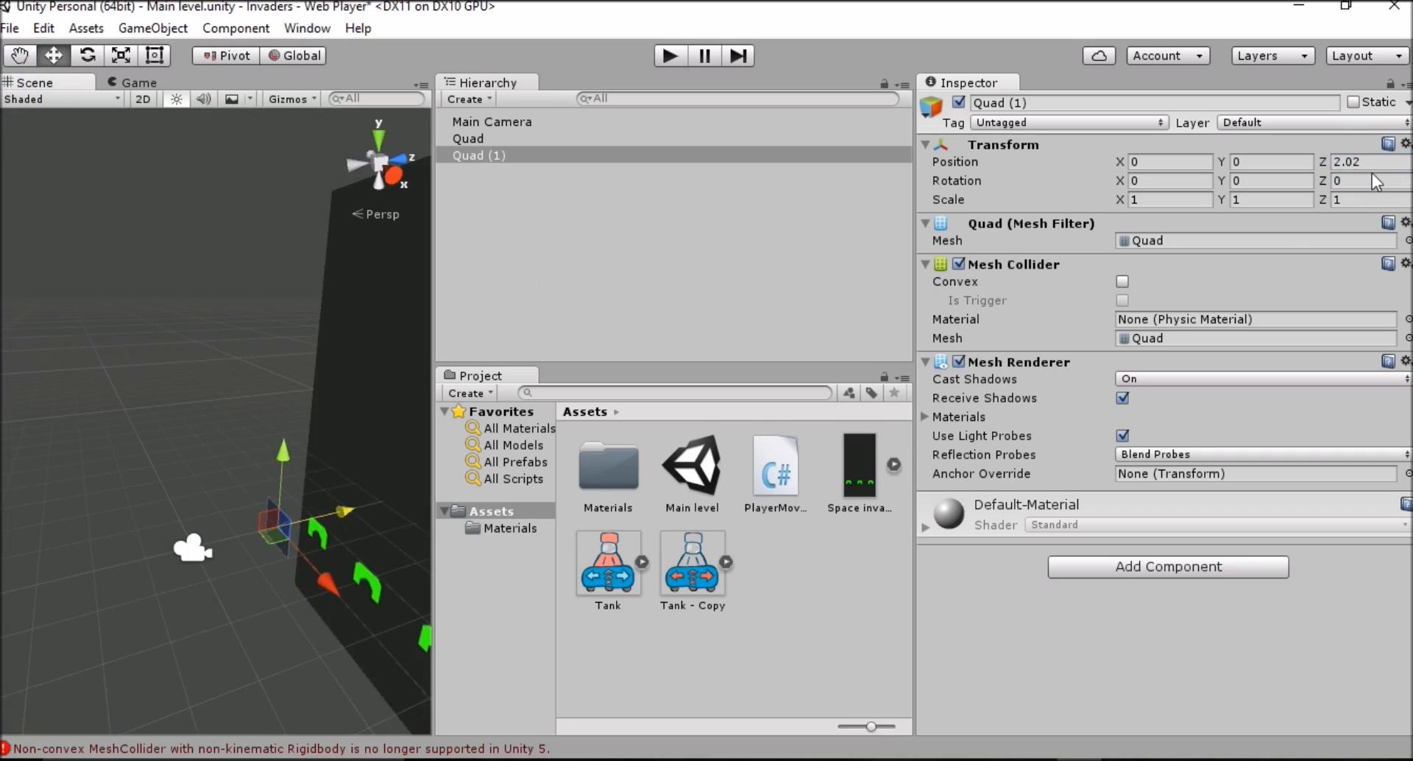
pyautogui.click(1367, 163)
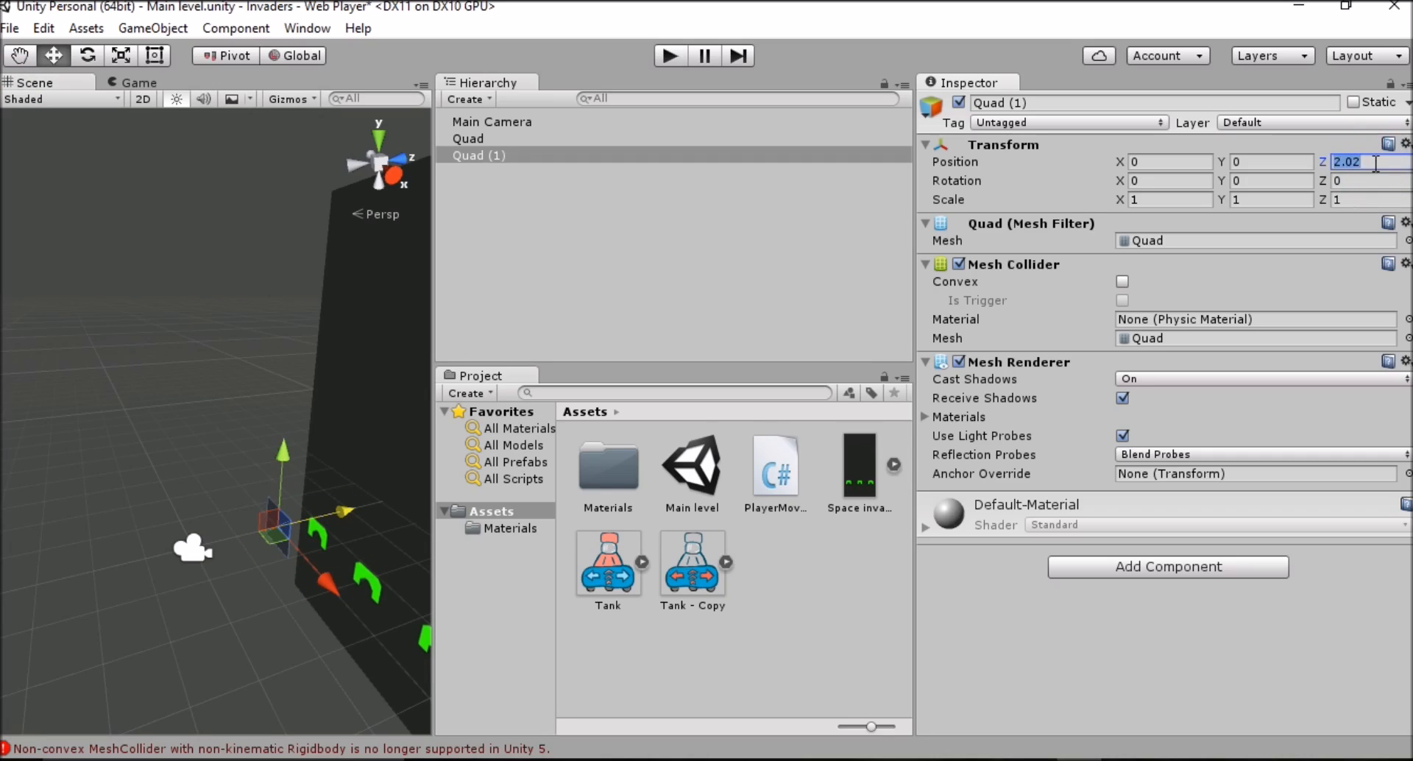
pyautogui.write('4')
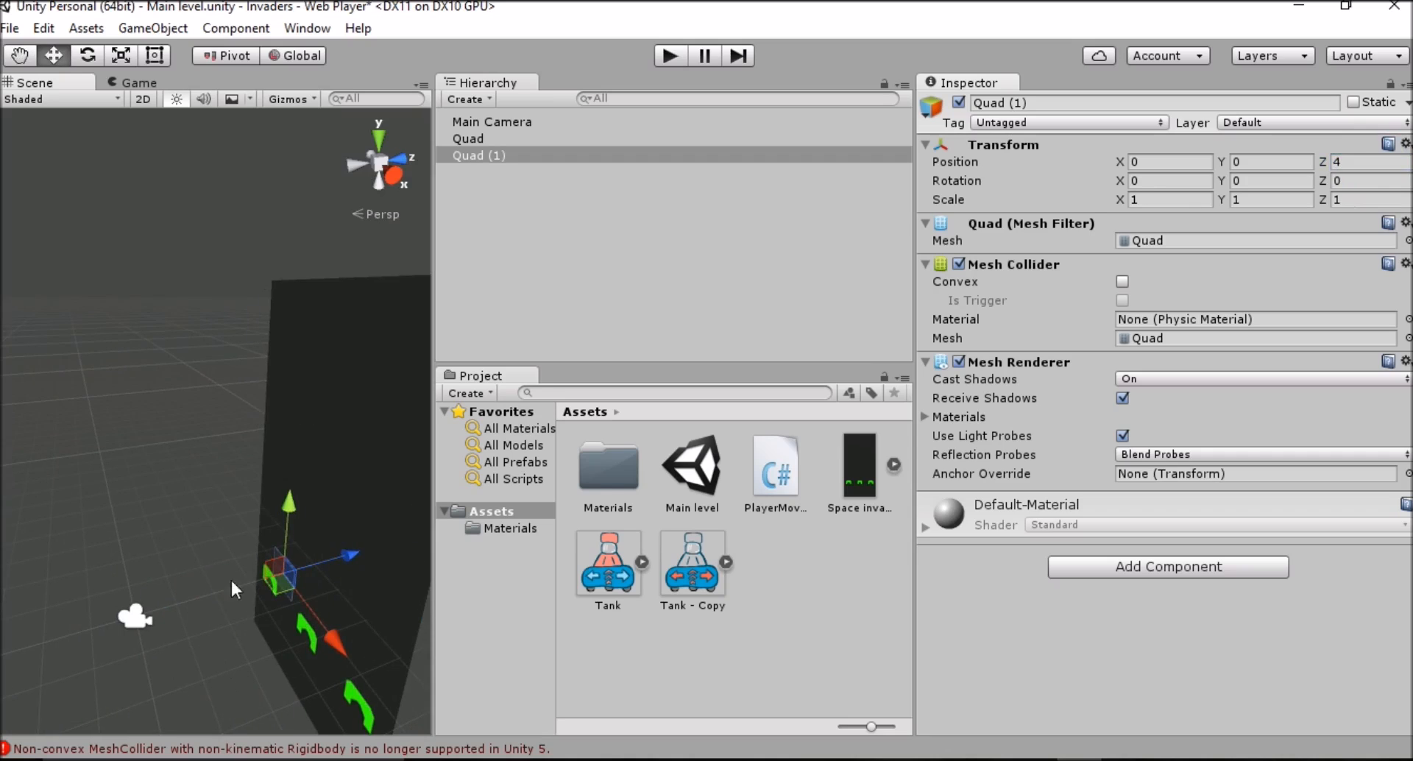
pyautogui.click(134, 82)
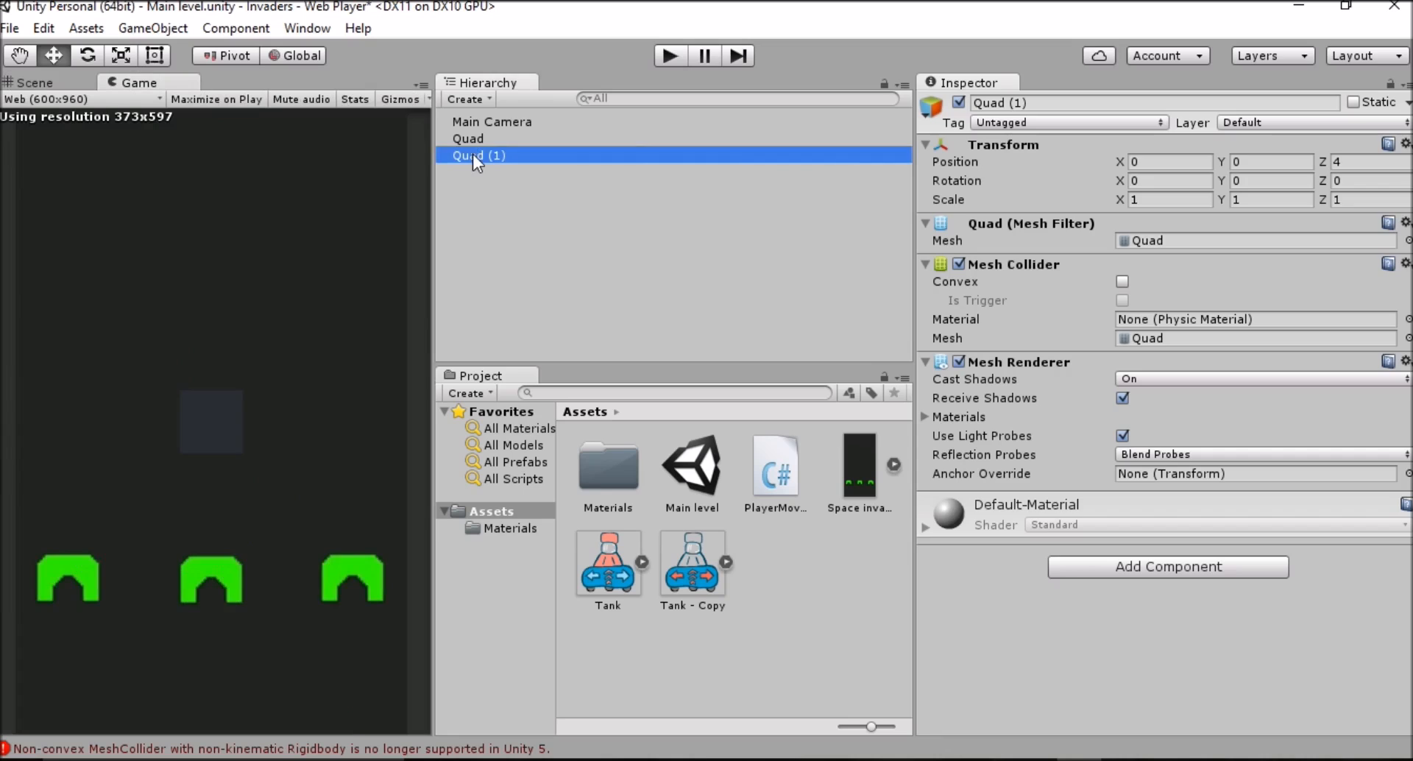
pyautogui.moveTo(494, 163)
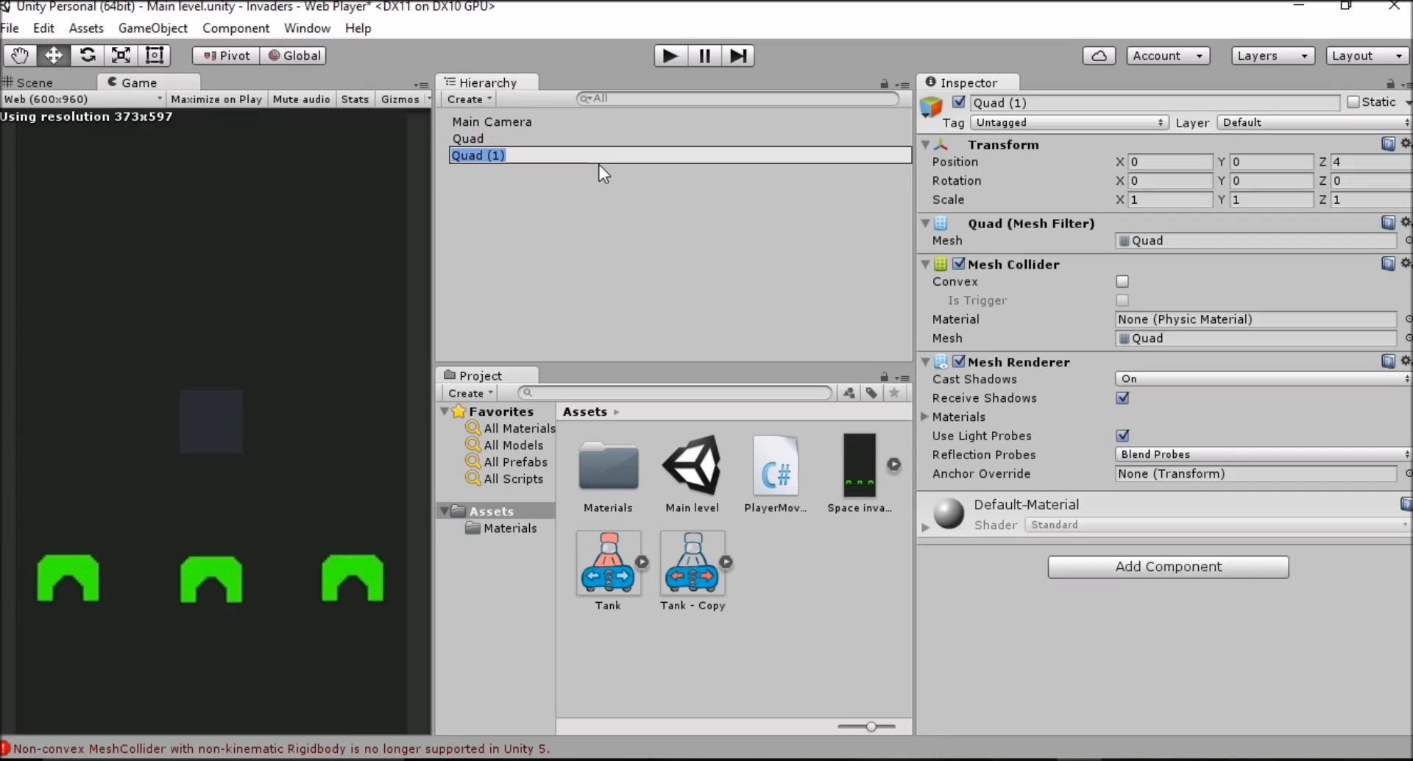
# - Rename Quad (1) to Player and the background quad to Backgroundtemp, then select Player
pyautogui.write('Player')
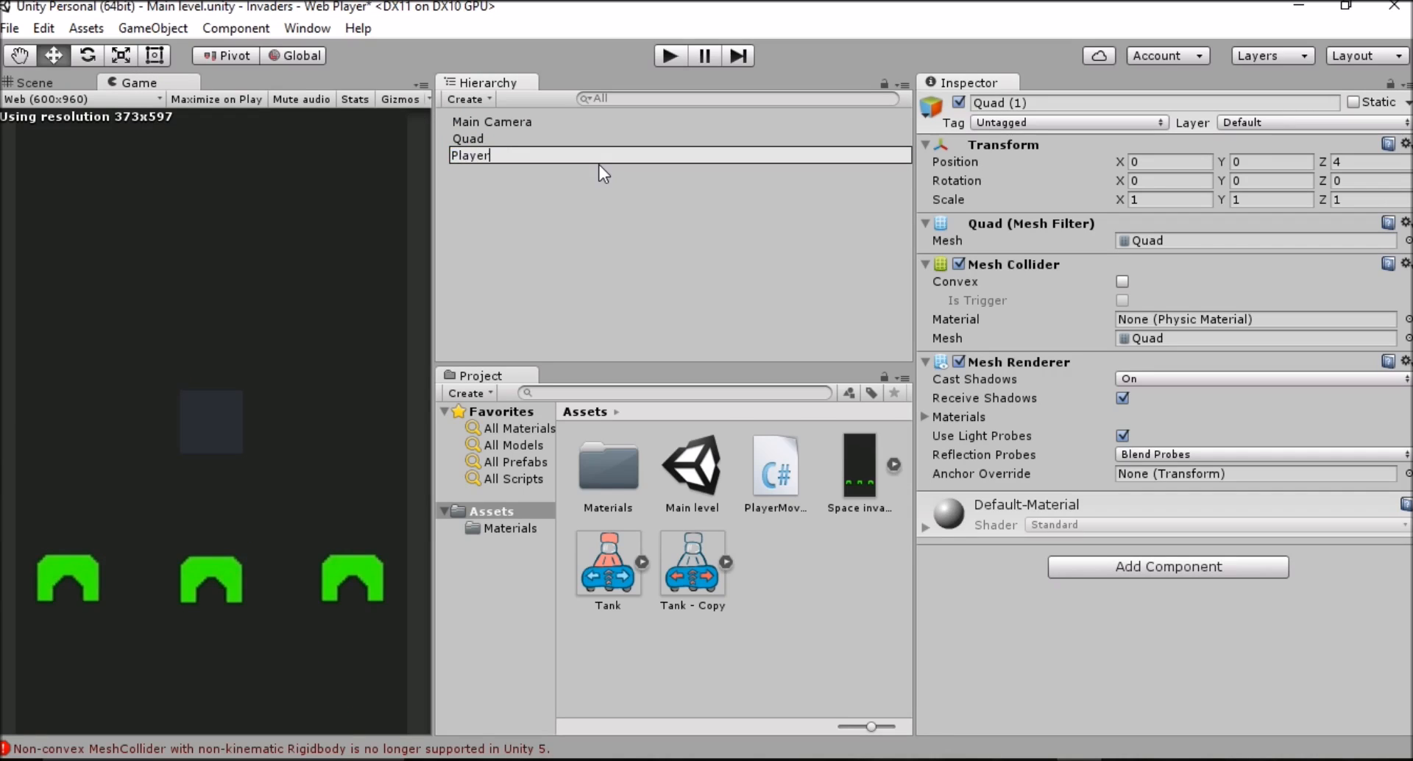
pyautogui.click(467, 139)
pyautogui.write('B')
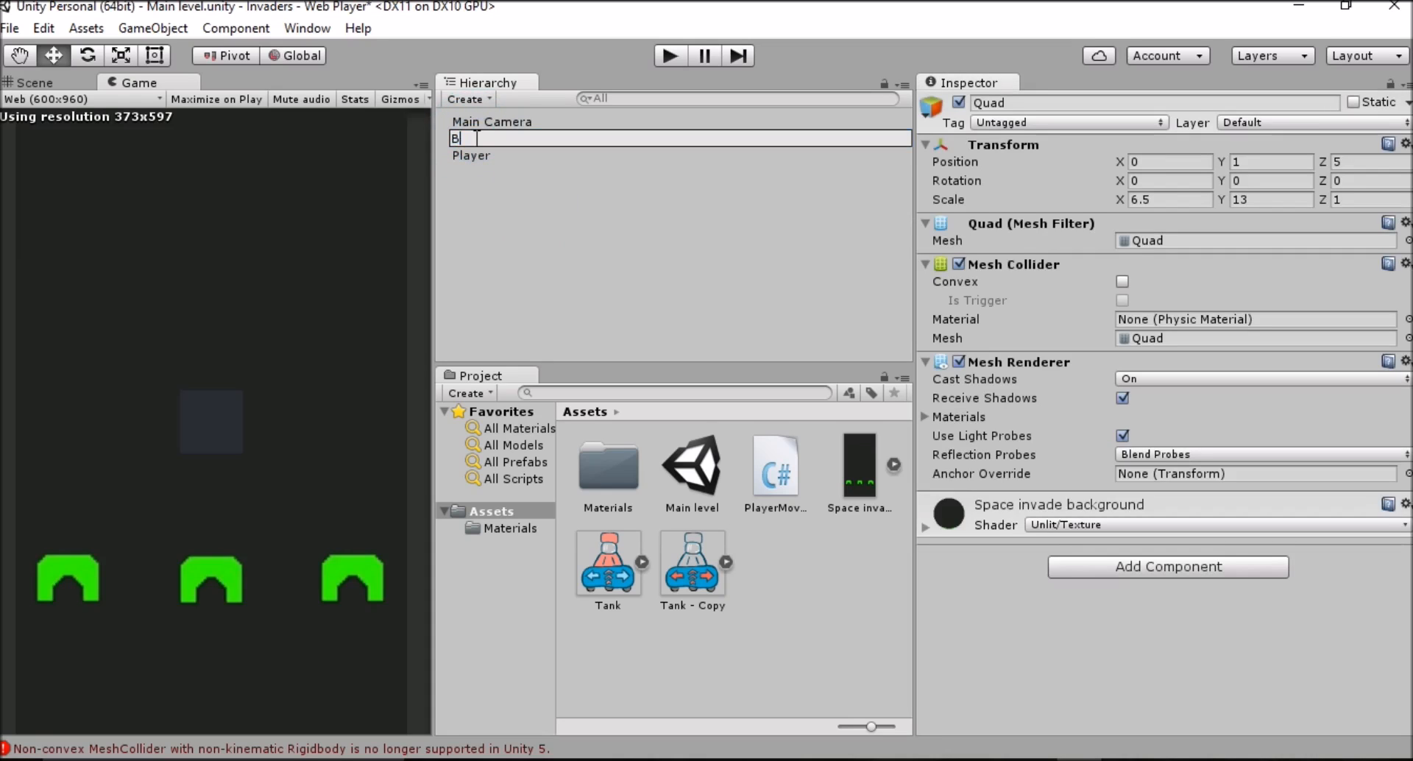
pyautogui.write('ackground')
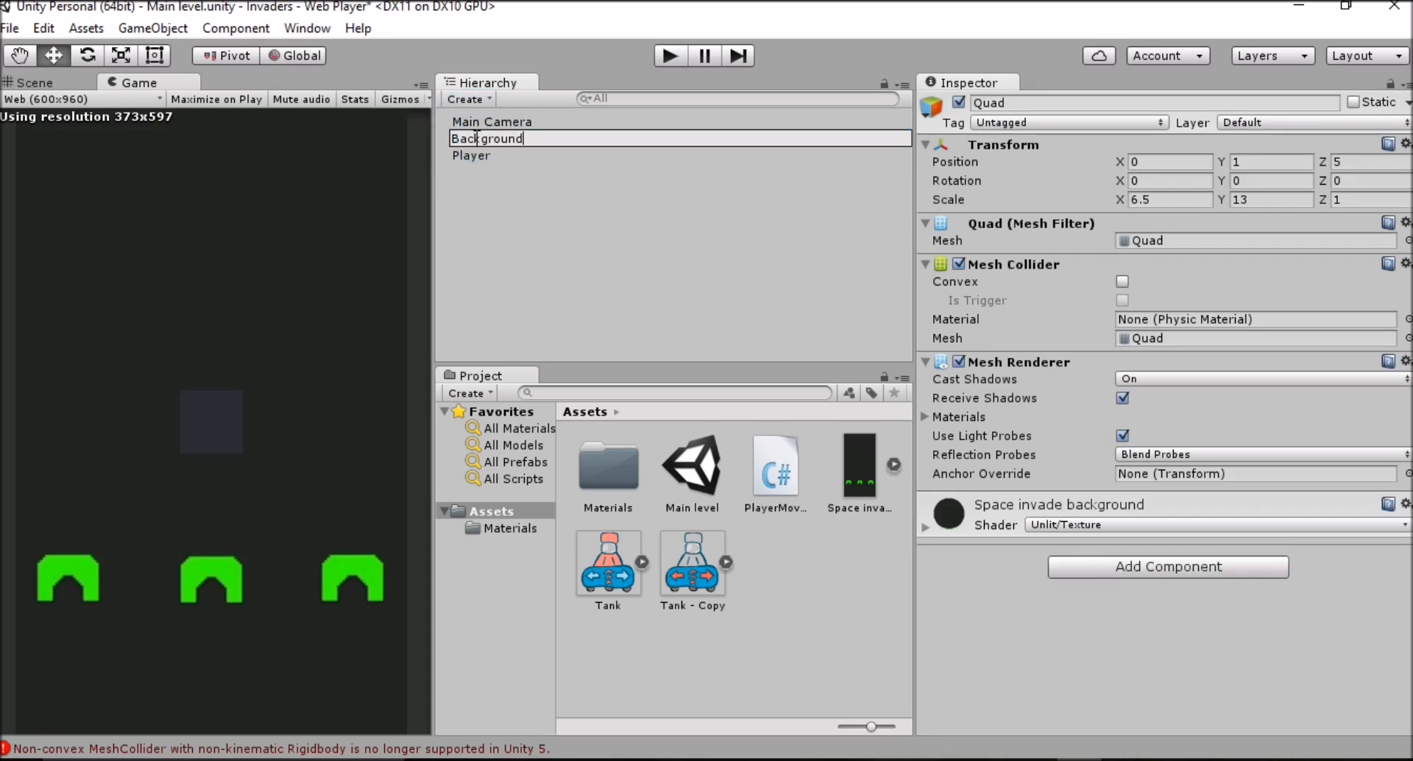
pyautogui.write('temp')
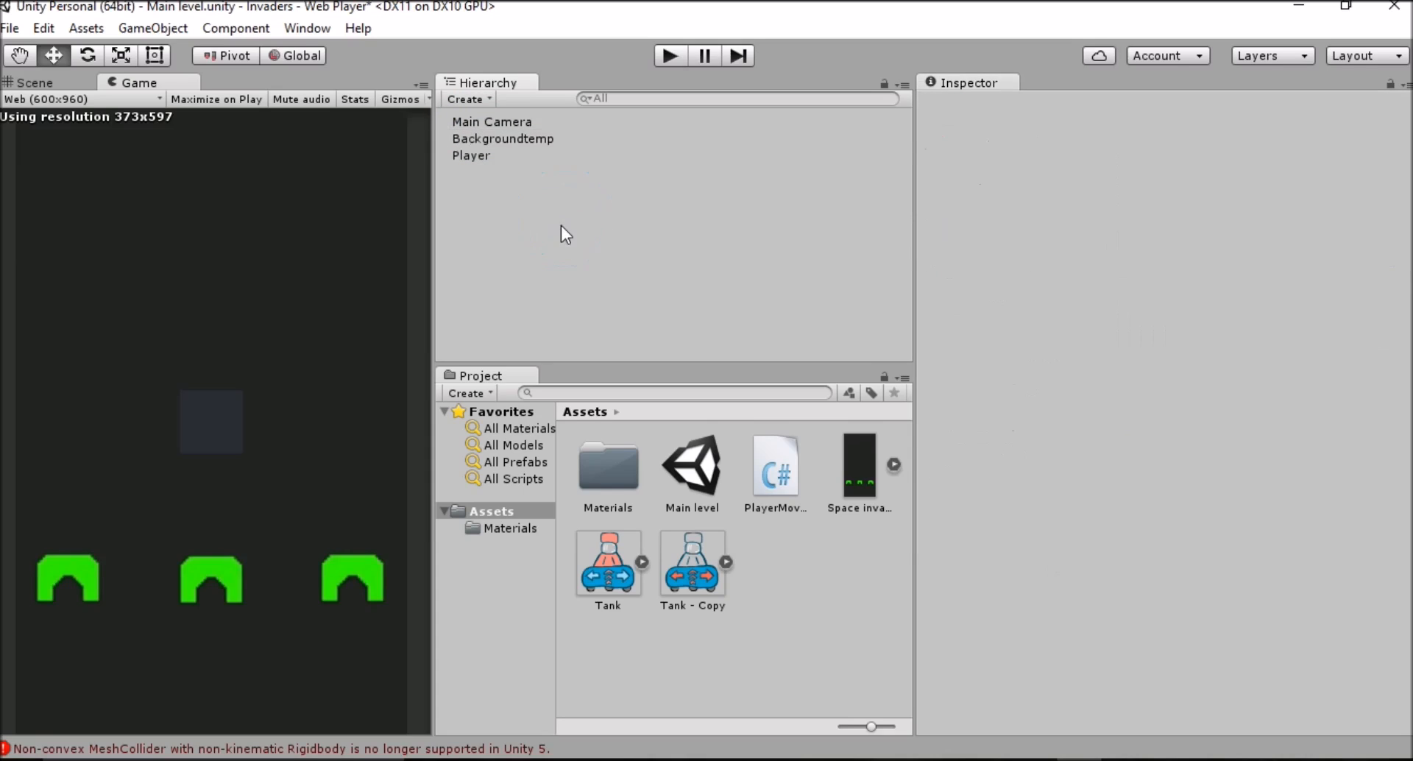
pyautogui.click(471, 156)
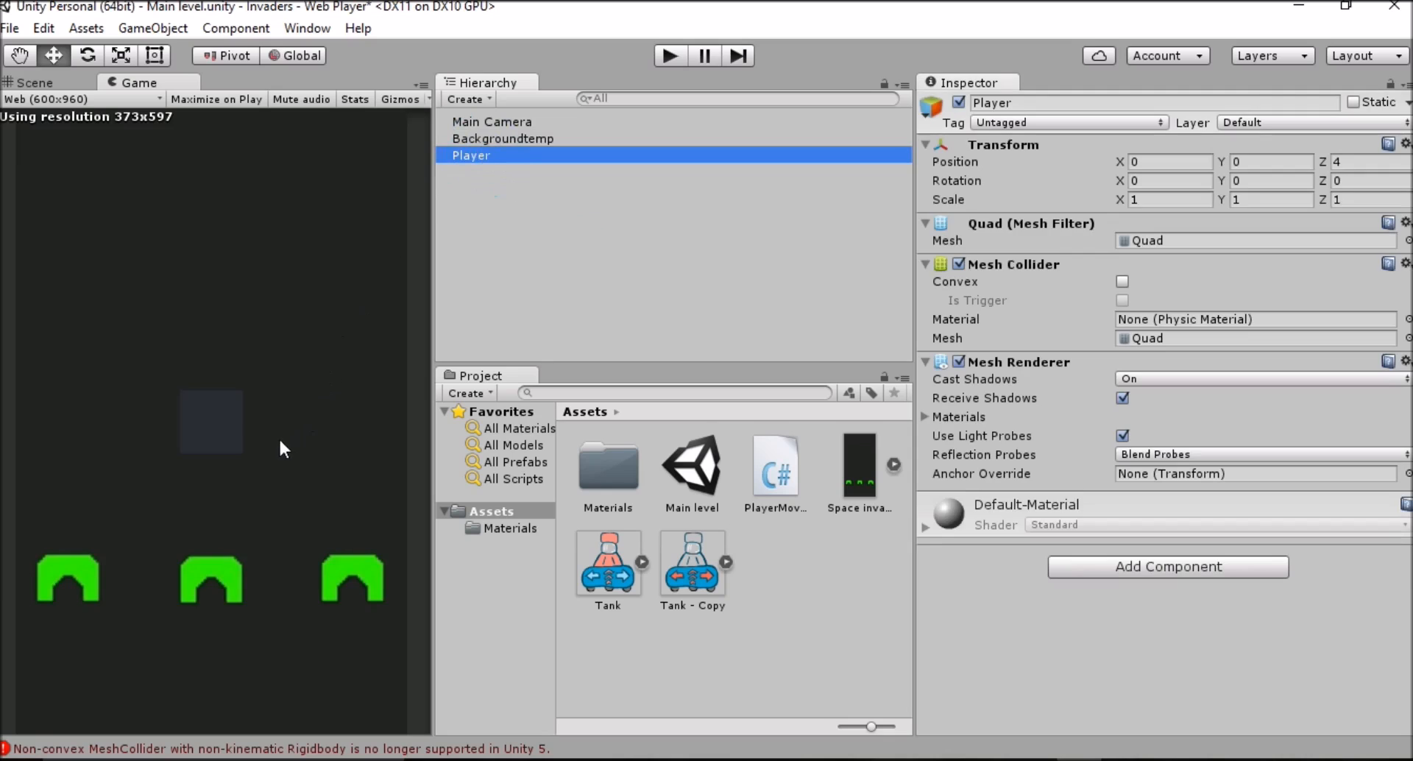
pyautogui.moveTo(278, 431)
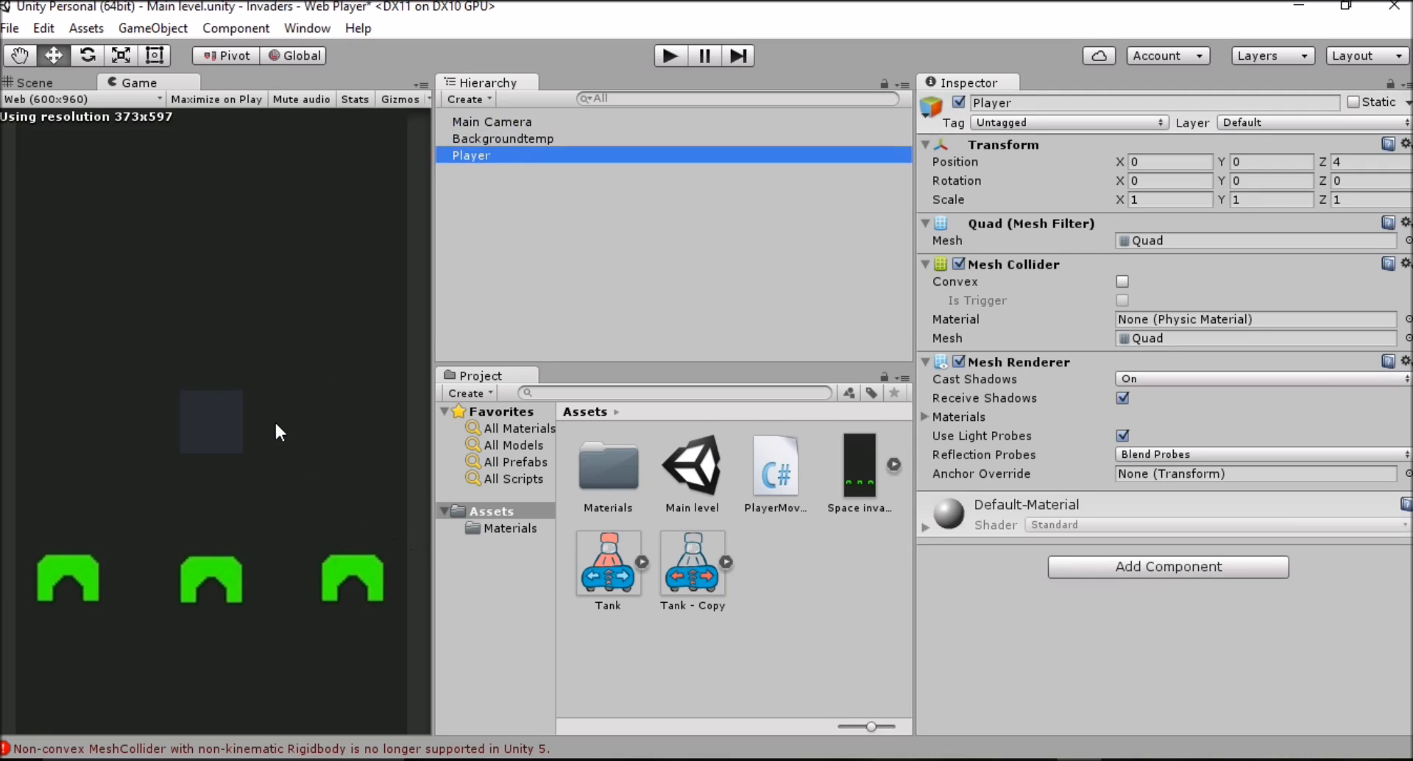
pyautogui.moveTo(378, 388)
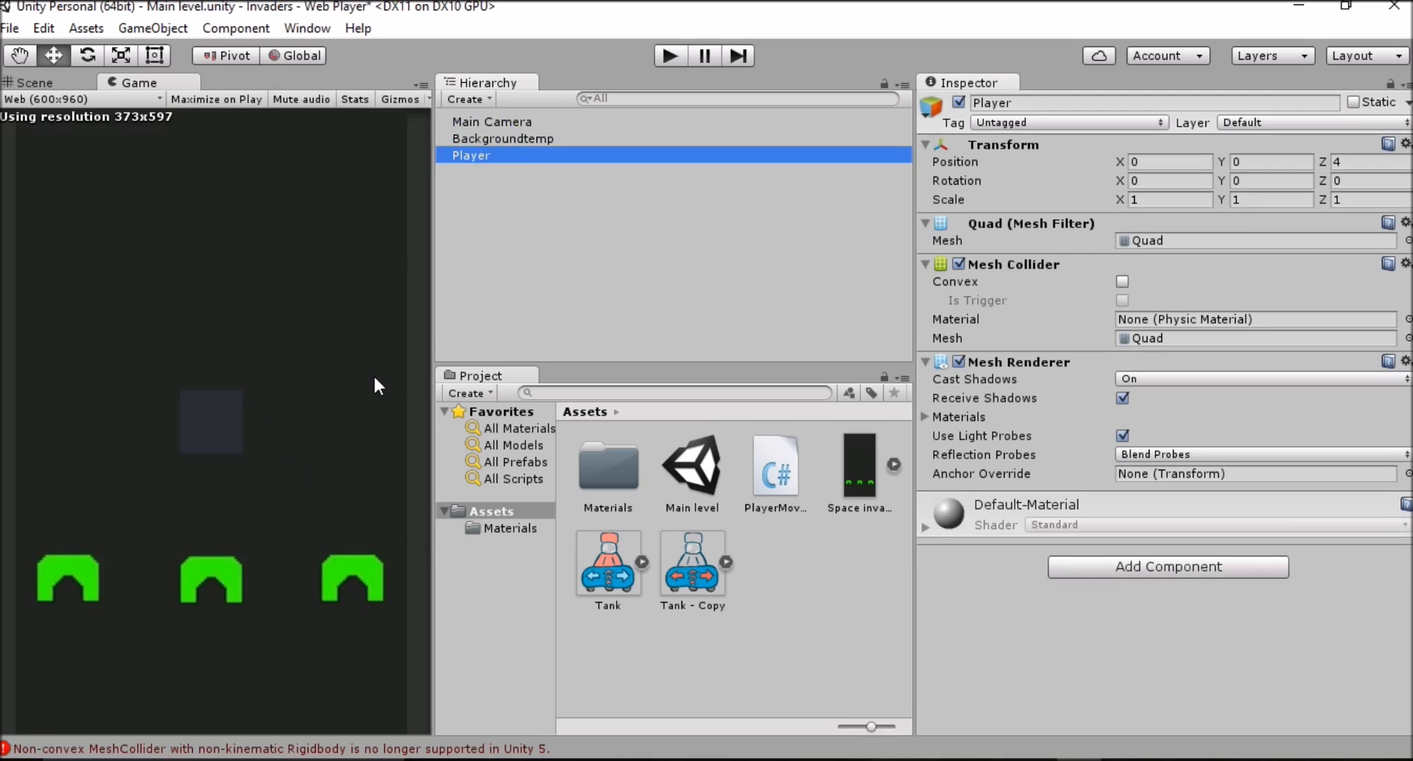
pyautogui.moveTo(783, 611)
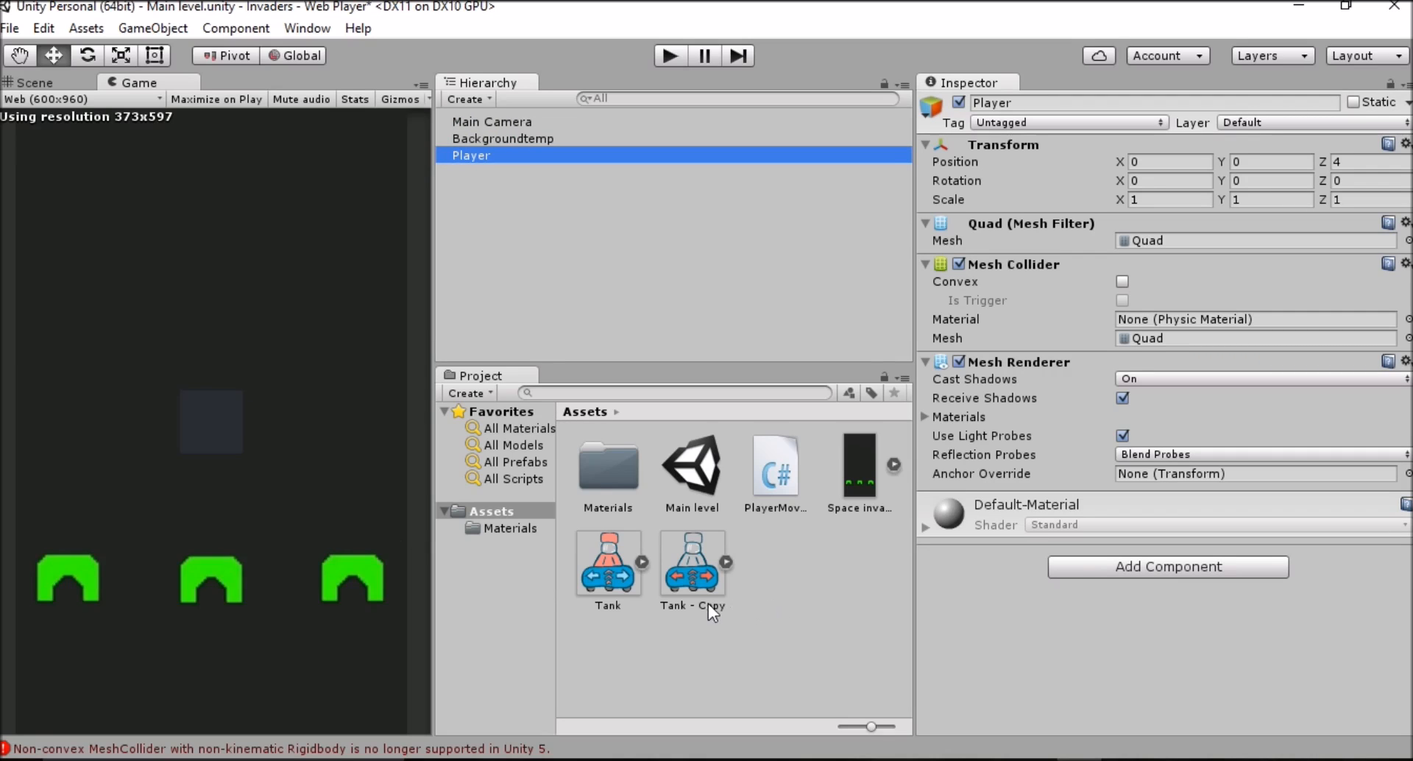
# - Apply the Tank - Copy sprite to the Player quad and preview it in the Game view
pyautogui.click(692, 564)
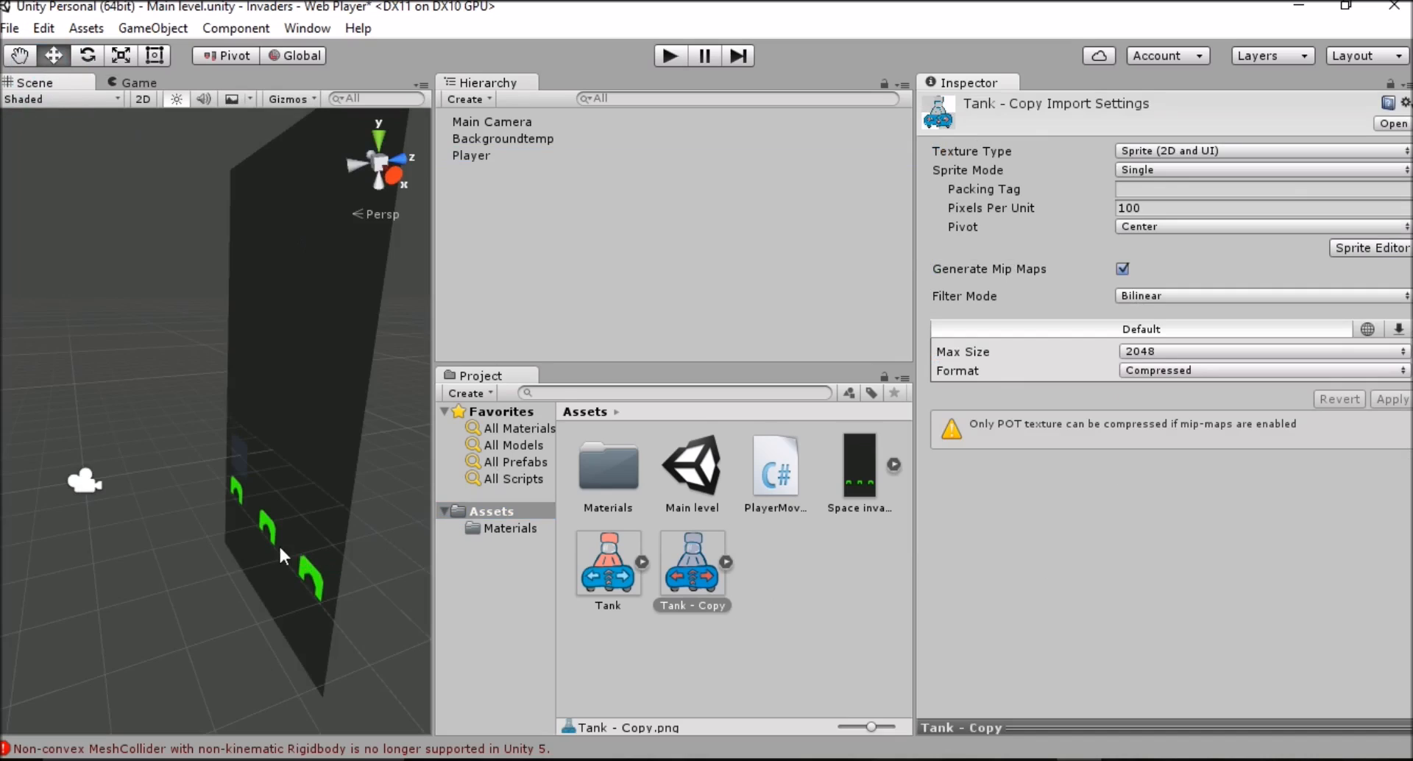
pyautogui.moveTo(703, 571)
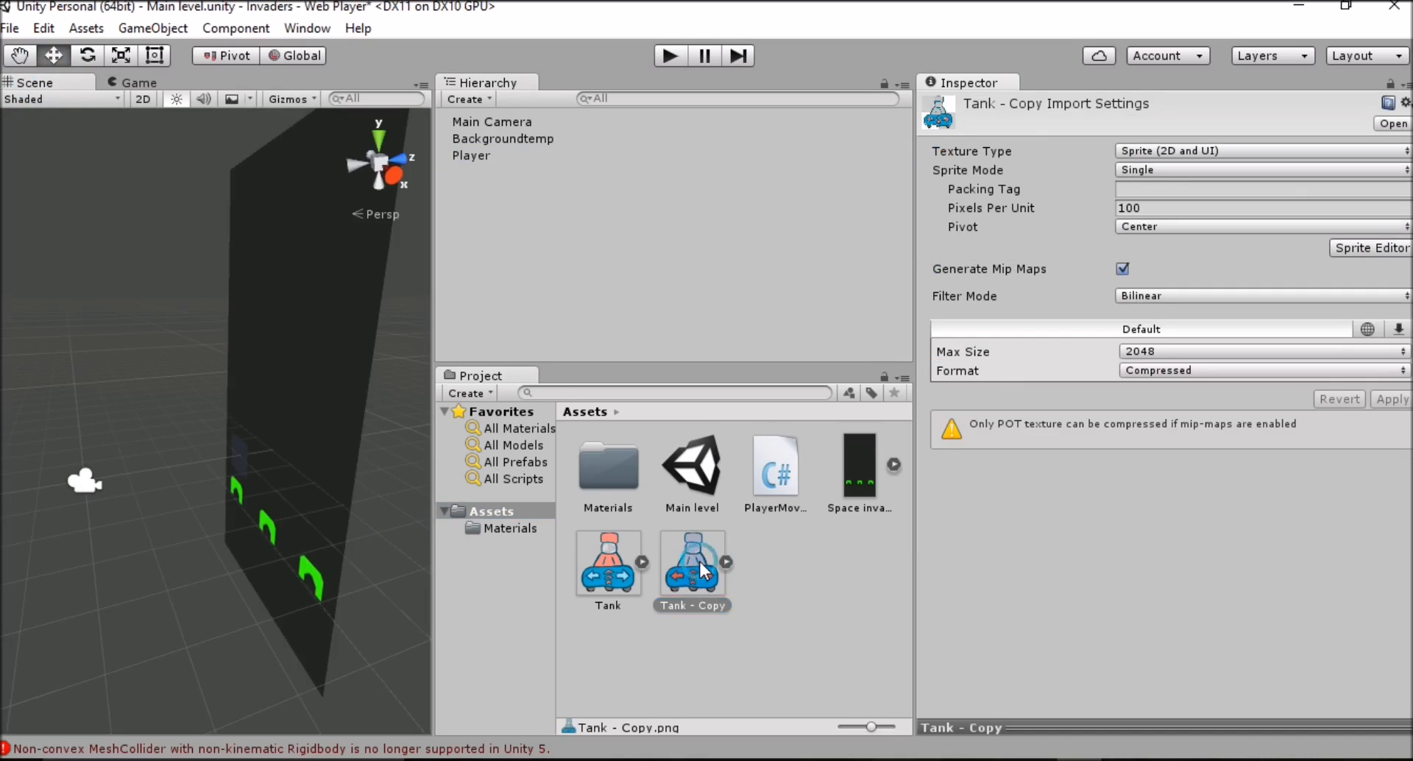
pyautogui.moveTo(692, 564); pyautogui.dragTo(387, 451)
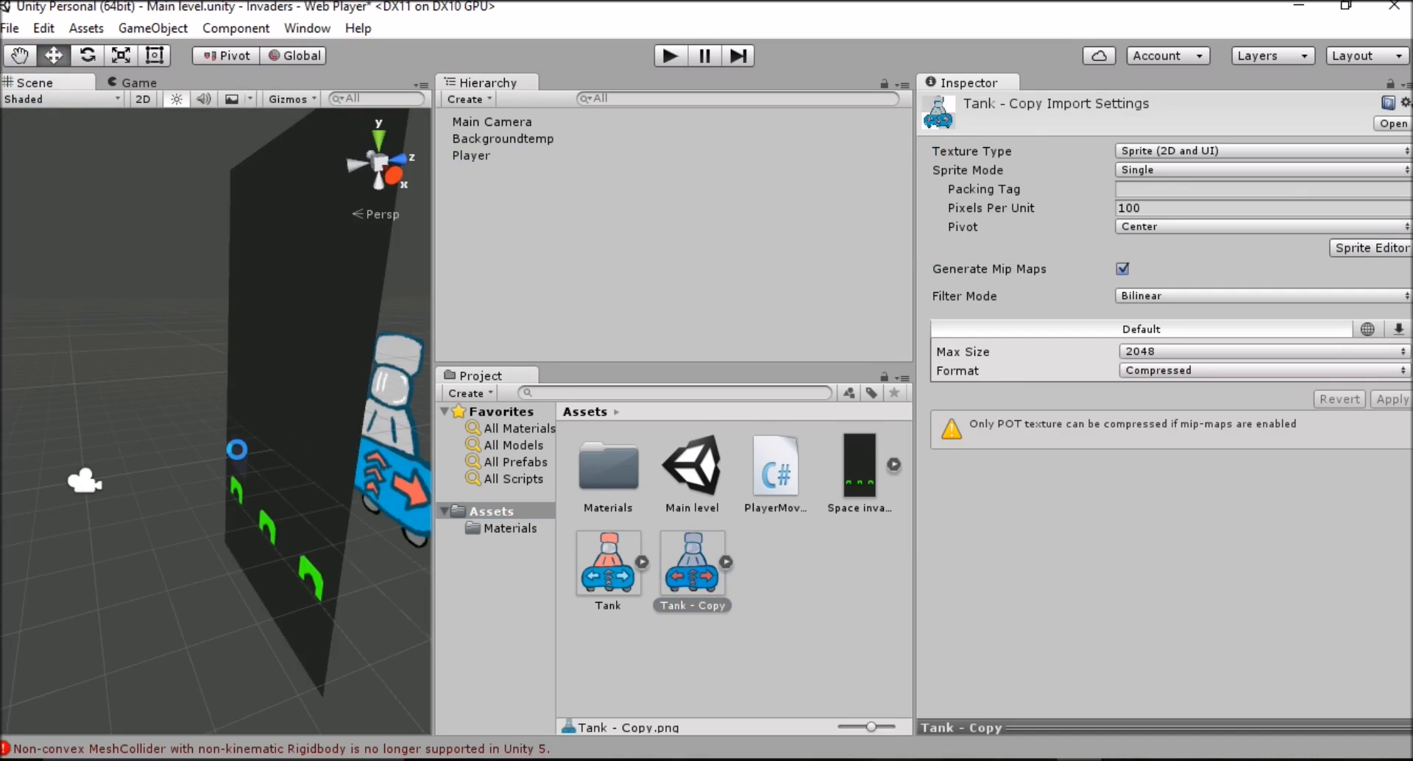
pyautogui.click(134, 82)
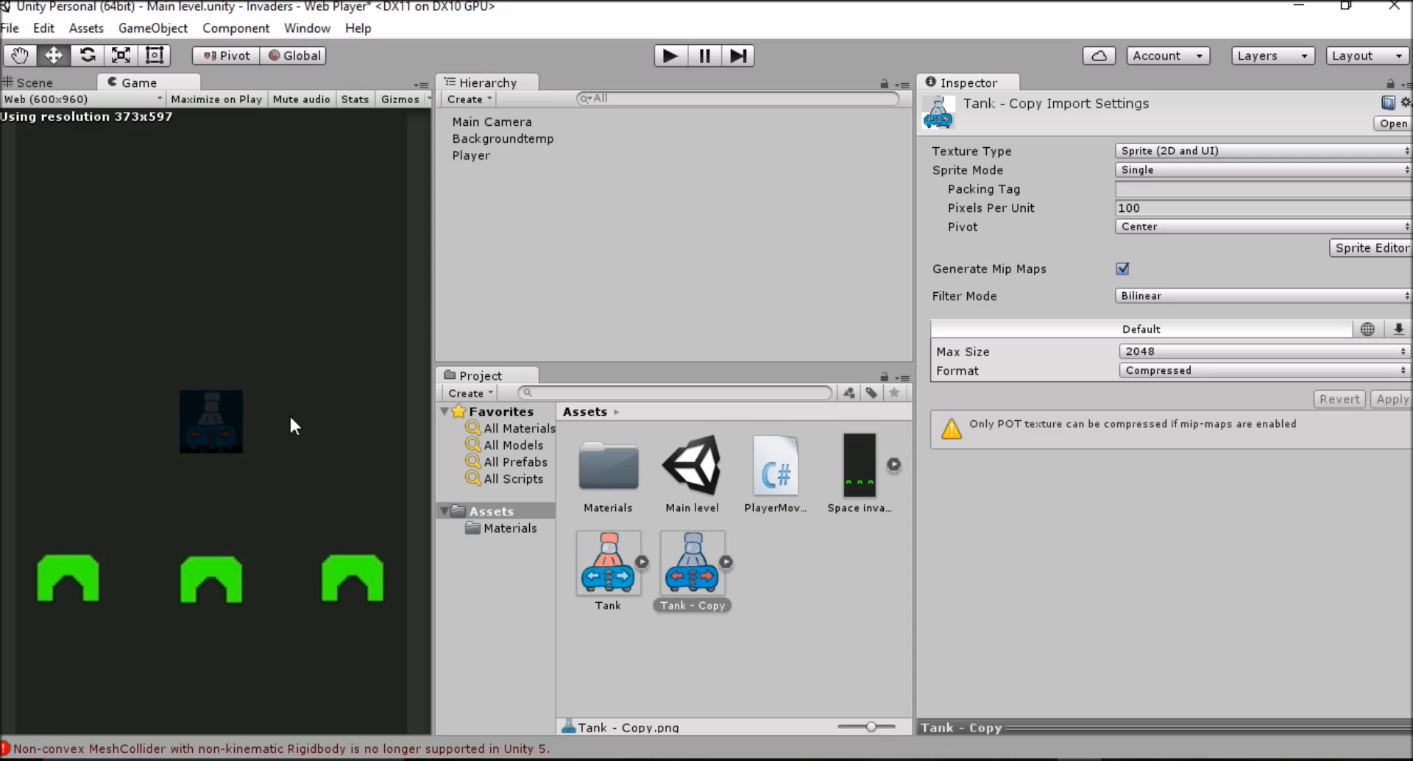
pyautogui.moveTo(333, 410)
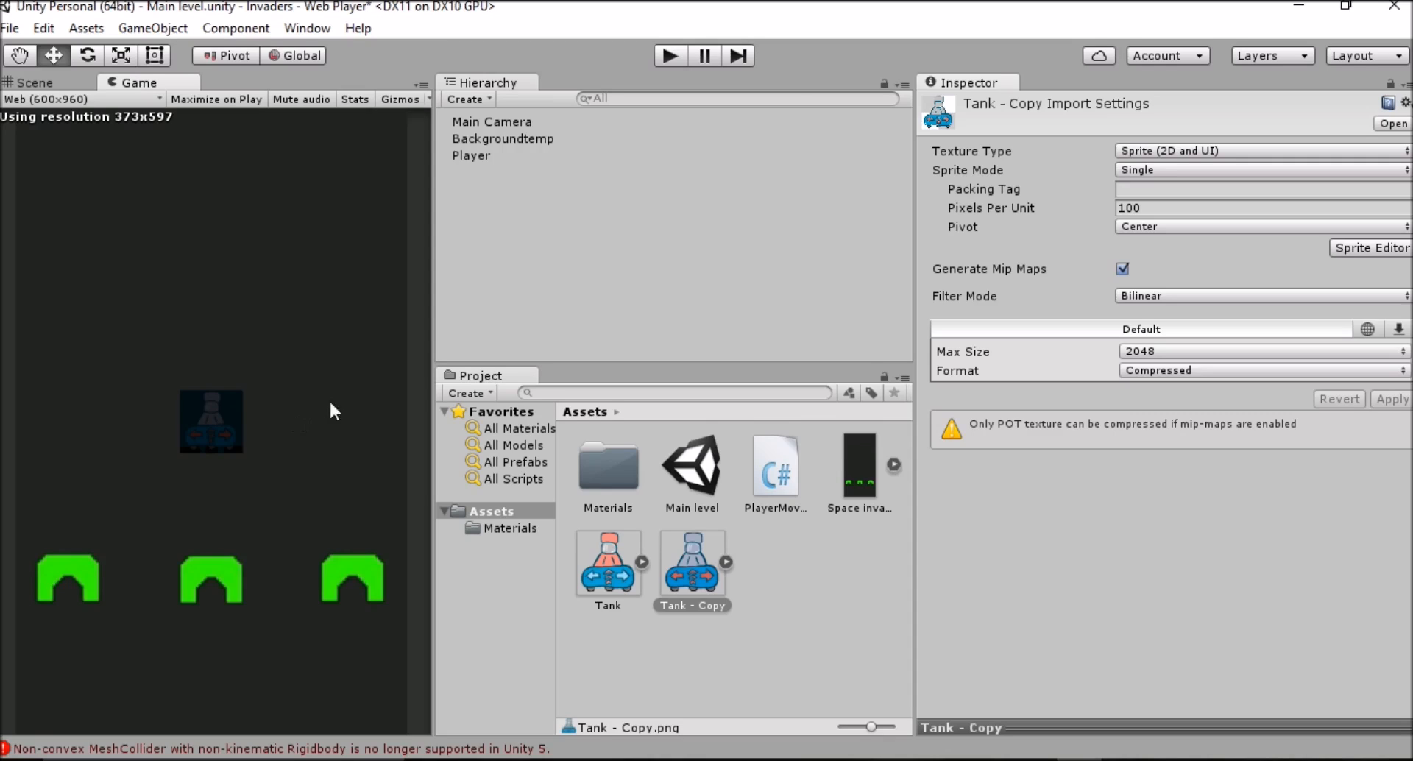
pyautogui.moveTo(317, 410)
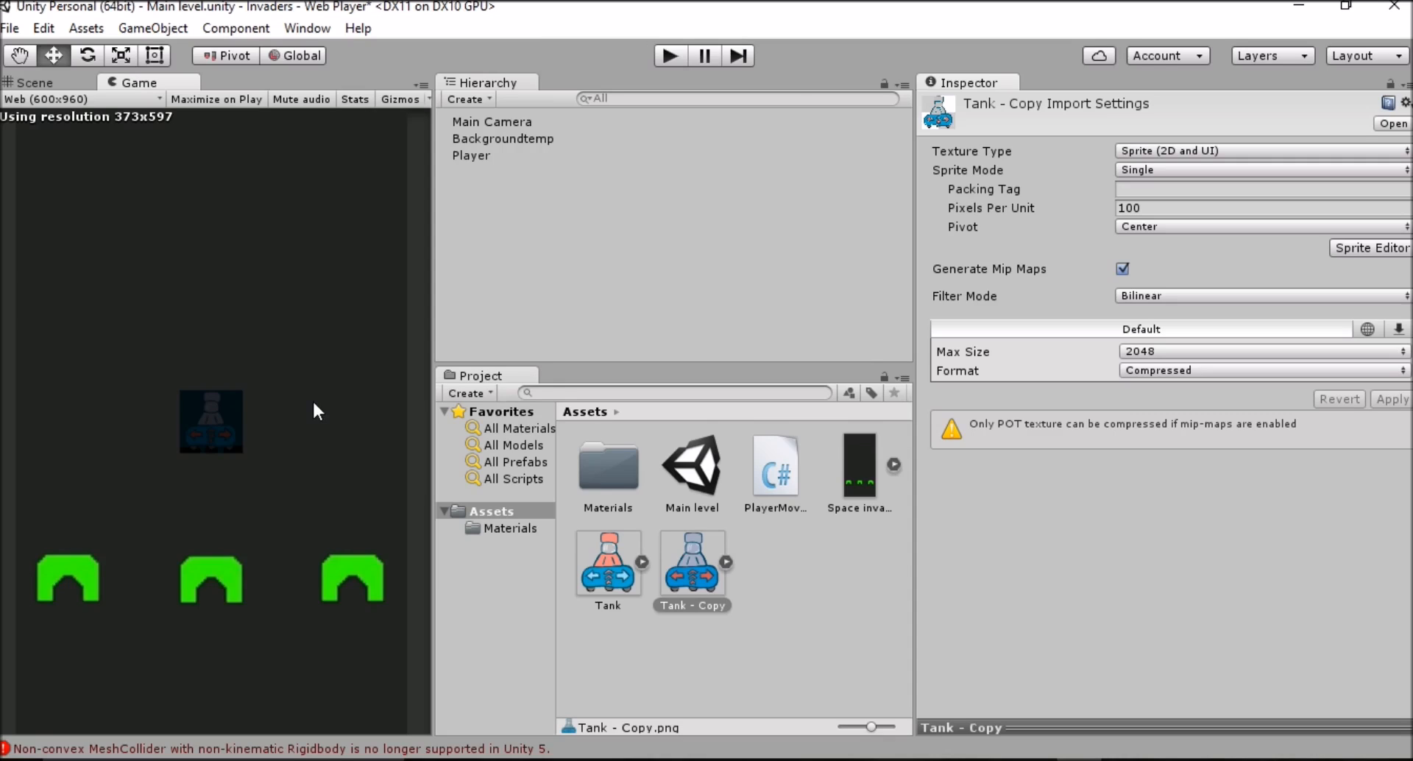
pyautogui.moveTo(205, 420)
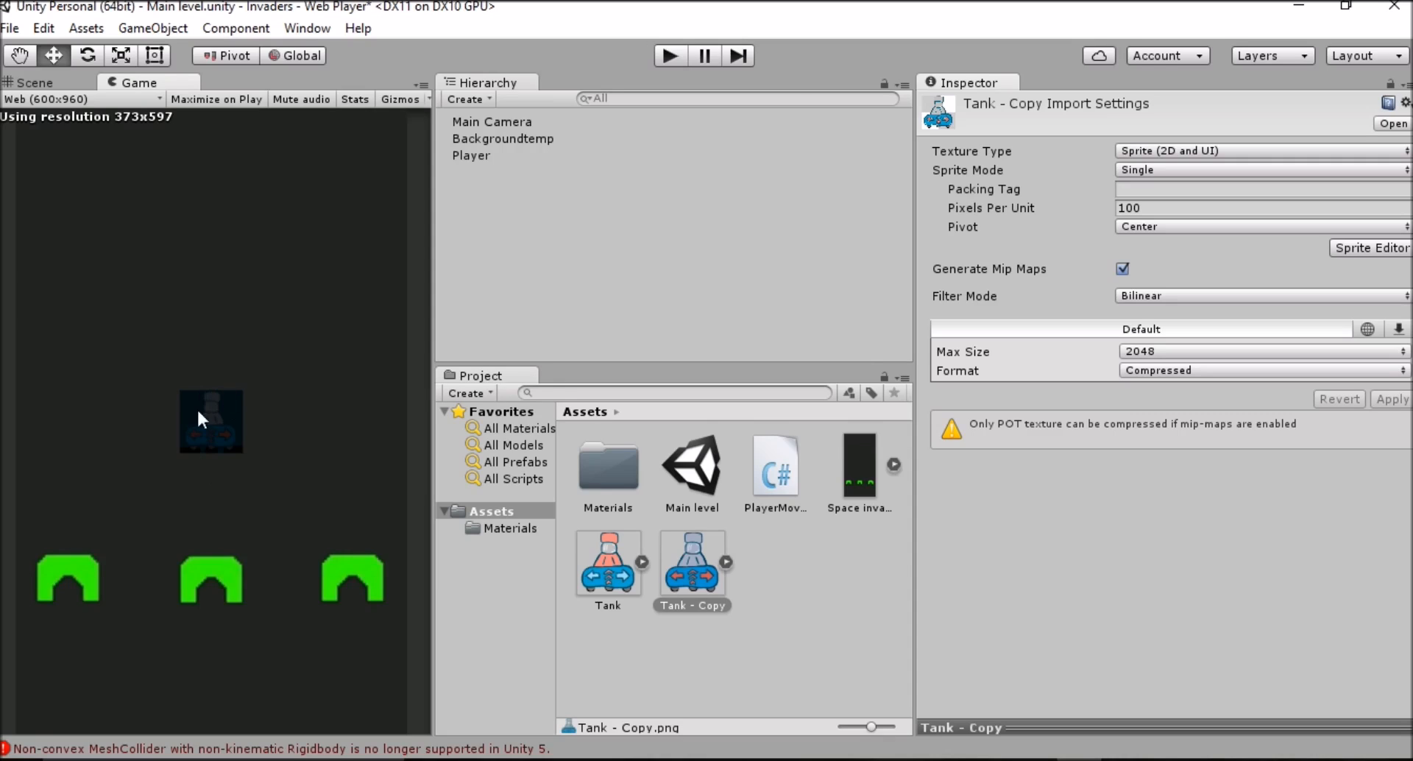
pyautogui.moveTo(242, 450)
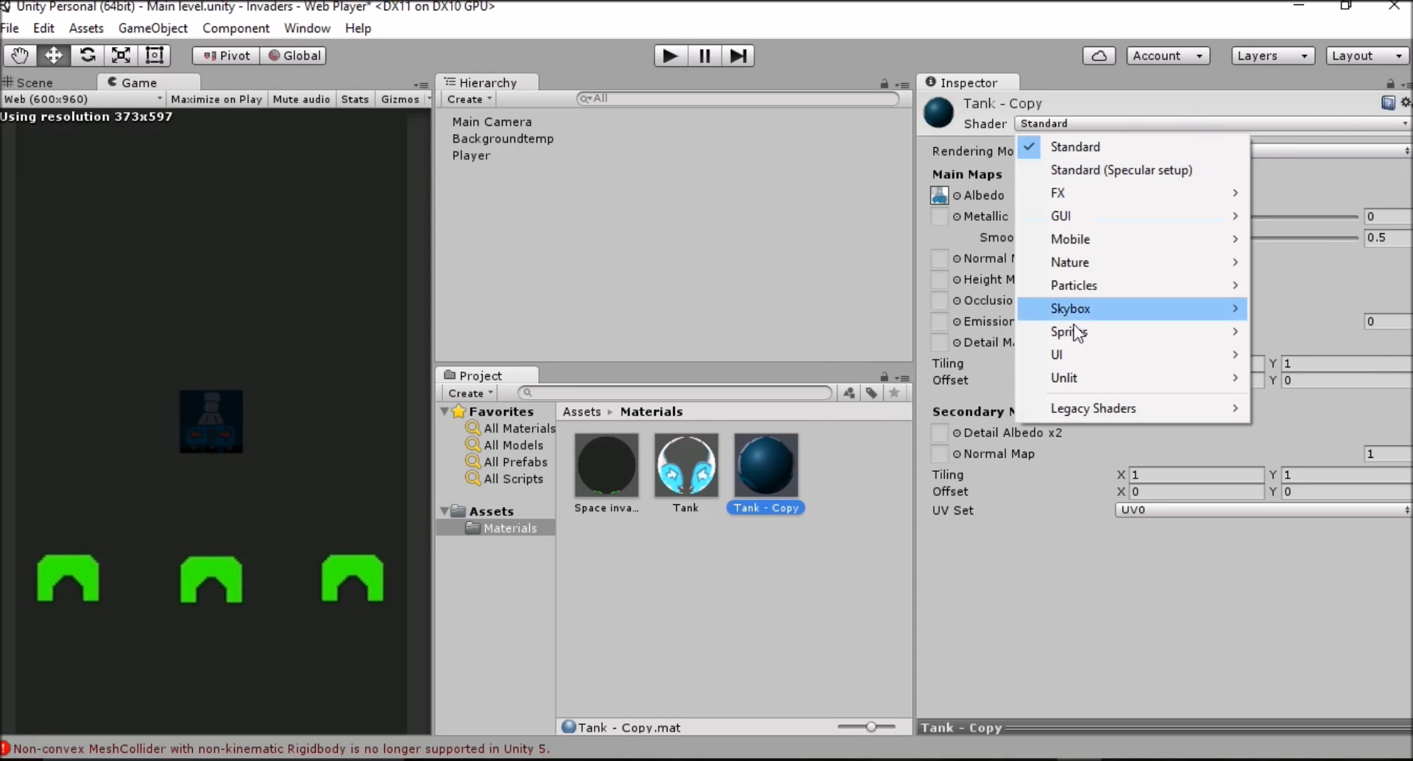
pyautogui.moveTo(1170, 379)
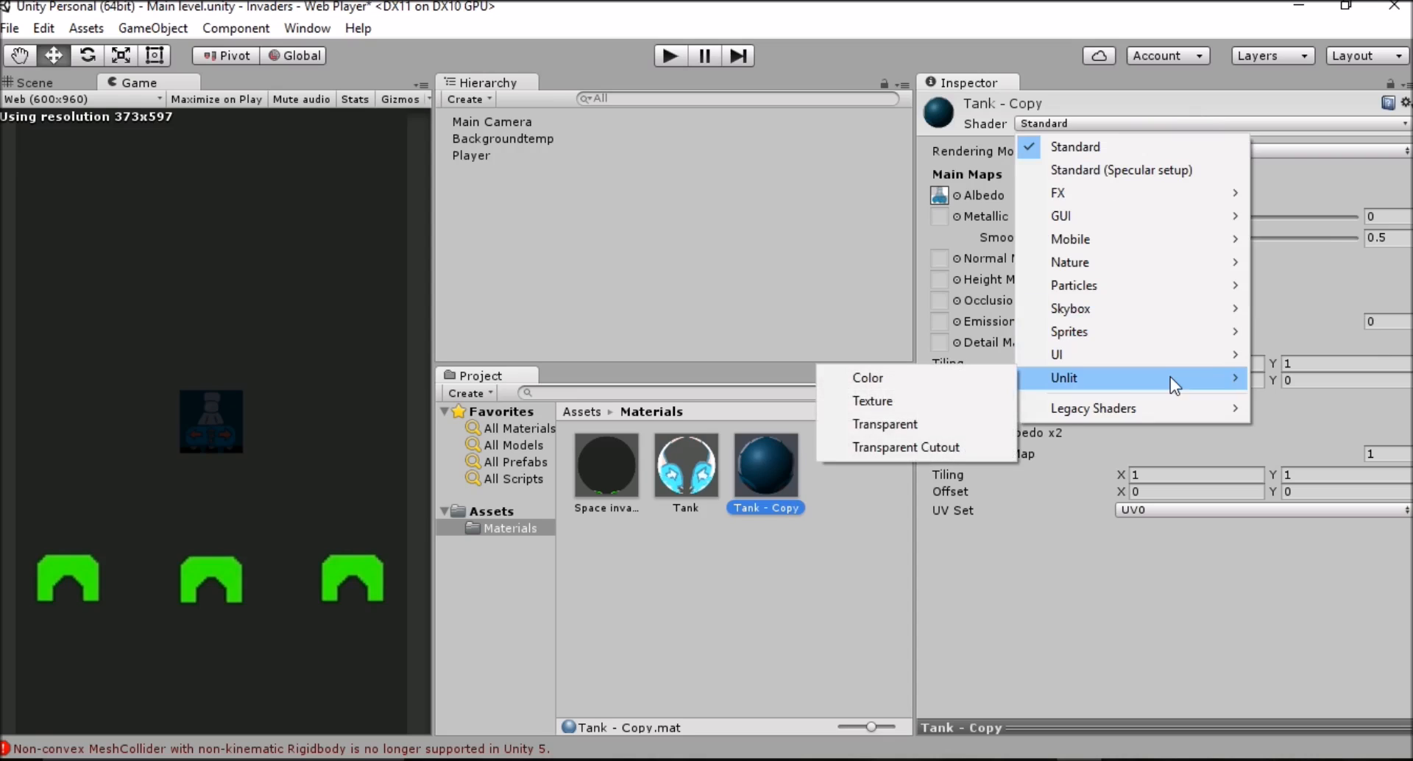
# - Give the Tank - Copy material Unlit/Texture, then the Mobile/Particles/Additive shader
pyautogui.click(872, 401)
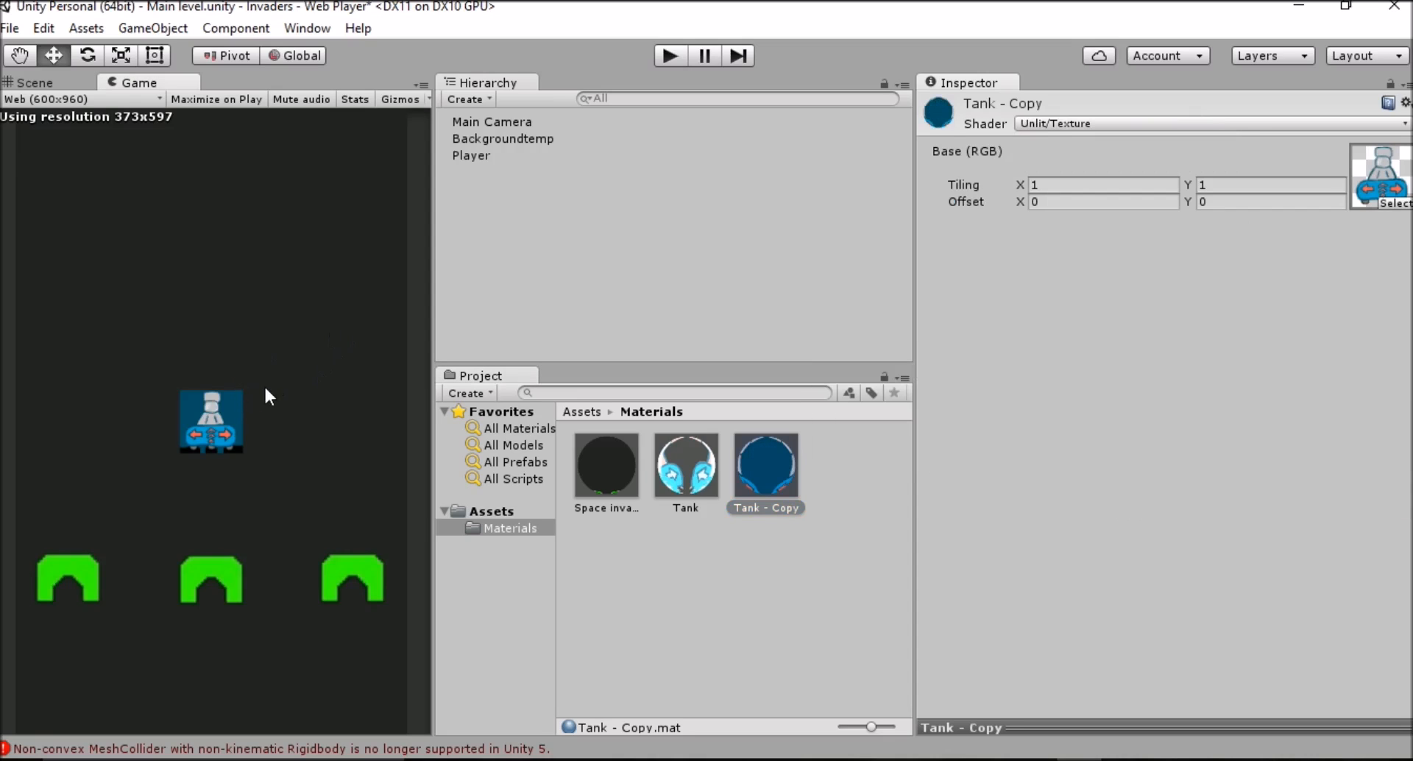
pyautogui.moveTo(287, 390)
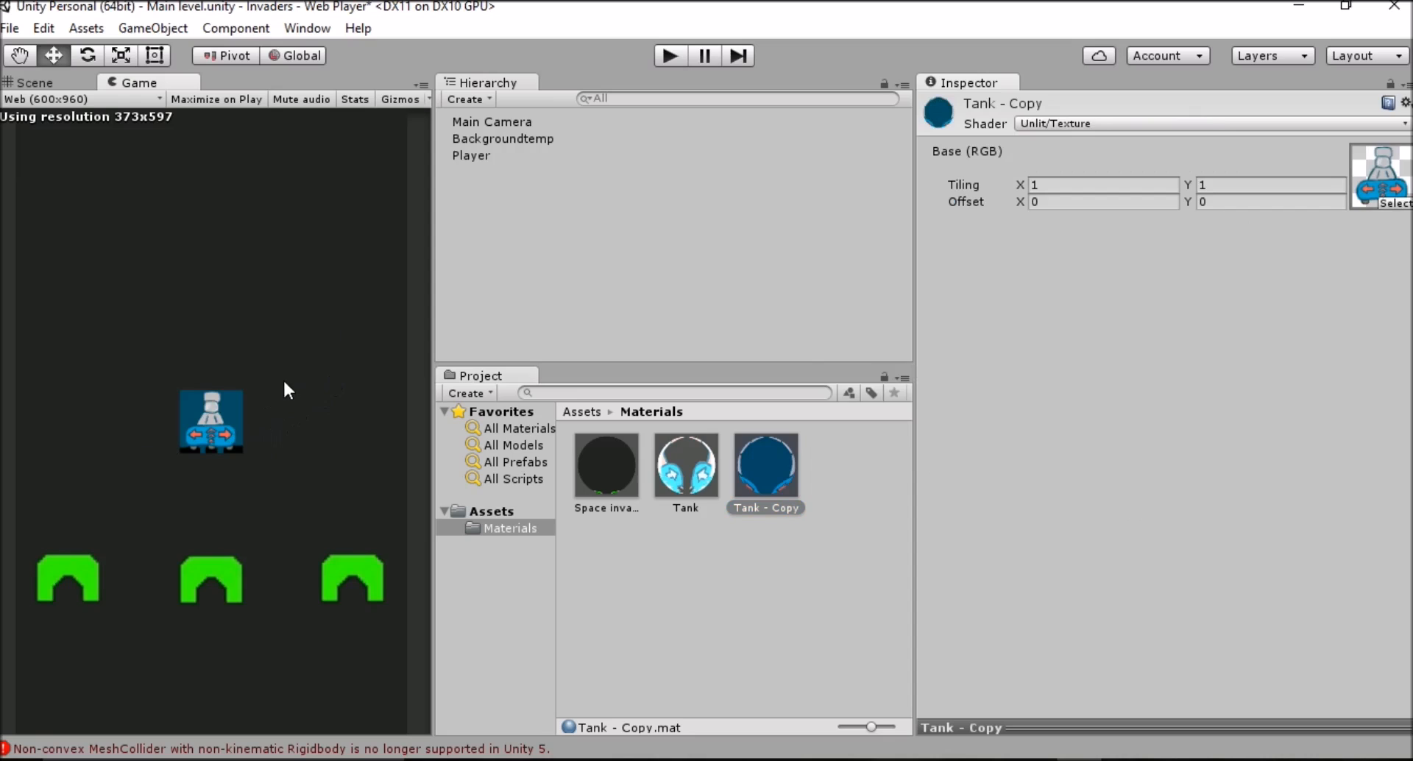
pyautogui.moveTo(292, 388)
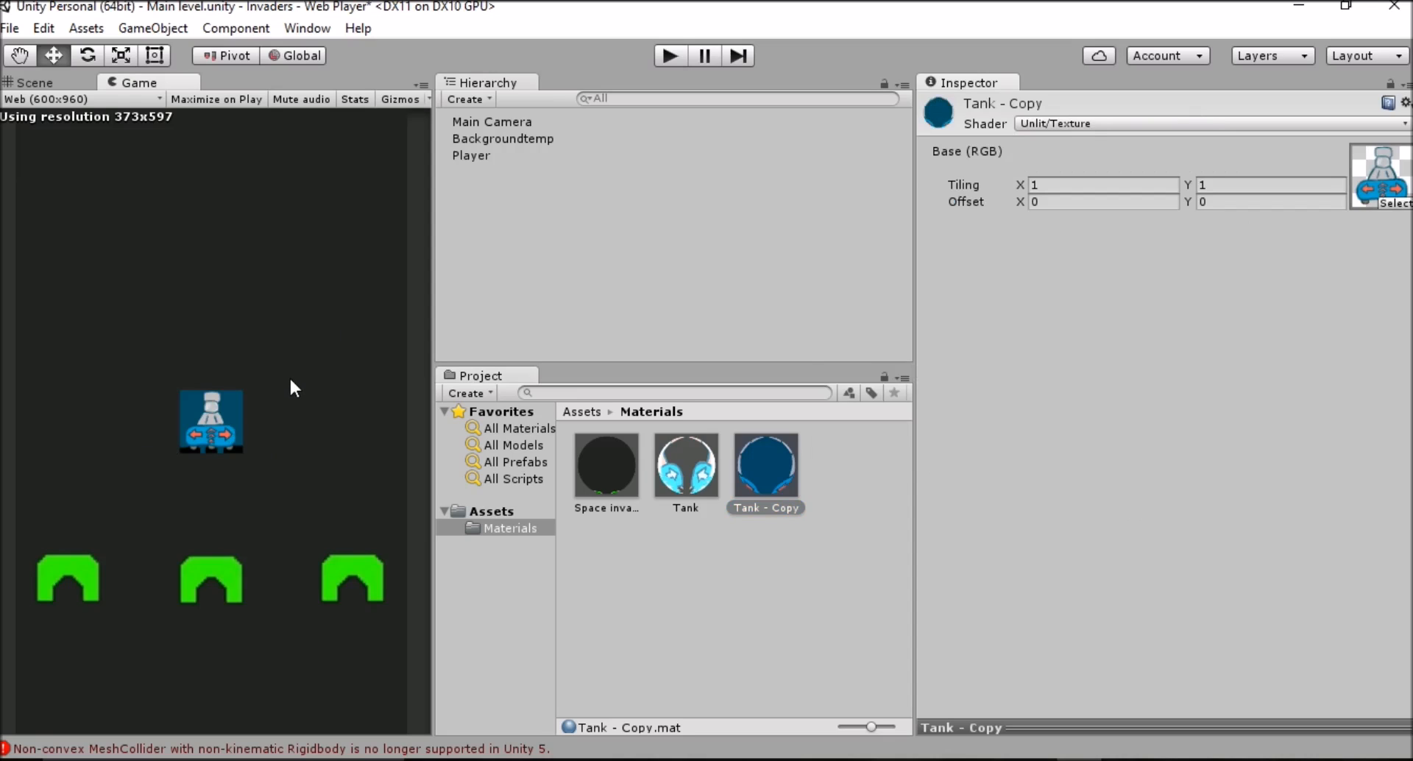
pyautogui.moveTo(266, 549)
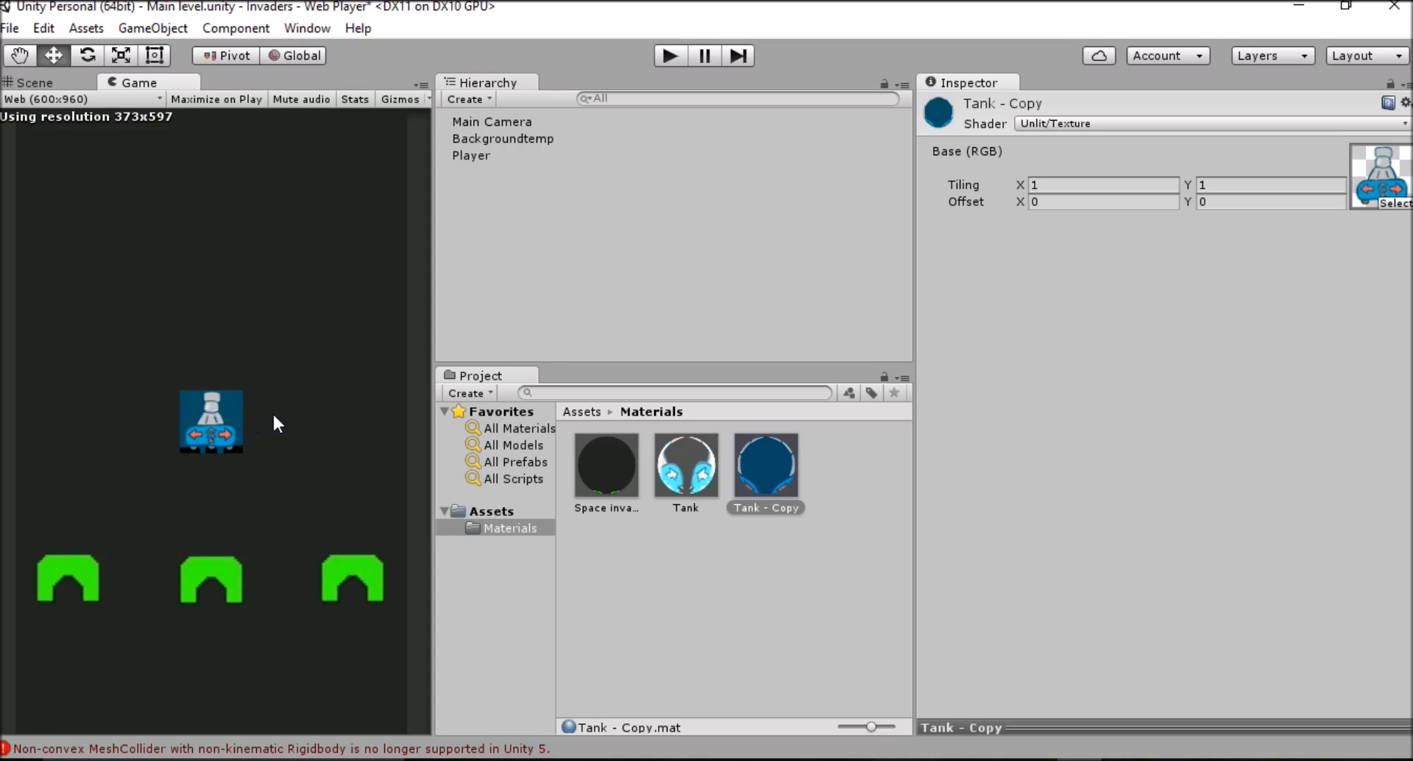
pyautogui.moveTo(1156, 174)
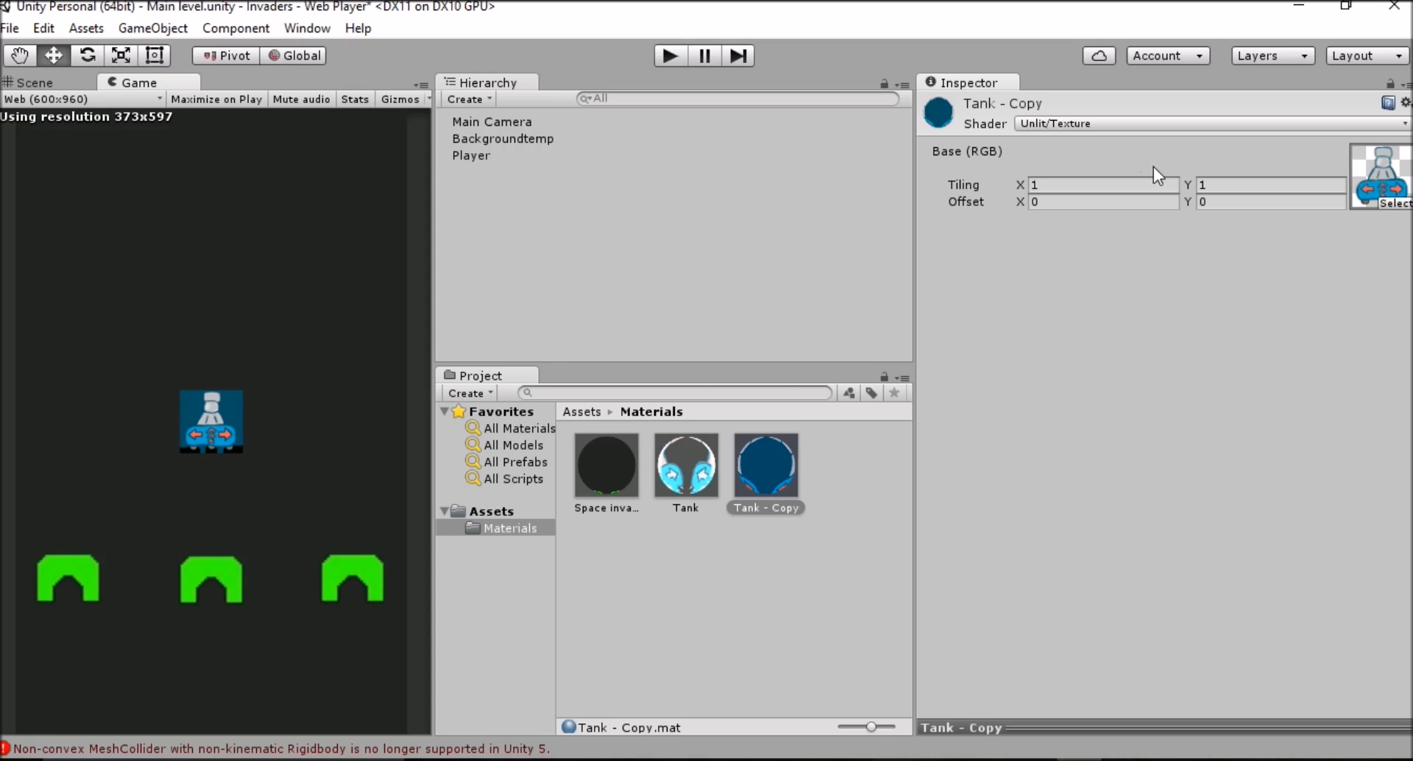
pyautogui.moveTo(1170, 128)
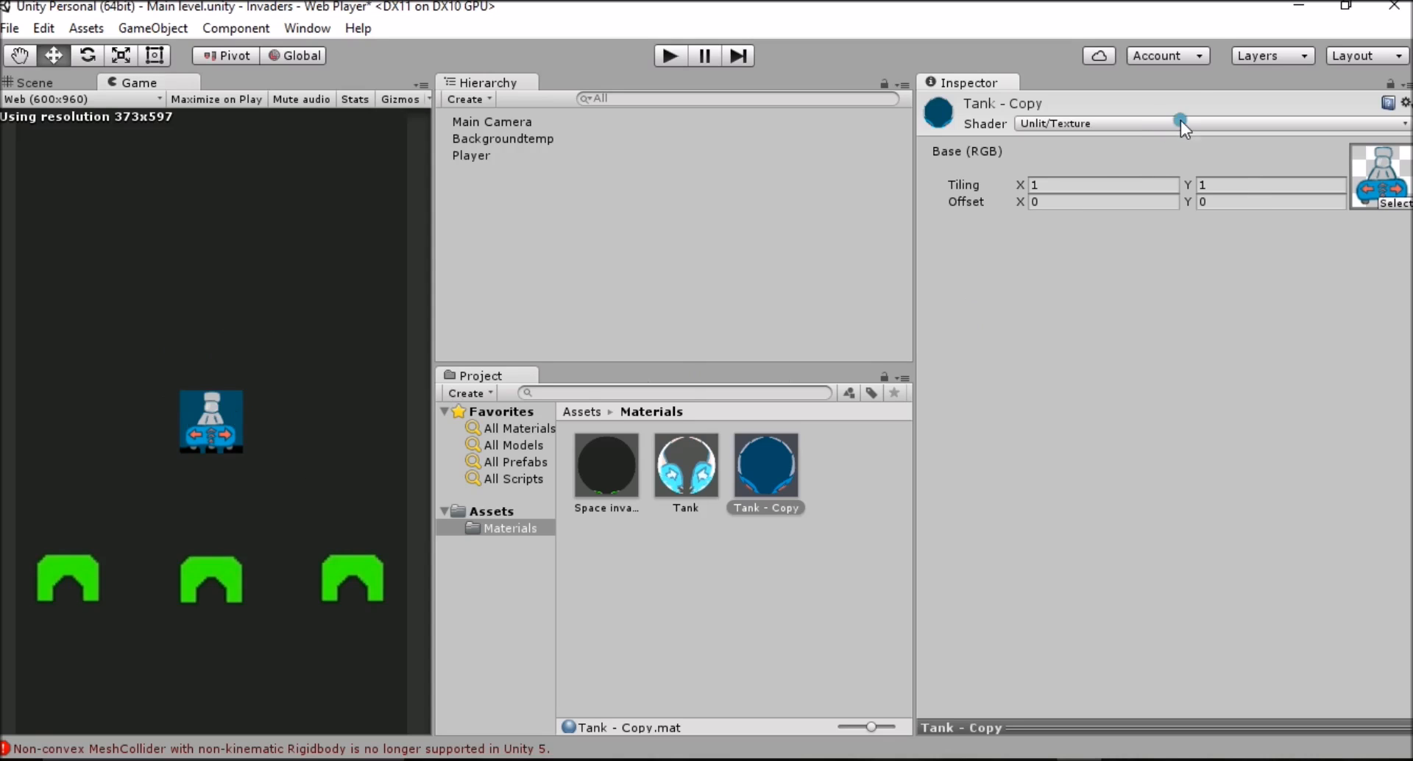
pyautogui.click(1215, 124)
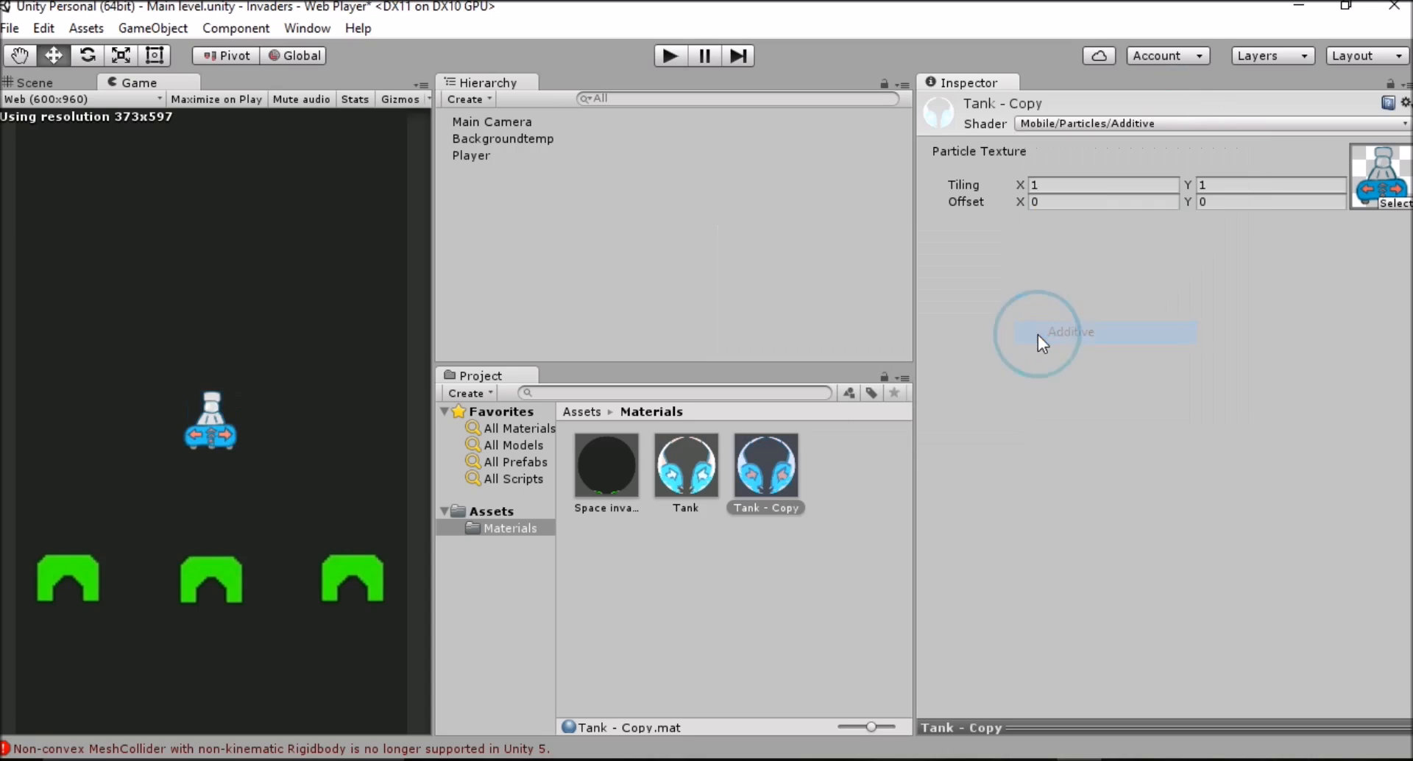
pyautogui.moveTo(278, 322)
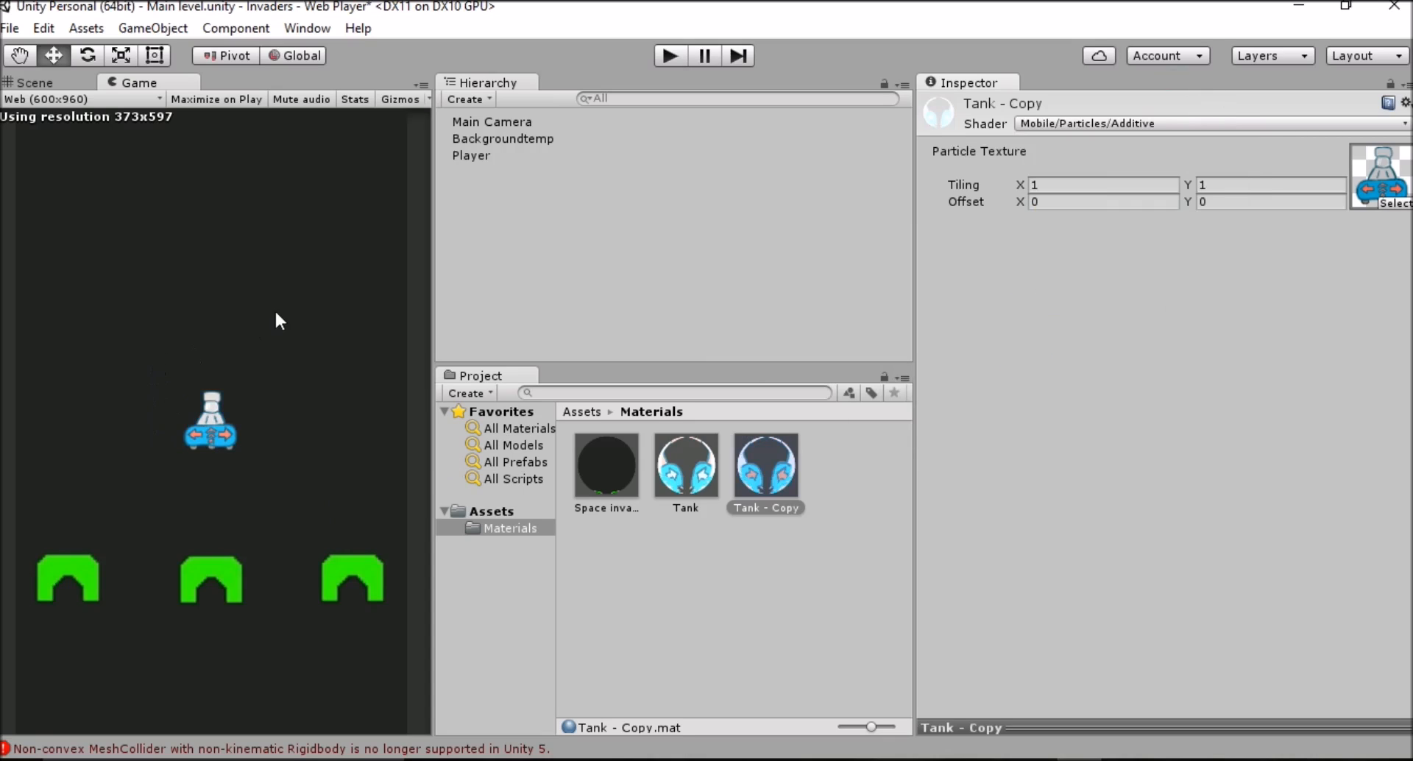
pyautogui.moveTo(167, 426)
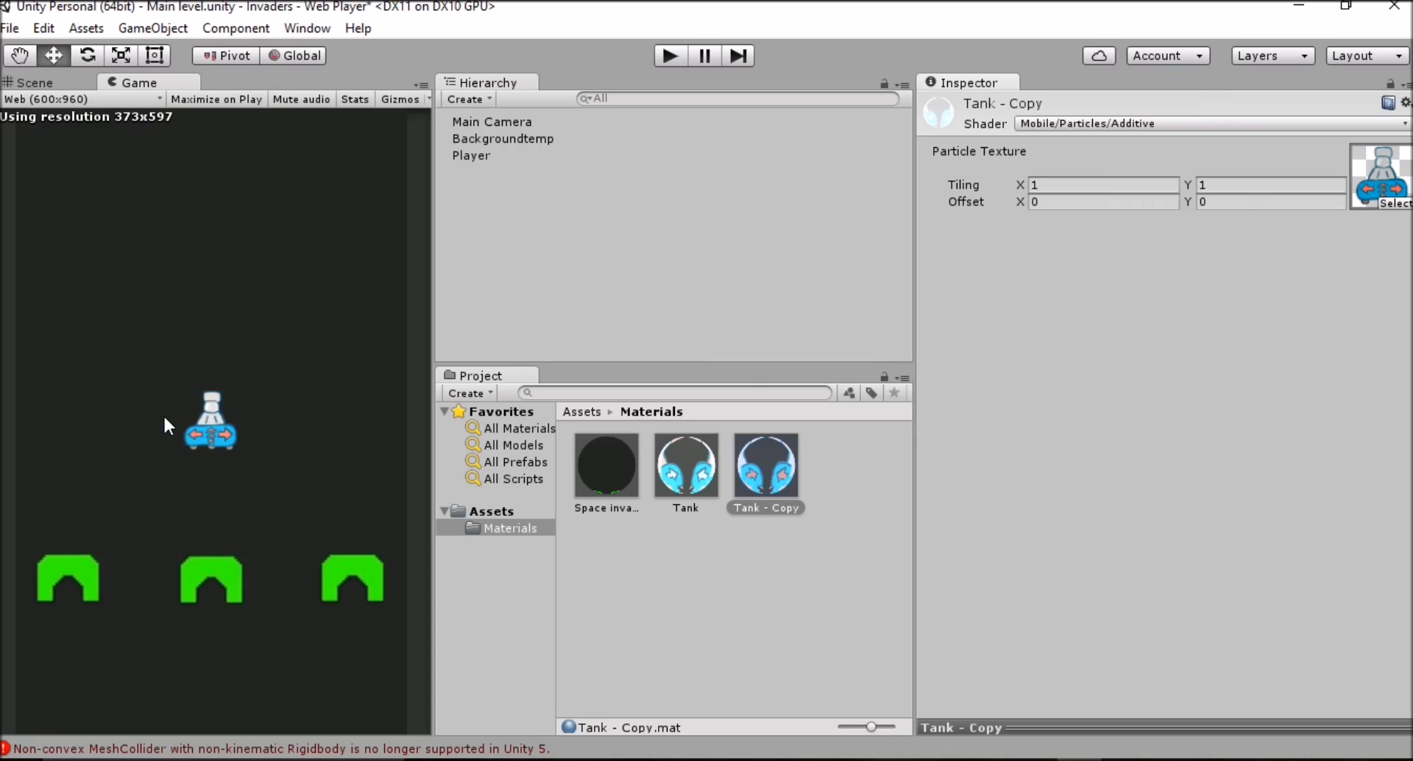
# - Set the Player's Transform Position Y to -4, placing the tank below the bunkers
pyautogui.click(470, 155)
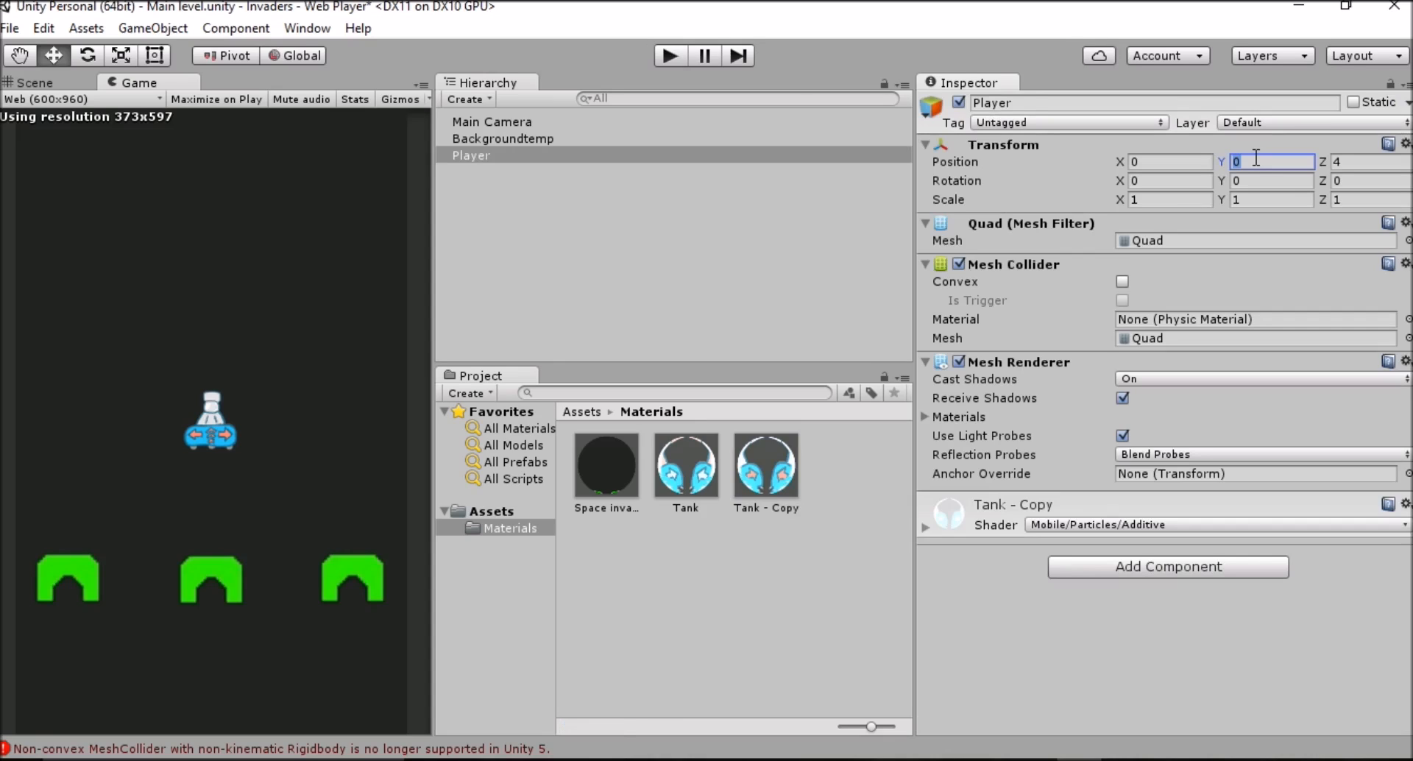
pyautogui.write('-4')
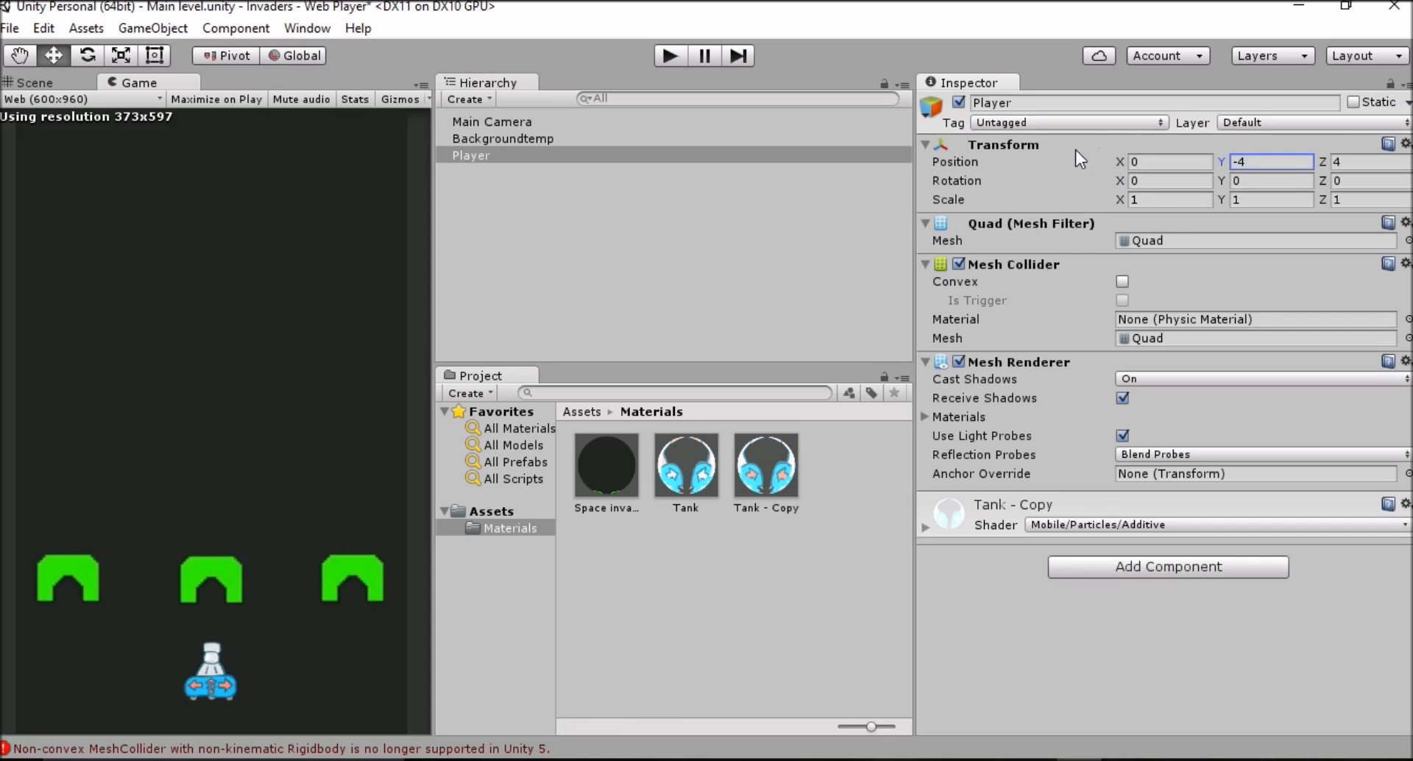
pyautogui.moveTo(167, 228)
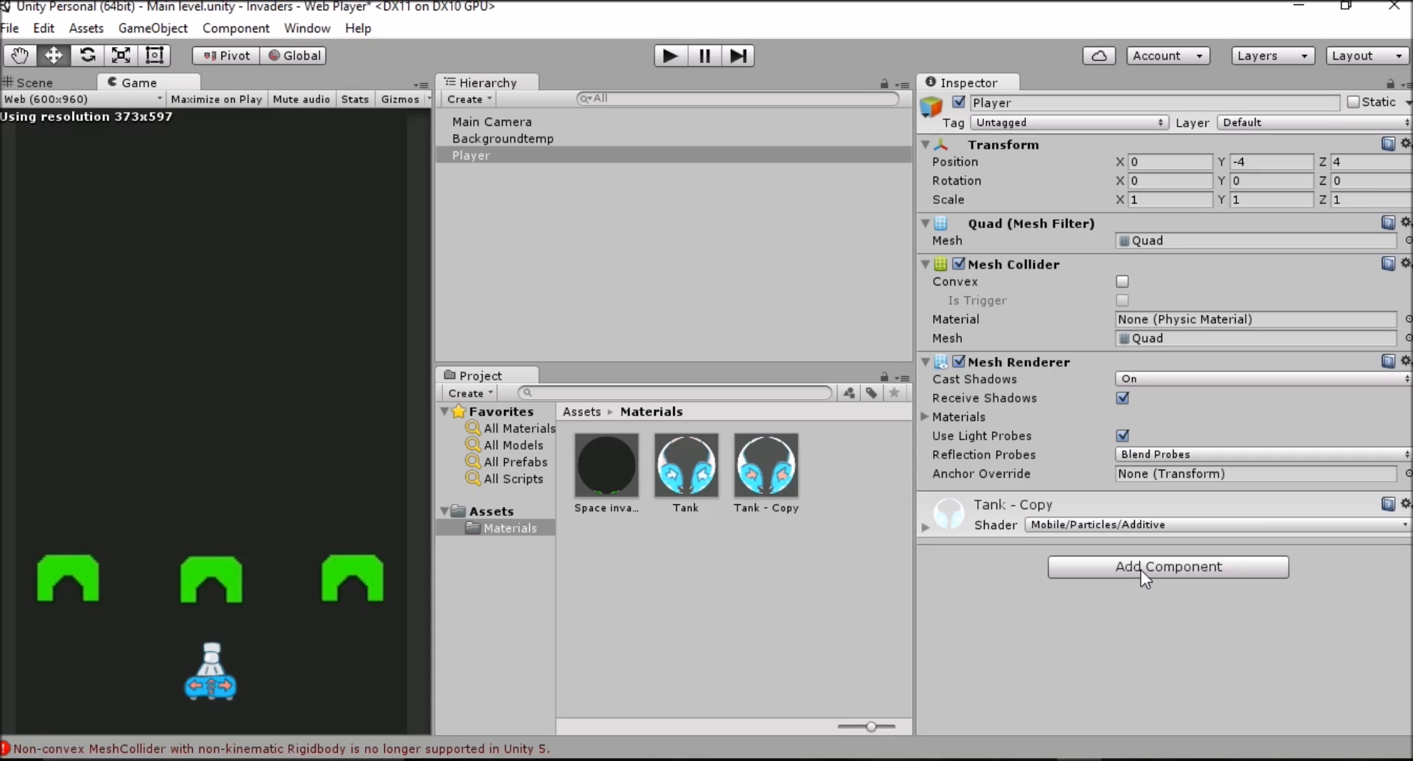
pyautogui.moveTo(1091, 427)
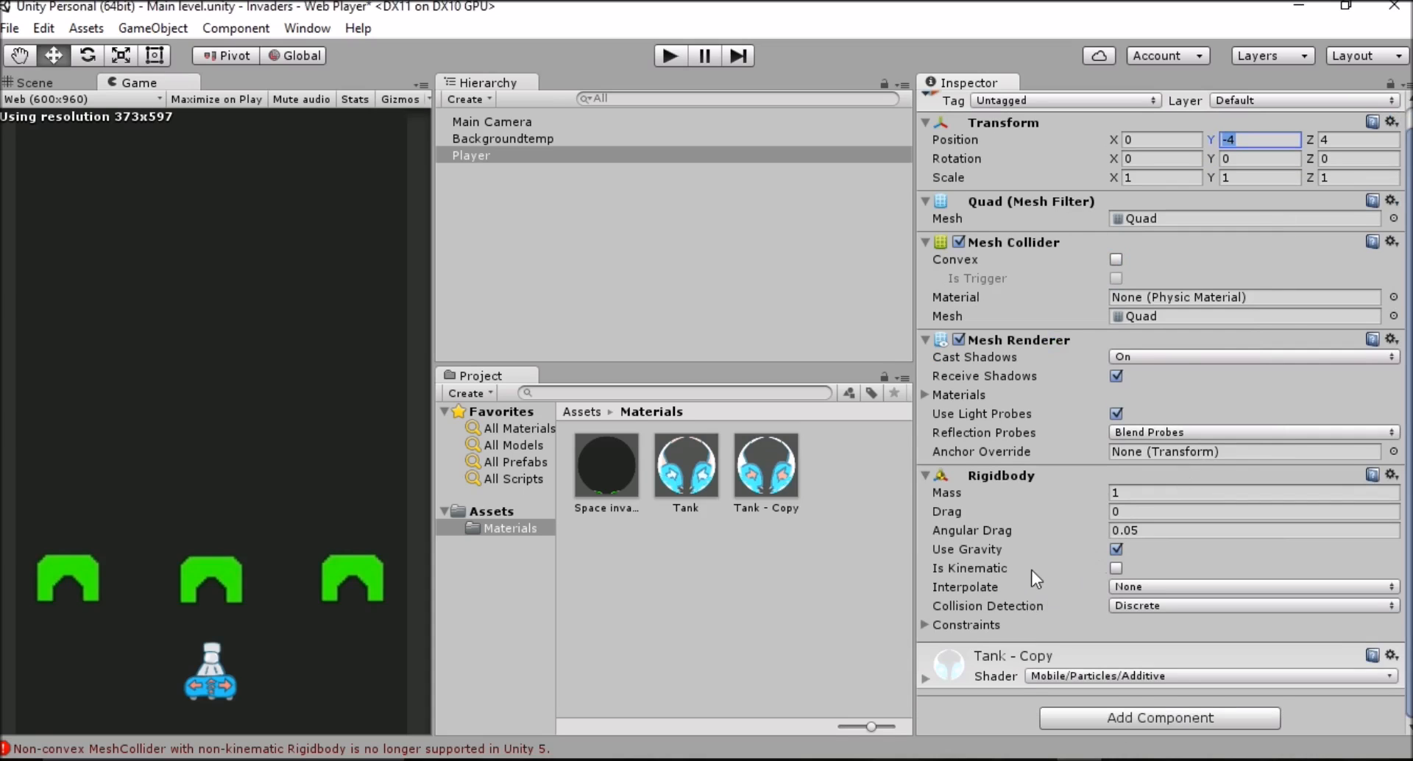
pyautogui.moveTo(1043, 573)
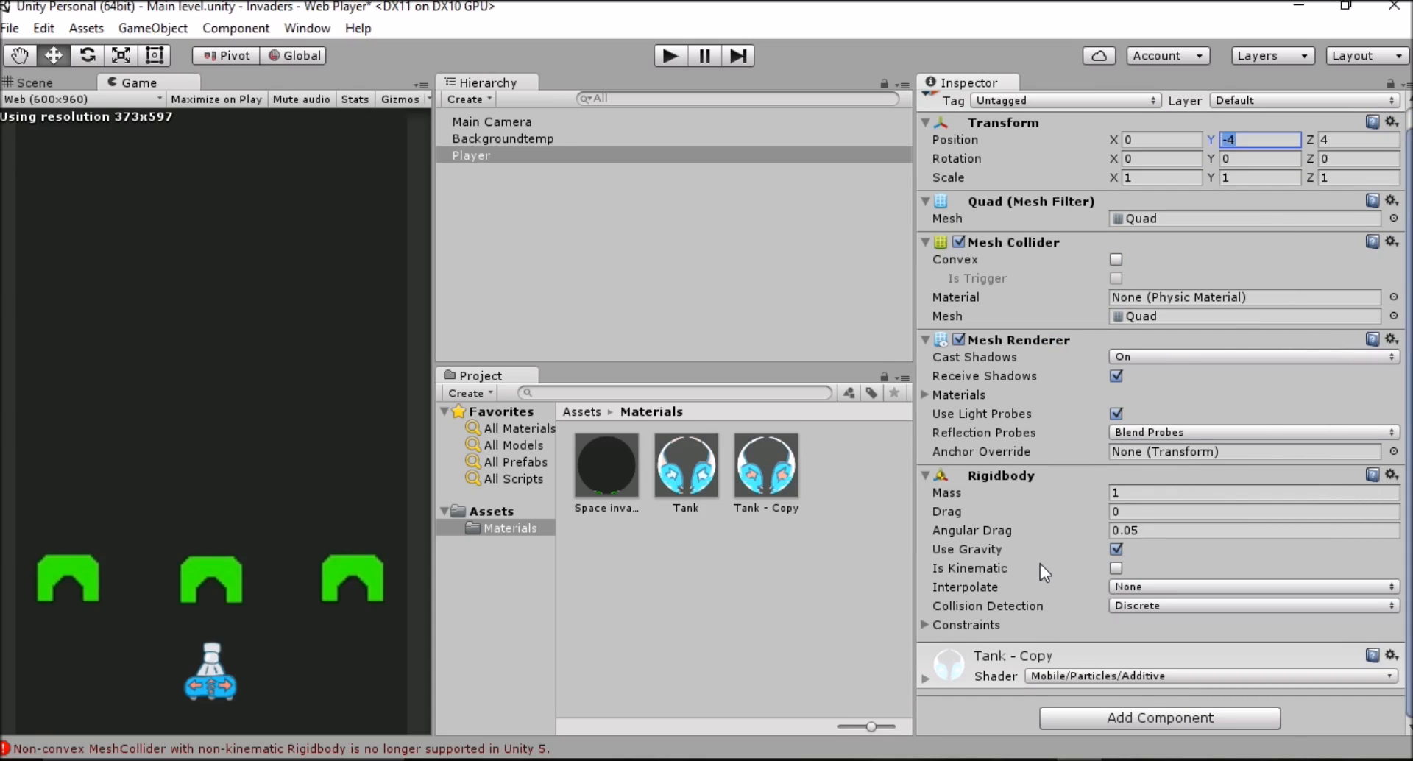
pyautogui.moveTo(1146, 562)
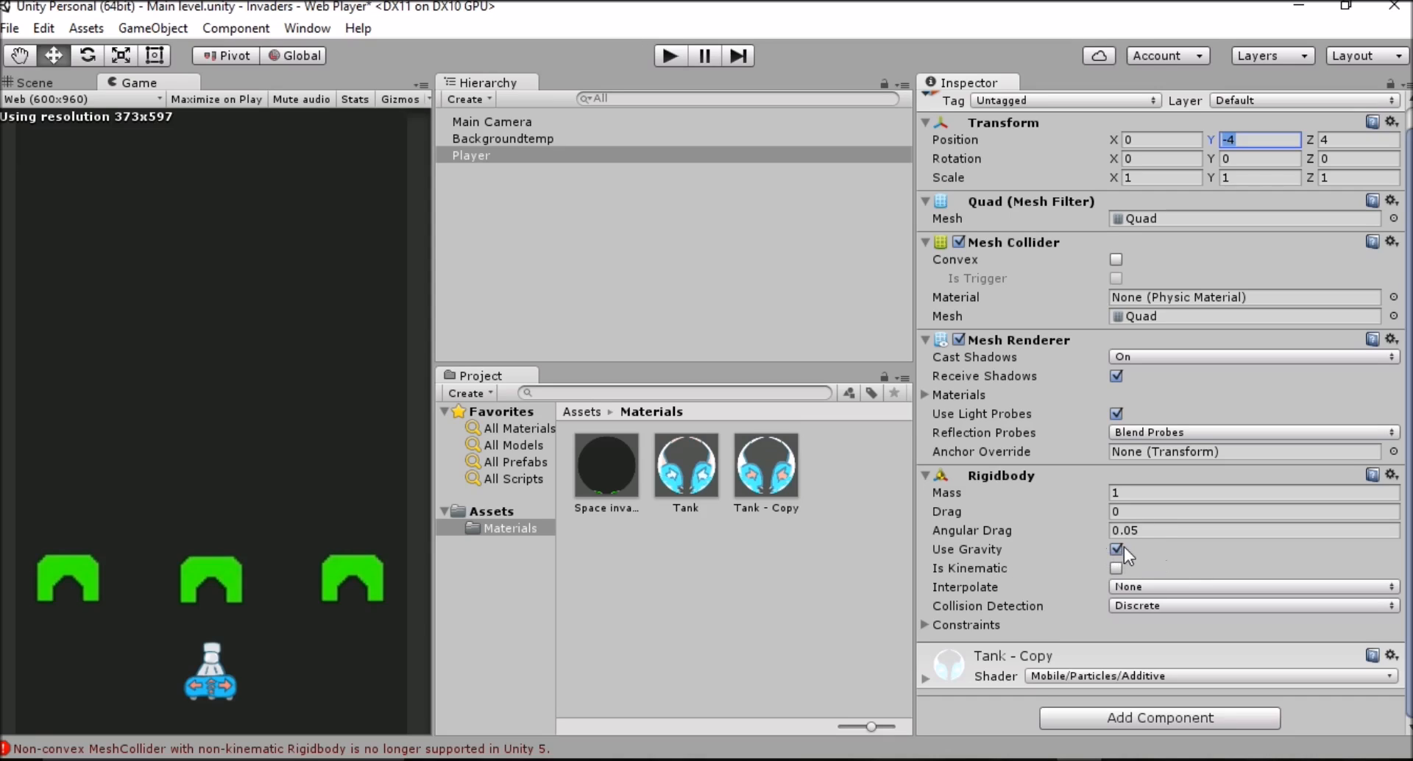
# - Add a Rigidbody to Player with Use Gravity switched off
pyautogui.click(1115, 549)
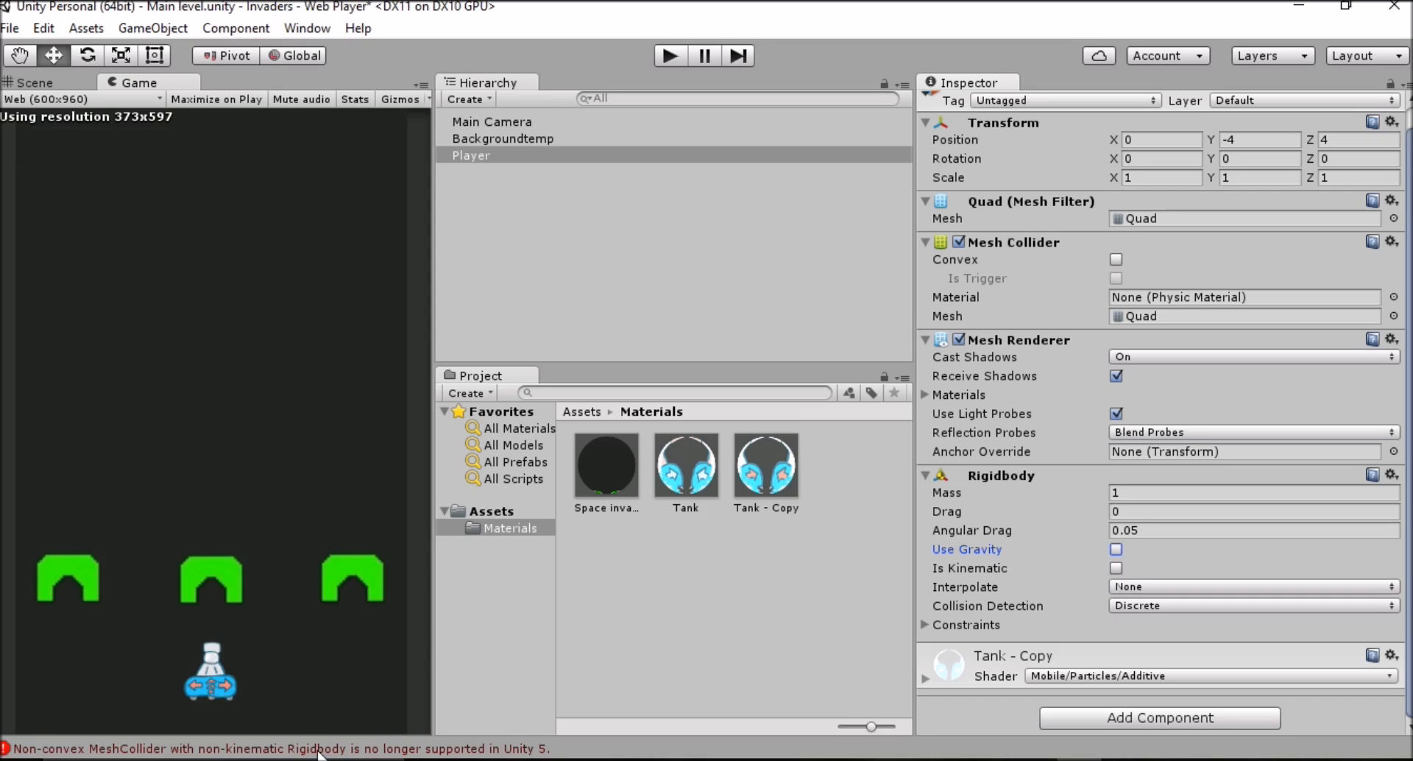
pyautogui.moveTo(1079, 634)
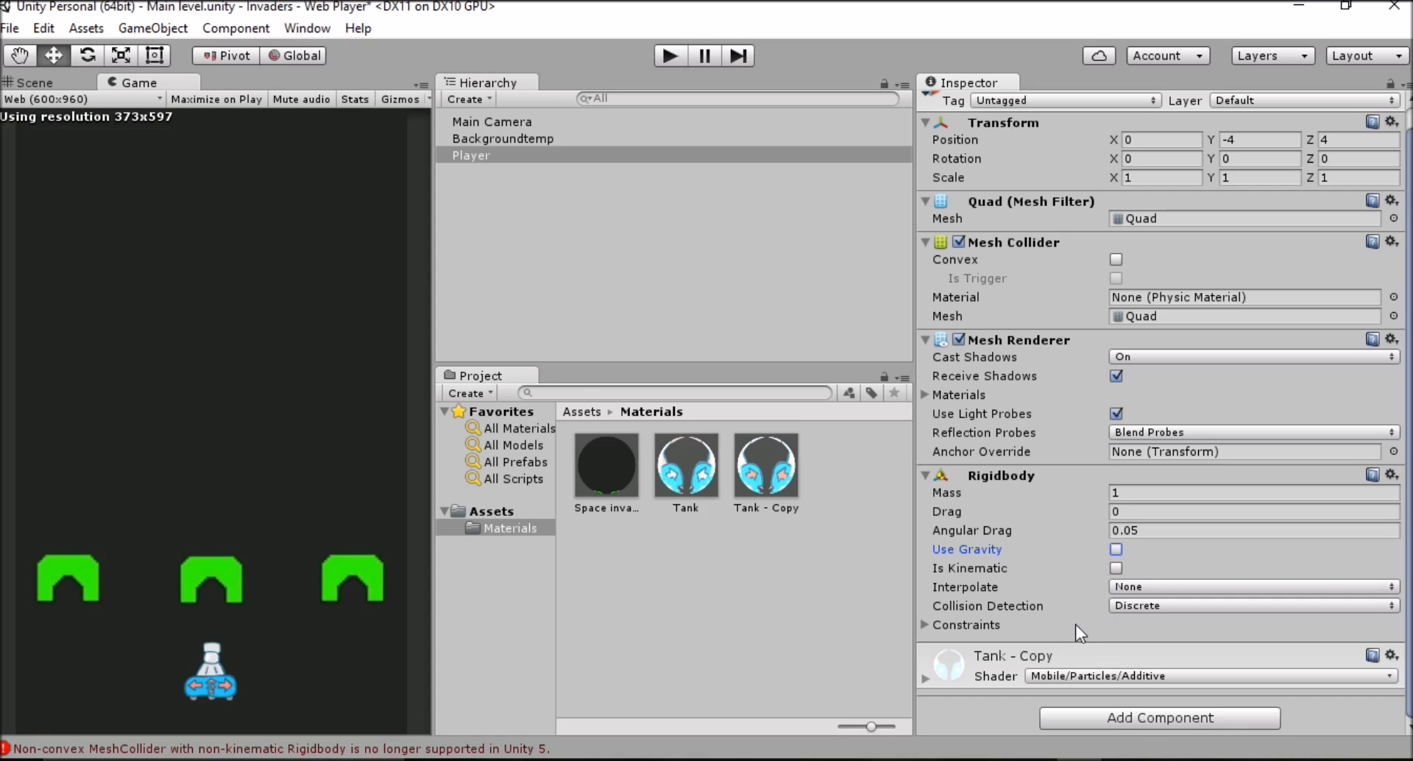
# - Create a new C# script named PlayerMovement for the Player via Add Component
pyautogui.click(1159, 719)
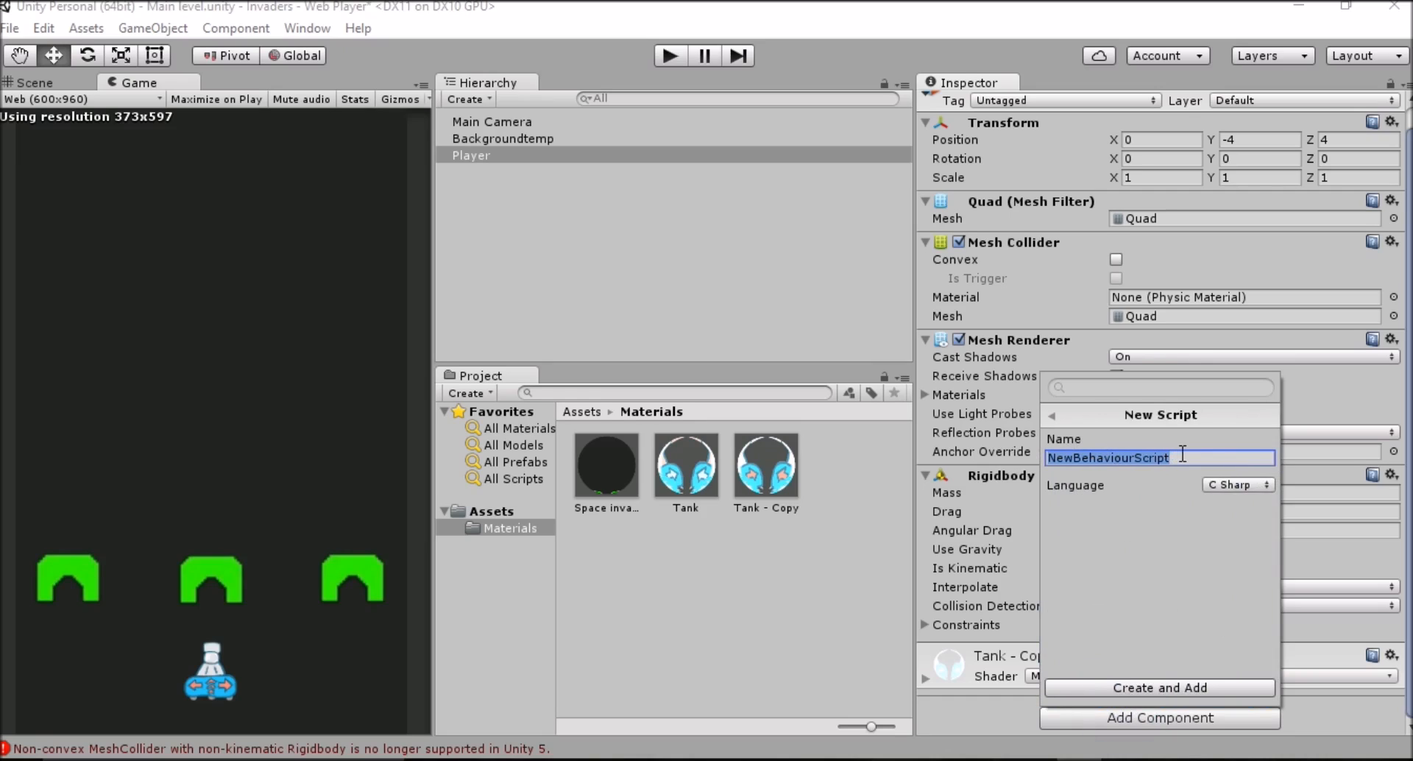
pyautogui.write('PlayerMoveme')
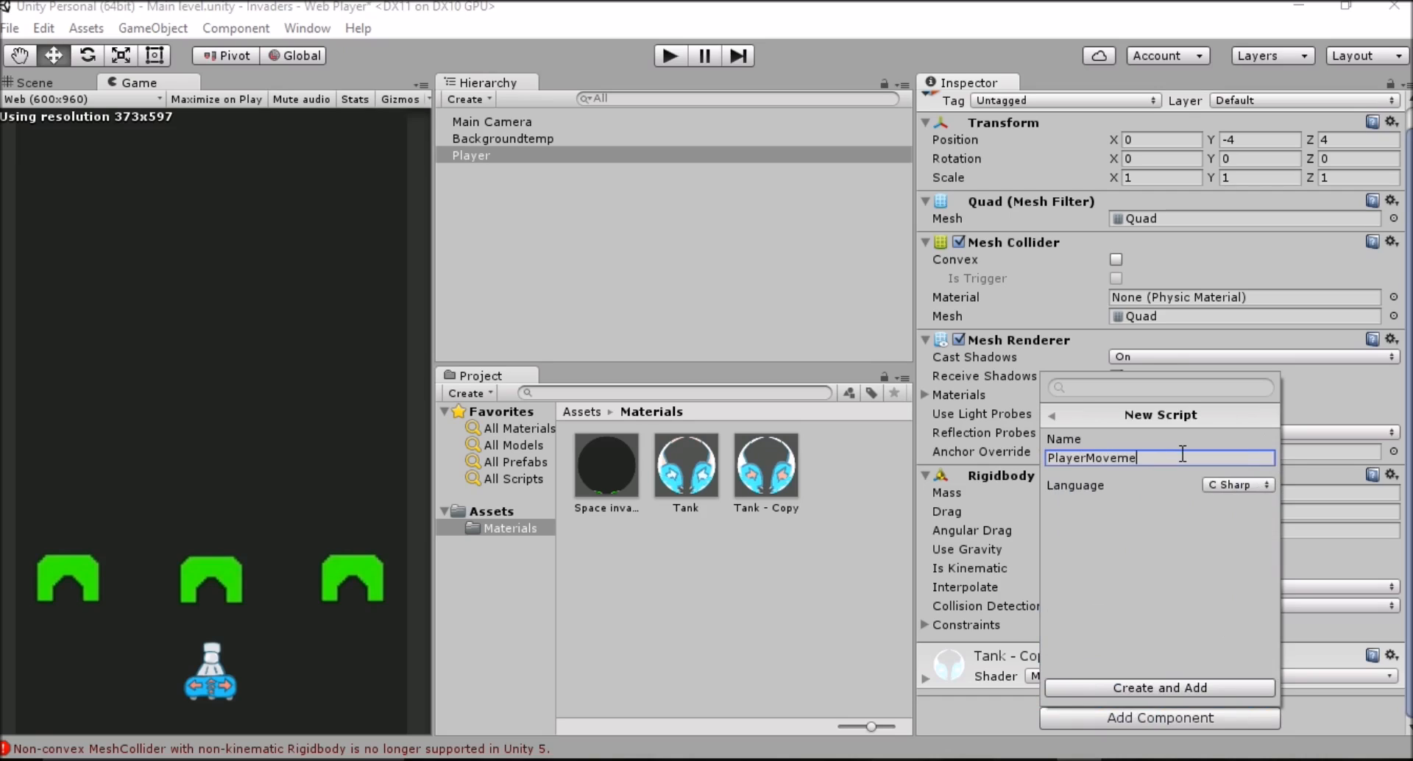
pyautogui.write('nt')
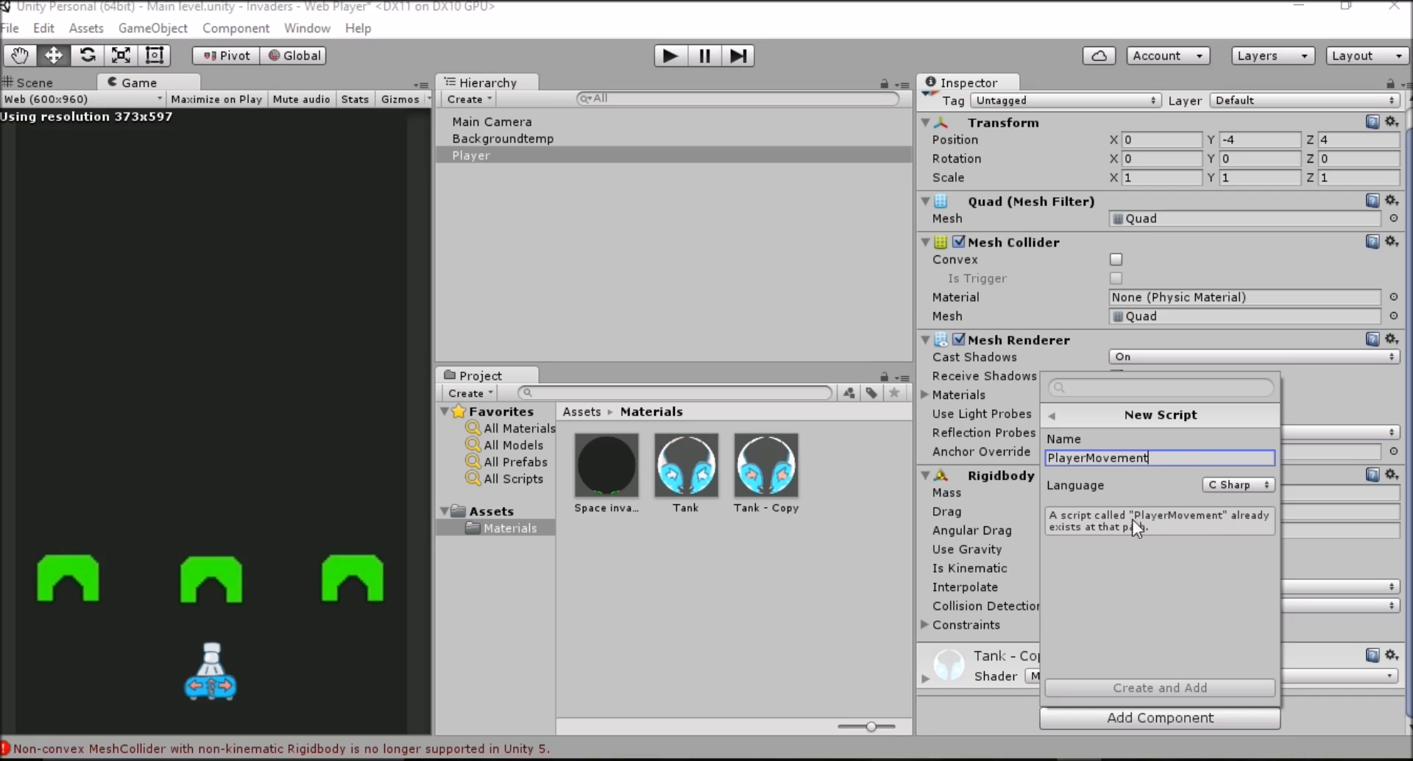
pyautogui.moveTo(1243, 543)
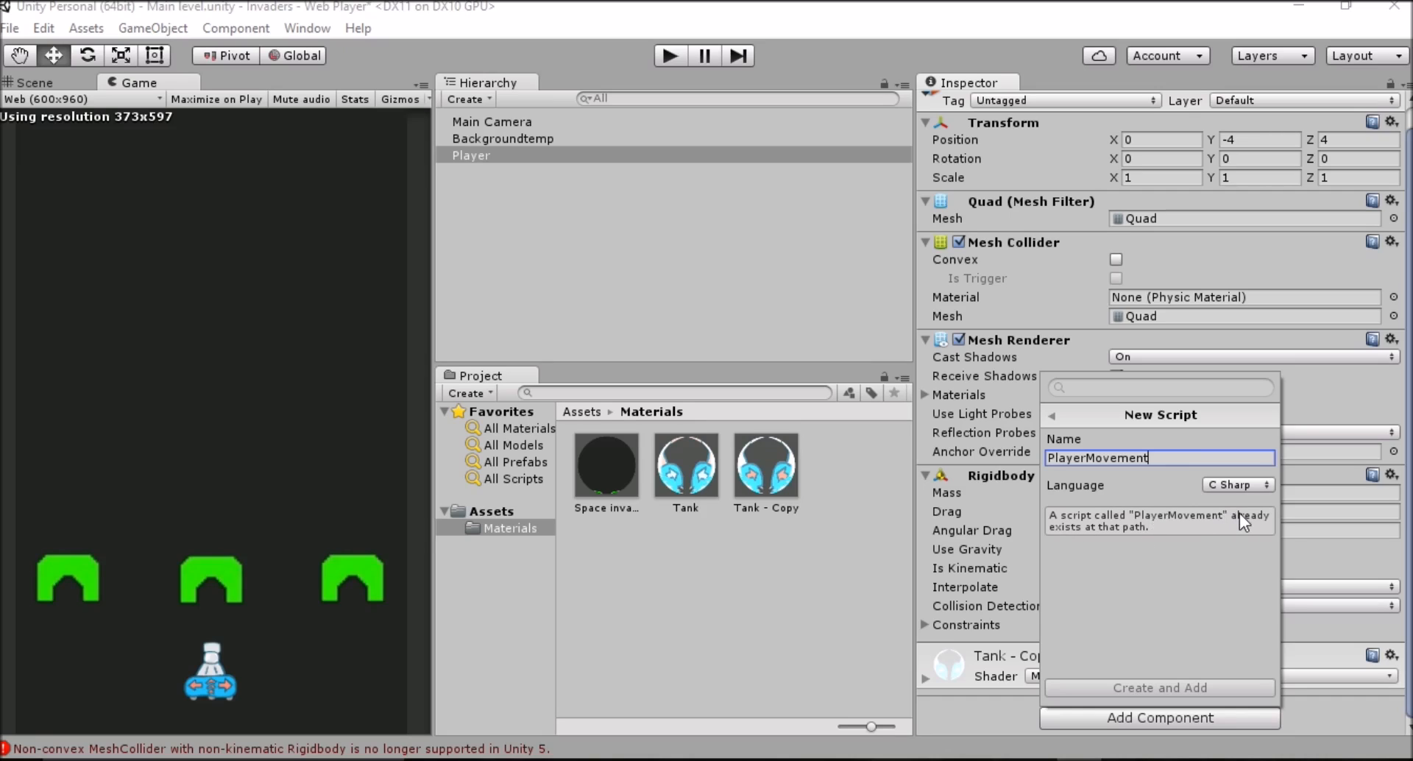
pyautogui.moveTo(1229, 533)
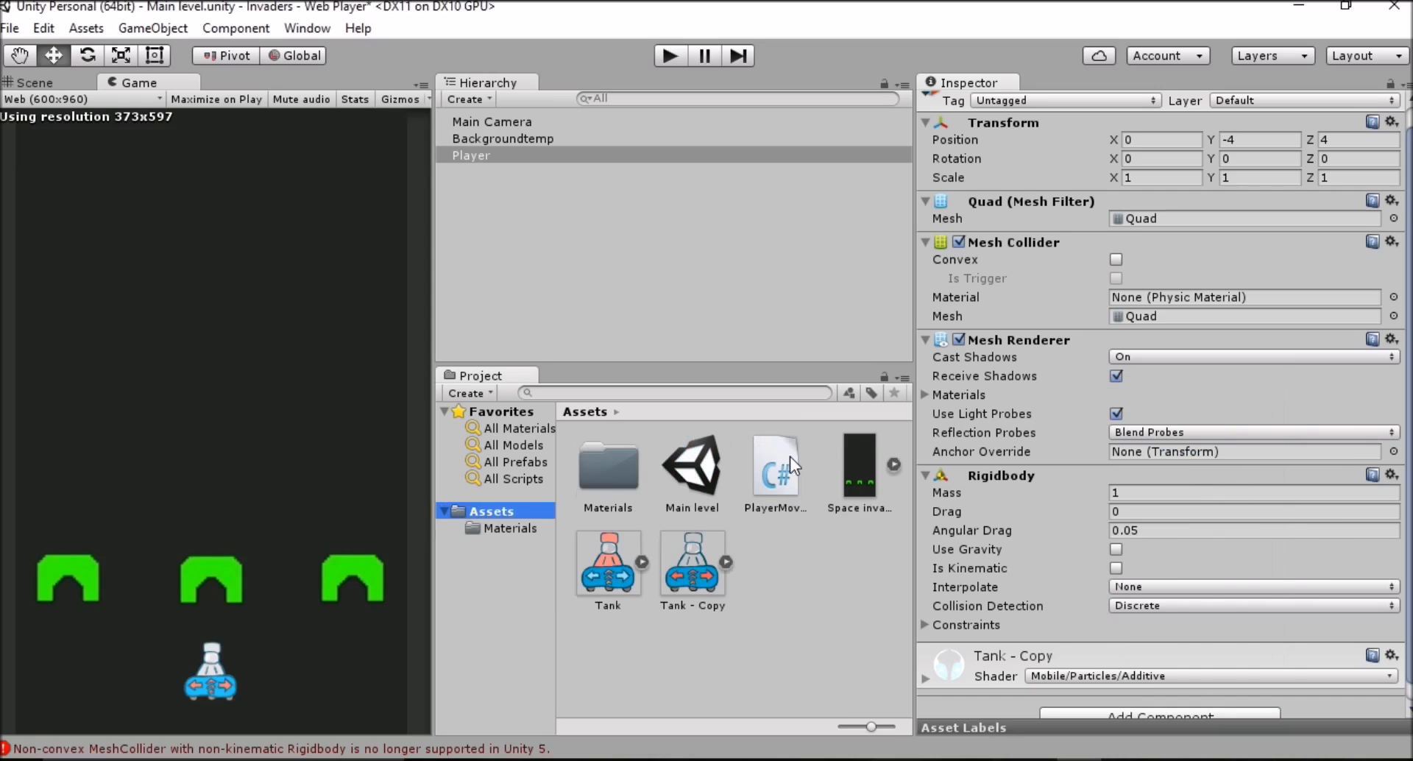
pyautogui.moveTo(780, 497)
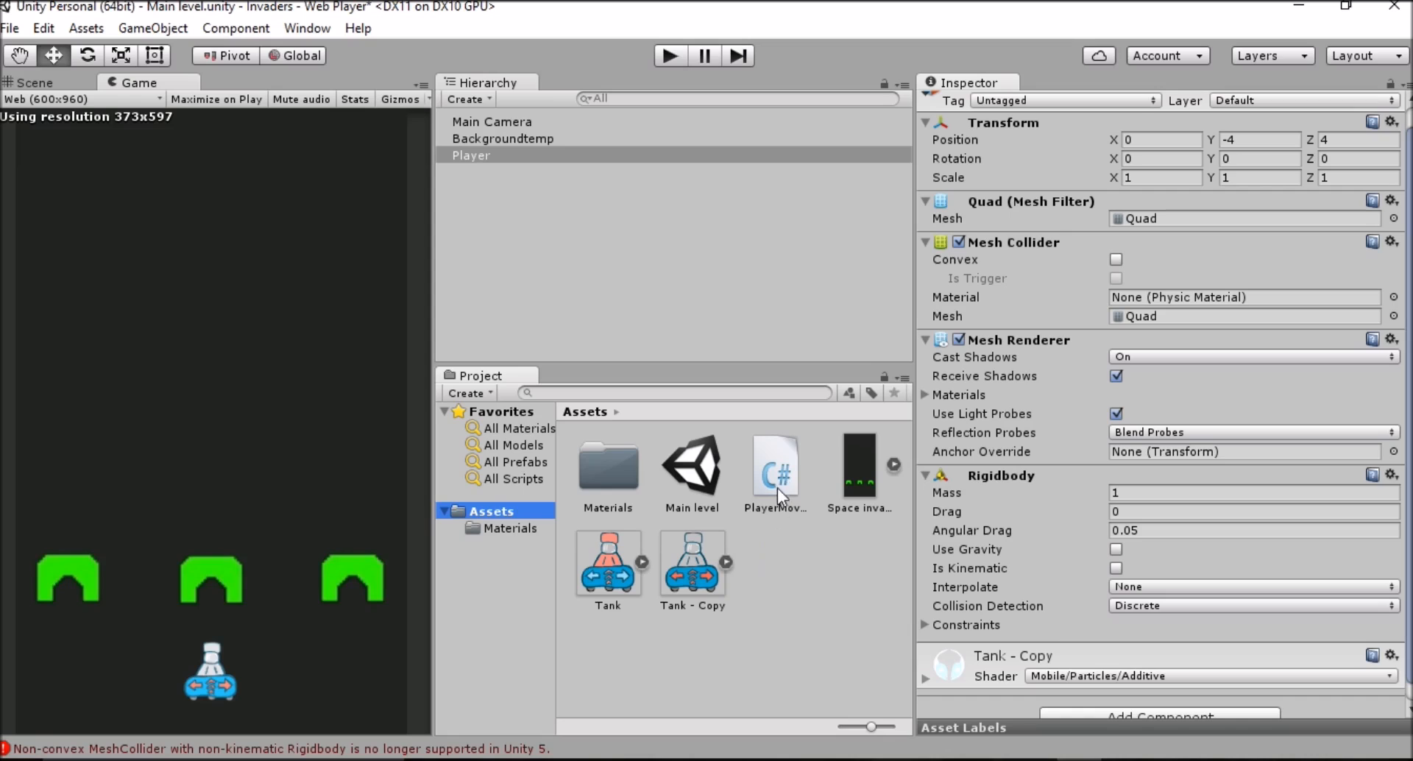
pyautogui.moveTo(774, 492)
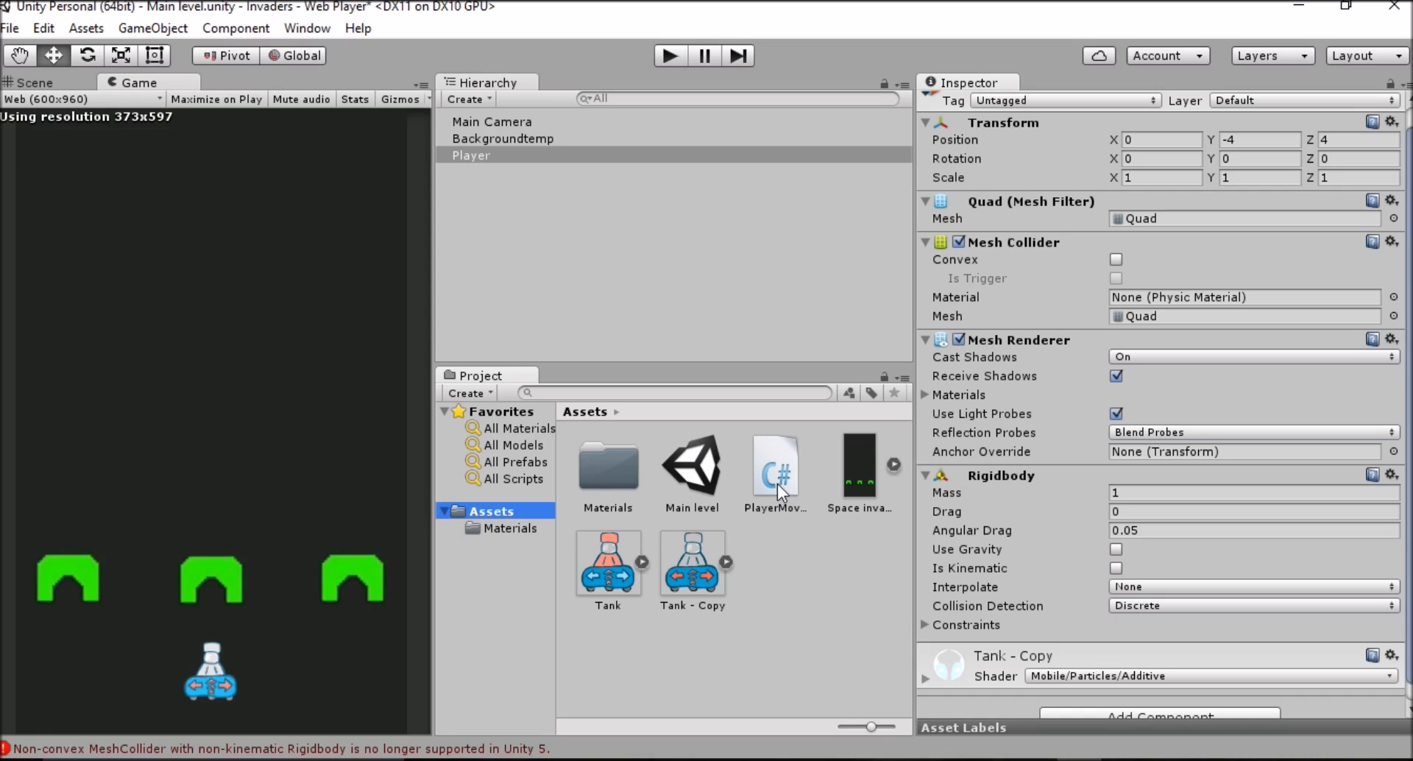
pyautogui.click(775, 467)
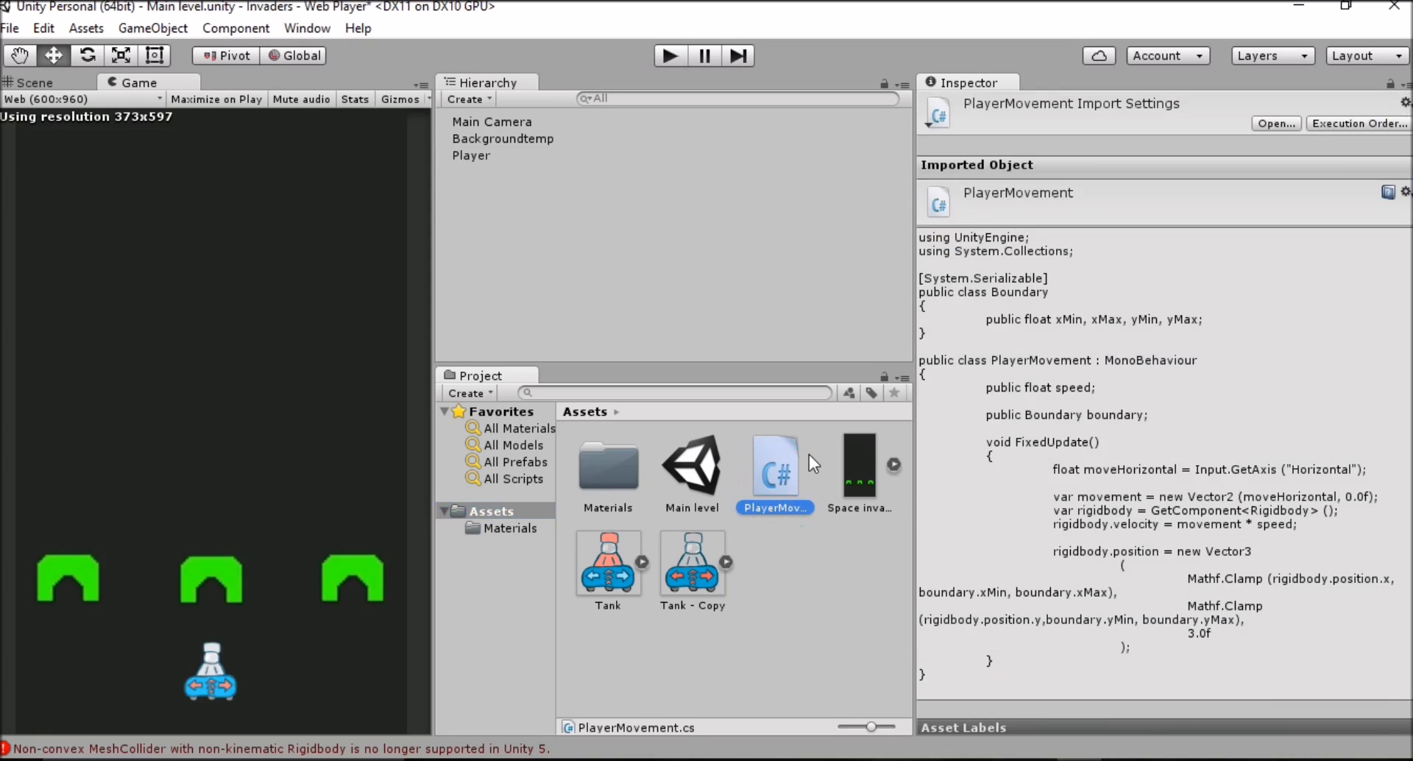
pyautogui.moveTo(857, 419)
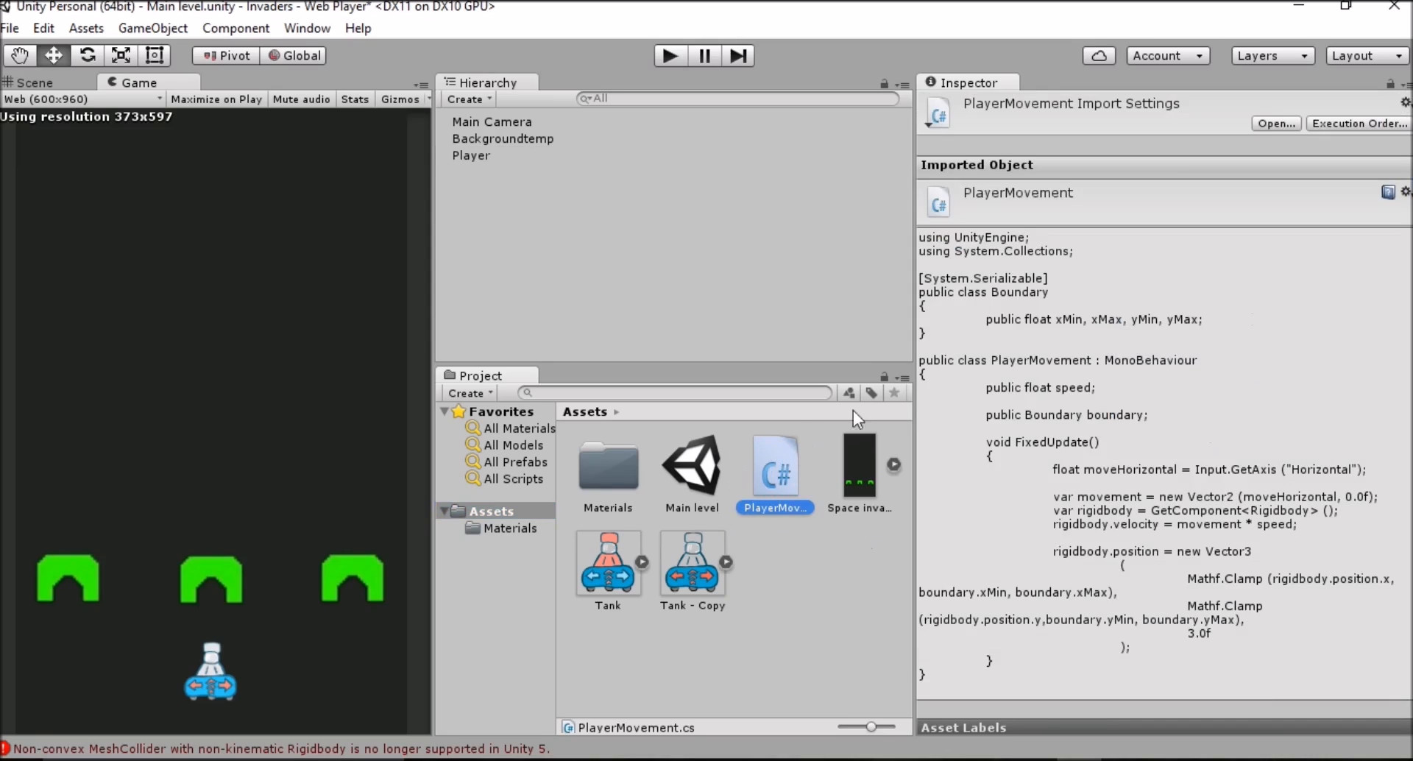
pyautogui.moveTo(785, 472)
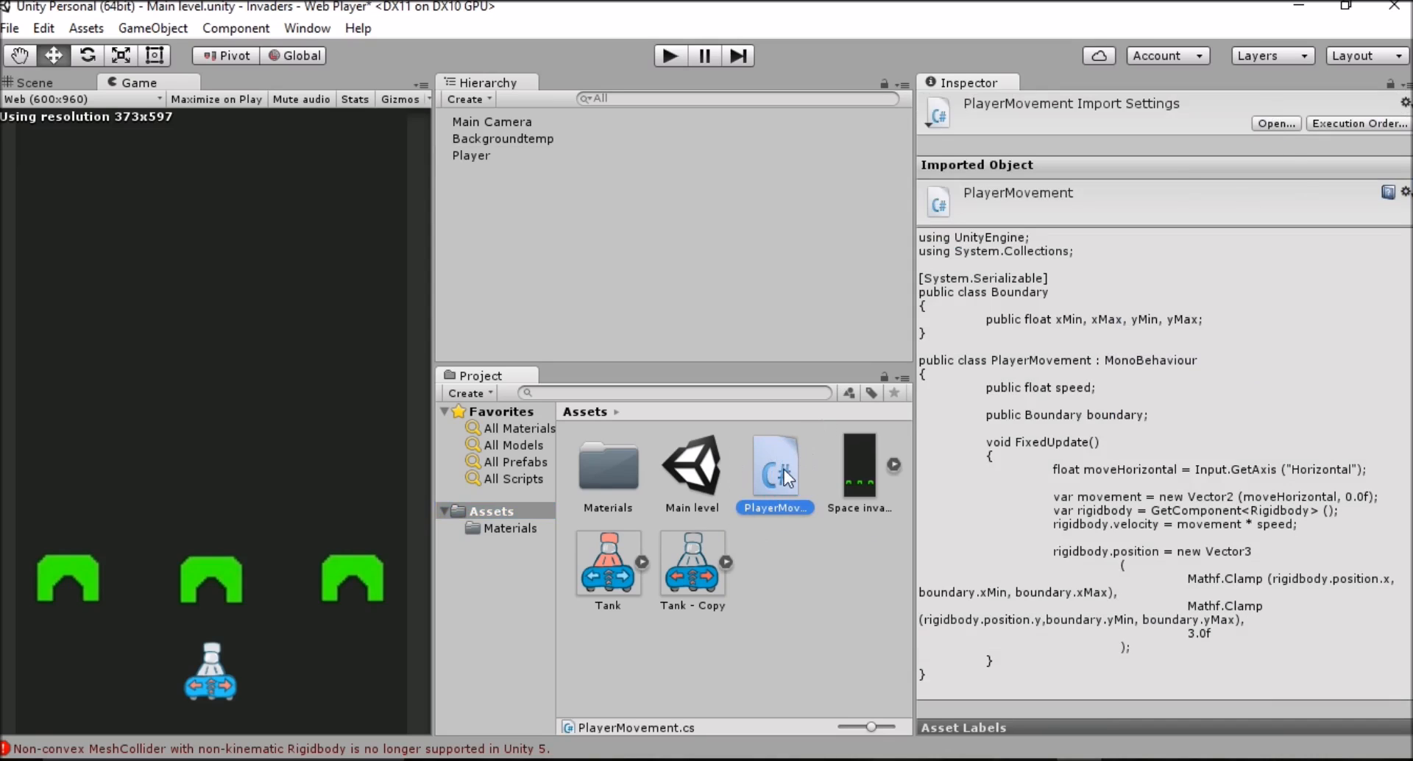
pyautogui.moveTo(1176, 190)
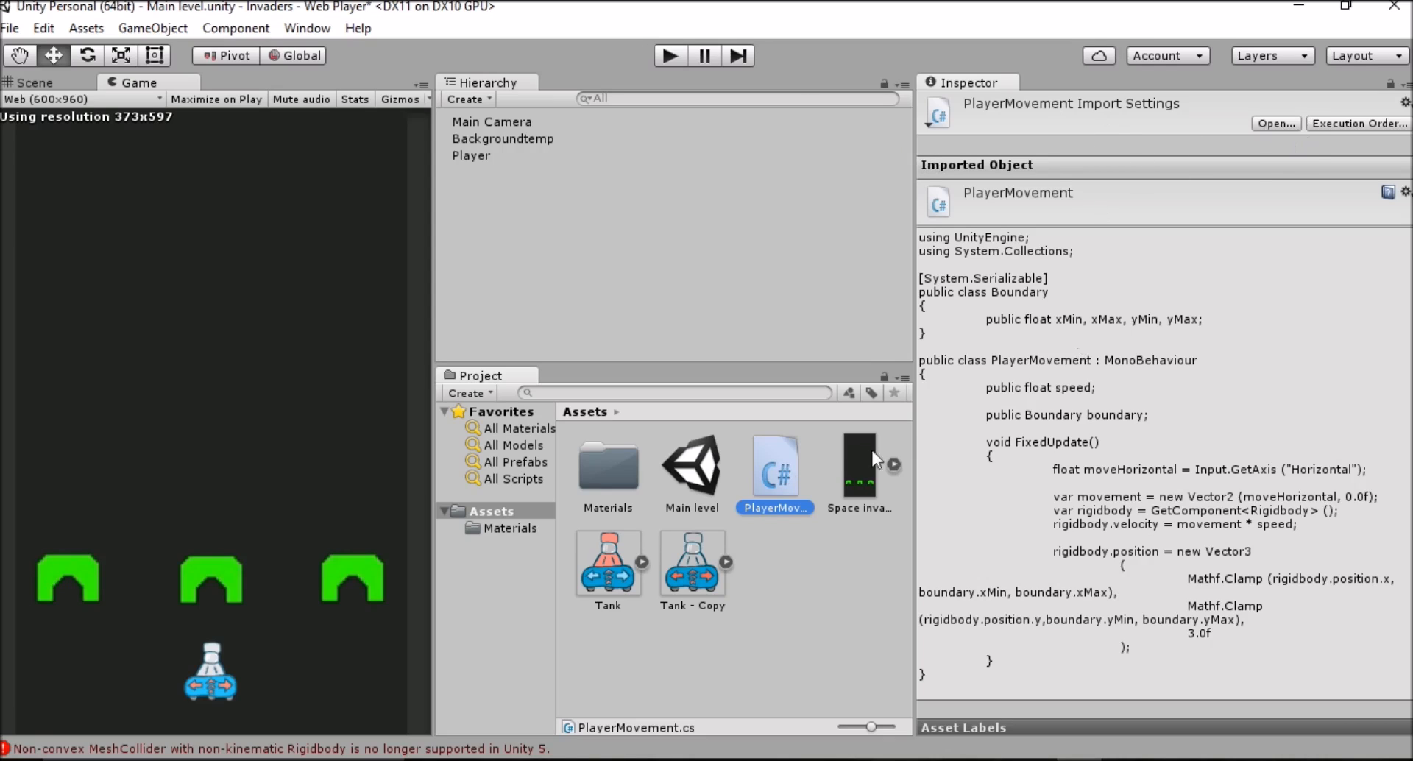
pyautogui.moveTo(822, 451)
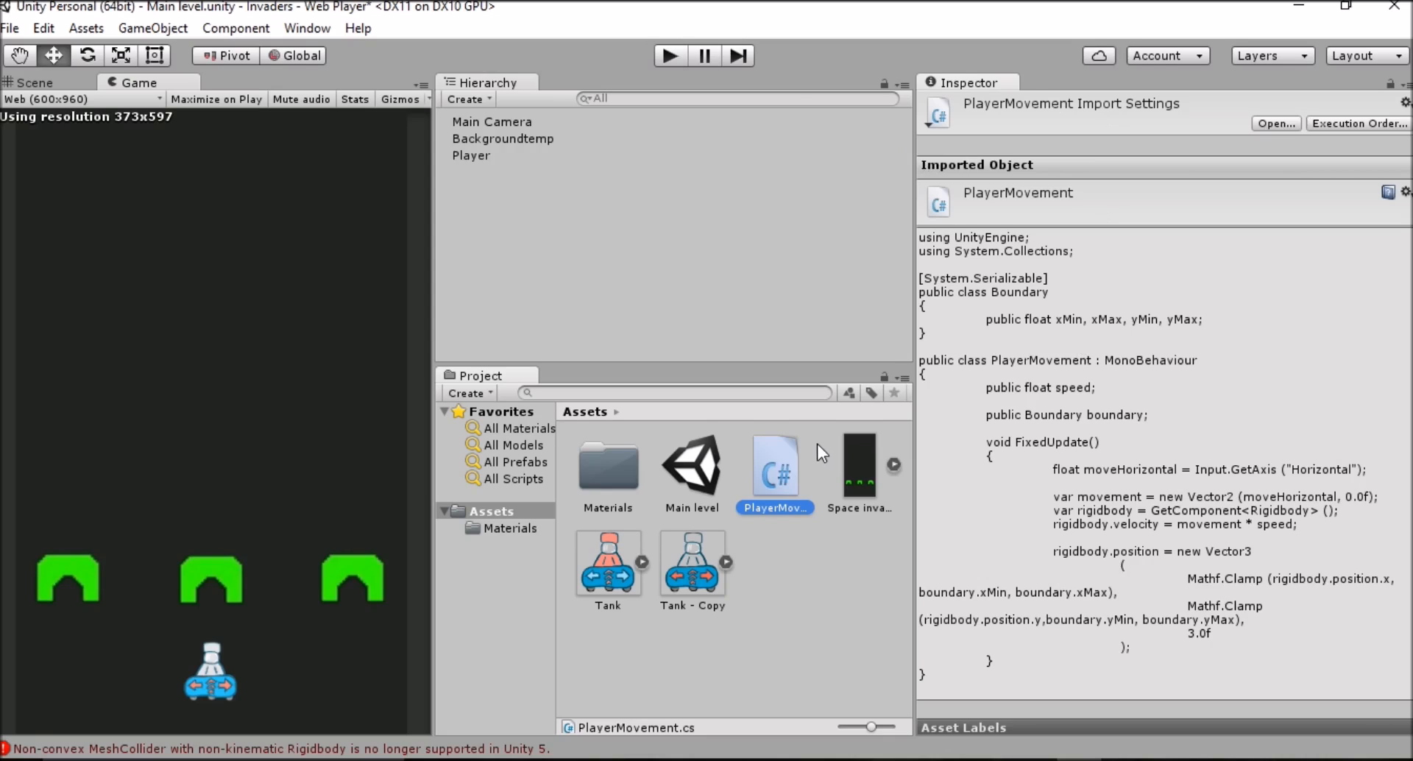
pyautogui.moveTo(812, 444)
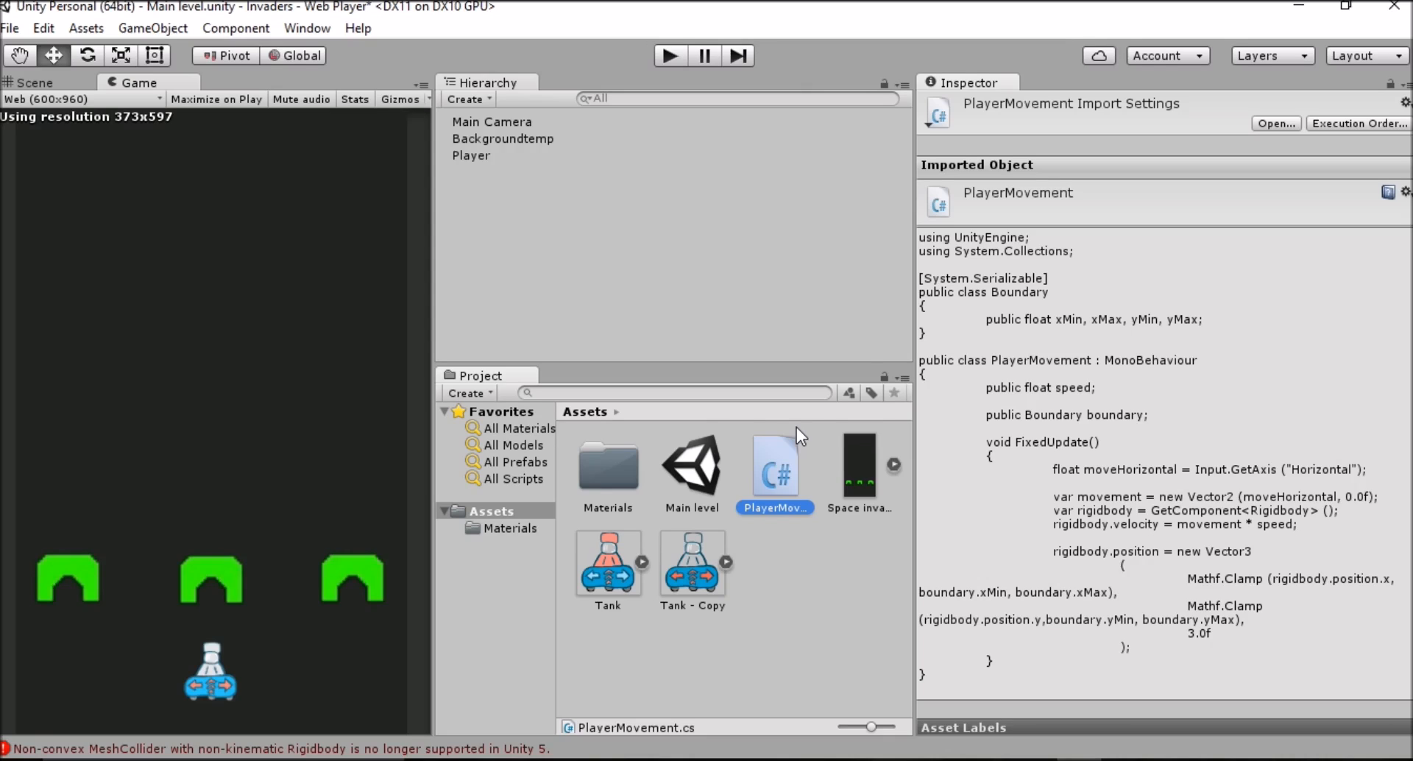
pyautogui.moveTo(789, 432)
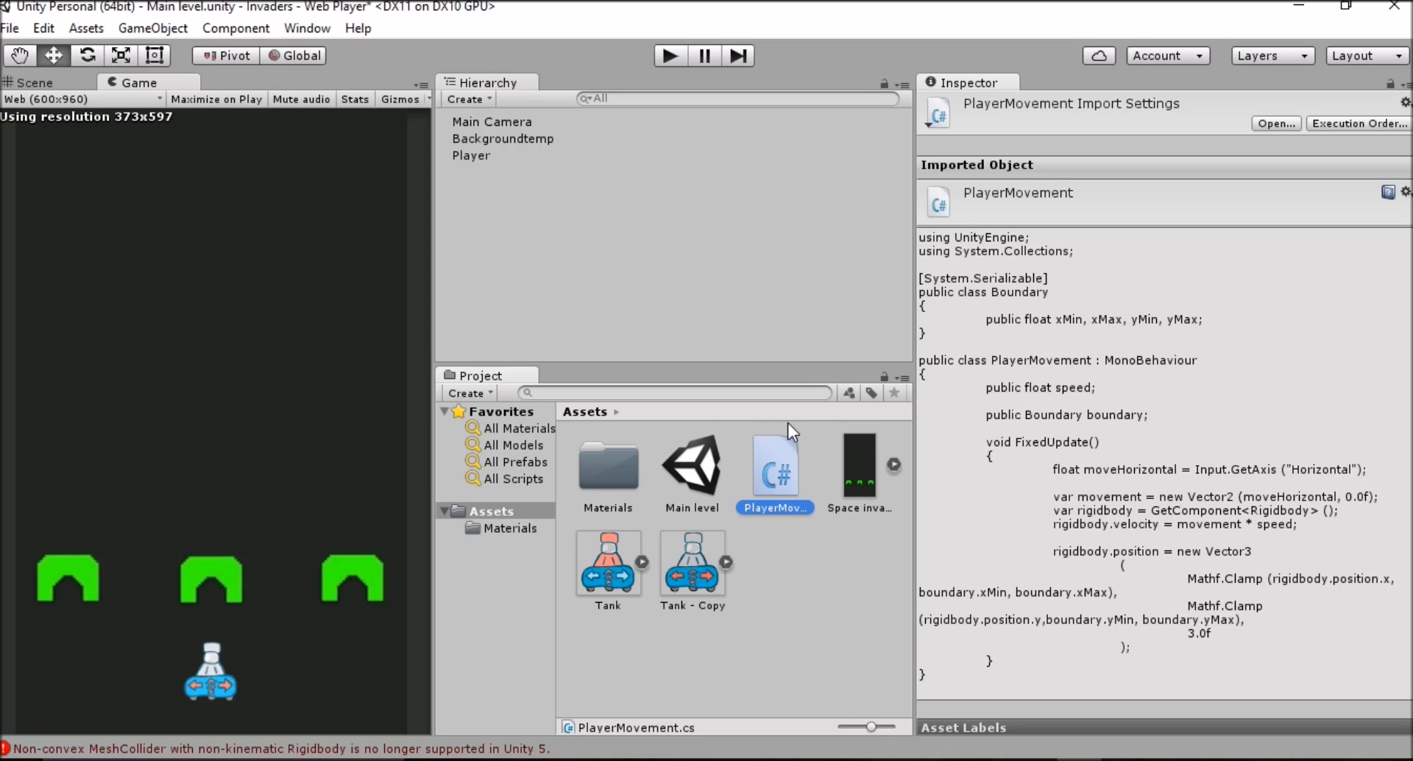
pyautogui.moveTo(953, 672)
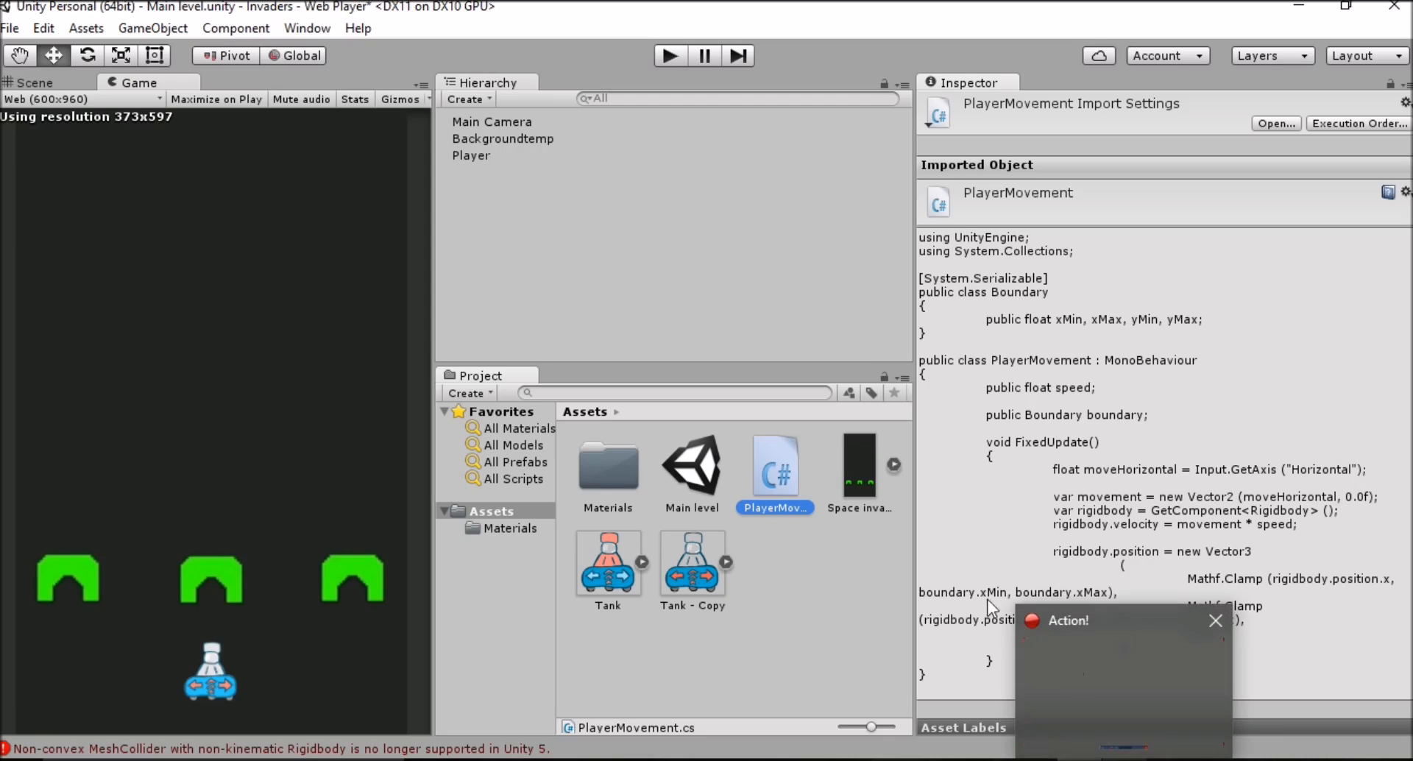
pyautogui.click(1215, 621)
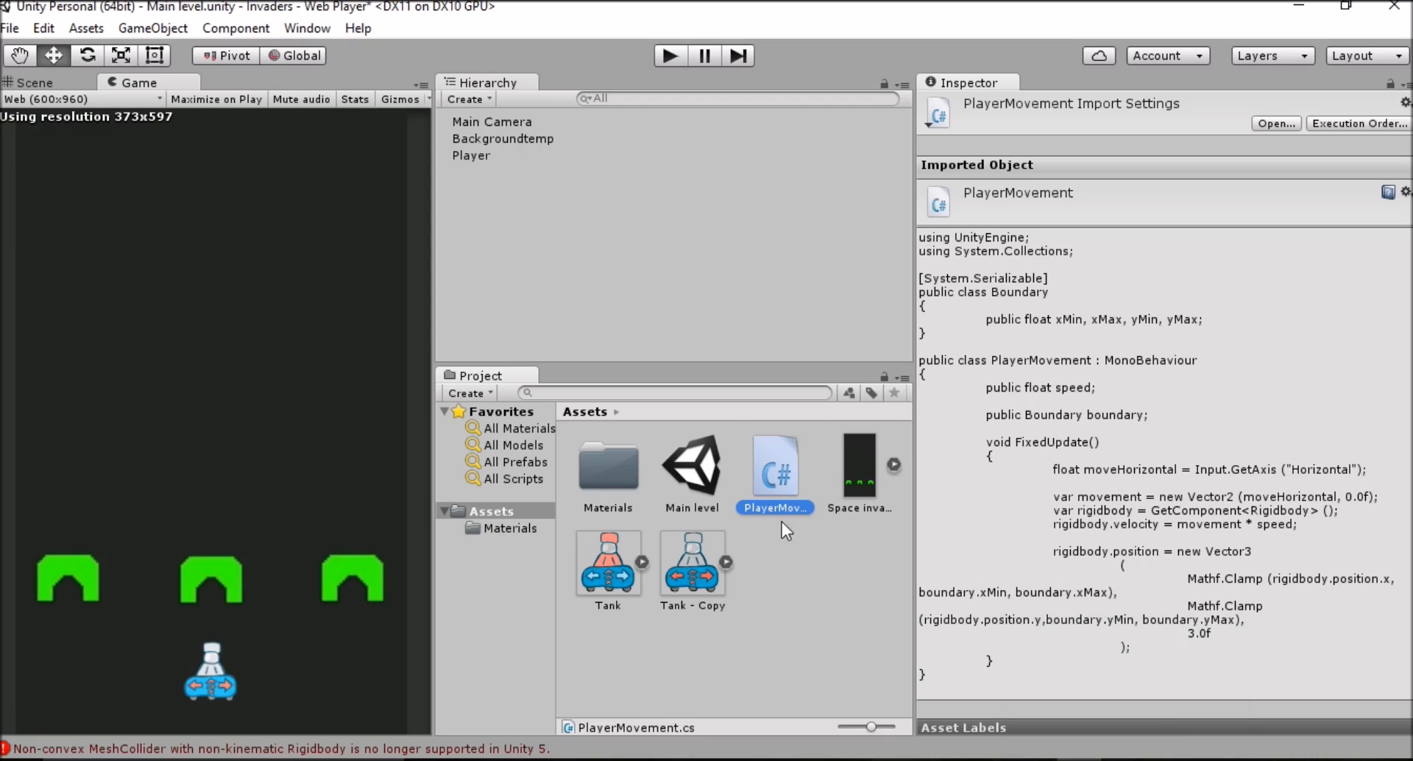
pyautogui.moveTo(773, 468)
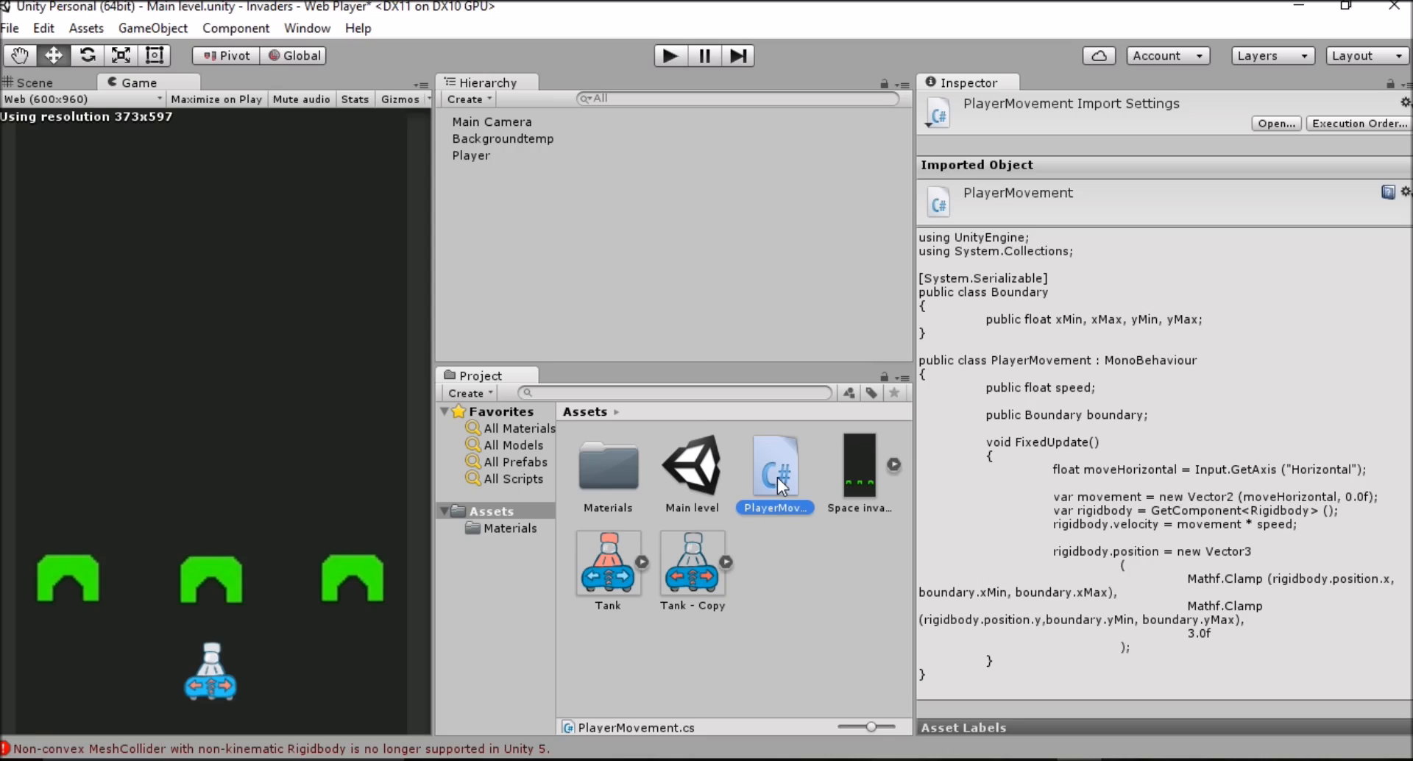
# - In PlayerMovement.cs, retype 'public float xMin, xMax, yMin, yMax;' inside the Boundary class
pyautogui.doubleClick(775, 466)
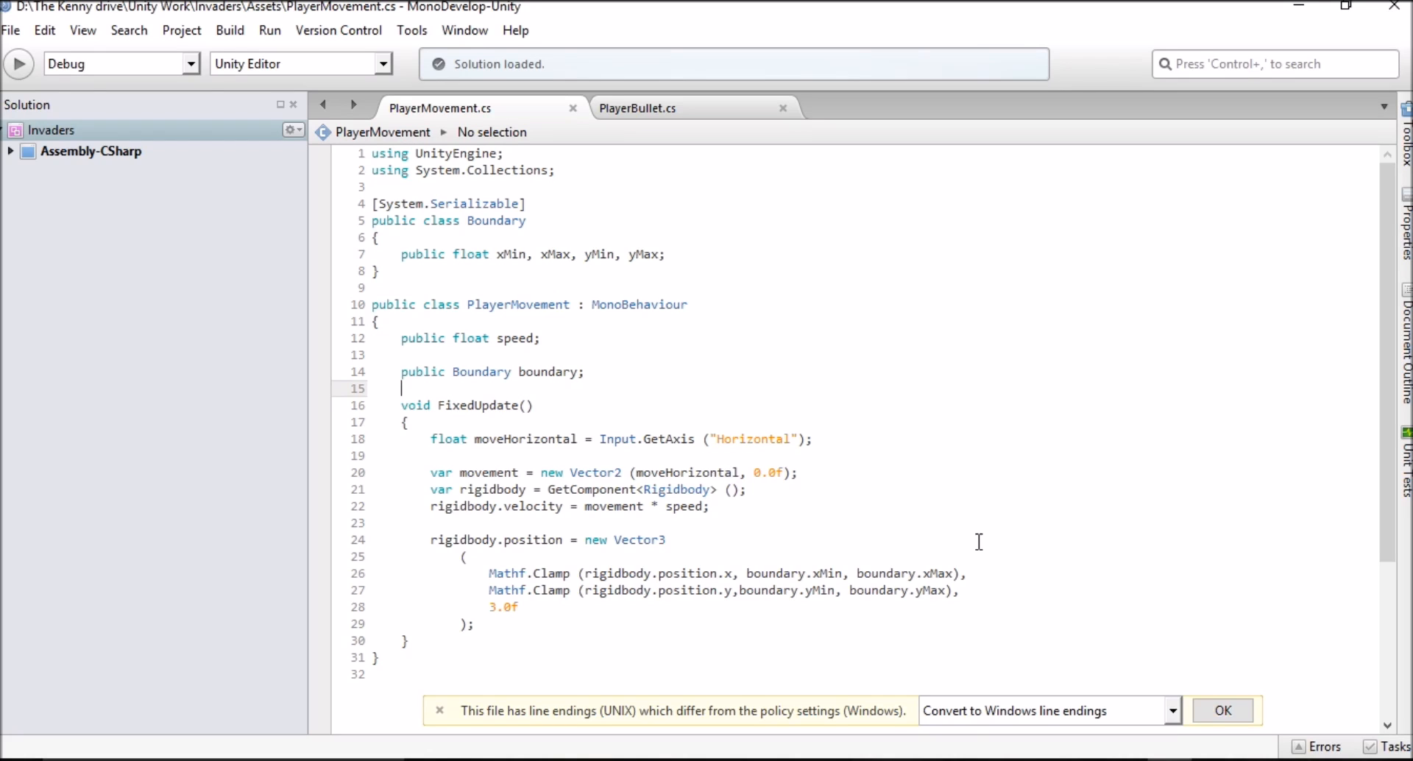
pyautogui.moveTo(710, 368)
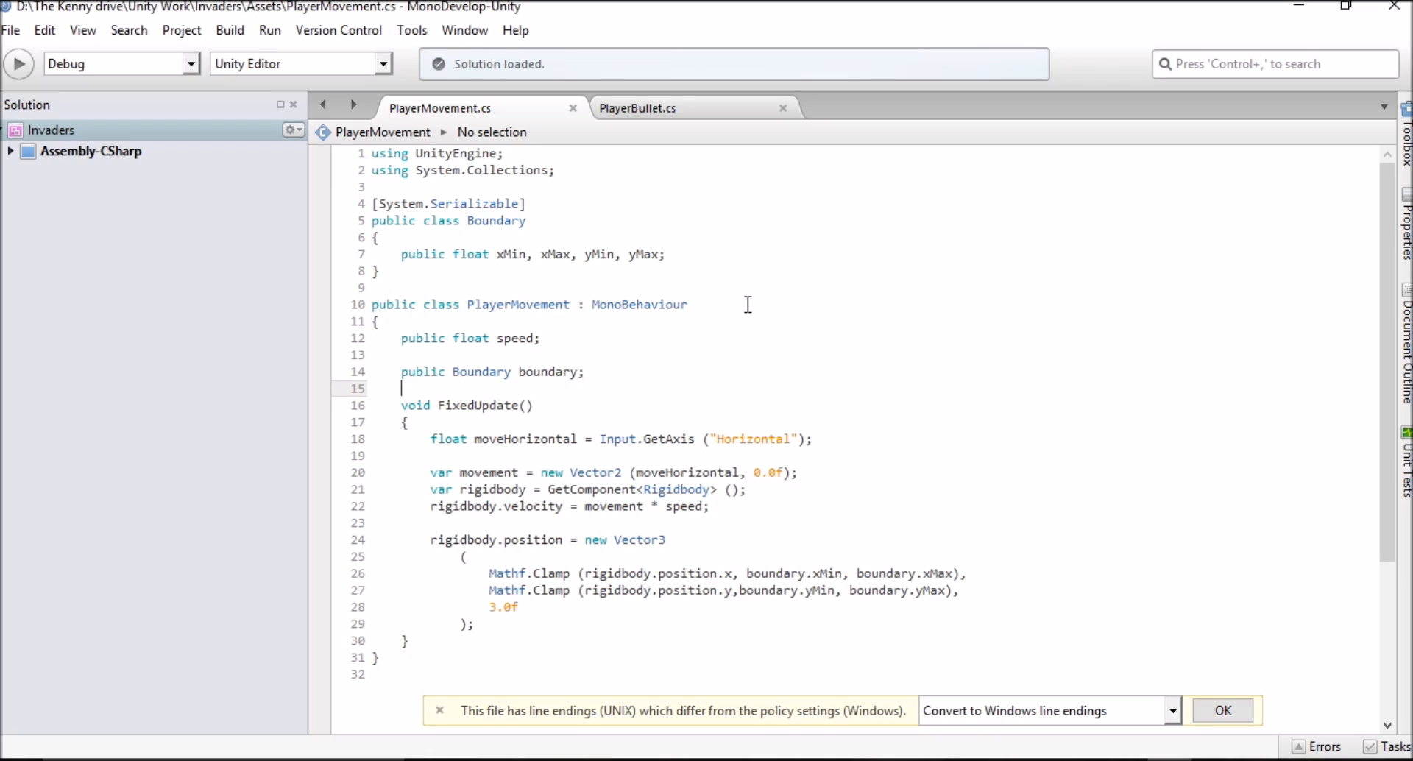
pyautogui.moveTo(390, 153)
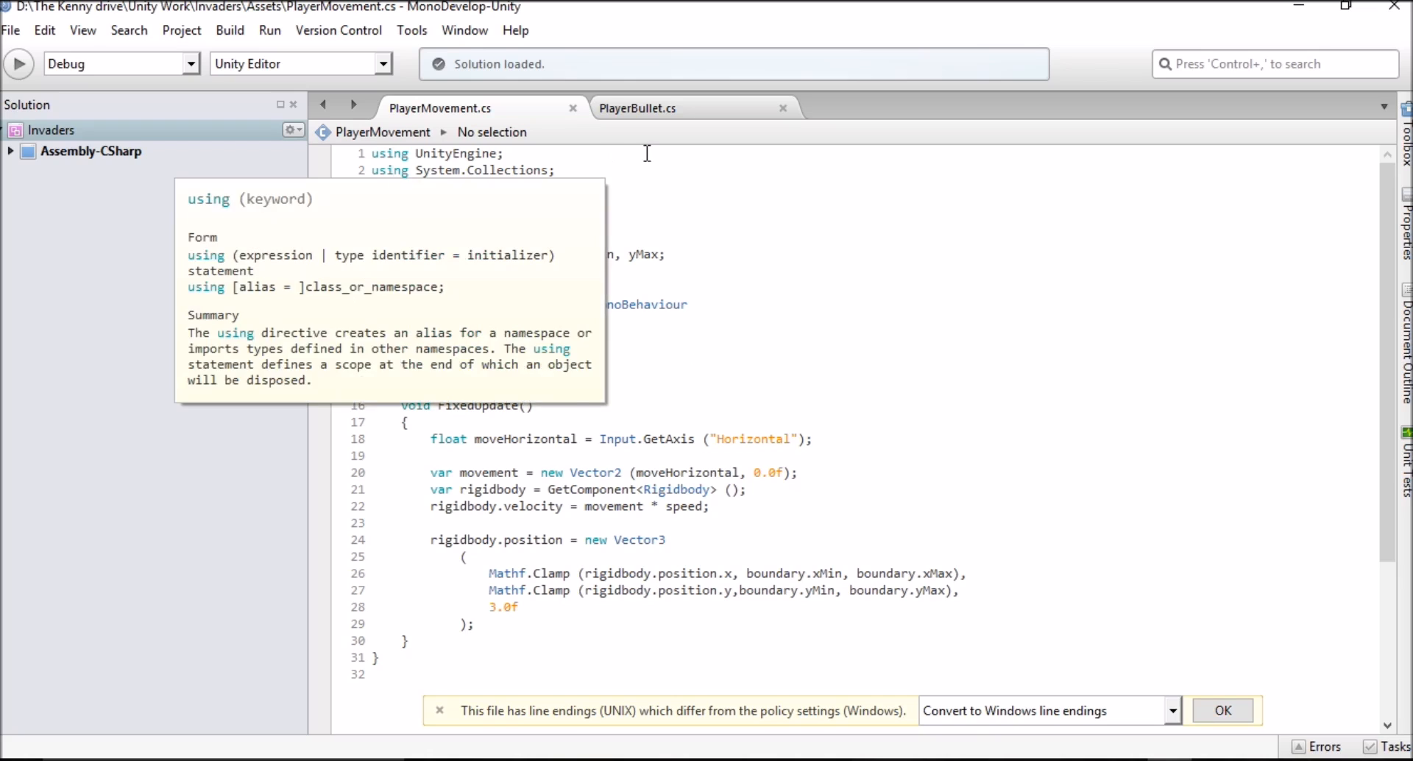
pyautogui.moveTo(619, 167)
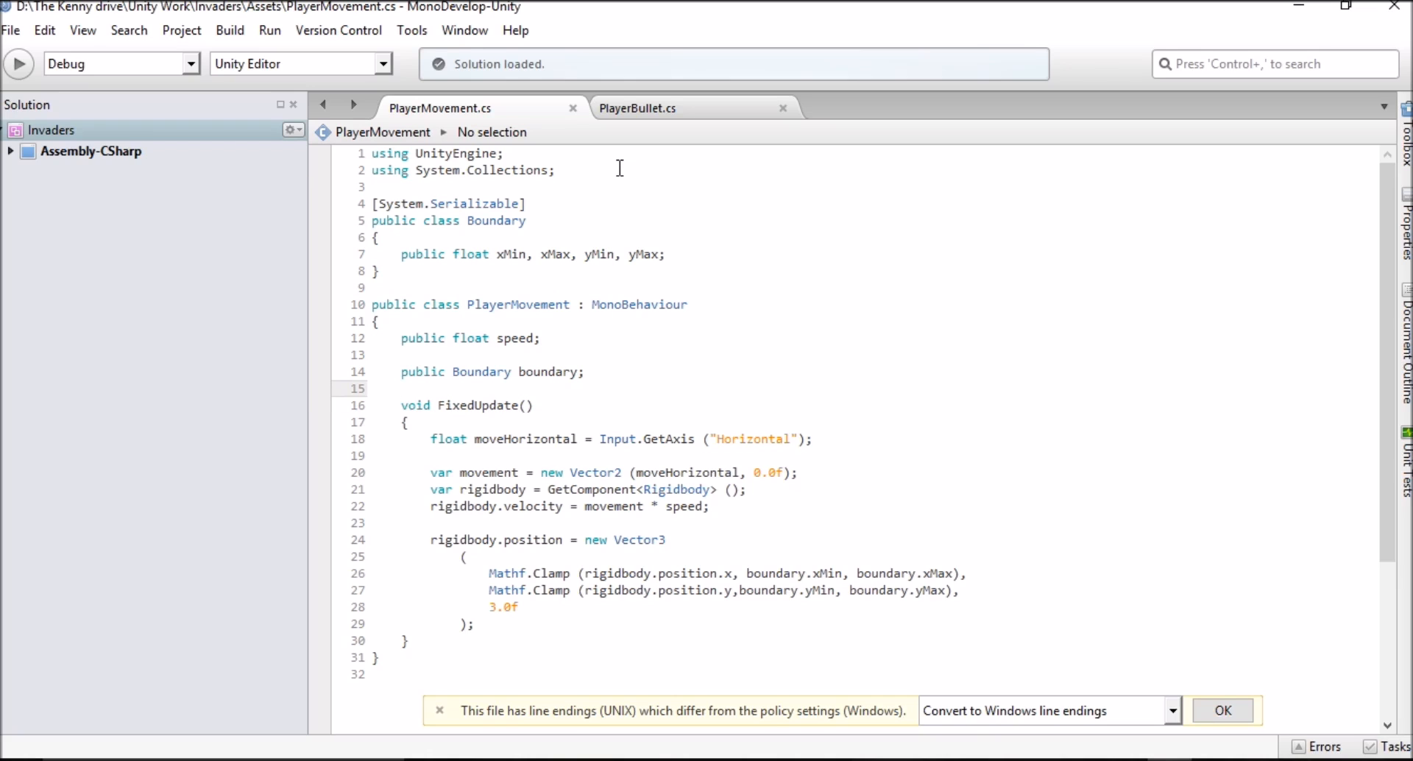
pyautogui.click(402, 388)
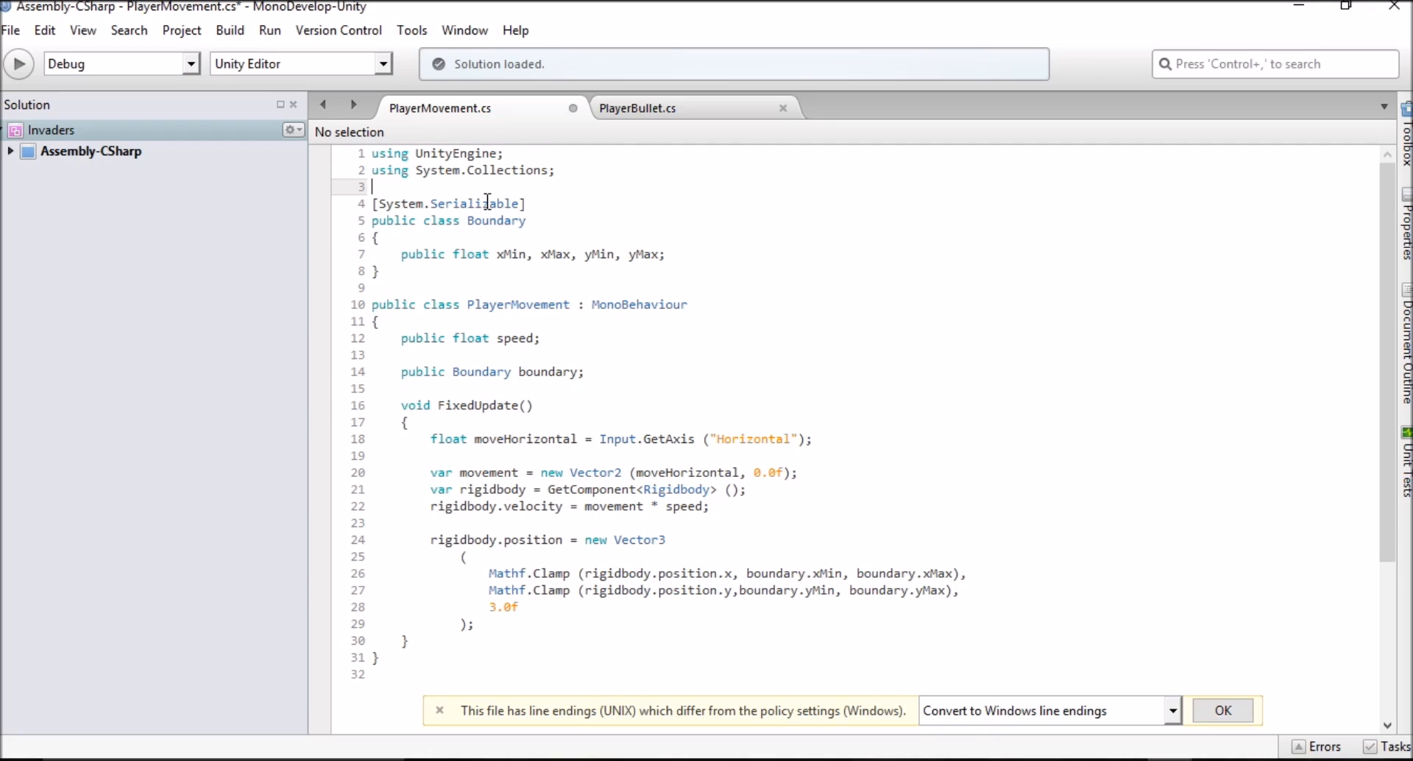
pyautogui.moveTo(484, 204)
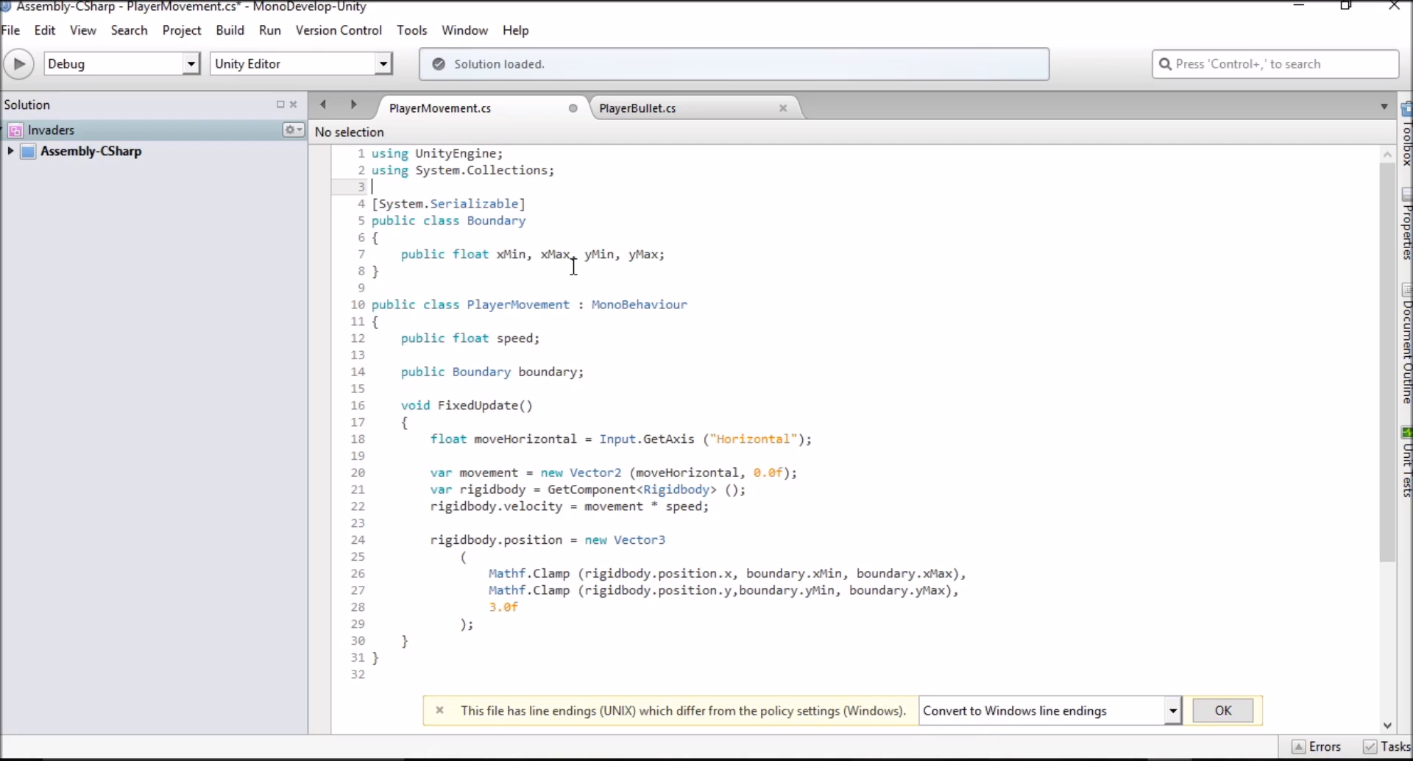
pyautogui.moveTo(482, 220)
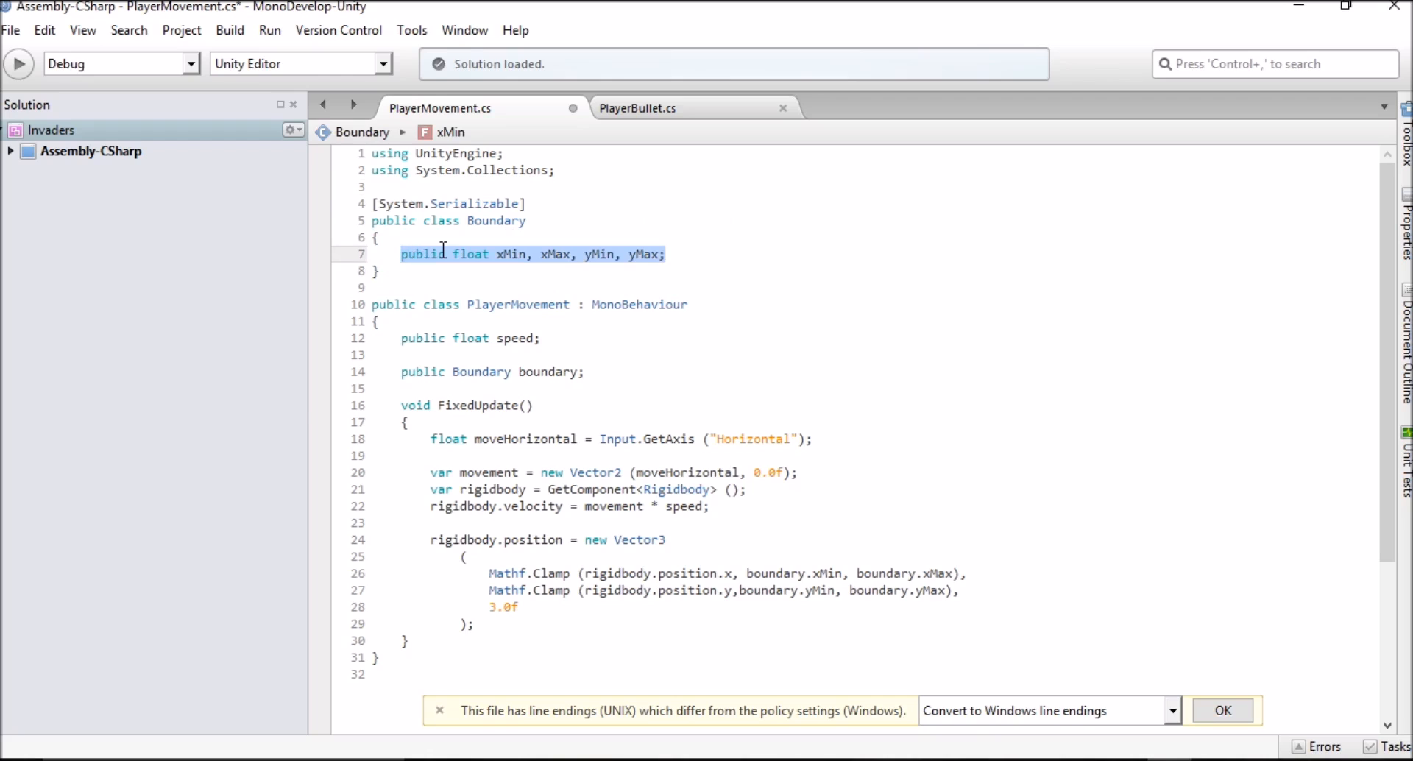
pyautogui.press('Delete')
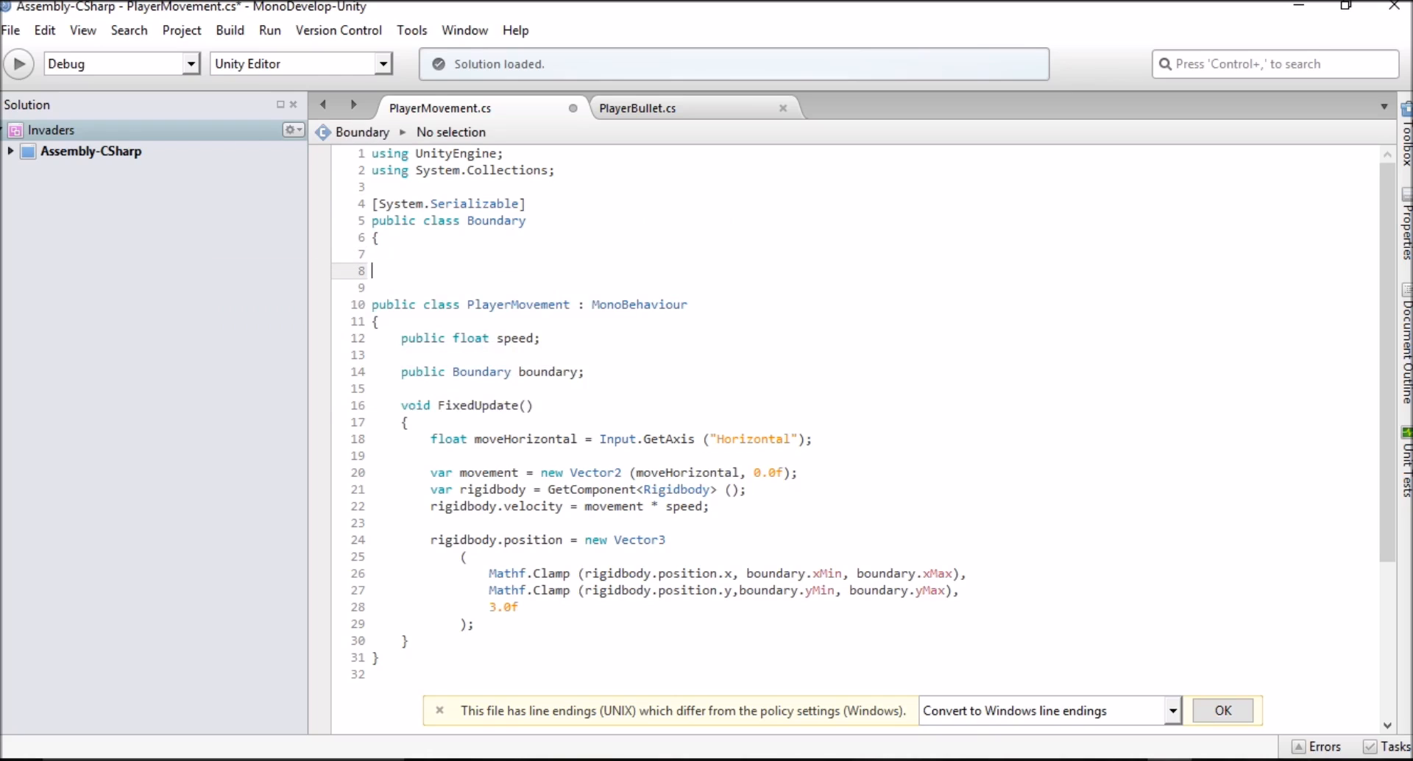
pyautogui.press('Backspace')
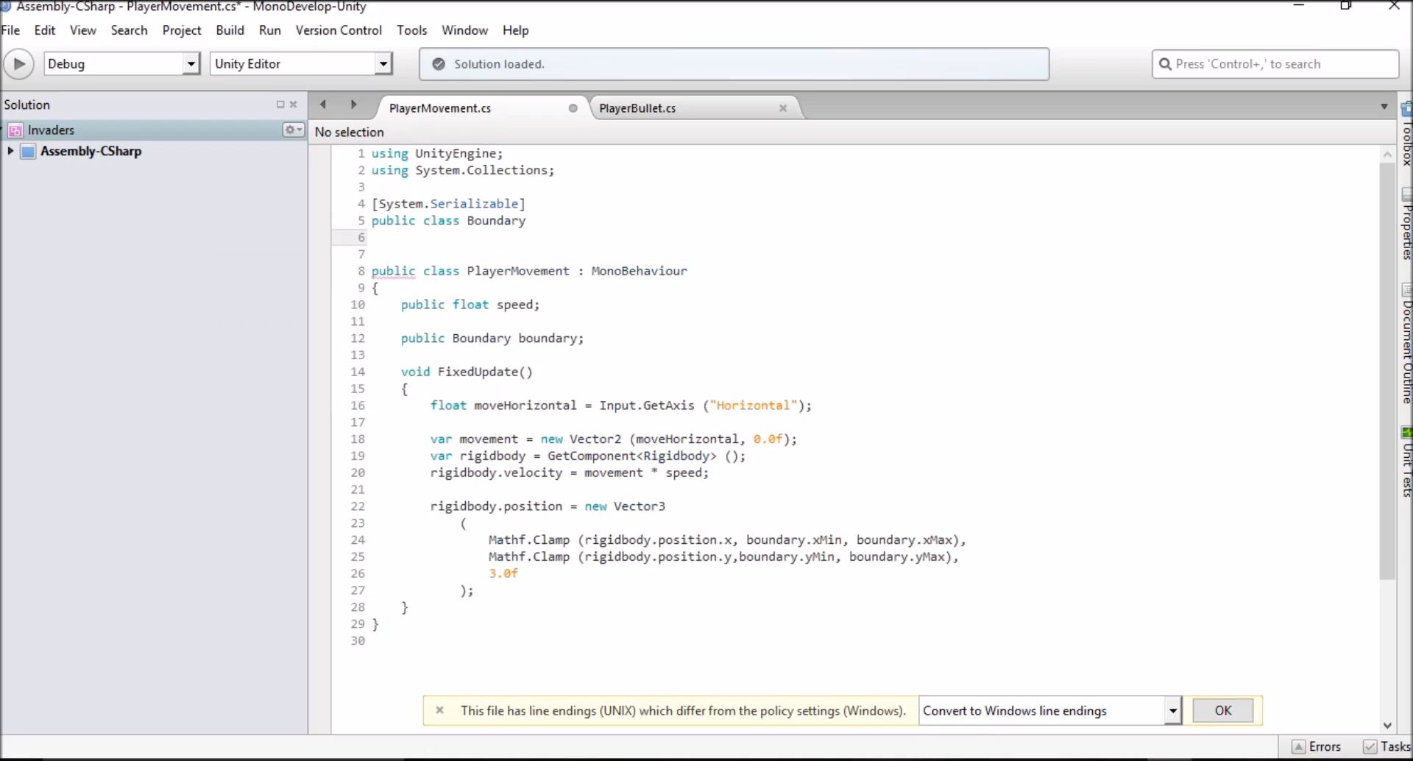
pyautogui.click(376, 237)
pyautogui.write('{')
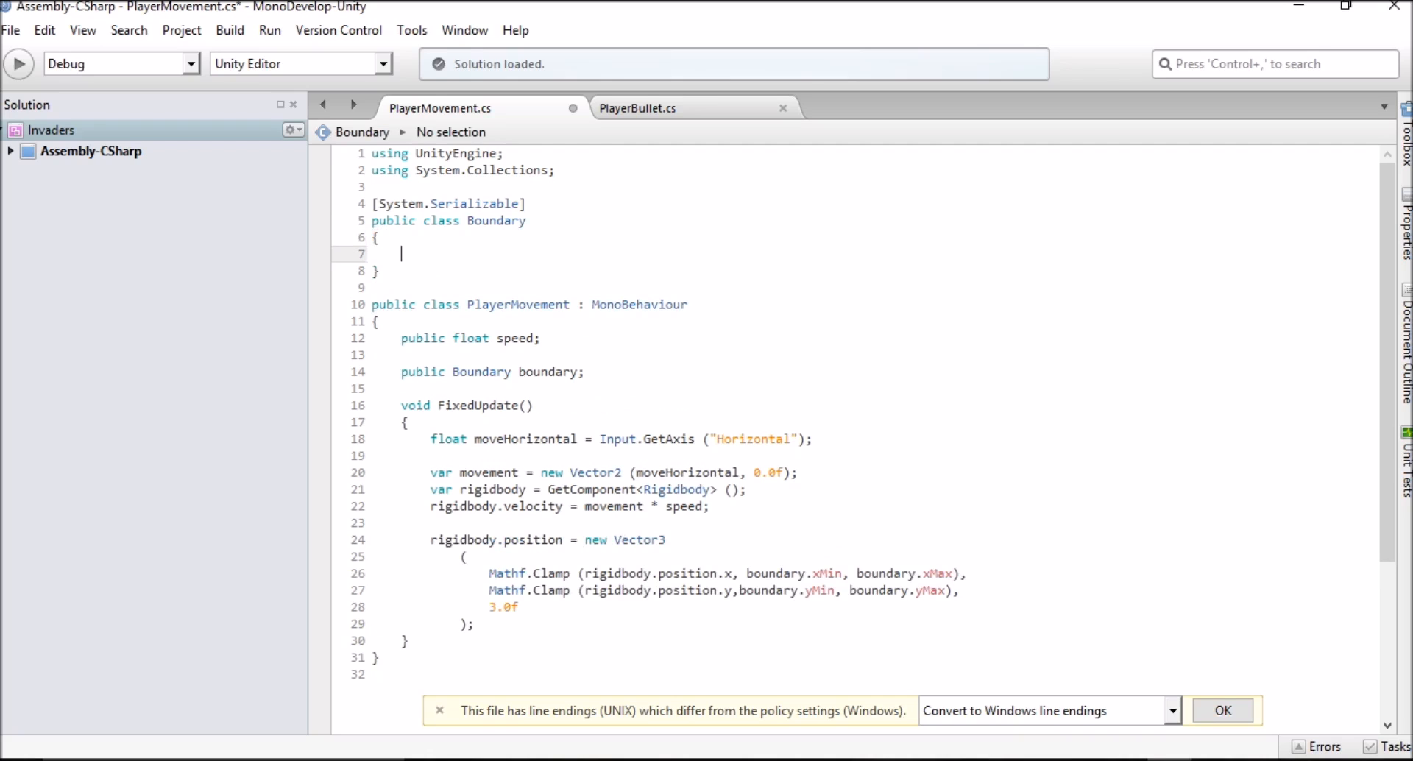
pyautogui.write('public float xMin, xMax, yMin, yMax;')
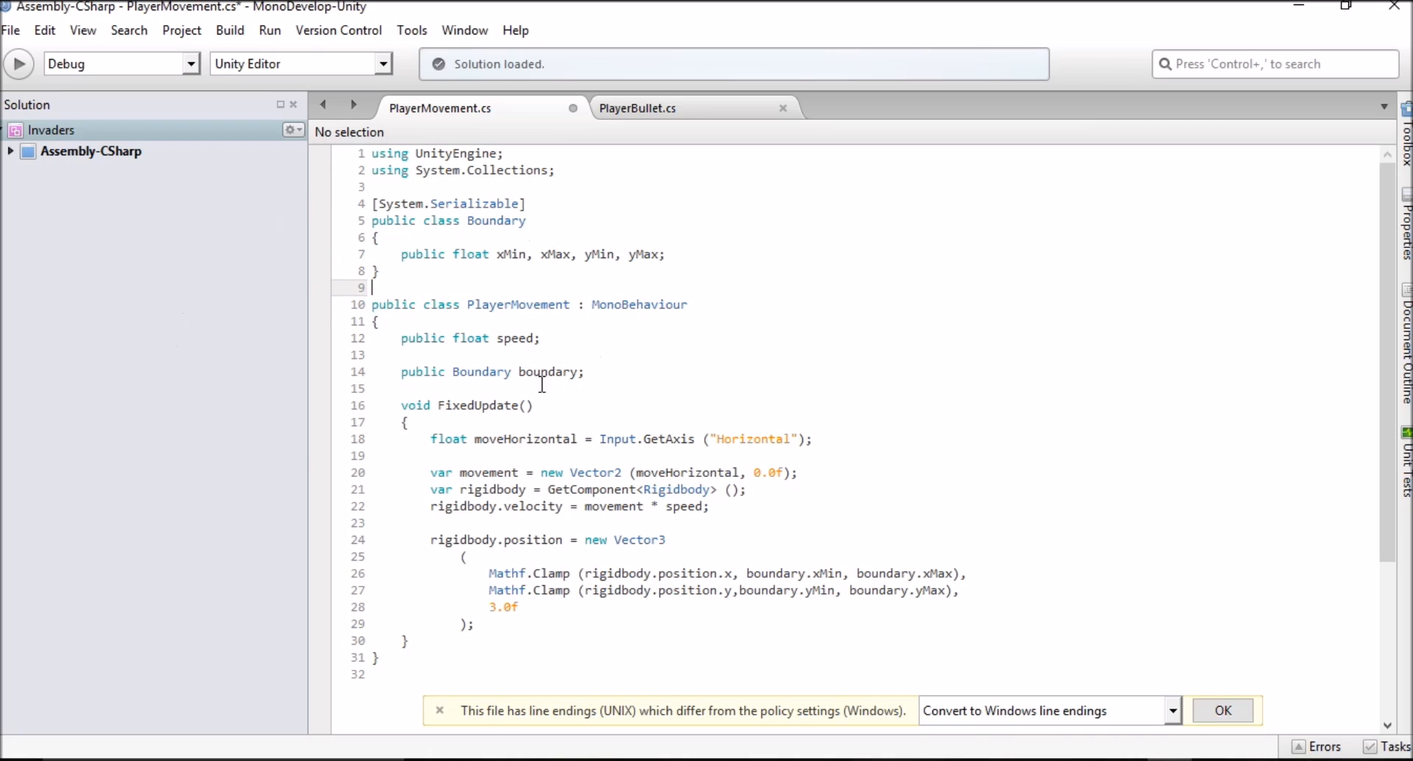
pyautogui.moveTo(371, 317)
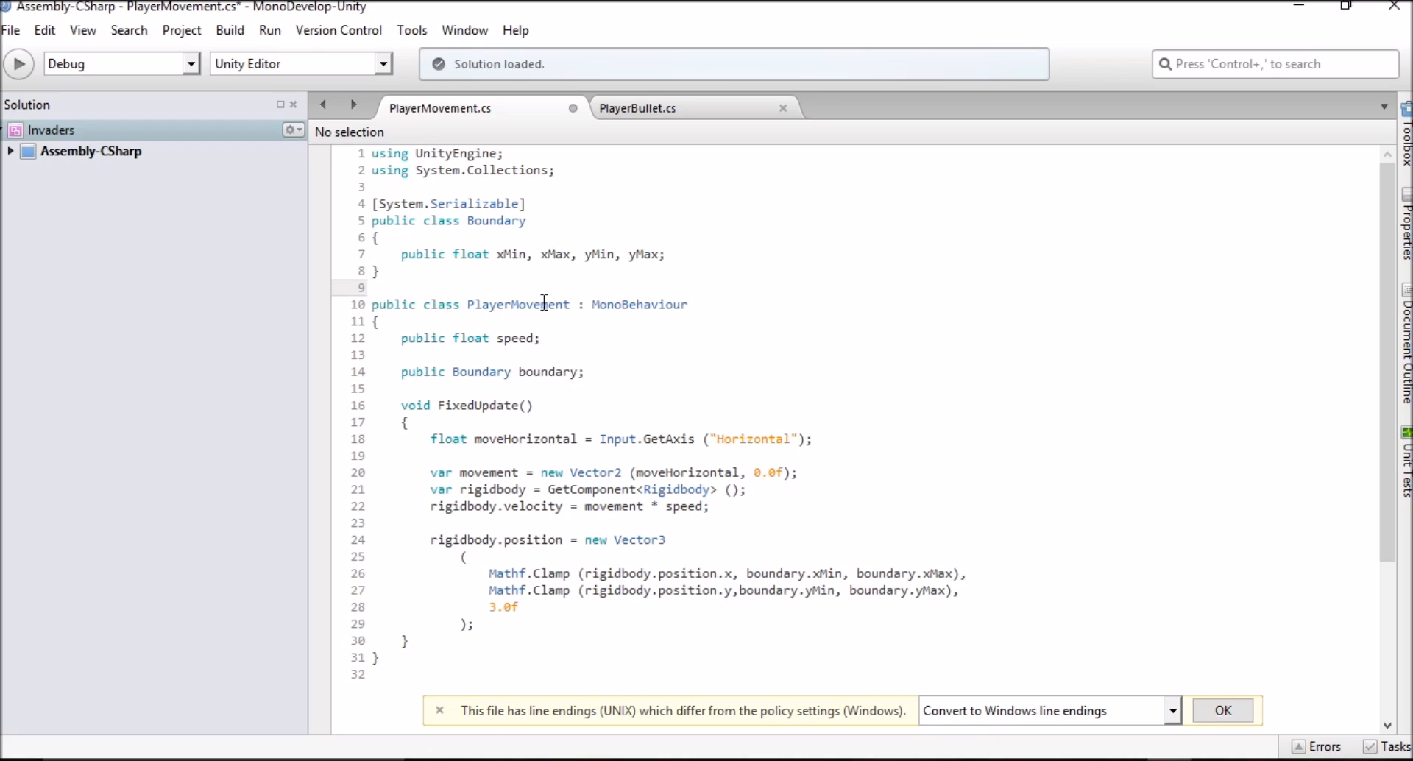
pyautogui.scroll(-3)
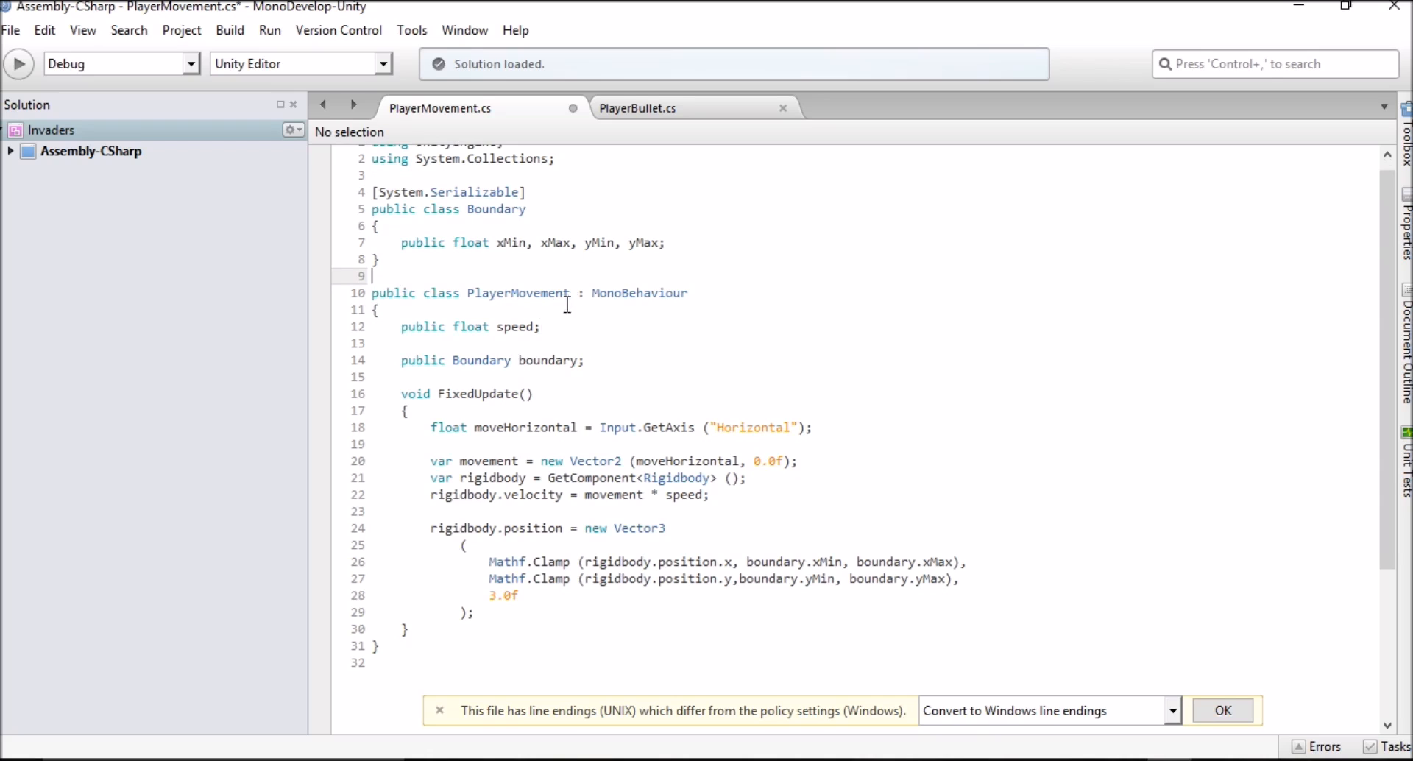
pyautogui.moveTo(399, 327)
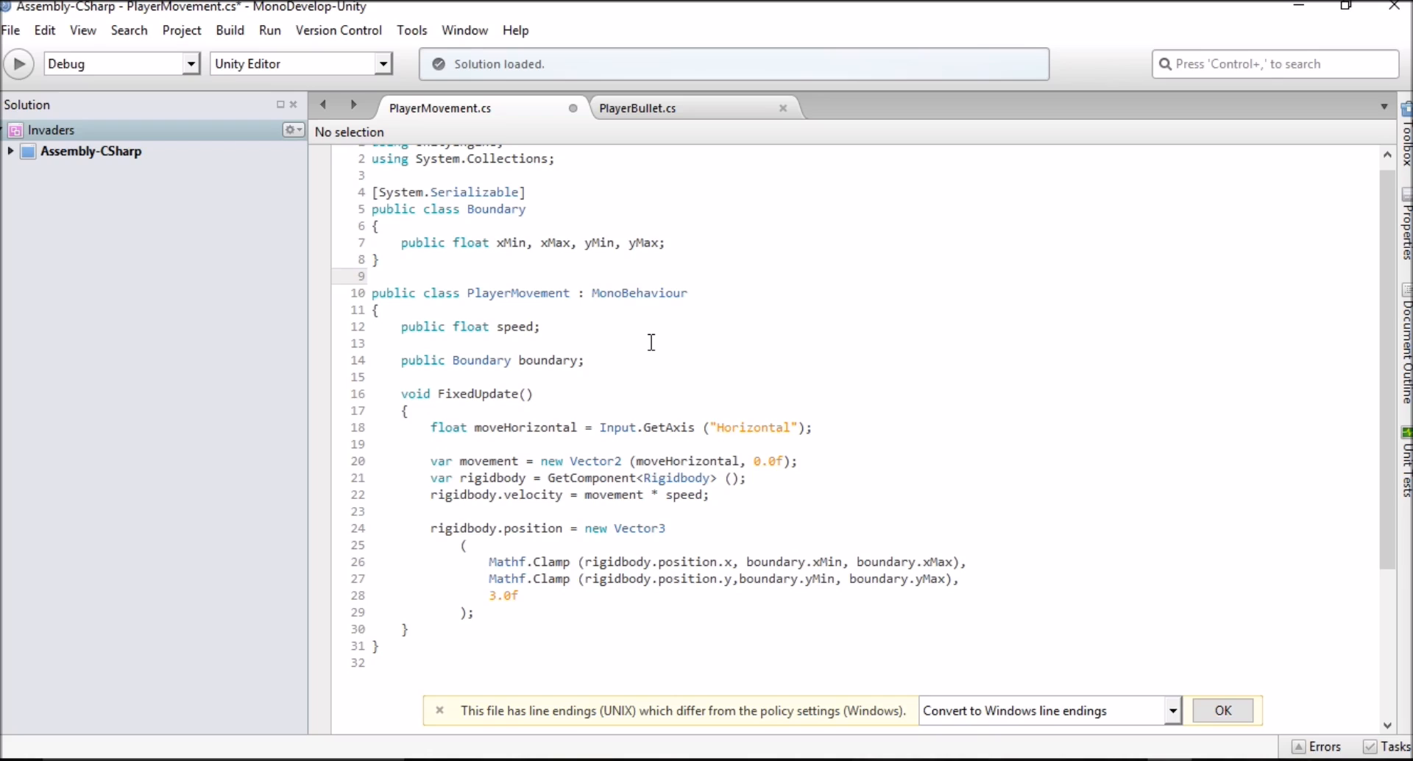
pyautogui.moveTo(522, 411)
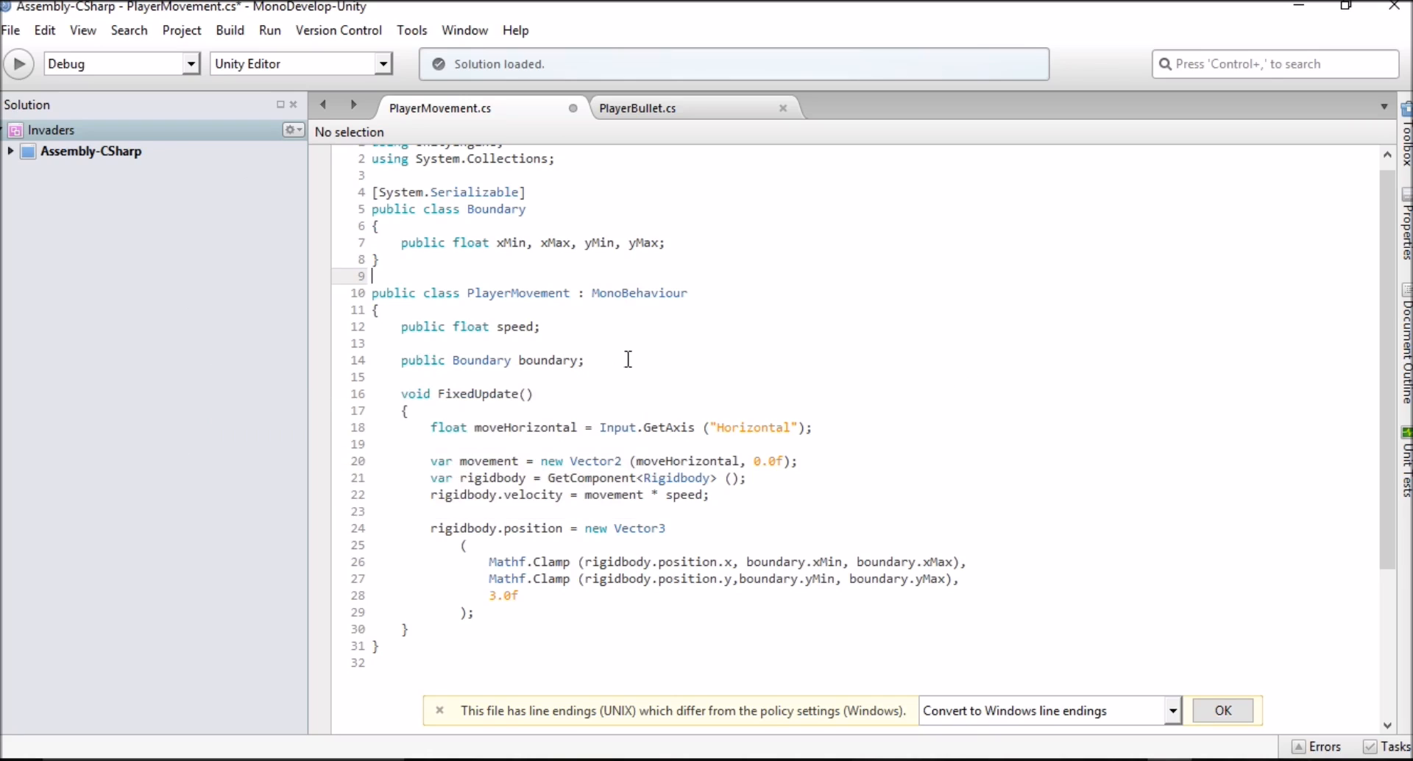
pyautogui.click(442, 394)
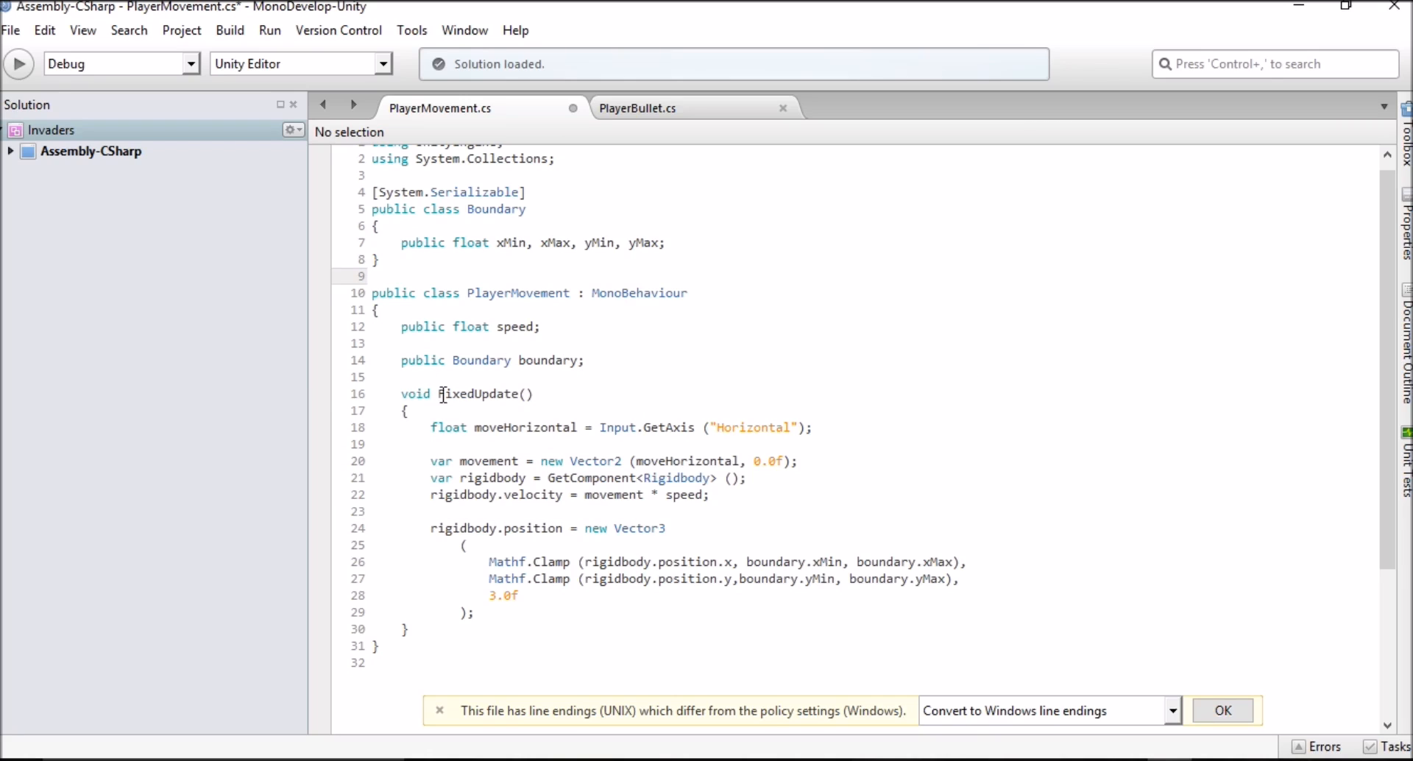
pyautogui.moveTo(508, 427)
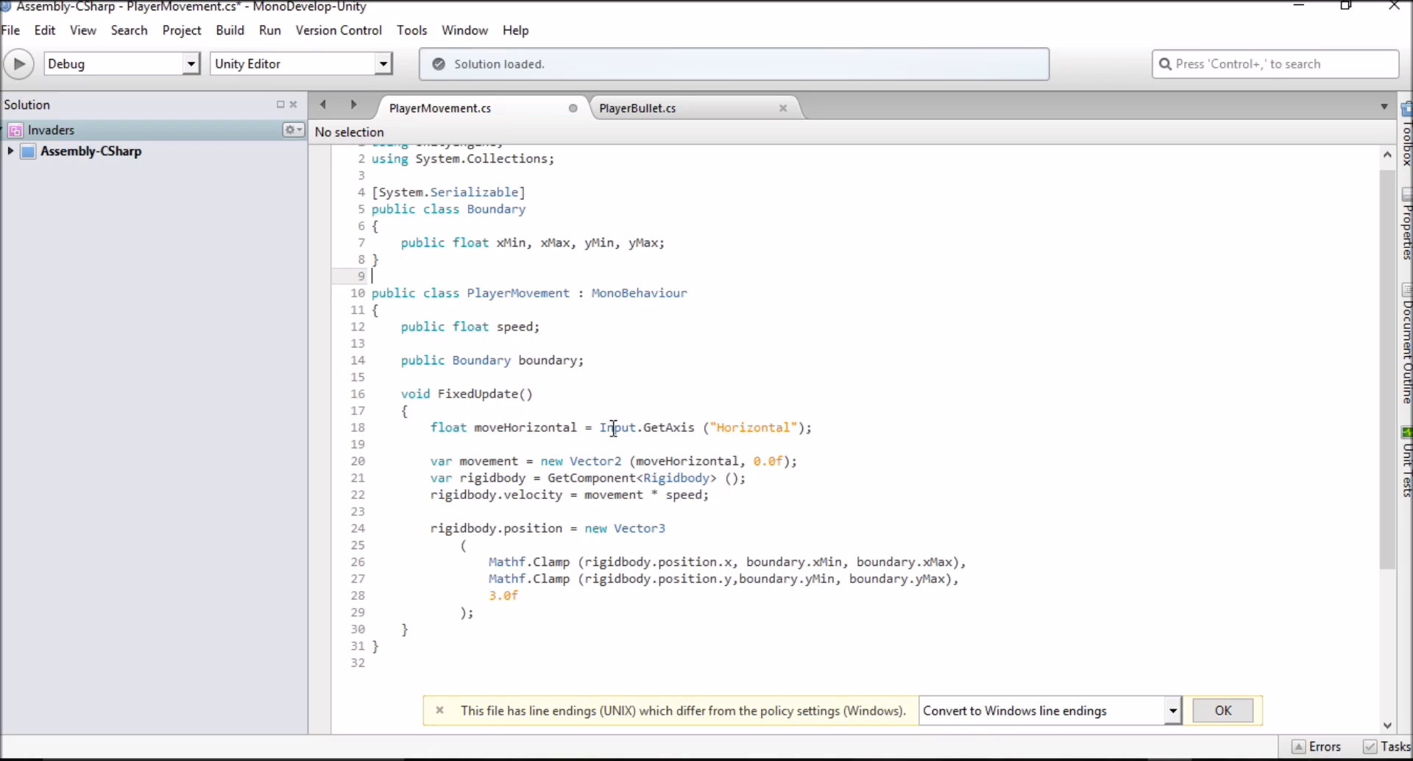
pyautogui.moveTo(628, 427)
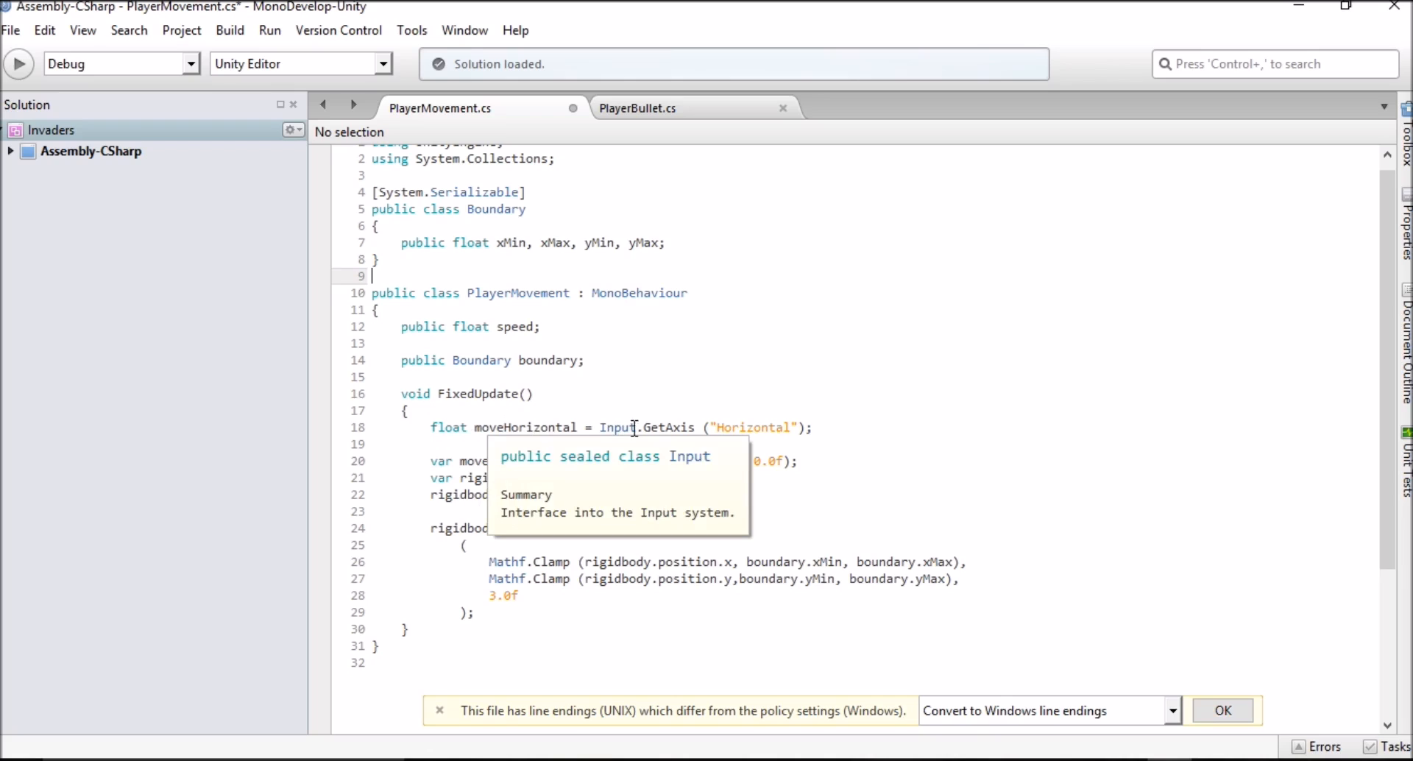
pyautogui.moveTo(713, 433)
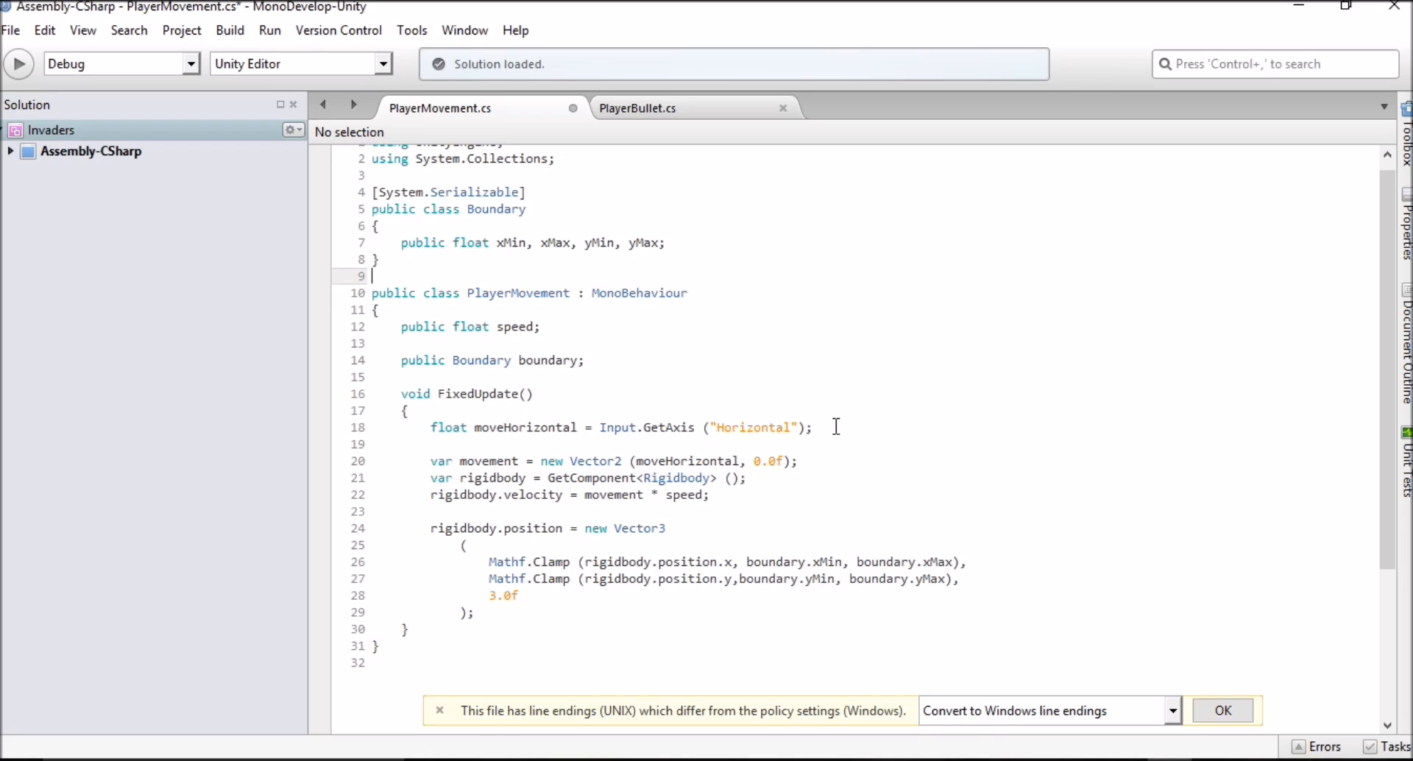
pyautogui.moveTo(838, 439)
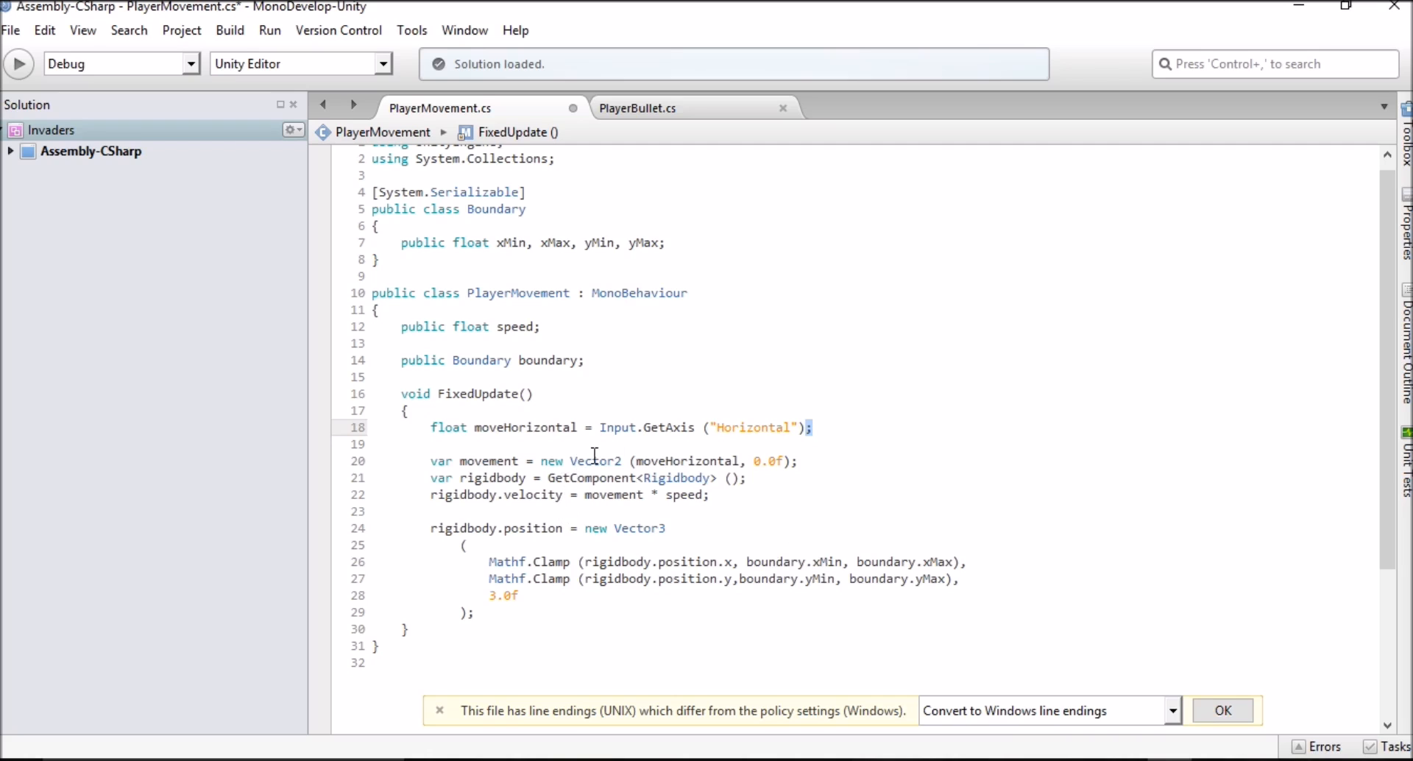
pyautogui.moveTo(607, 461)
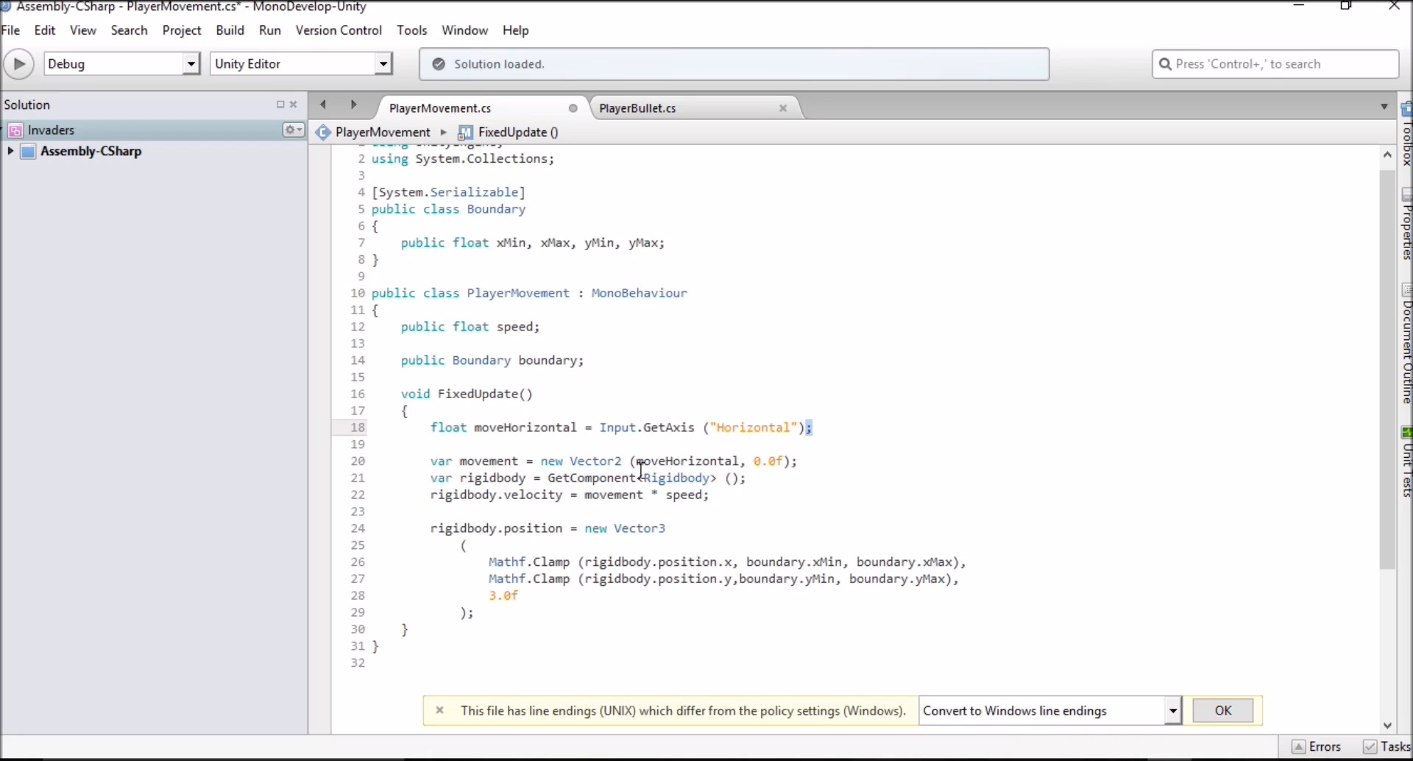
pyautogui.moveTo(639, 461)
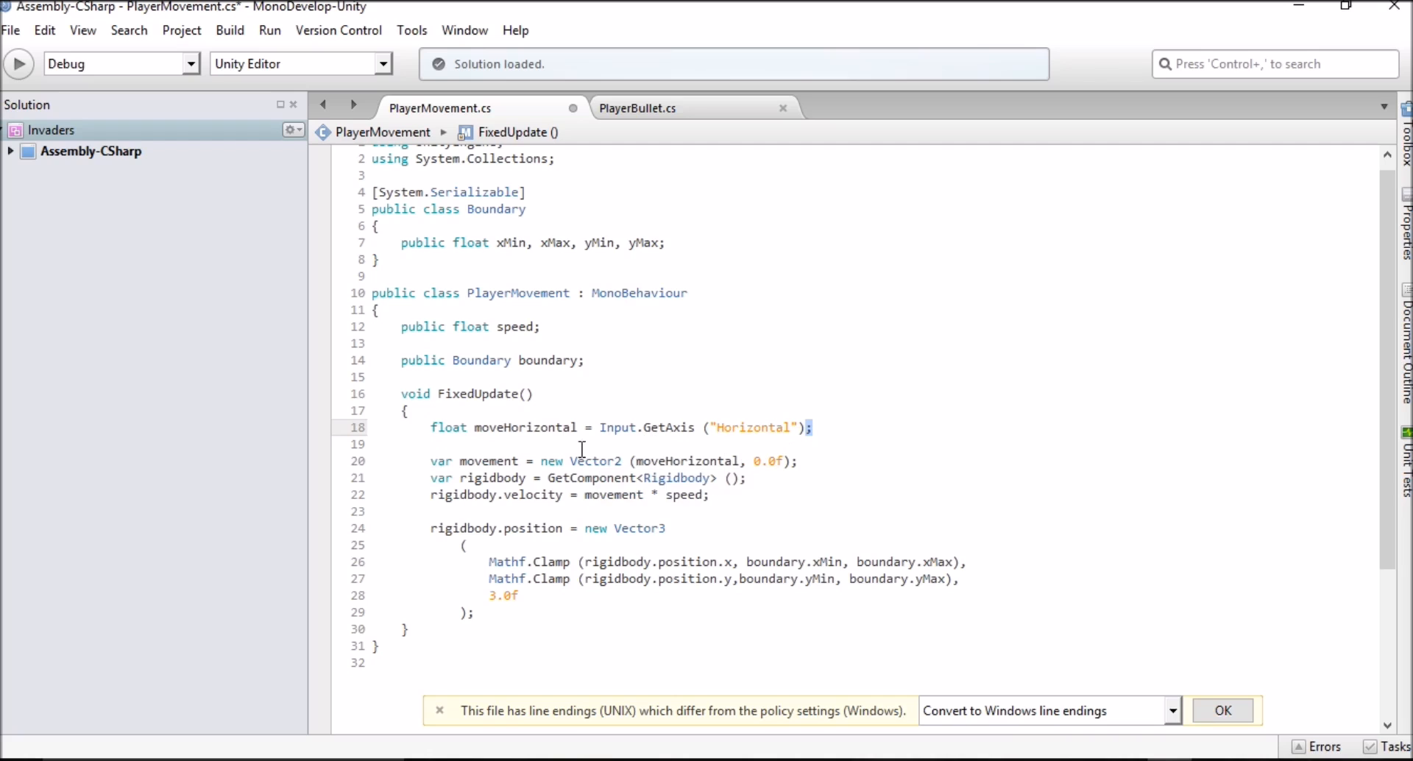
pyautogui.moveTo(596, 461)
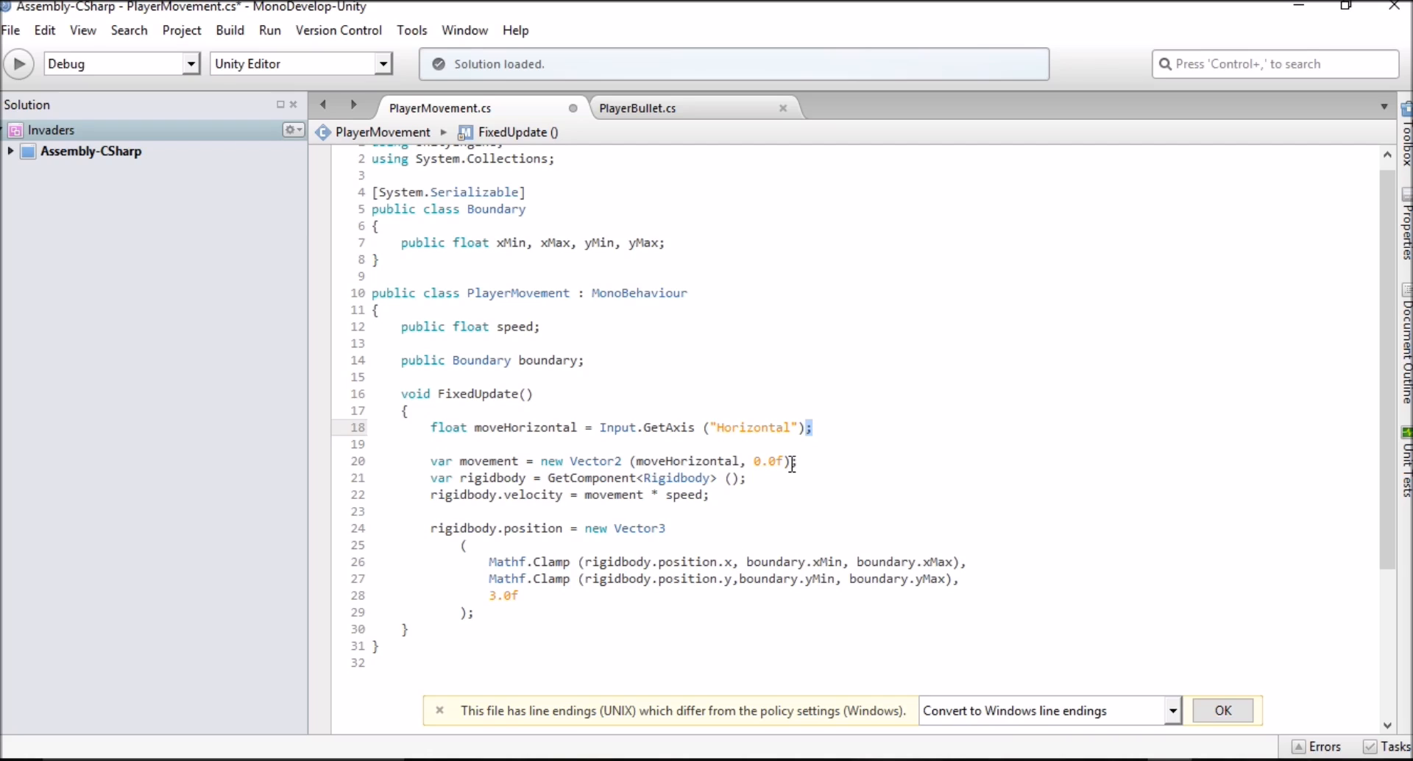
pyautogui.click(593, 477)
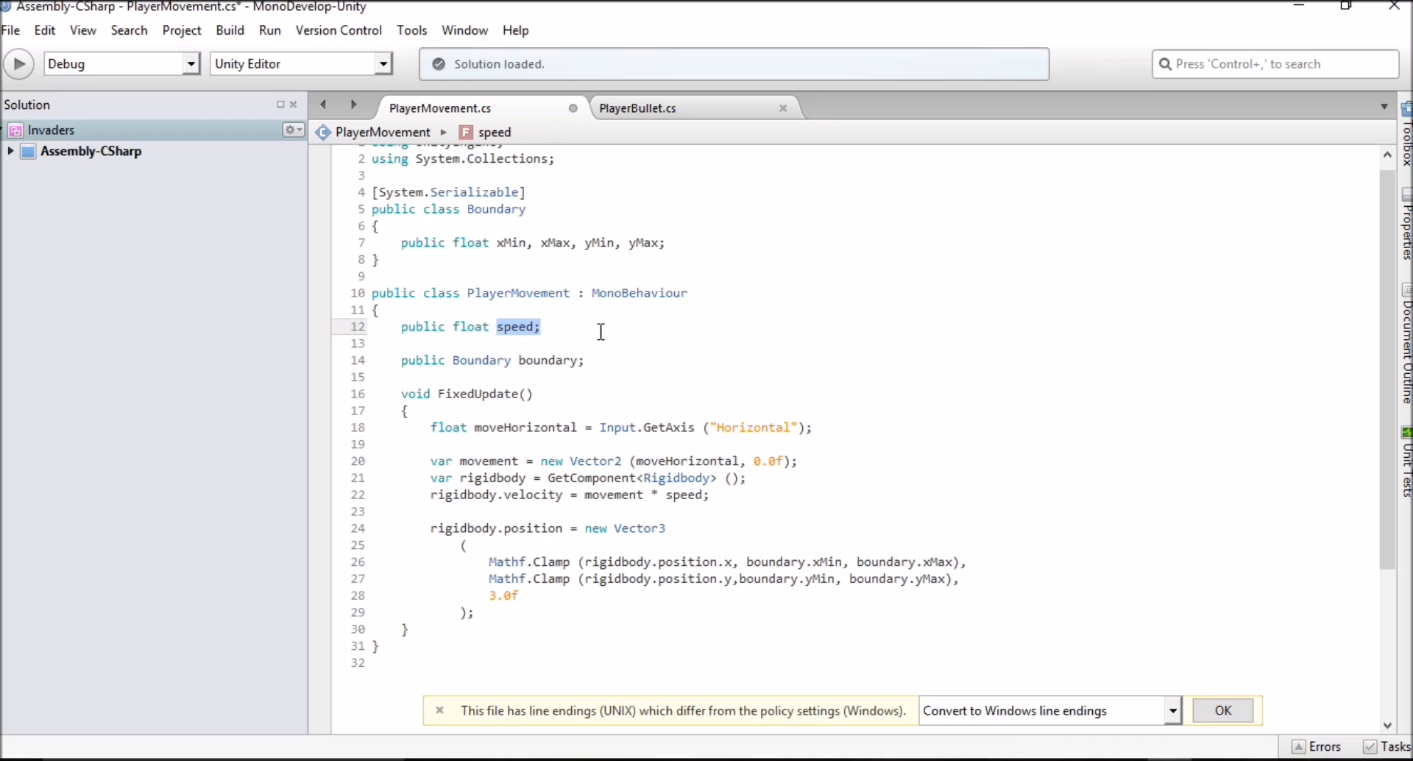
pyautogui.moveTo(587, 348)
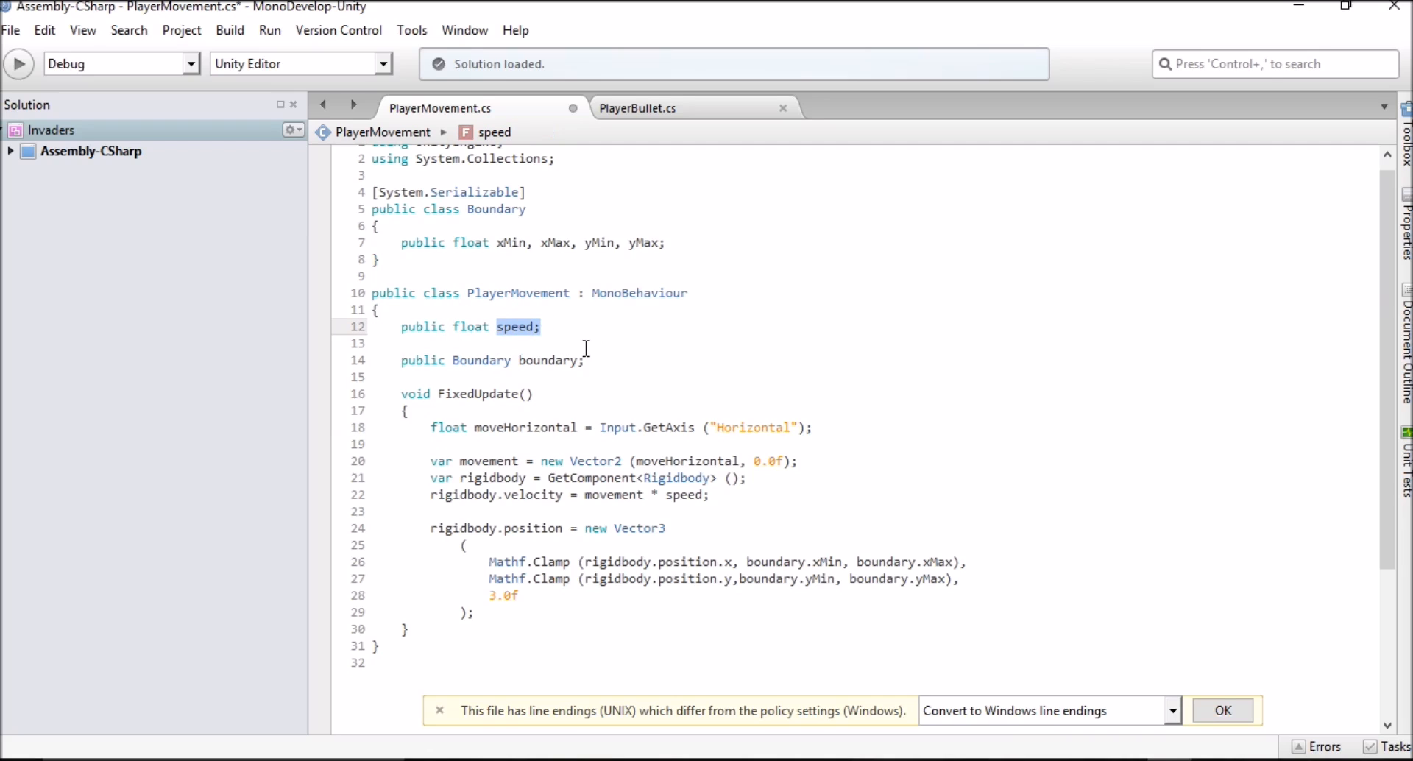
pyautogui.moveTo(451, 461)
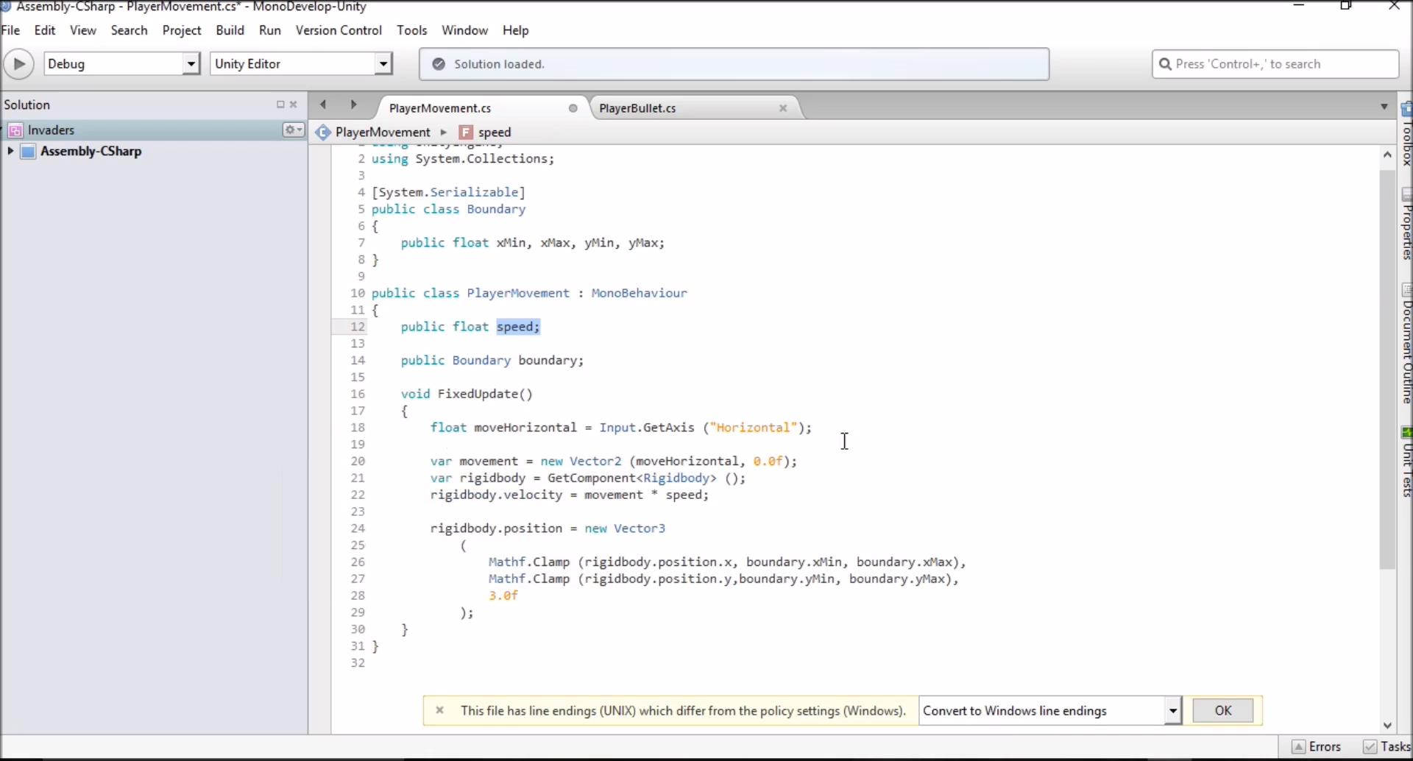
pyautogui.moveTo(544, 561)
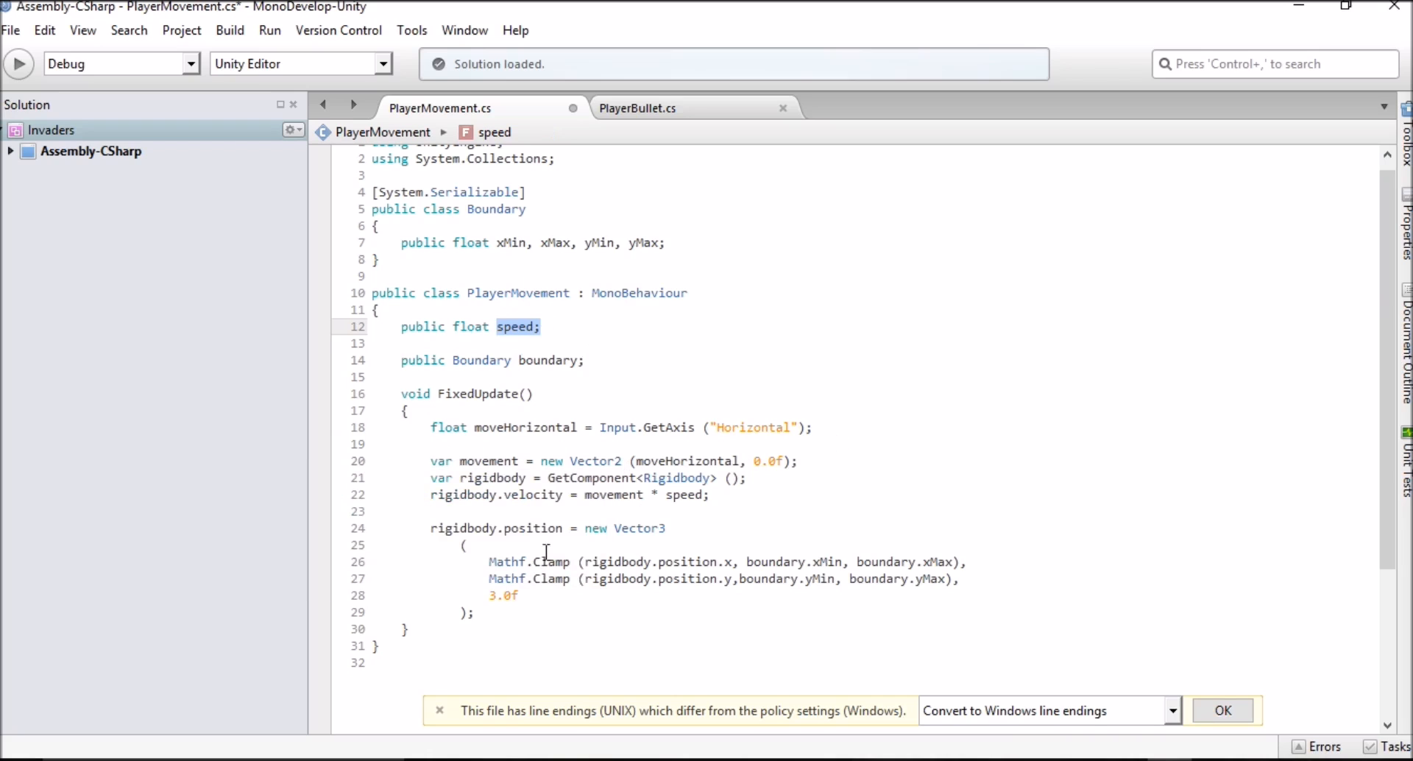
pyautogui.moveTo(530, 540)
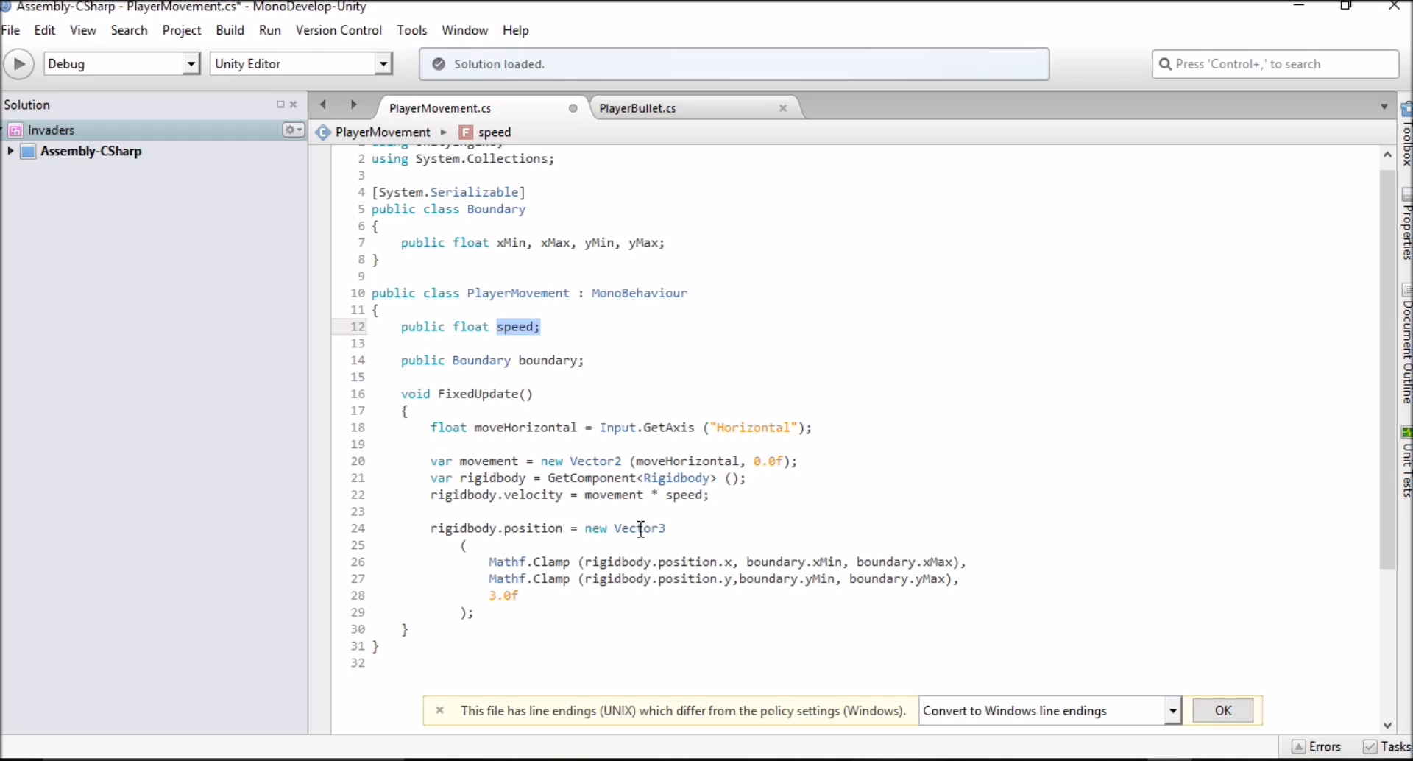
pyautogui.moveTo(621, 538)
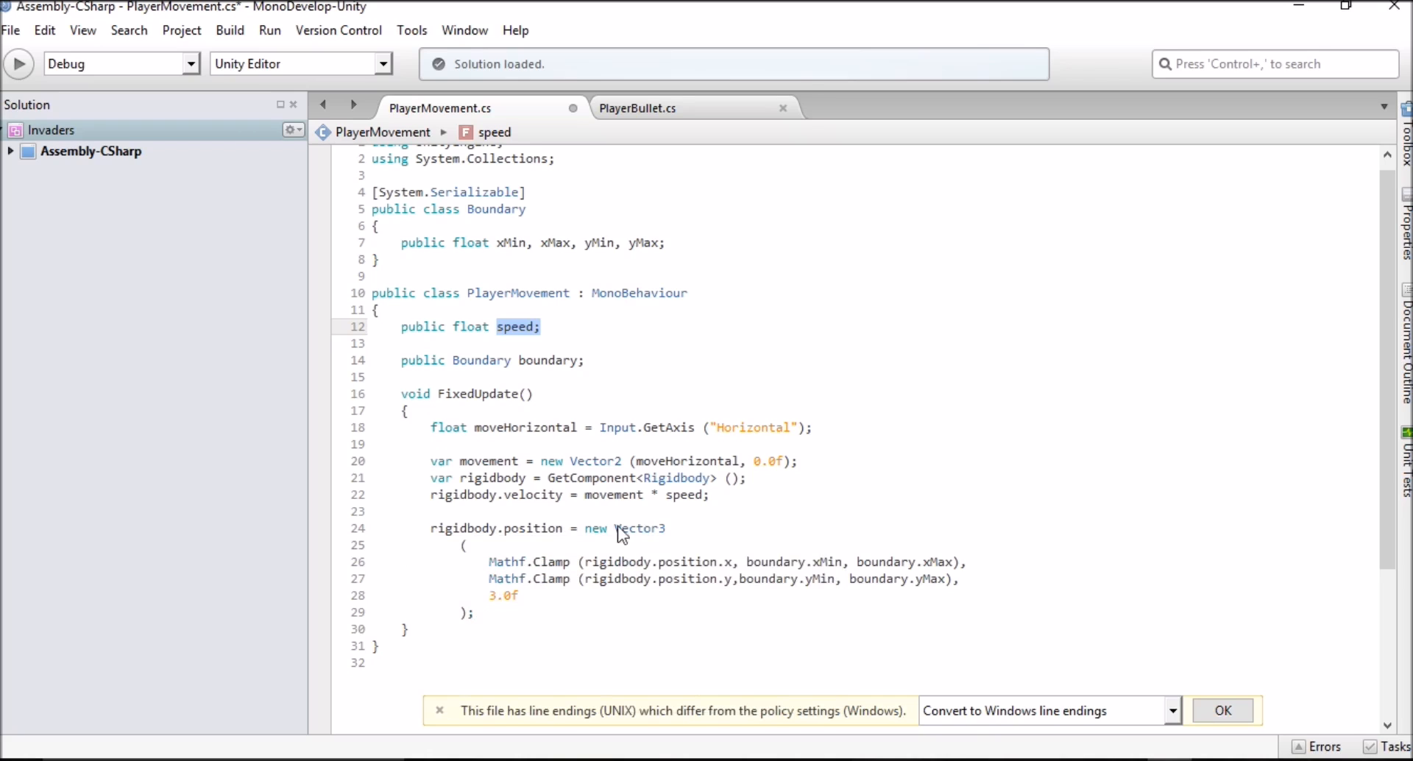
pyautogui.moveTo(636, 536)
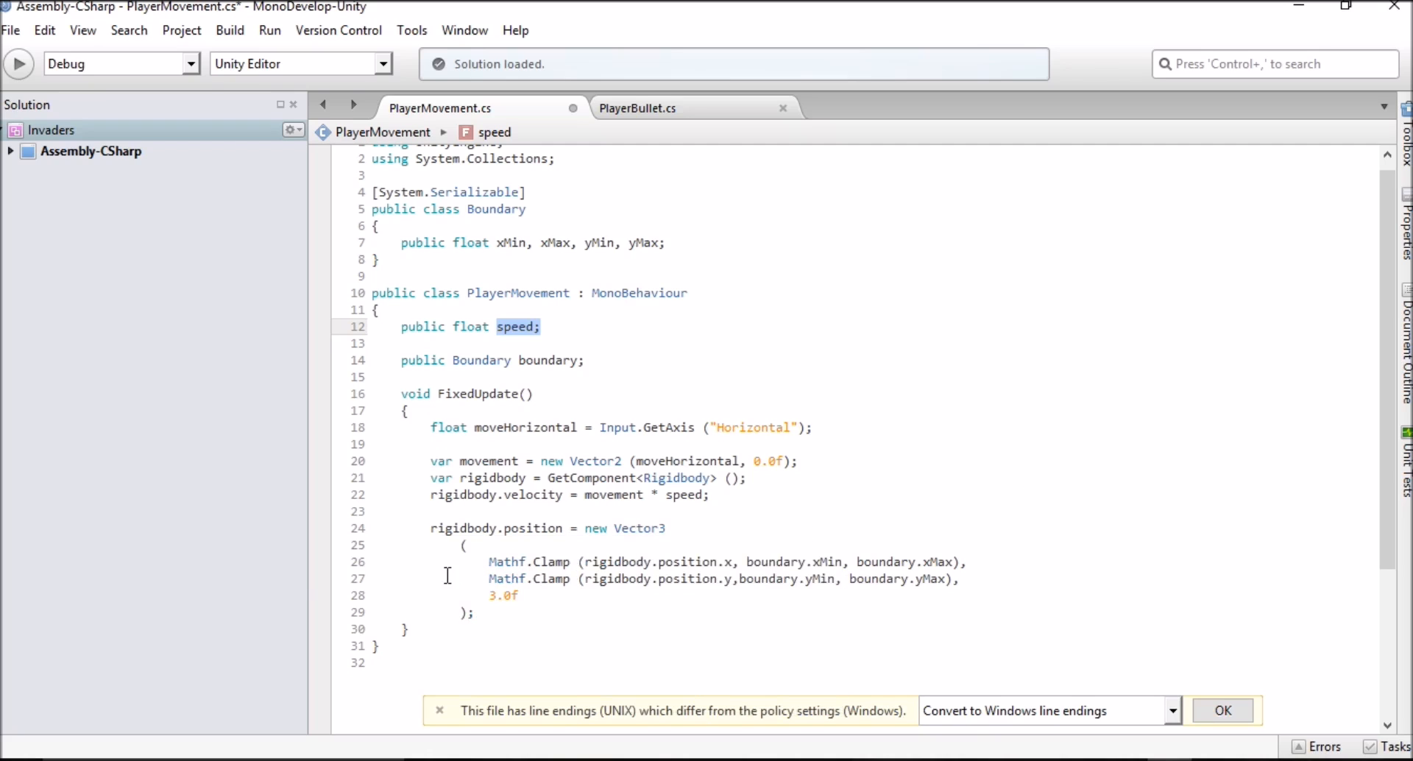
pyautogui.moveTo(635, 527)
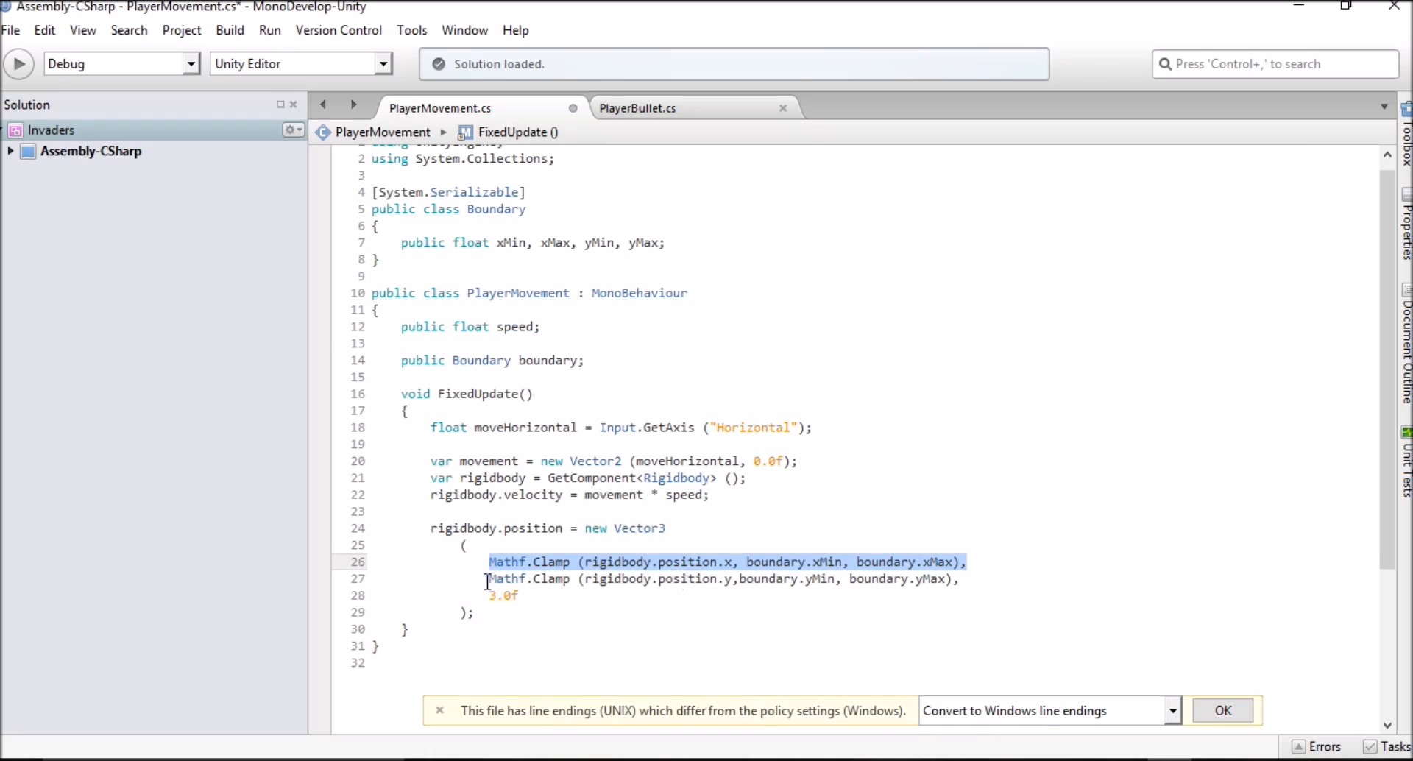
# - Review the clamped FixedUpdate Vector3 line and the Boundary fields in PlayerMovement.cs
pyautogui.click(518, 579)
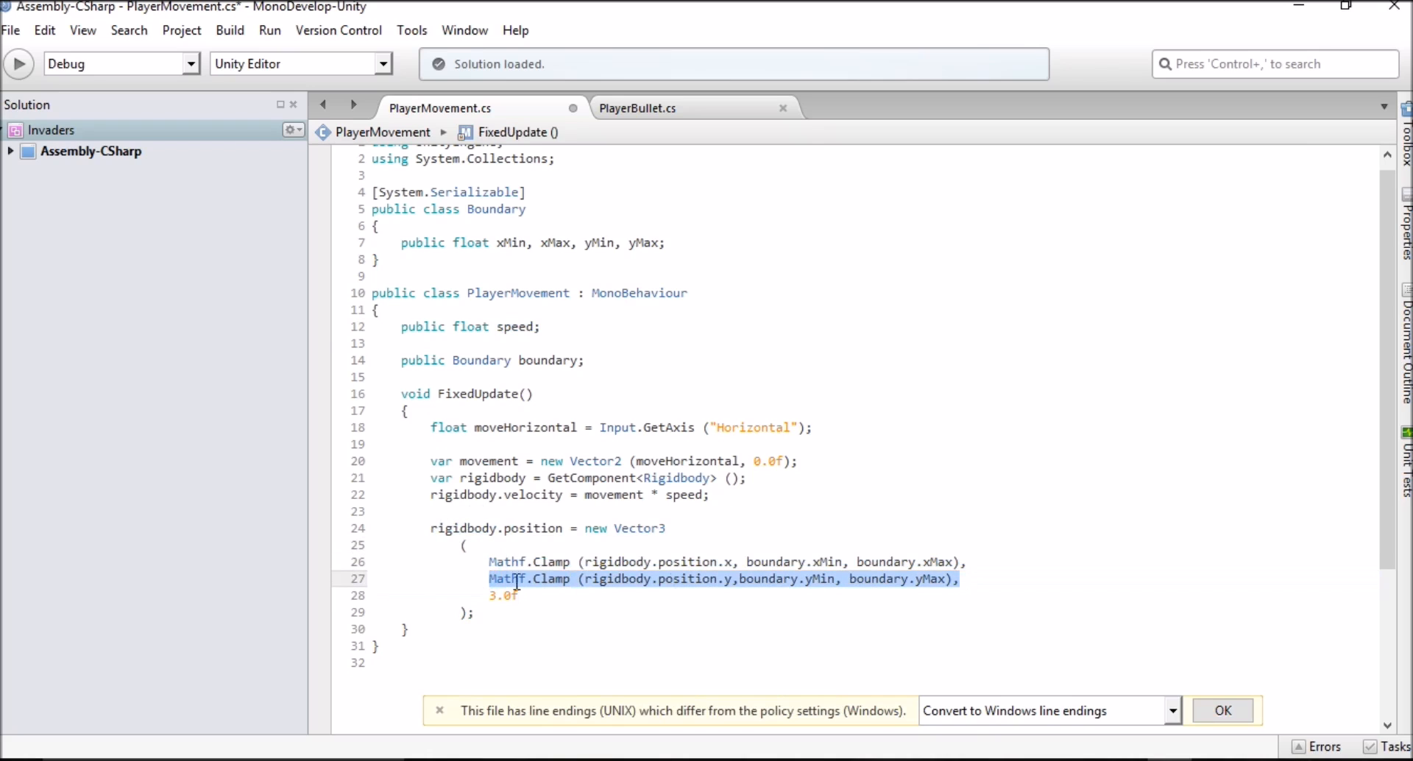
pyautogui.click(492, 596)
pyautogui.write('4')
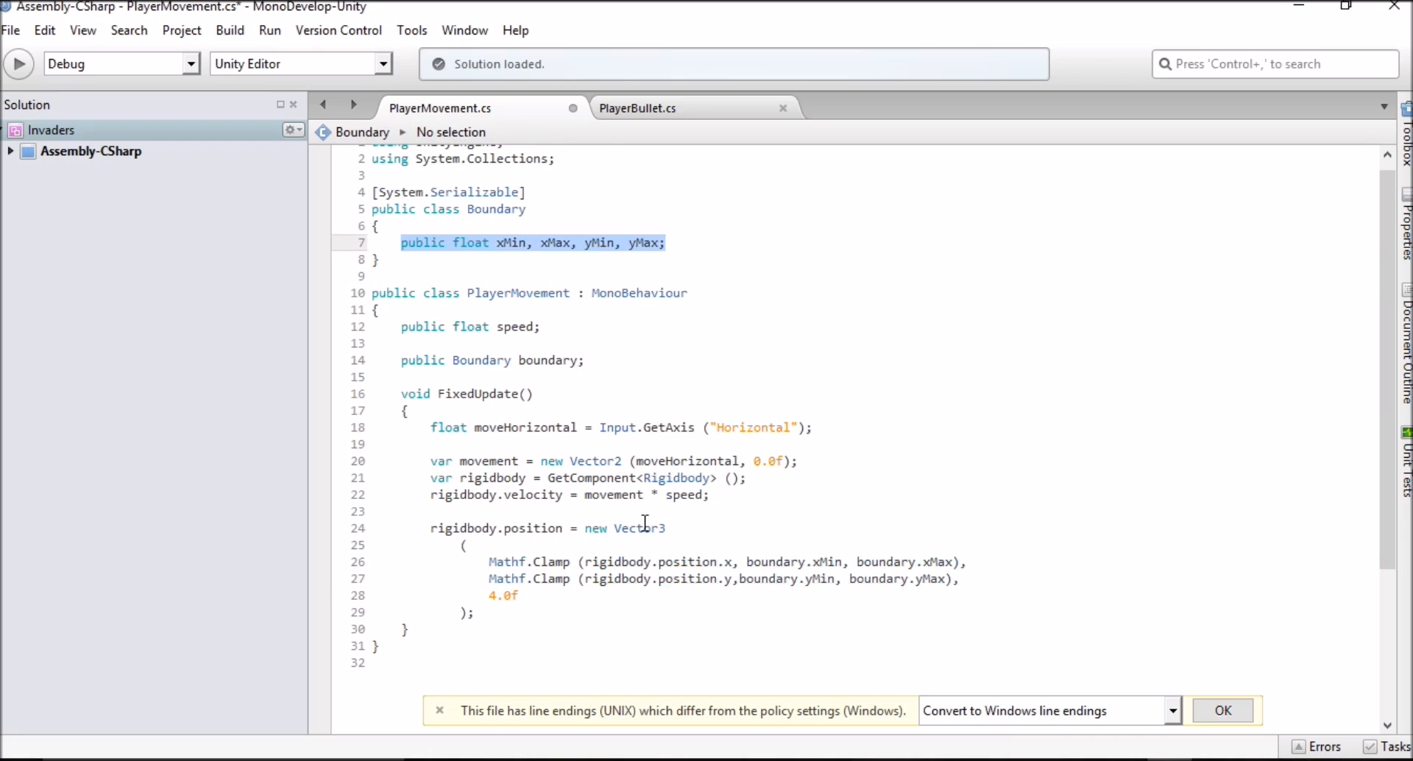
pyautogui.moveTo(591, 664)
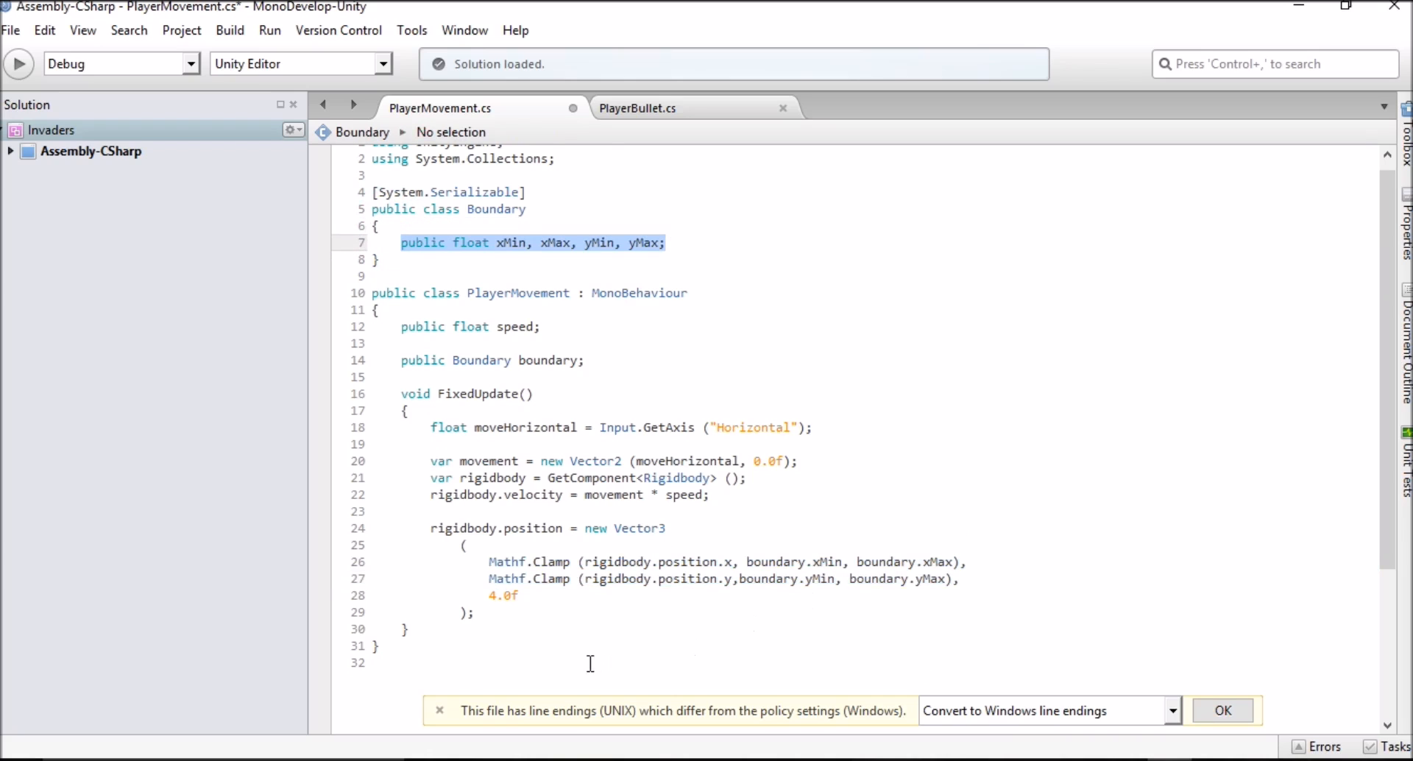
pyautogui.scroll(-3)
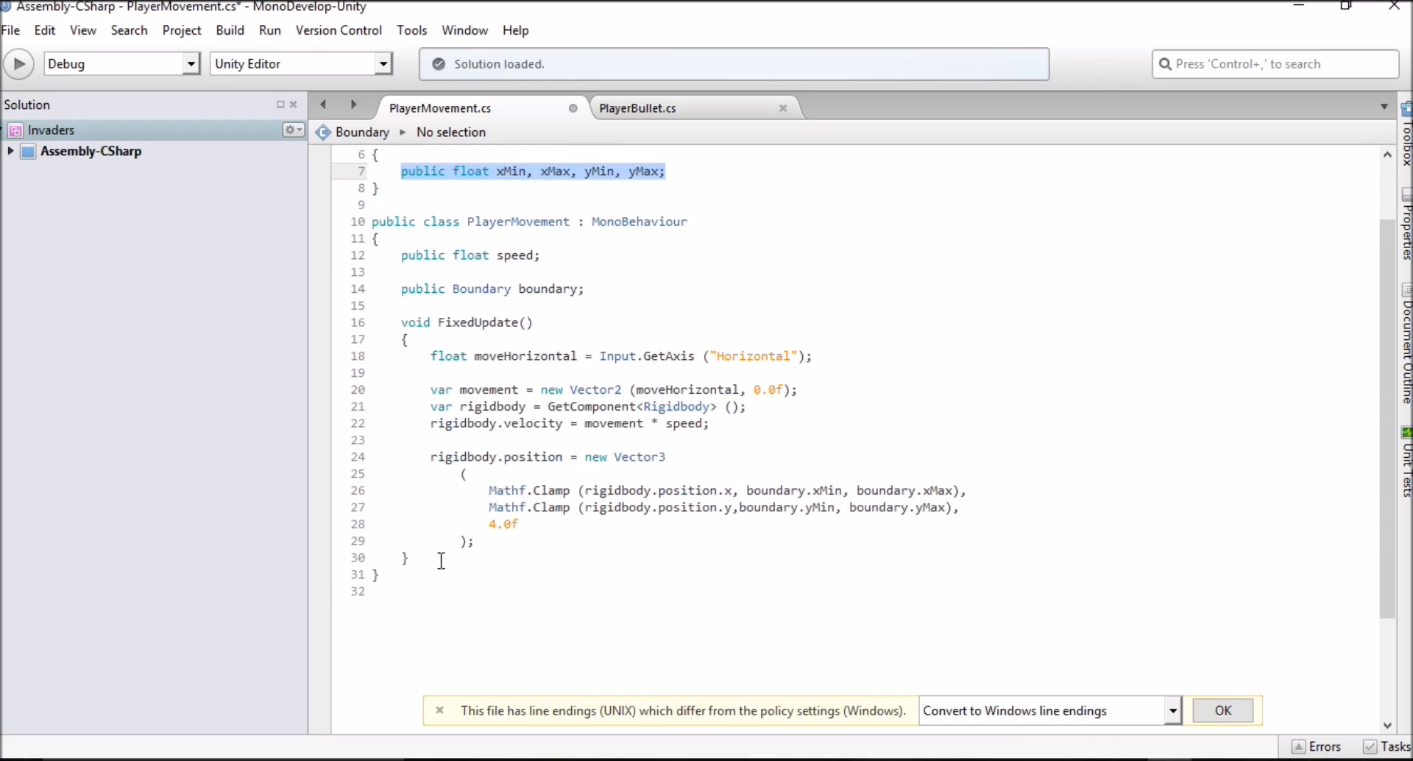
pyautogui.moveTo(607, 535)
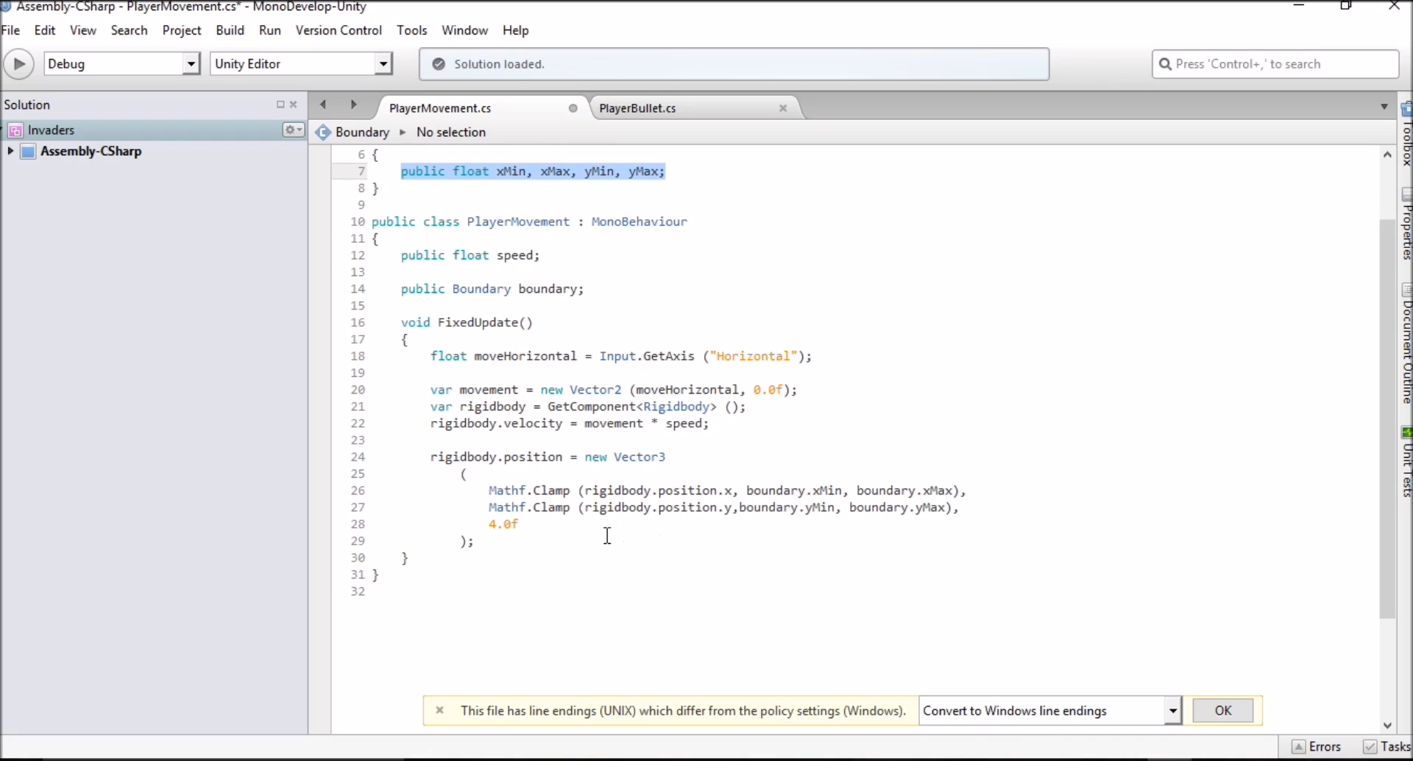
pyautogui.moveTo(396, 565)
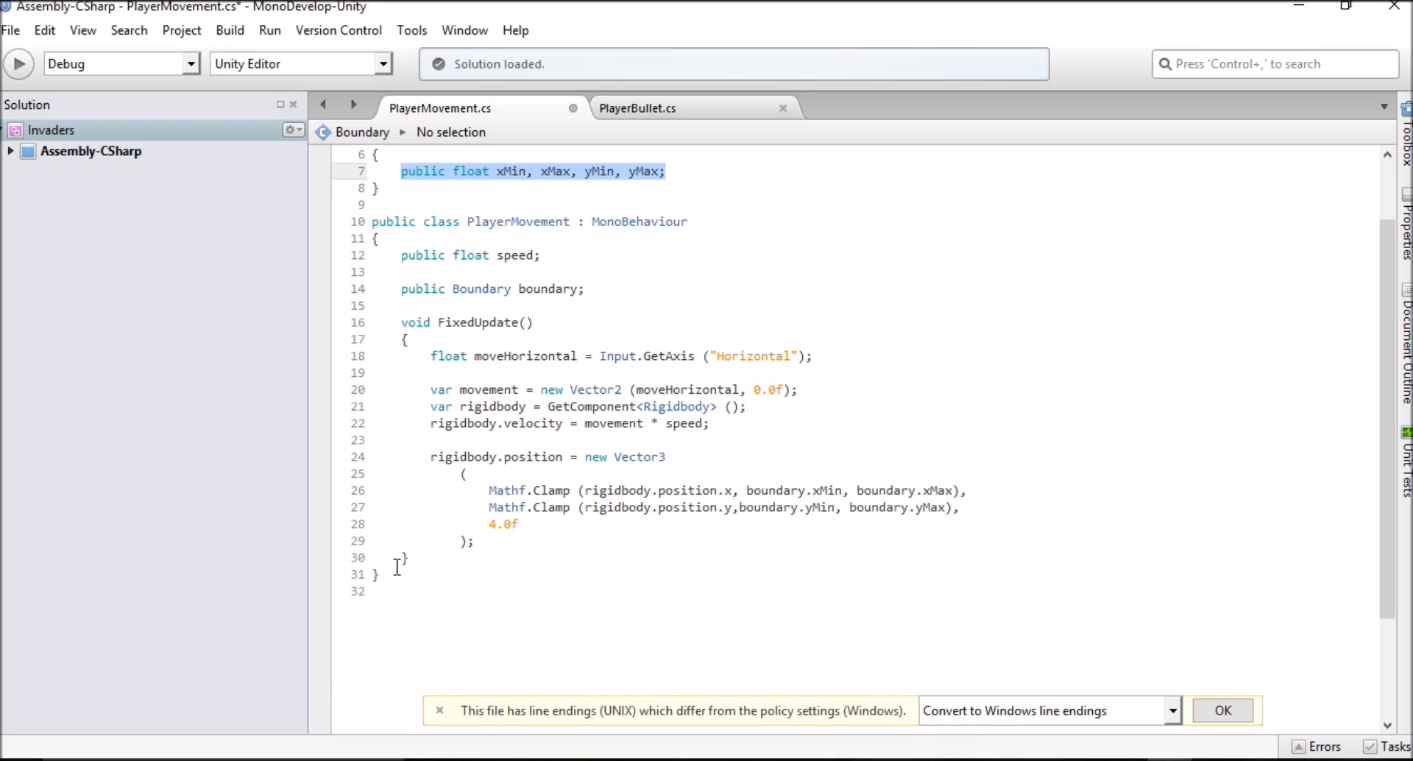
pyautogui.moveTo(856, 421)
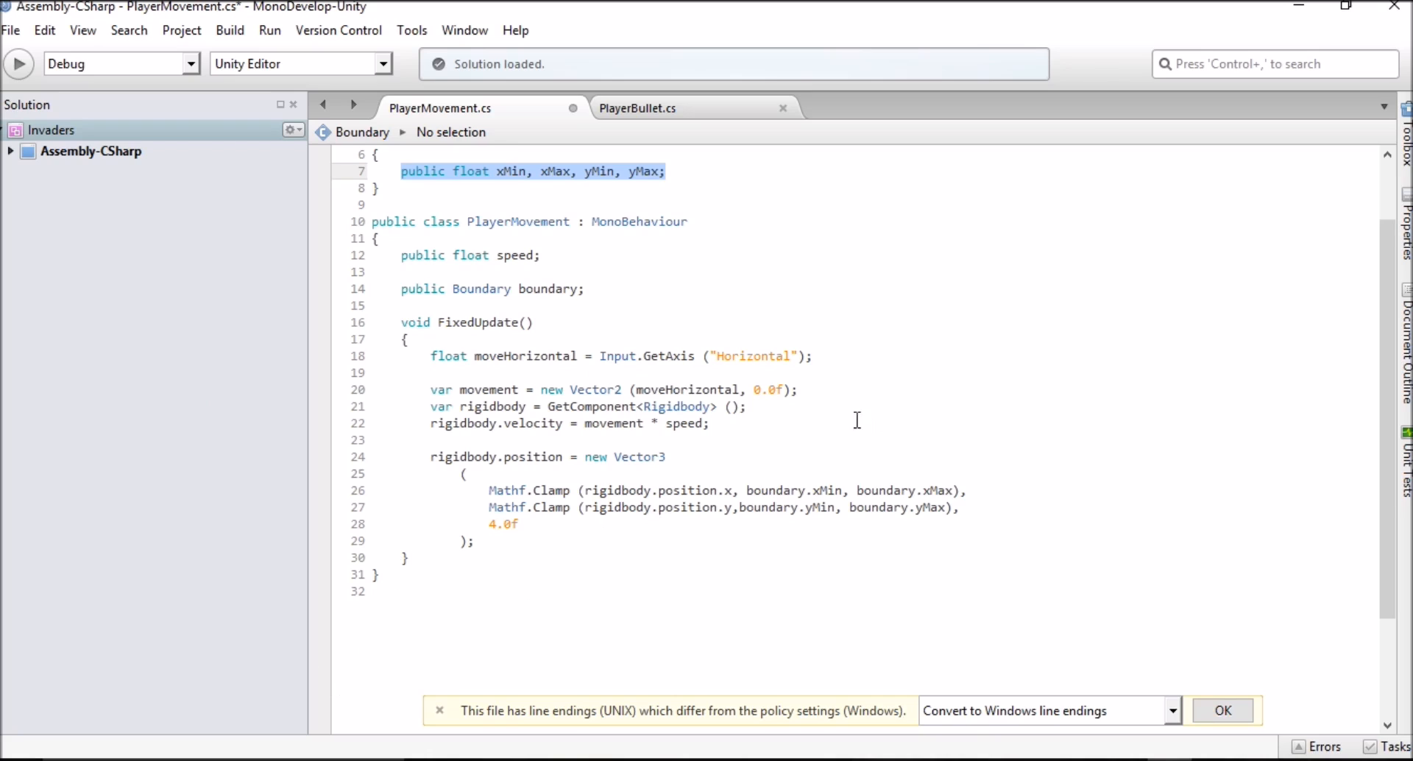
pyautogui.click(531, 322)
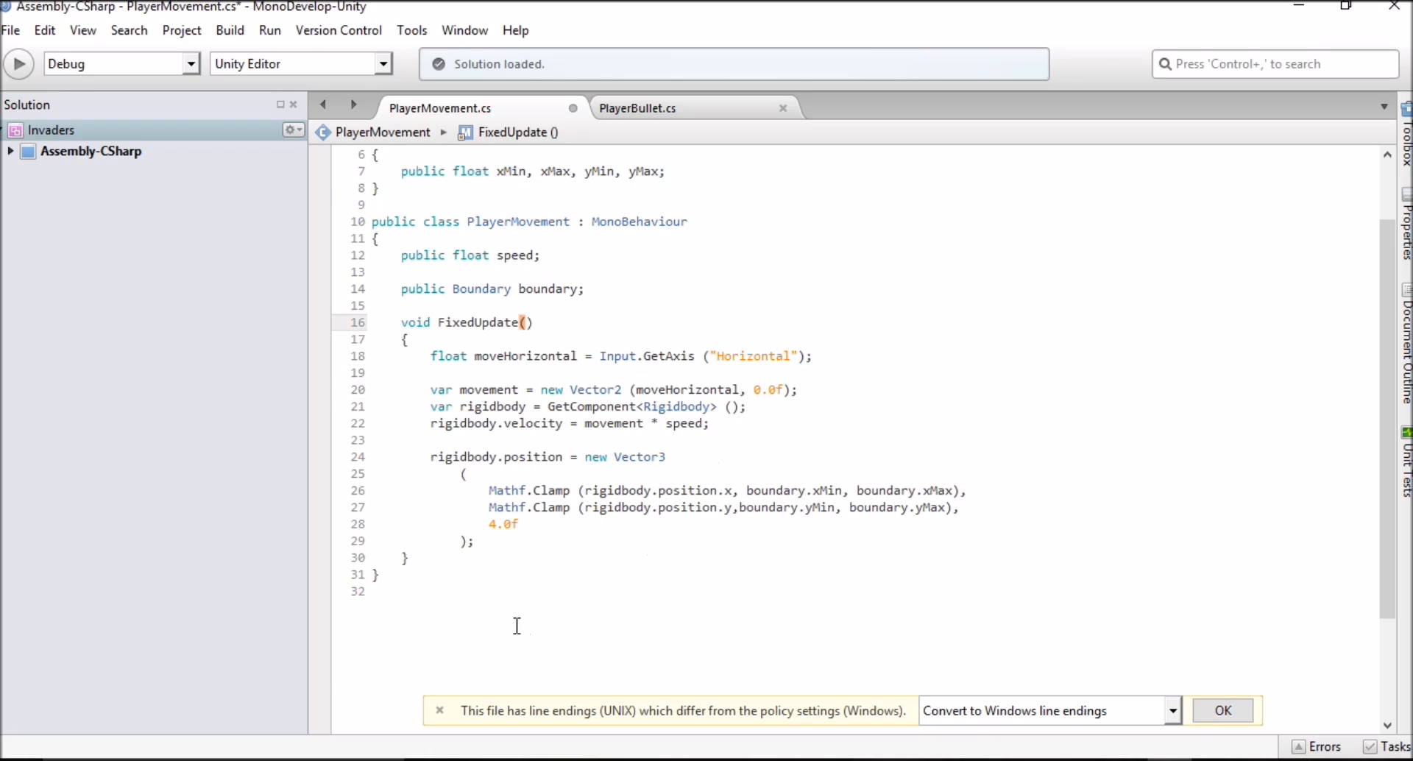
pyautogui.click(531, 322)
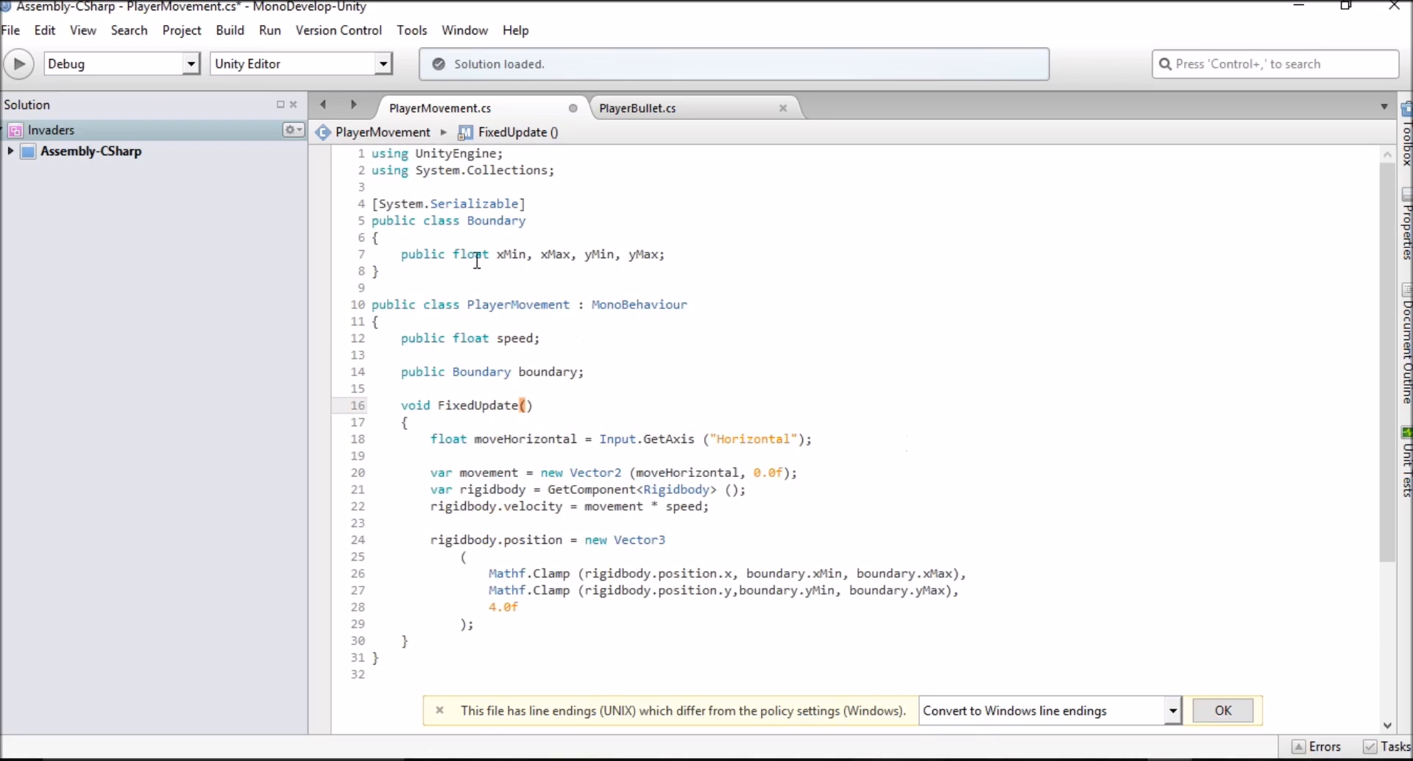
# - Save PlayerMovement.cs via File > Save, keeping the 4.0f depth value
pyautogui.click(11, 30)
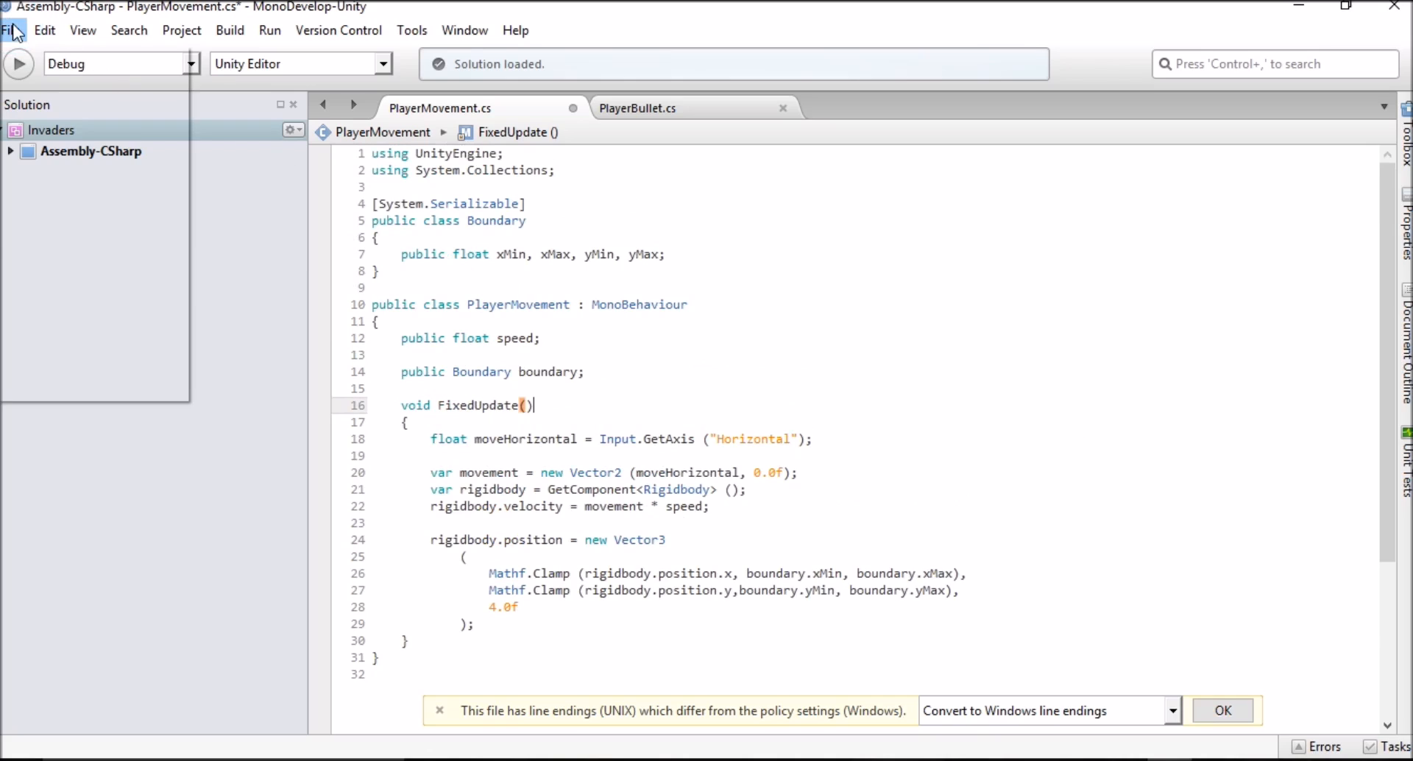
pyautogui.click(11, 31)
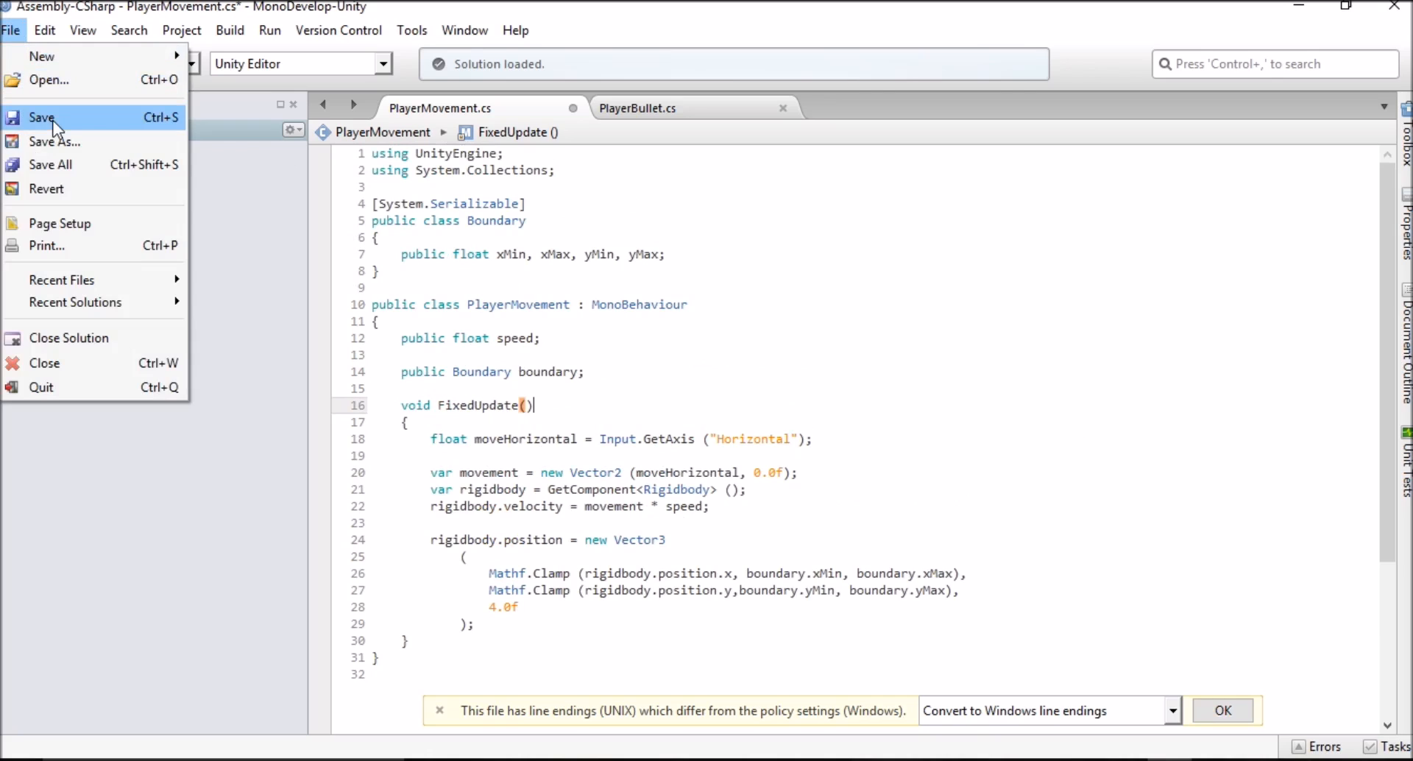
pyautogui.click(42, 117)
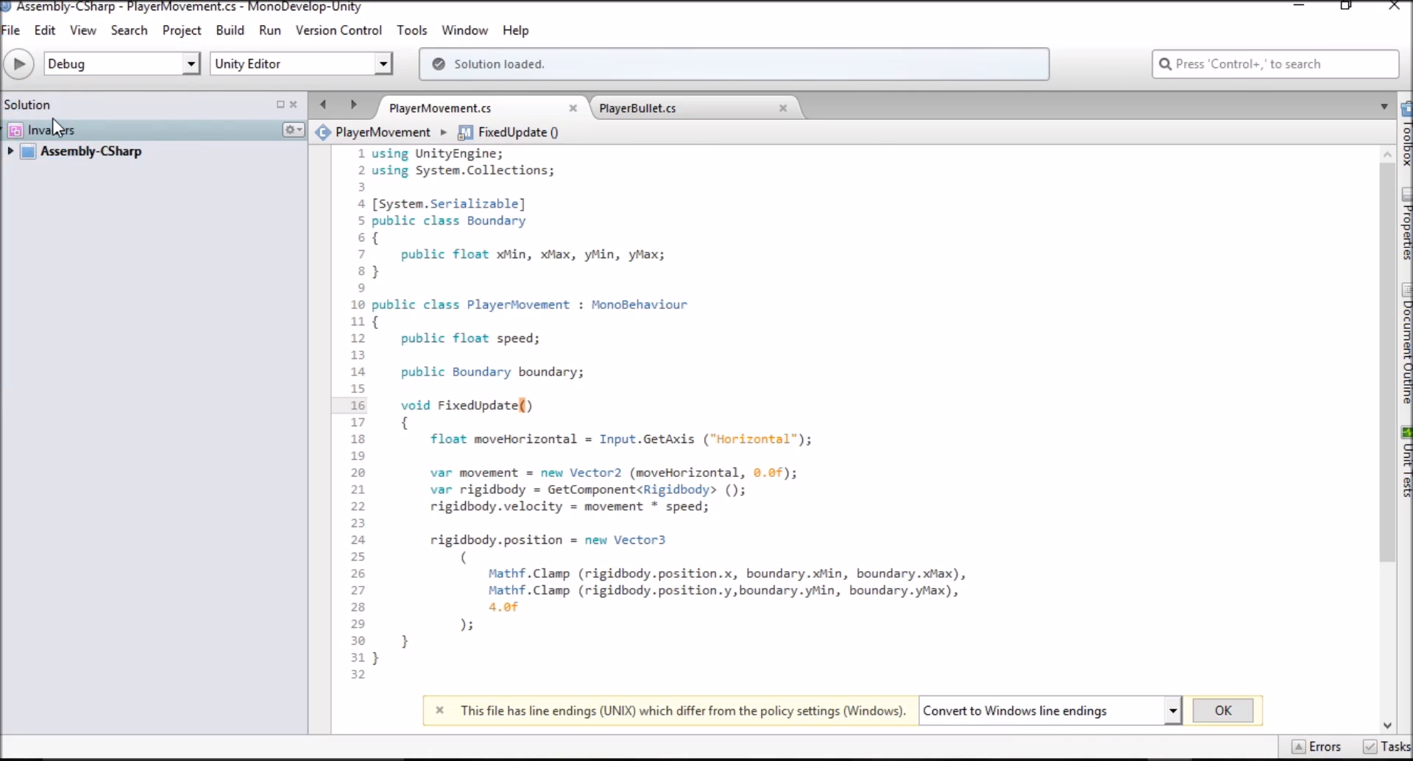
pyautogui.click(533, 405)
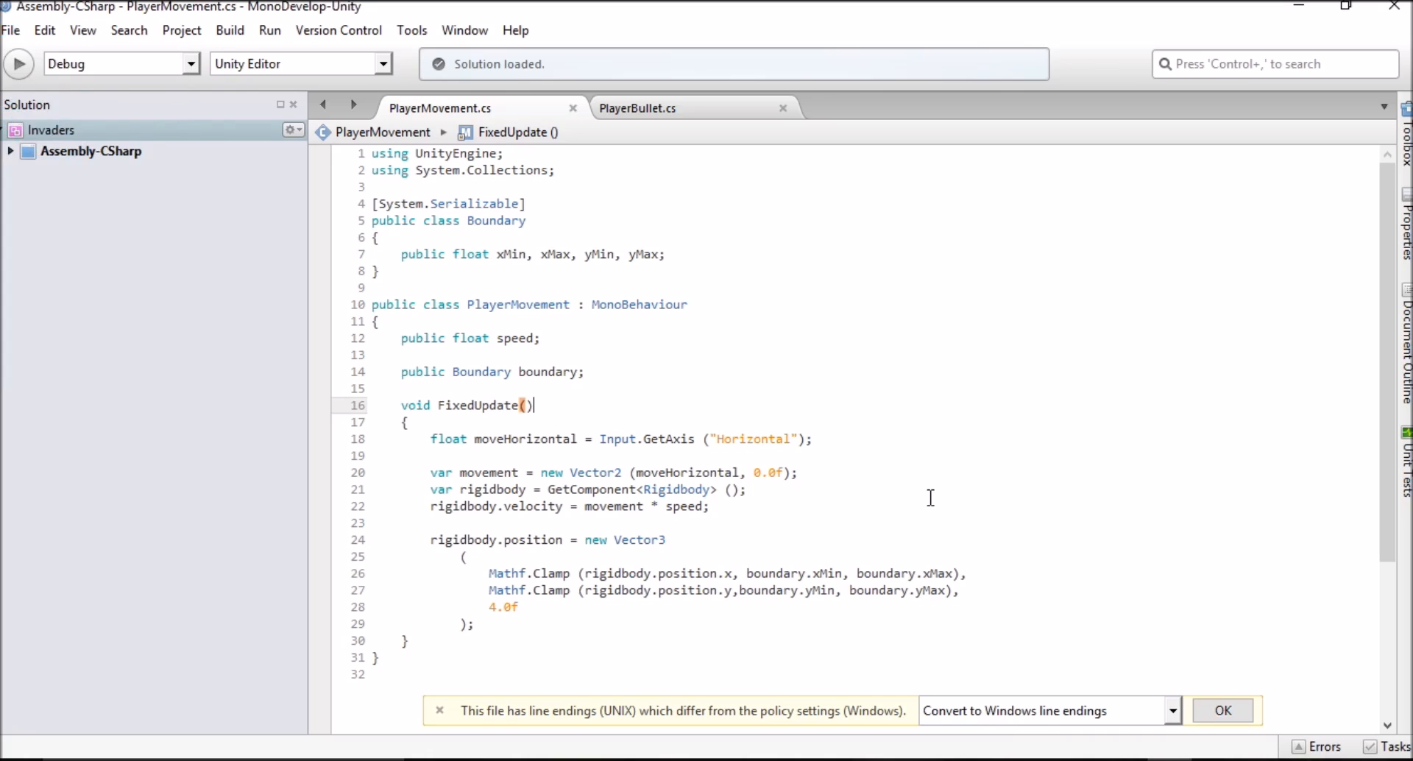
pyautogui.moveTo(1275, 637)
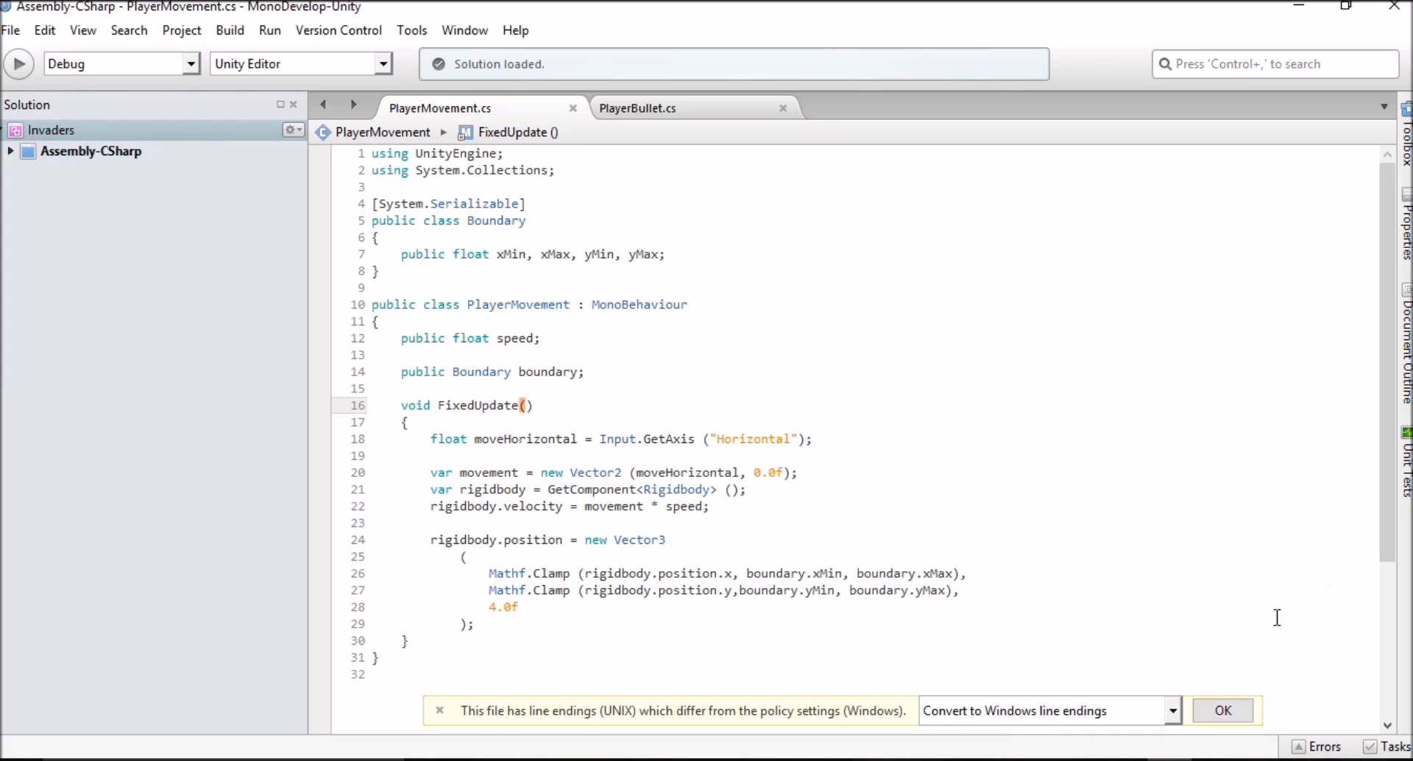
pyautogui.moveTo(1250, 648)
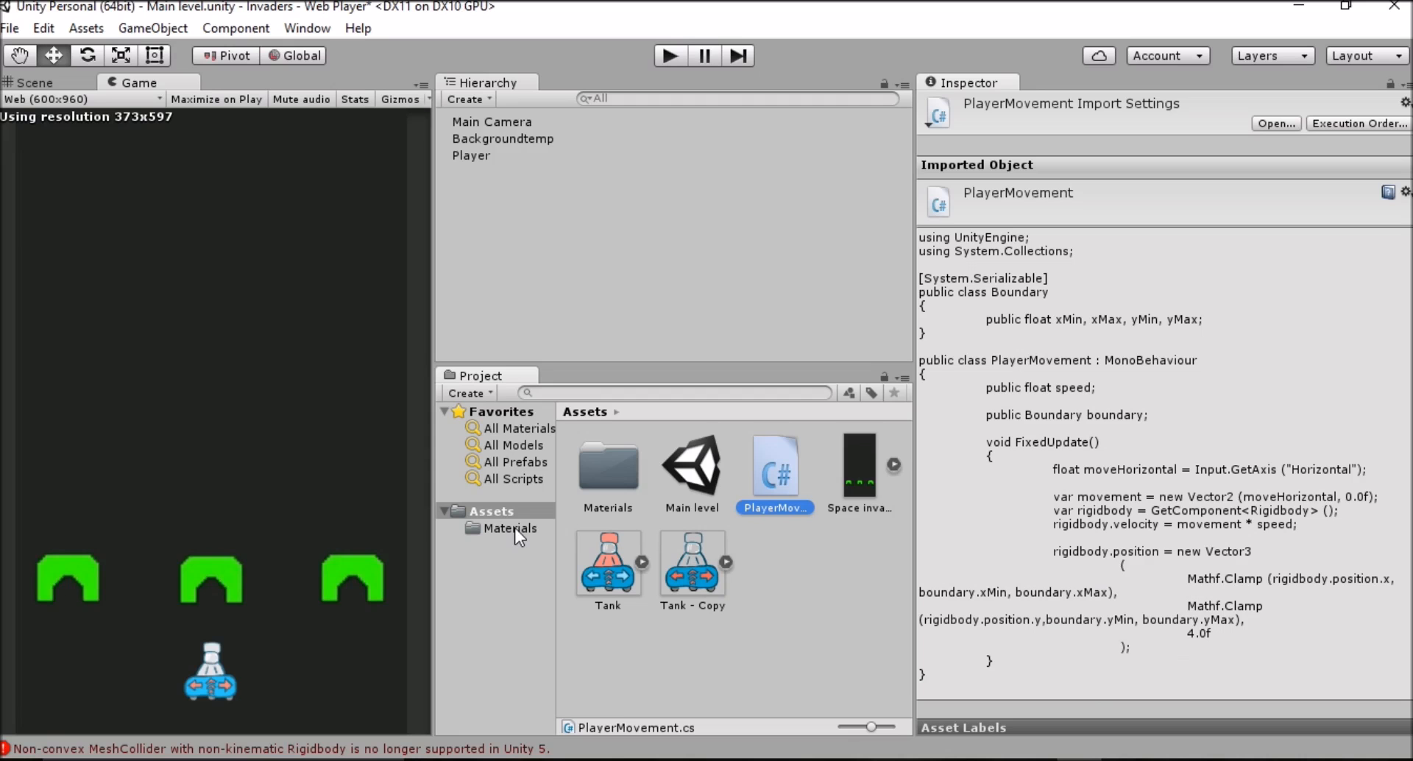
pyautogui.moveTo(434, 538)
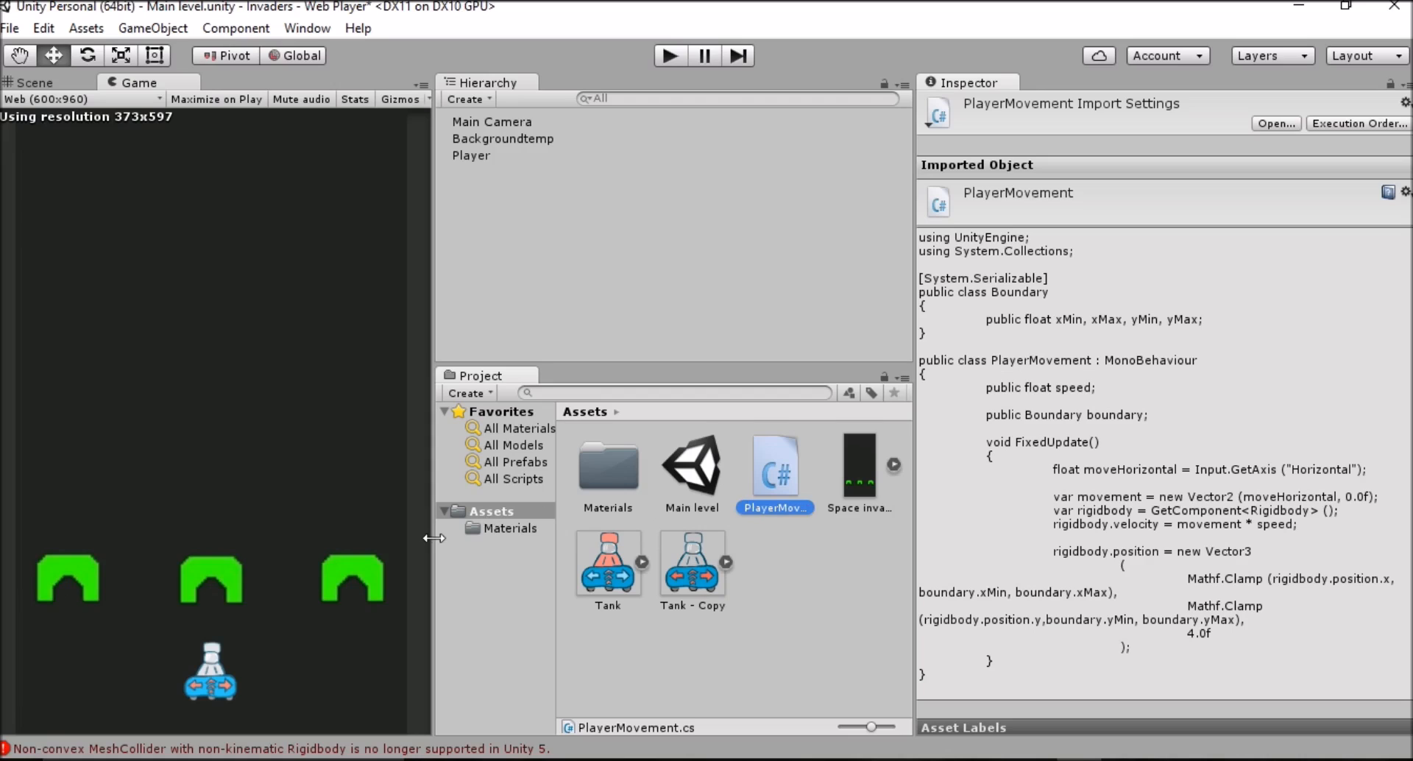
pyautogui.moveTo(477, 231)
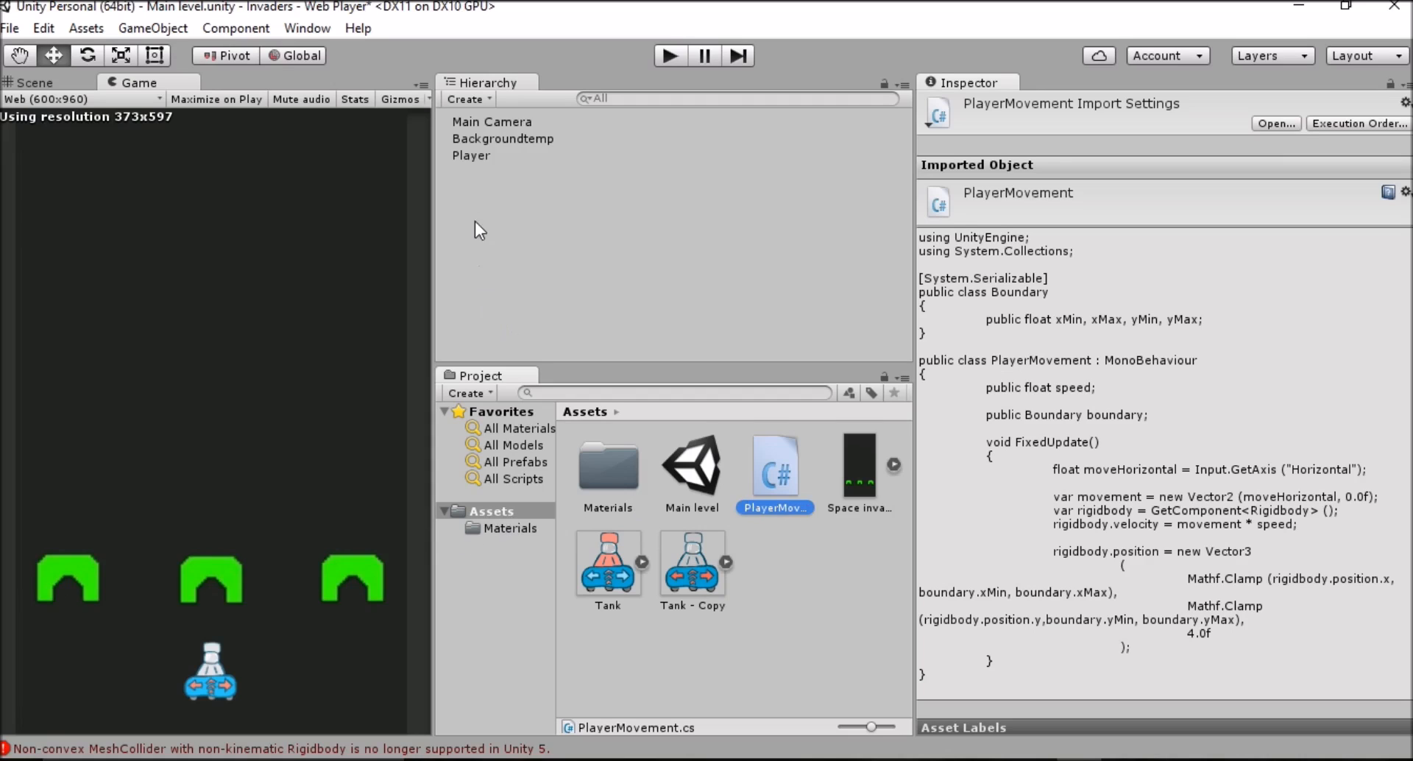
# - Attach the Player Movement script component to the Player object
pyautogui.click(471, 155)
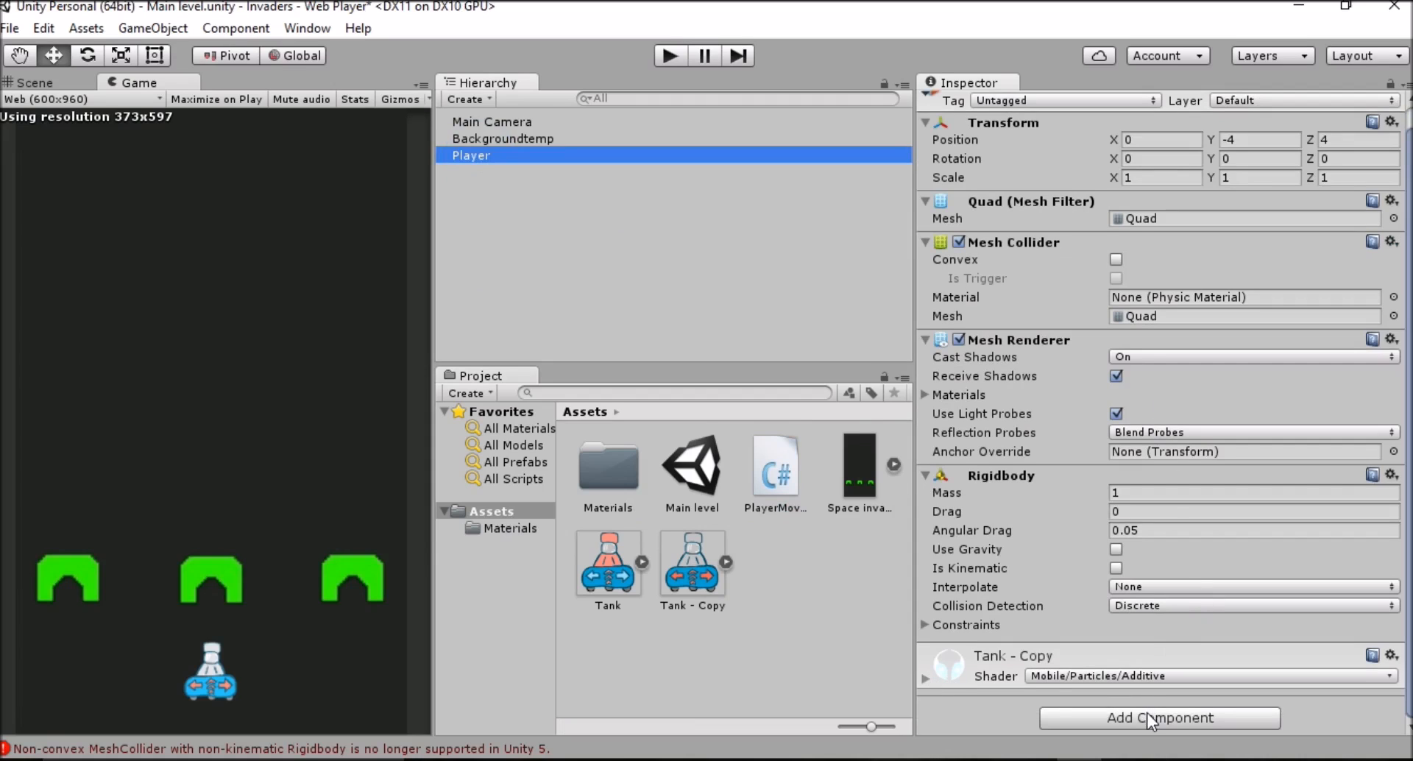
pyautogui.click(1160, 719)
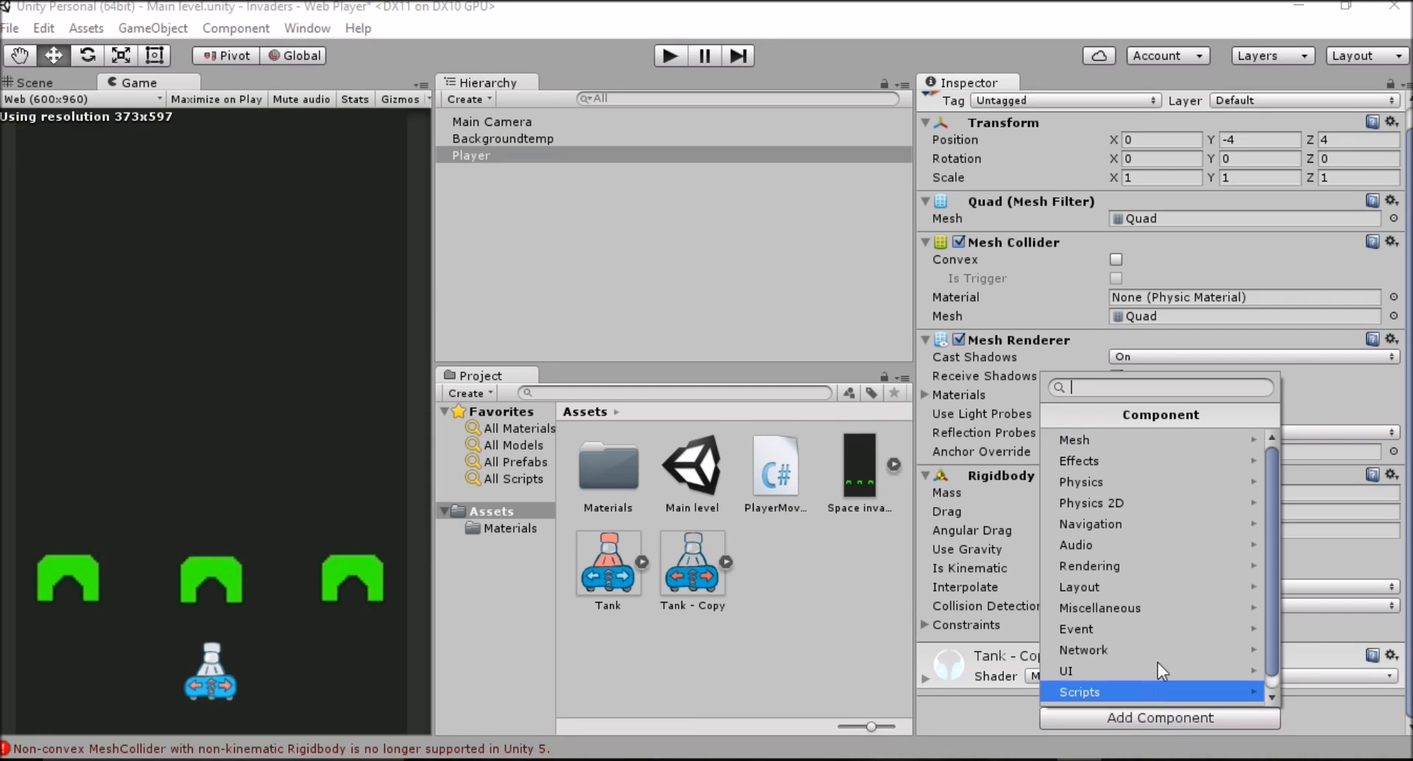
pyautogui.click(1078, 691)
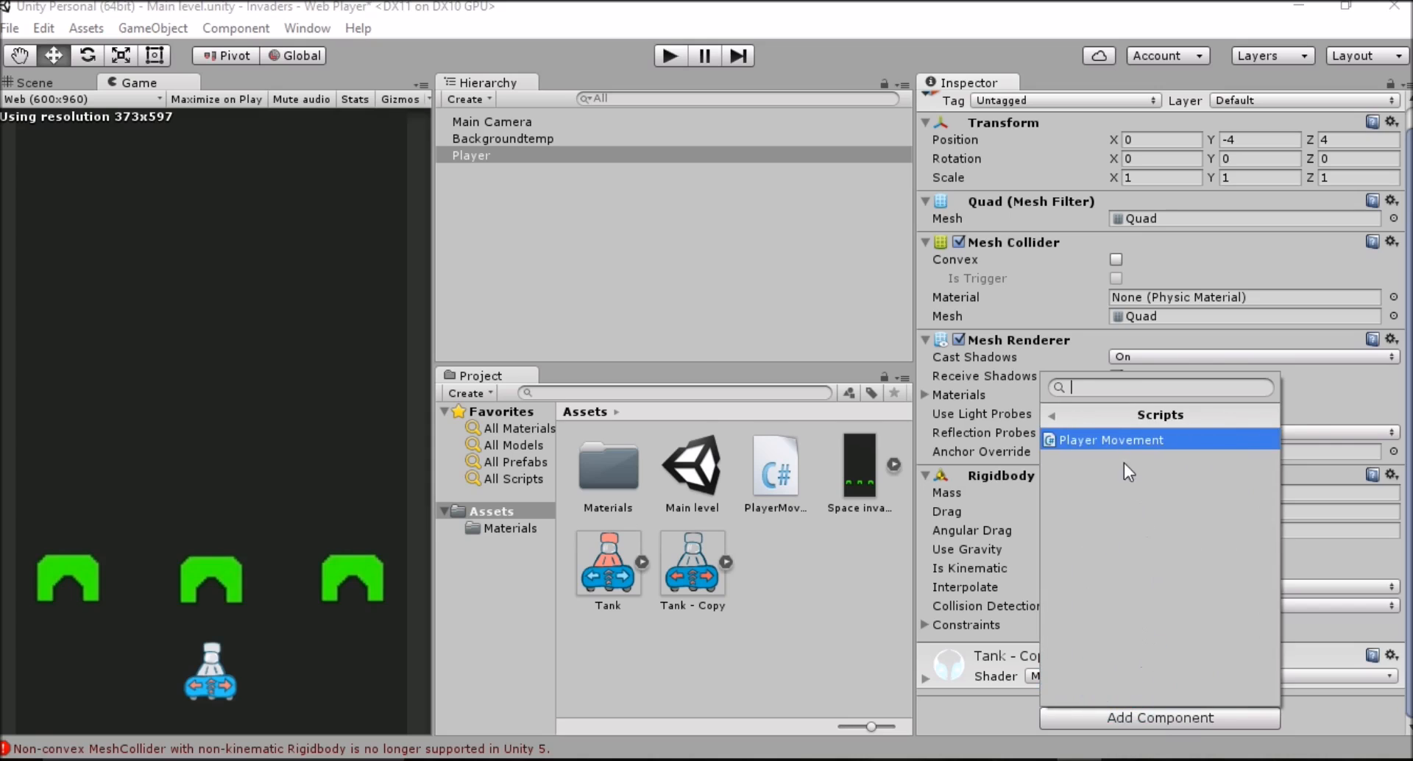
pyautogui.click(1111, 440)
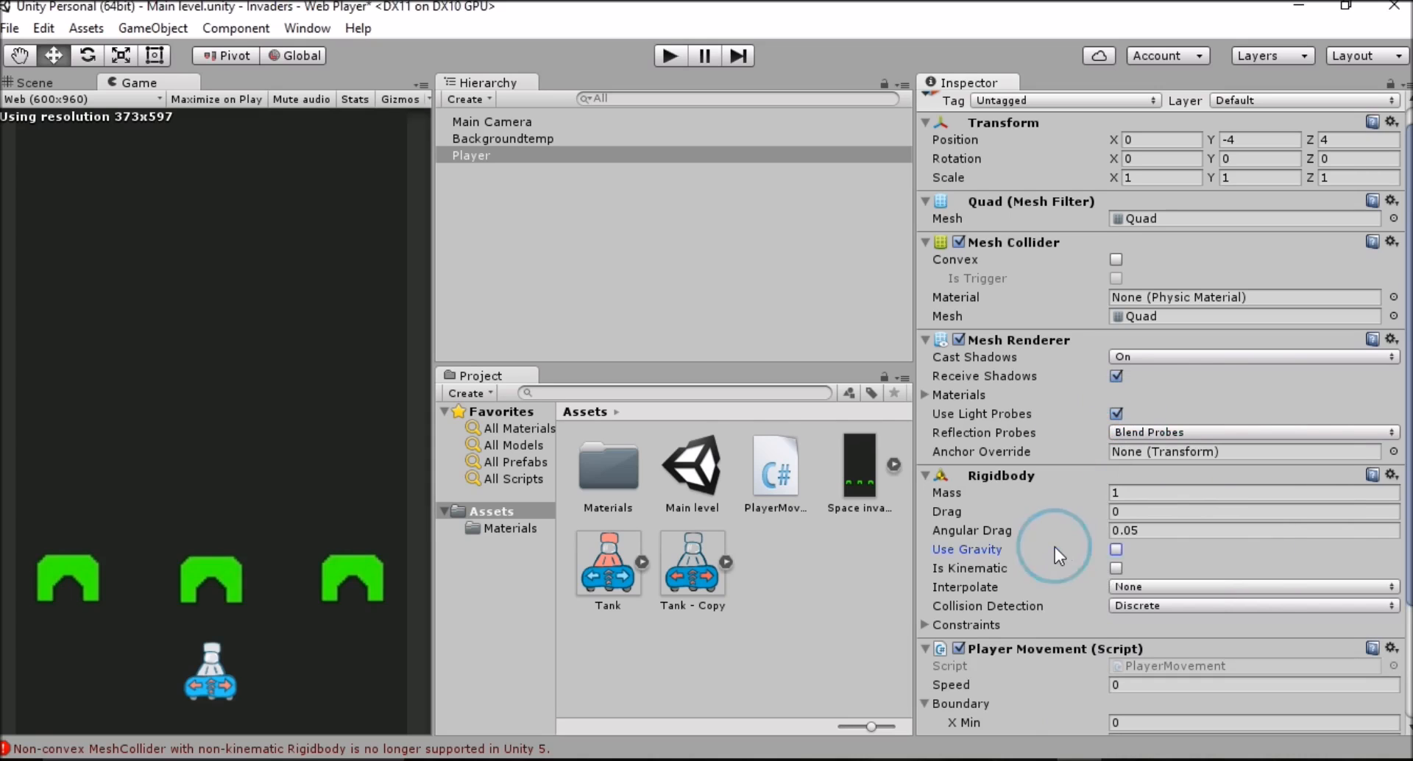
pyautogui.scroll(-3)
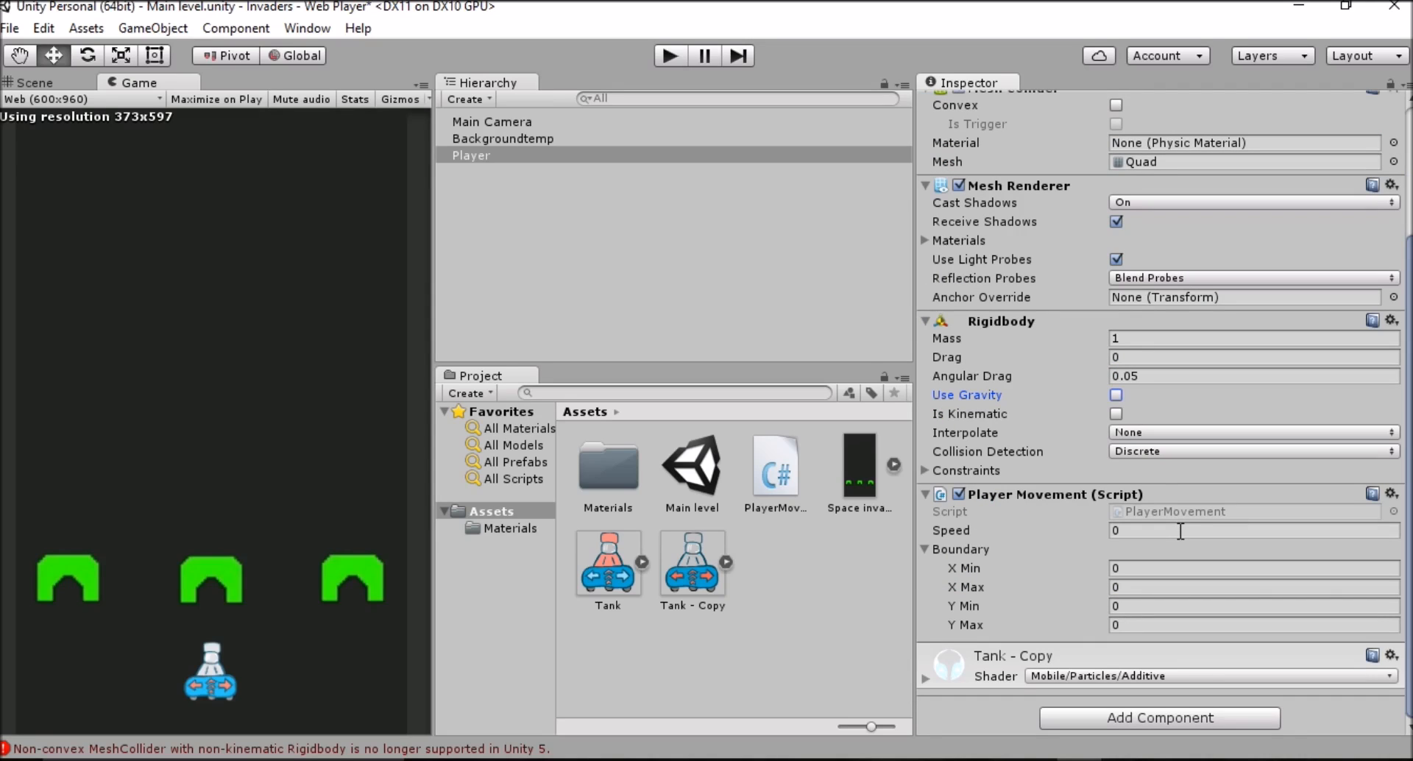
# - Set the Player Movement Speed to 5
pyautogui.write('5')
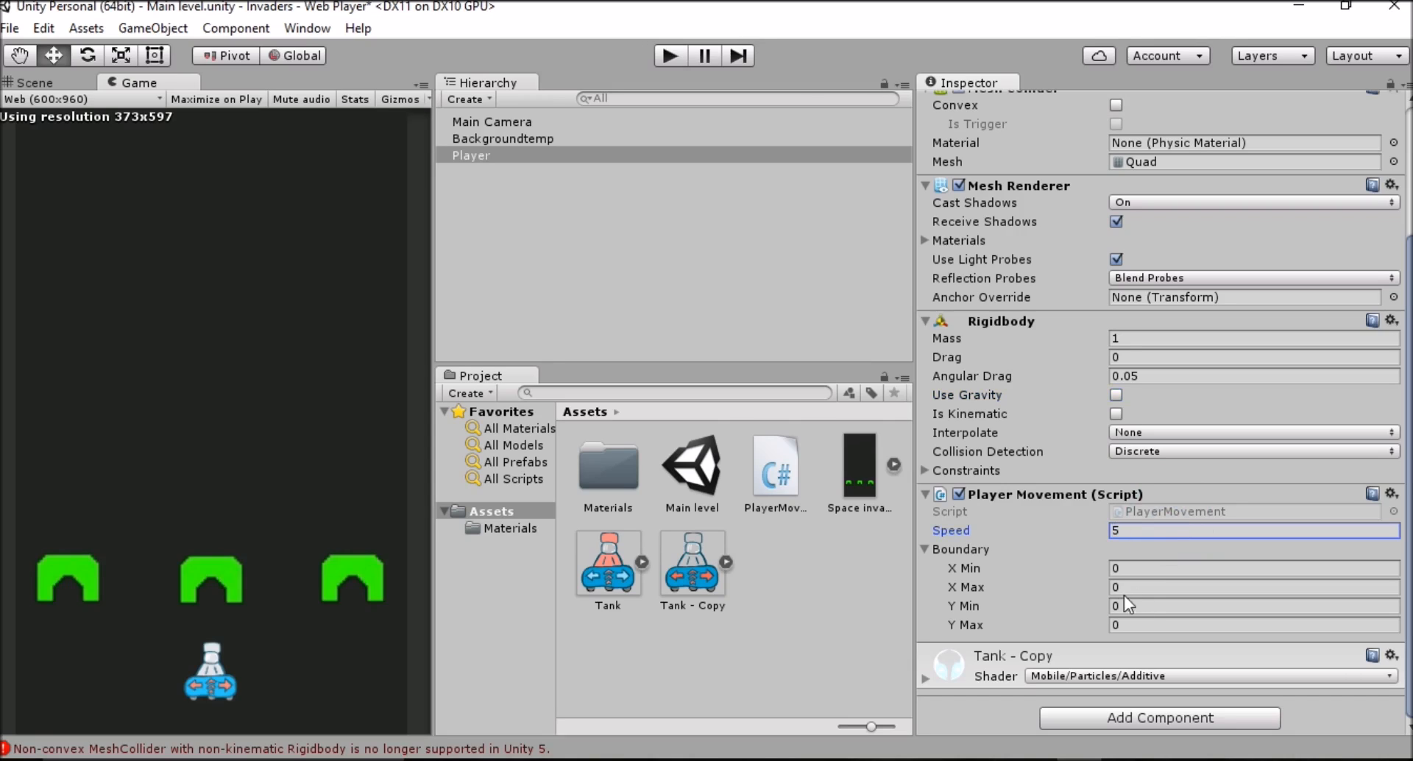
pyautogui.moveTo(767, 286)
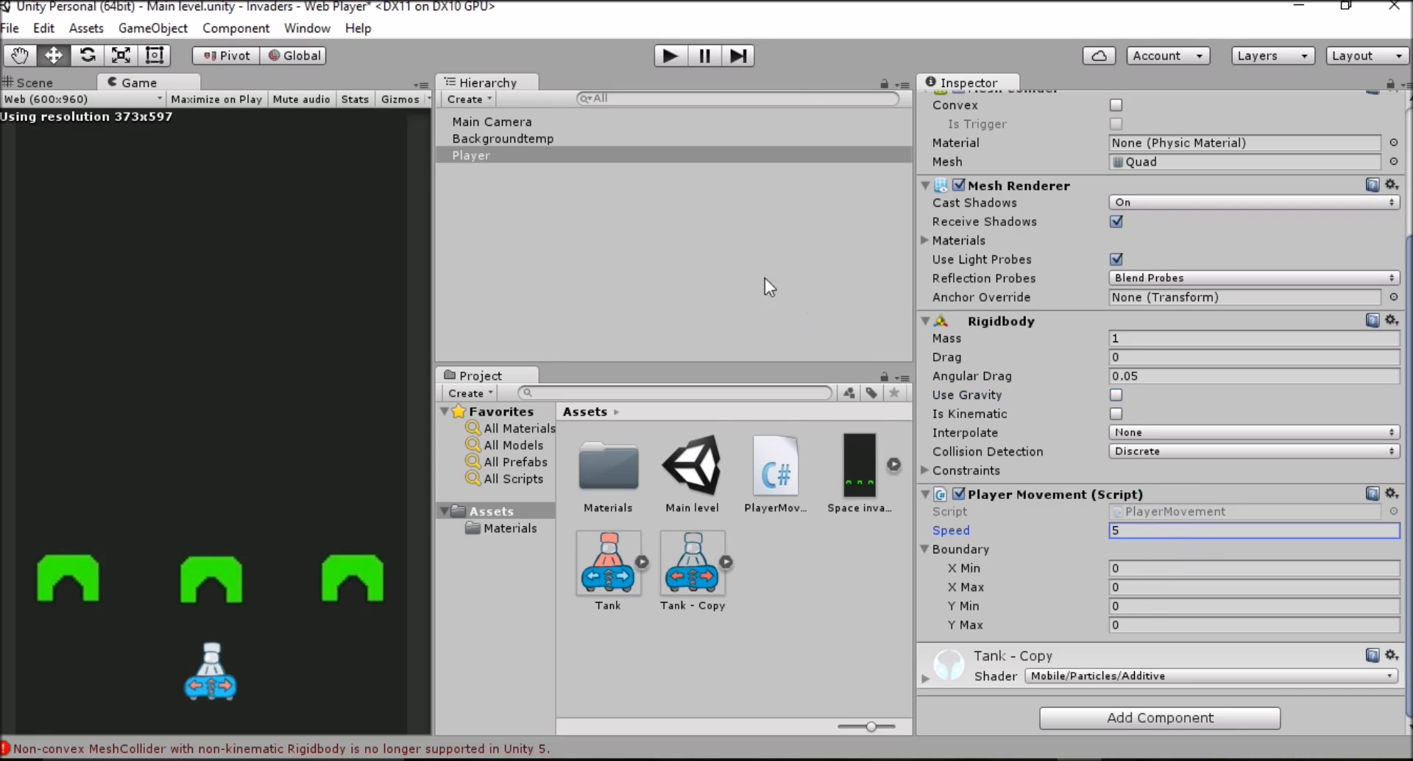
pyautogui.moveTo(638, 87)
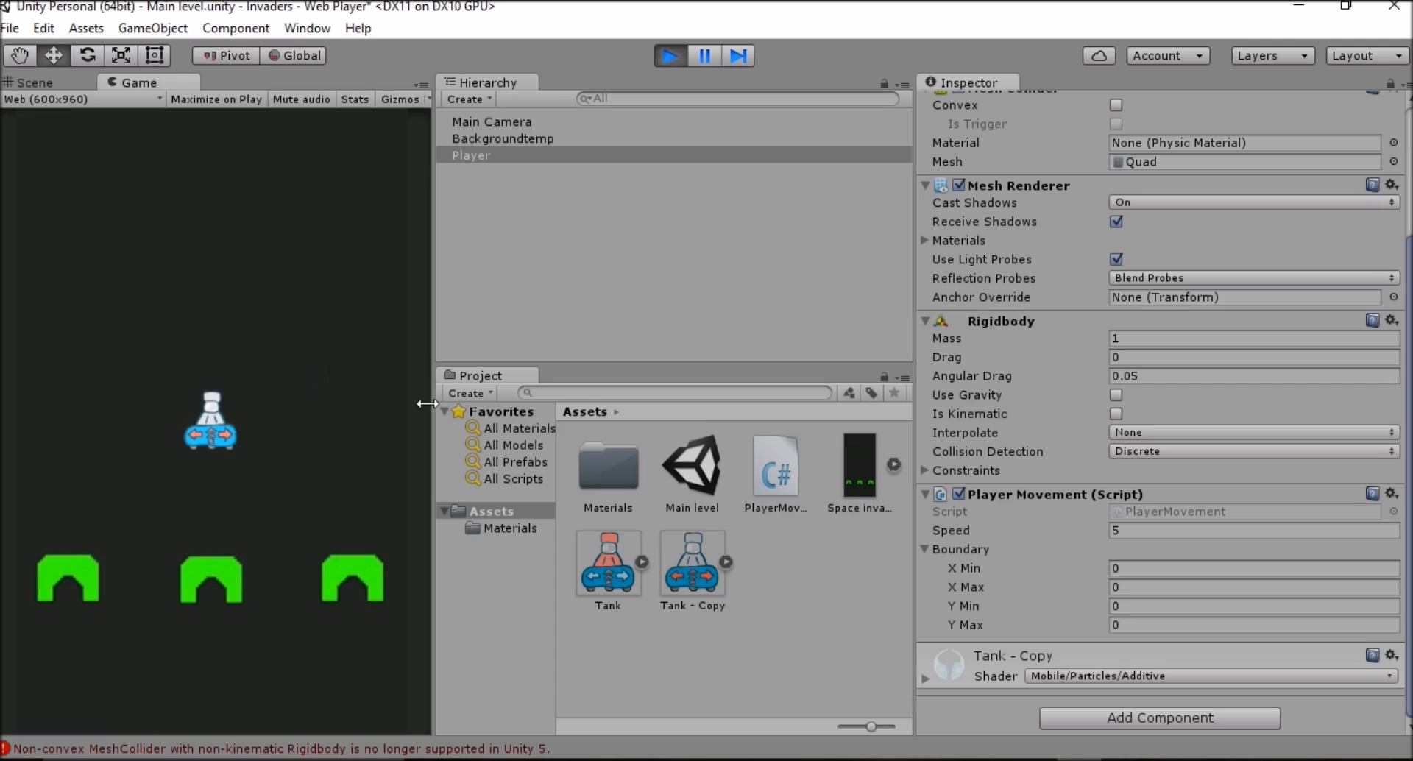
pyautogui.moveTo(1102, 592)
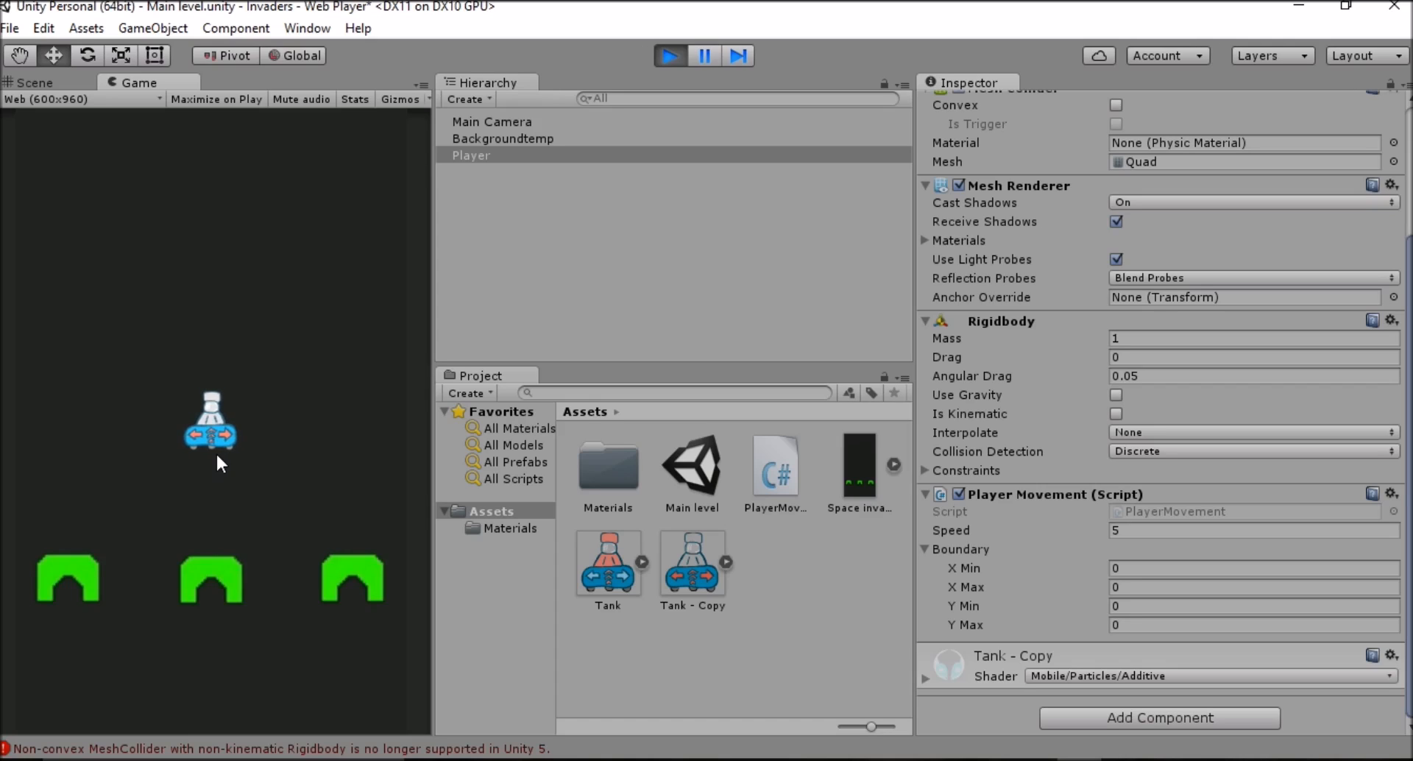
pyautogui.moveTo(379, 470)
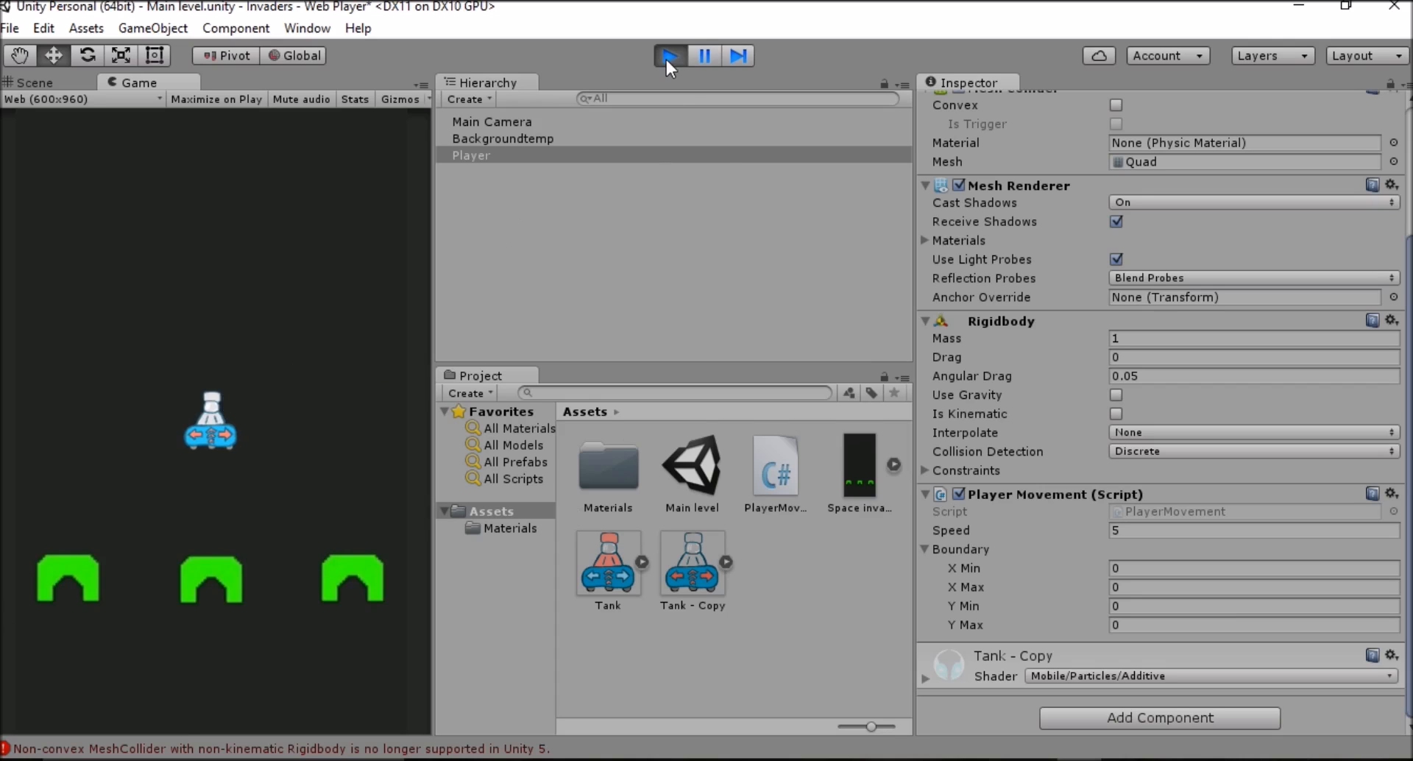
# - Stop play mode and set Boundary Y Min and Y Max to -4
pyautogui.click(671, 57)
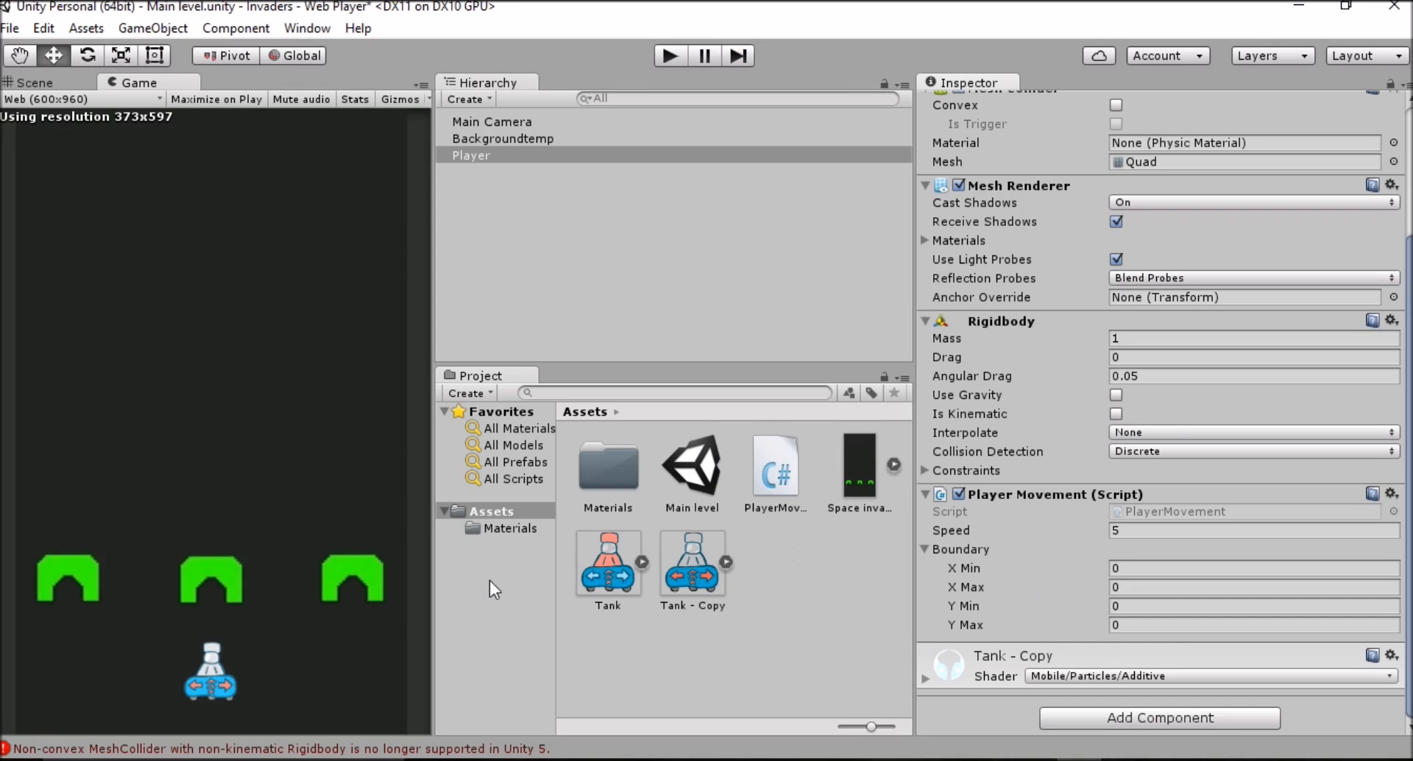
pyautogui.click(1253, 610)
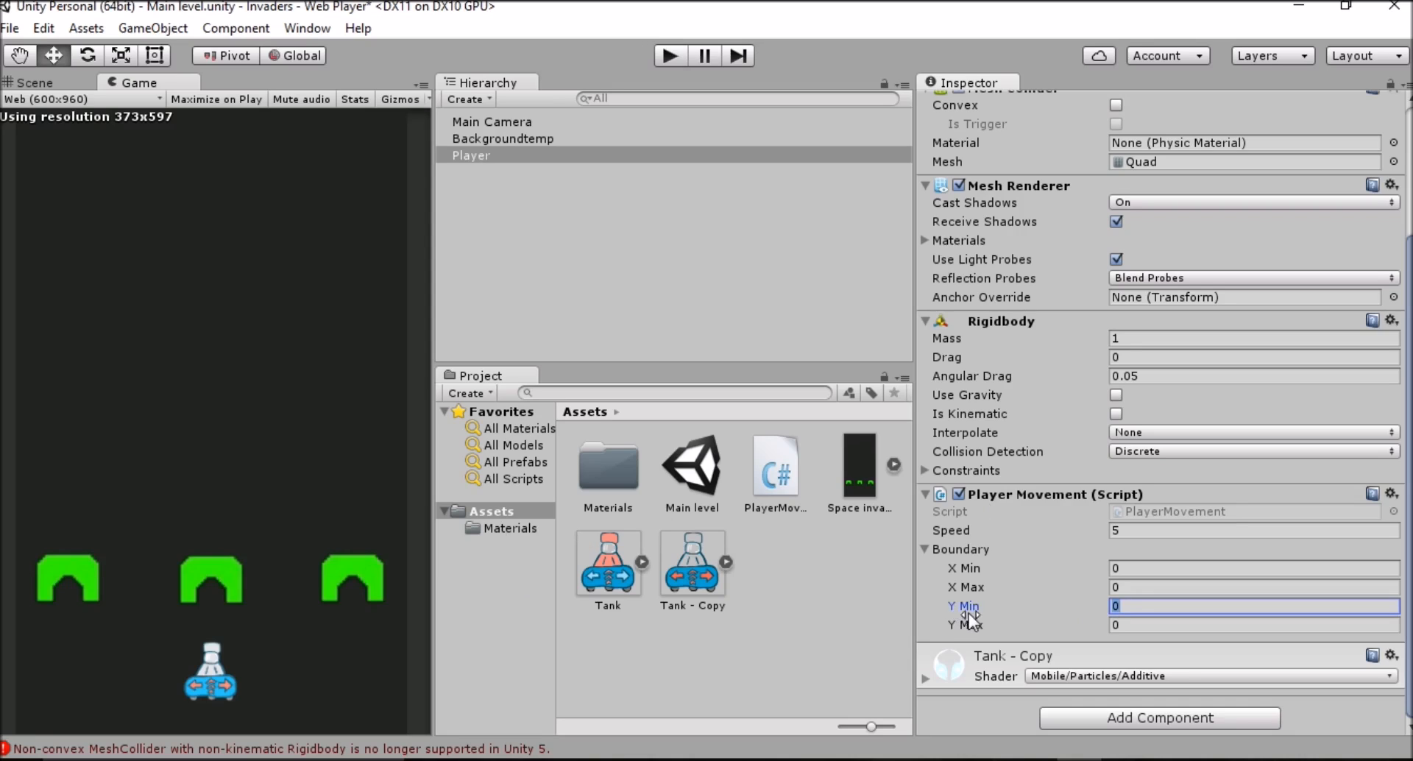
pyautogui.moveTo(1144, 644)
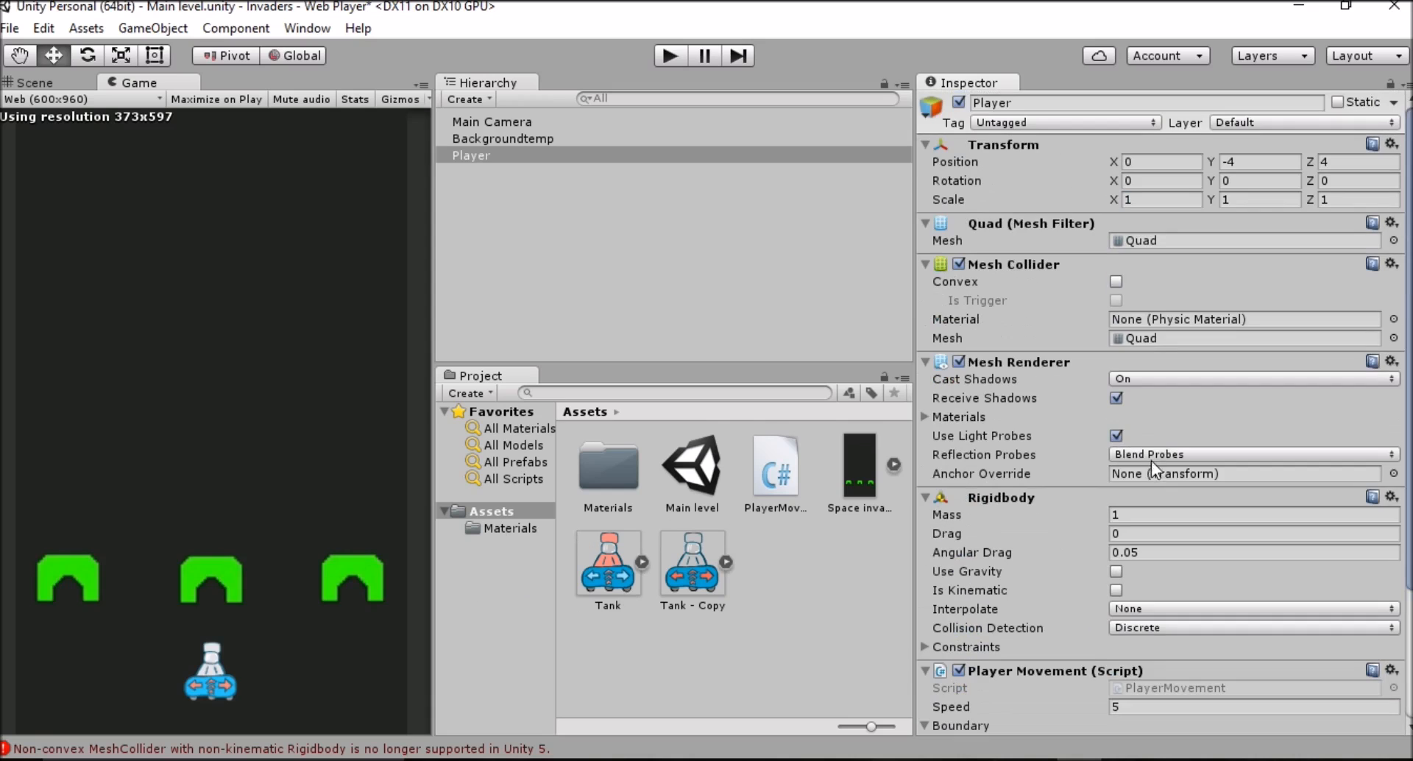
pyautogui.moveTo(1207, 598)
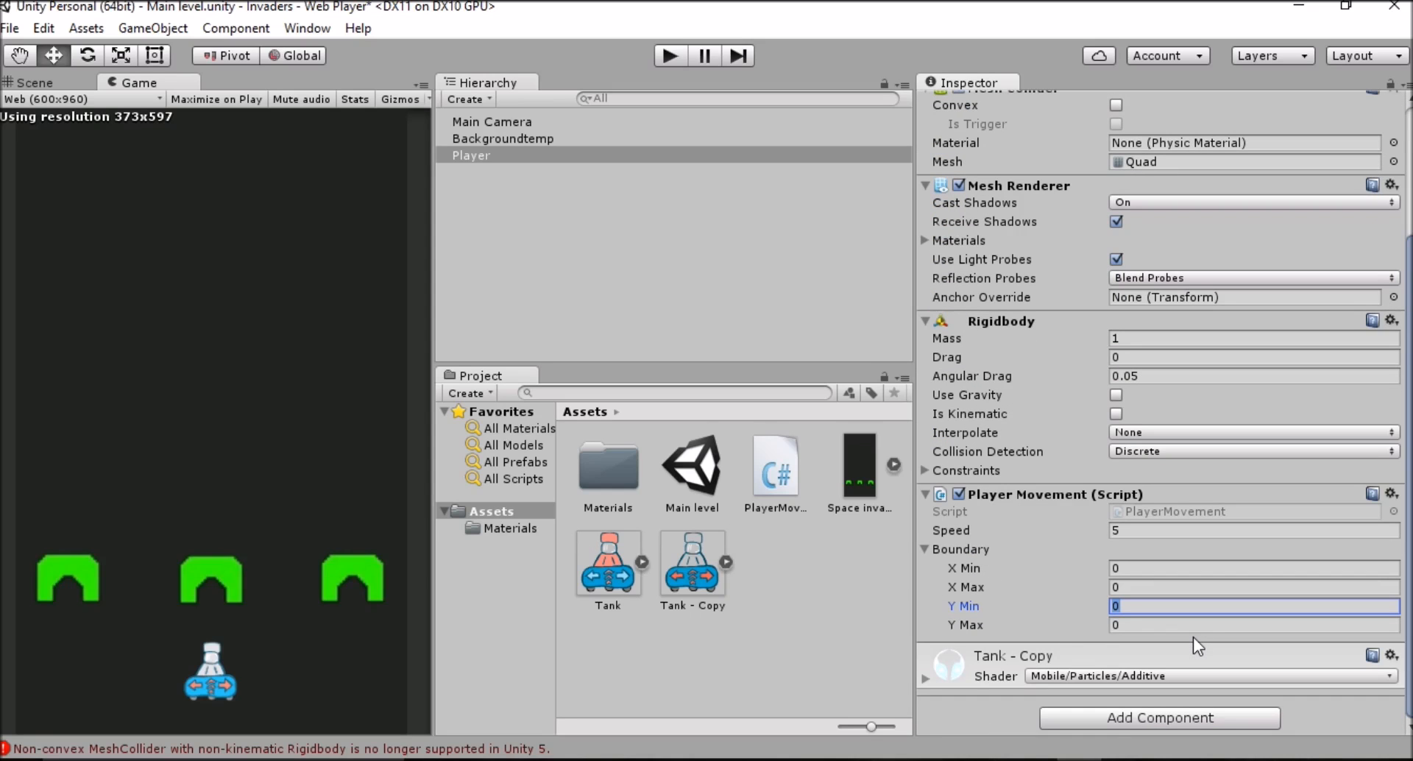
pyautogui.write('-4')
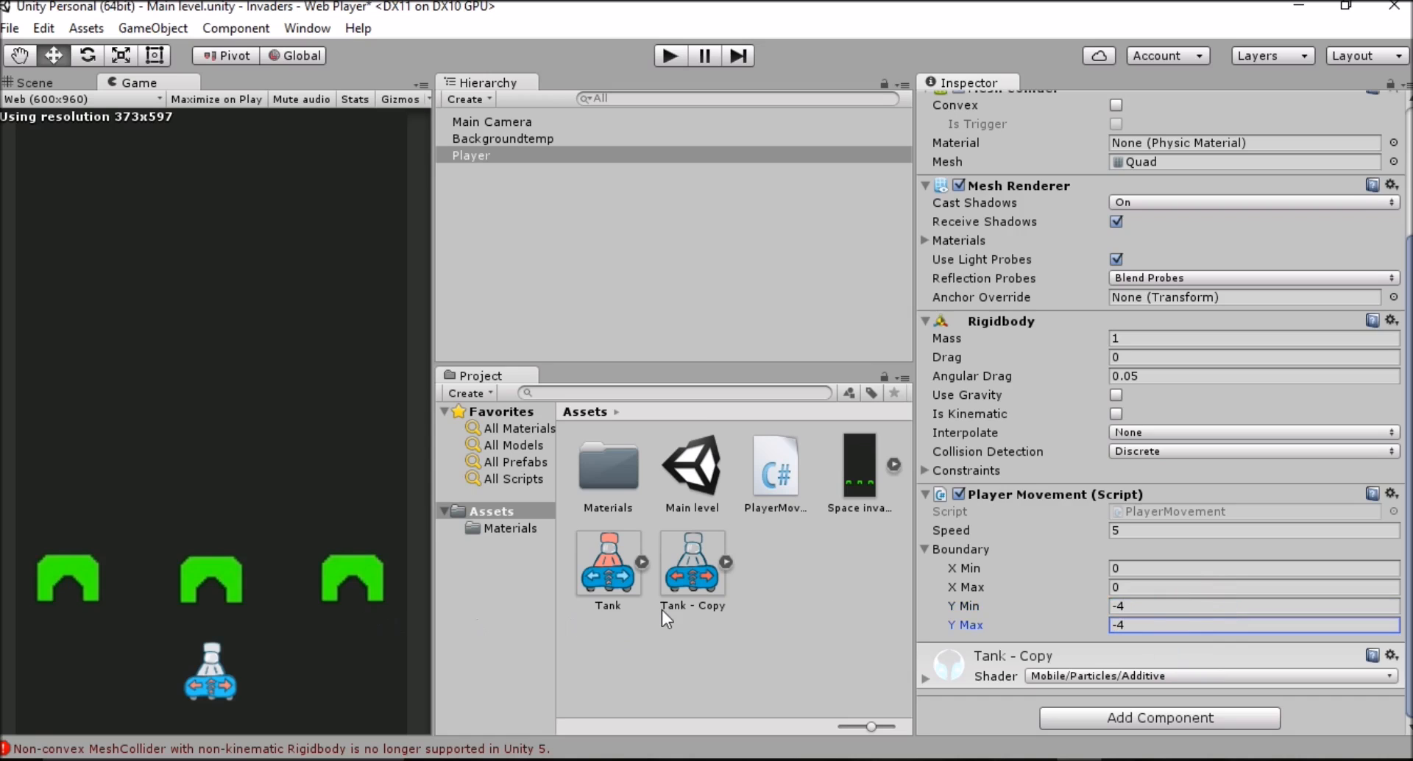
pyautogui.moveTo(670, 56)
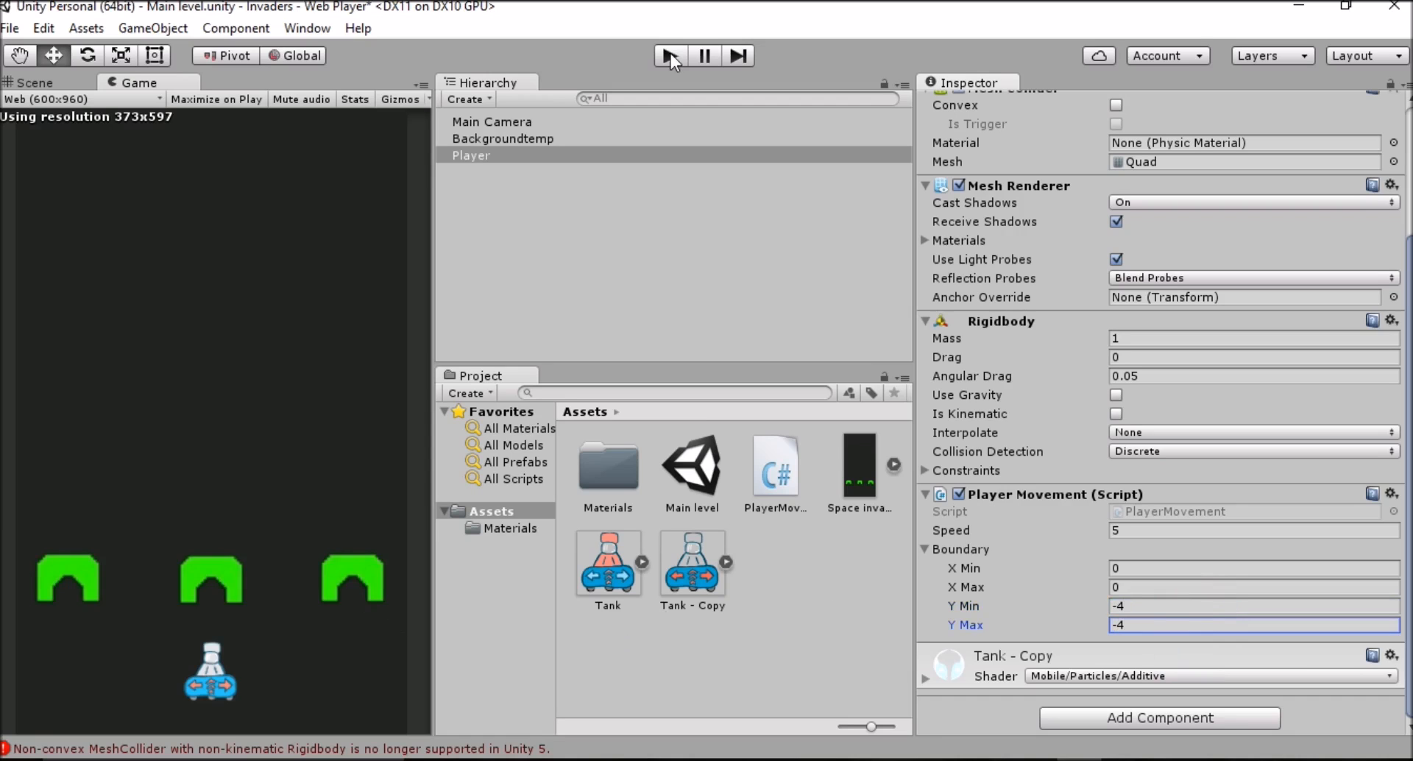
# - Run a quick play test of the -4 vertical boundary, stop it, and return to the Scene view
pyautogui.click(670, 57)
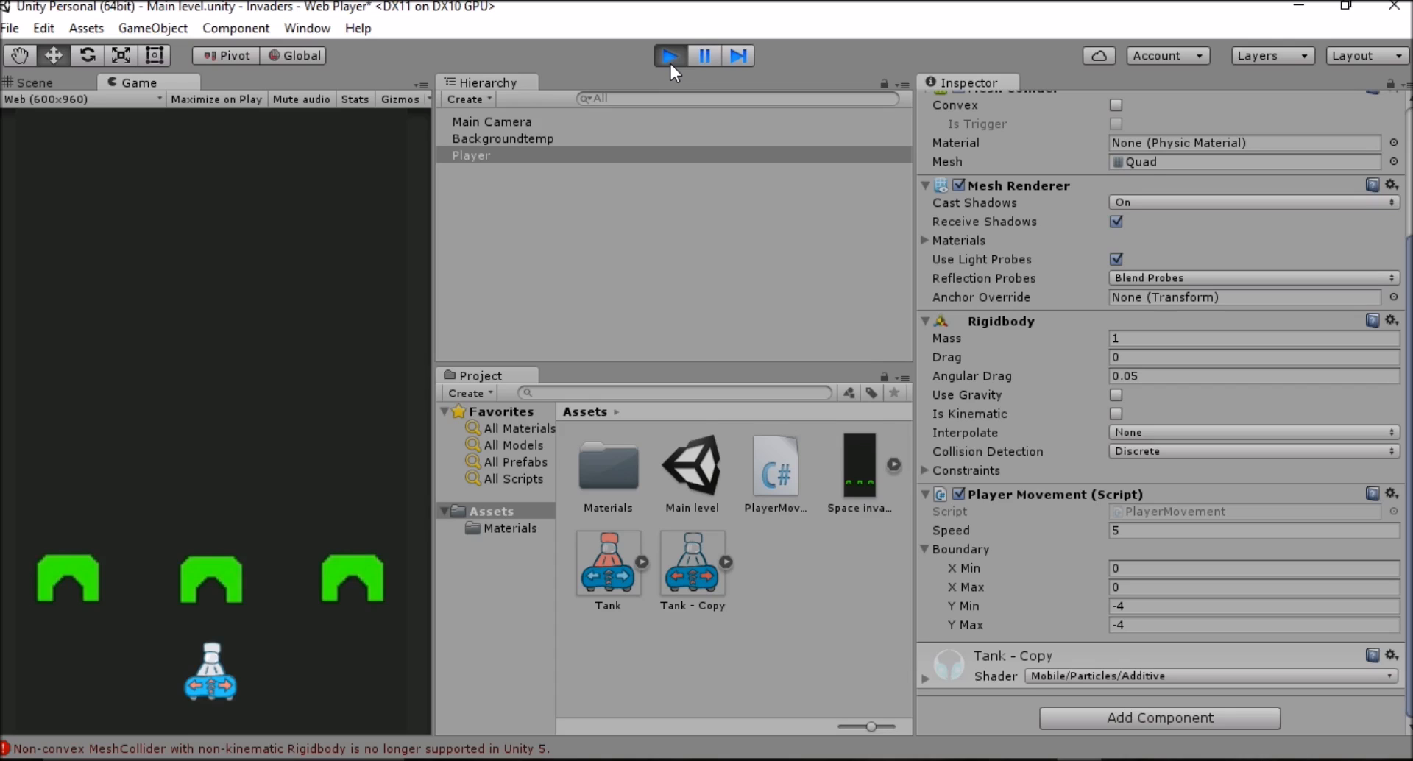
pyautogui.click(671, 56)
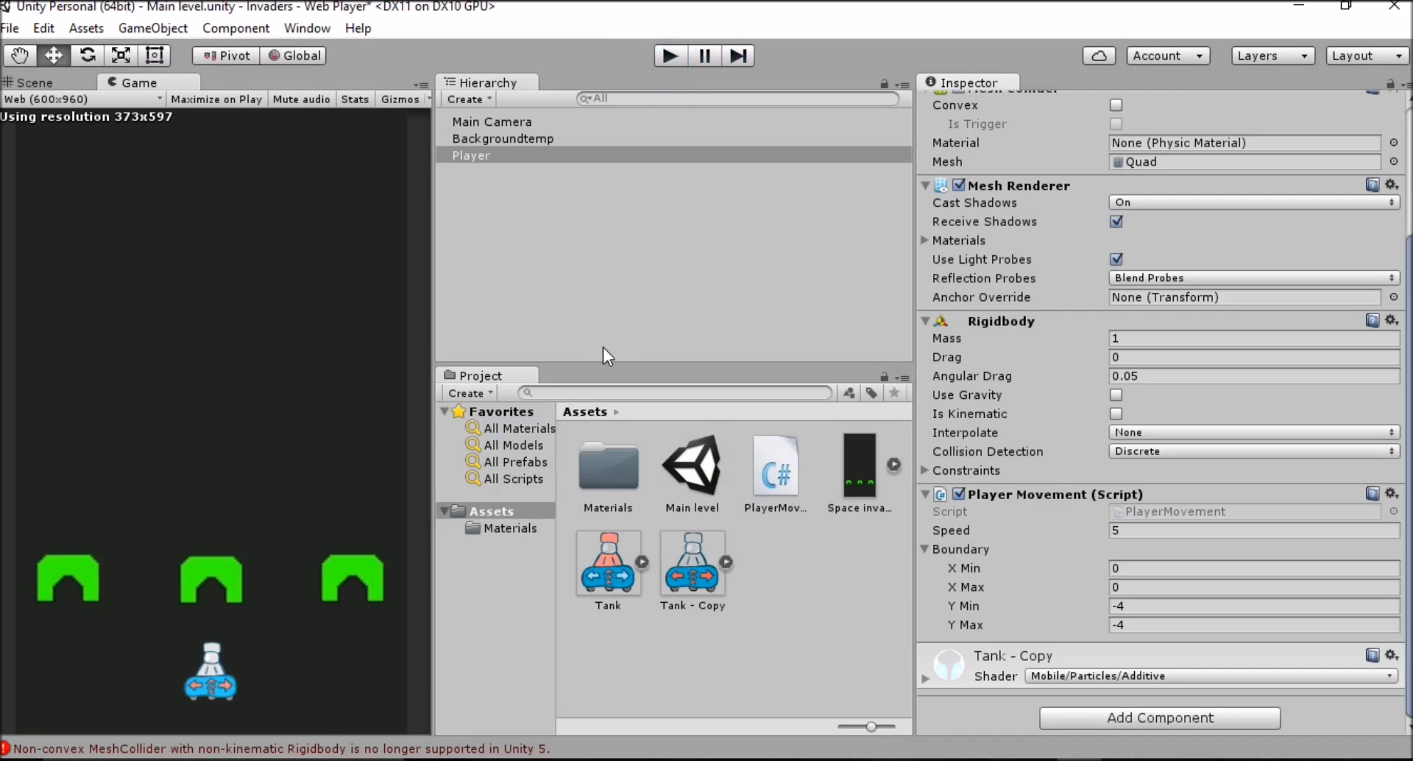
pyautogui.click(30, 83)
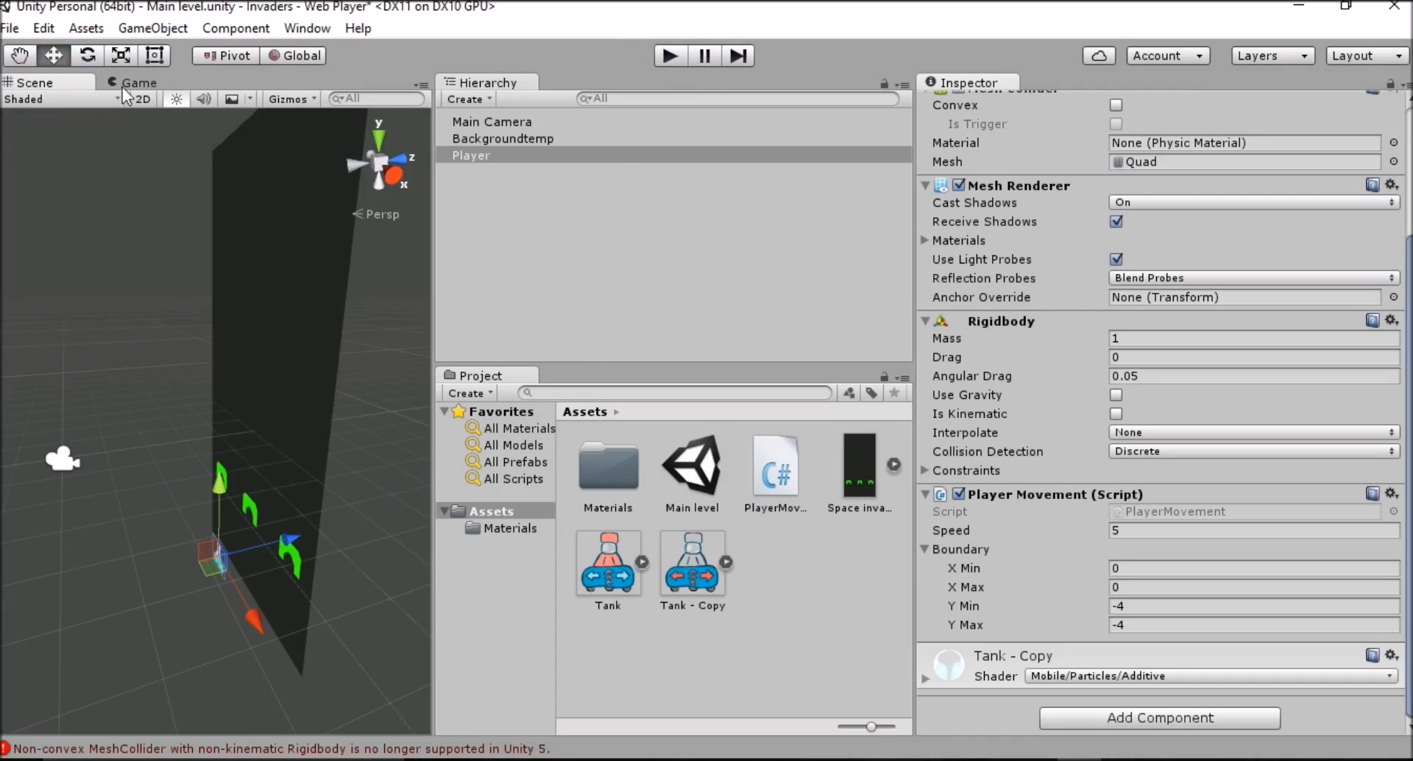
# - Check the Game preview, then switch the Scene view to 2D
pyautogui.click(138, 83)
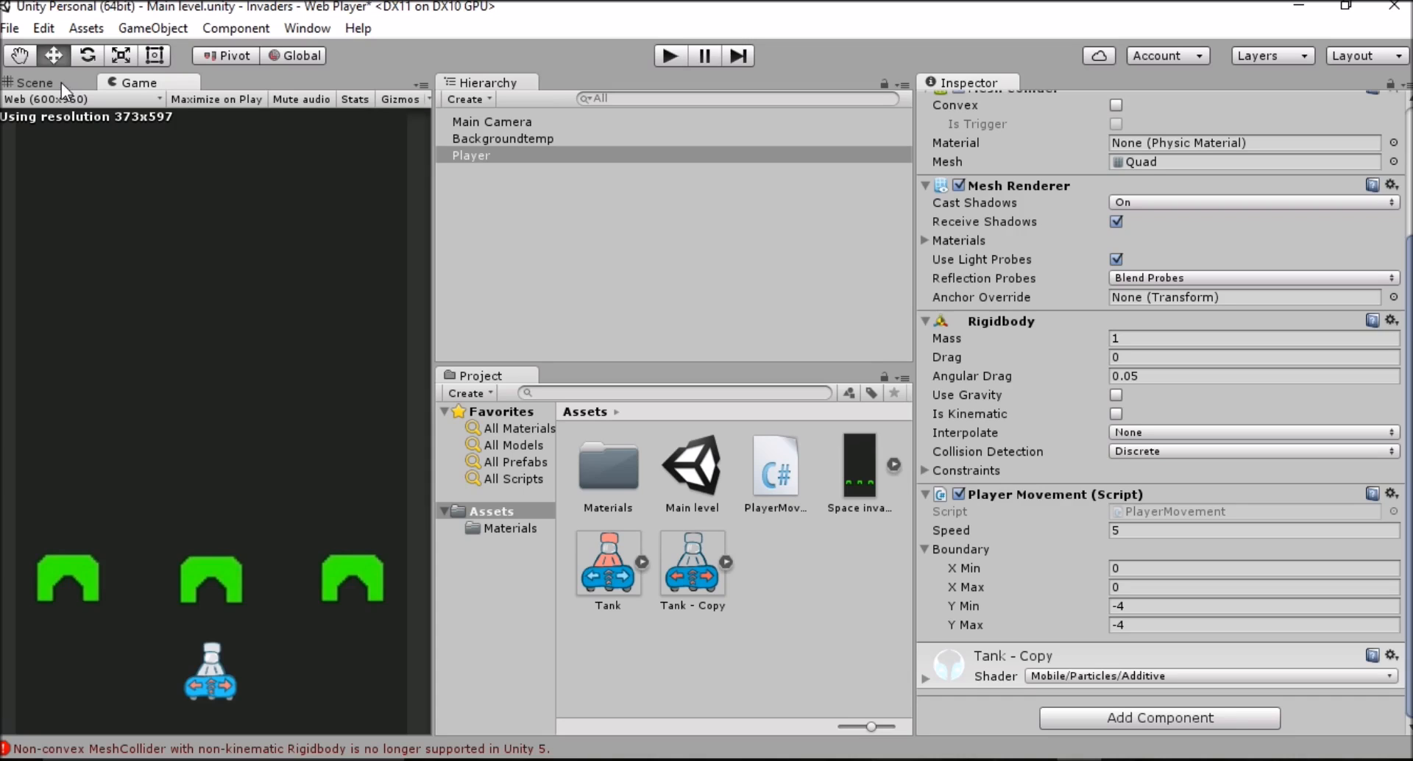
pyautogui.click(28, 81)
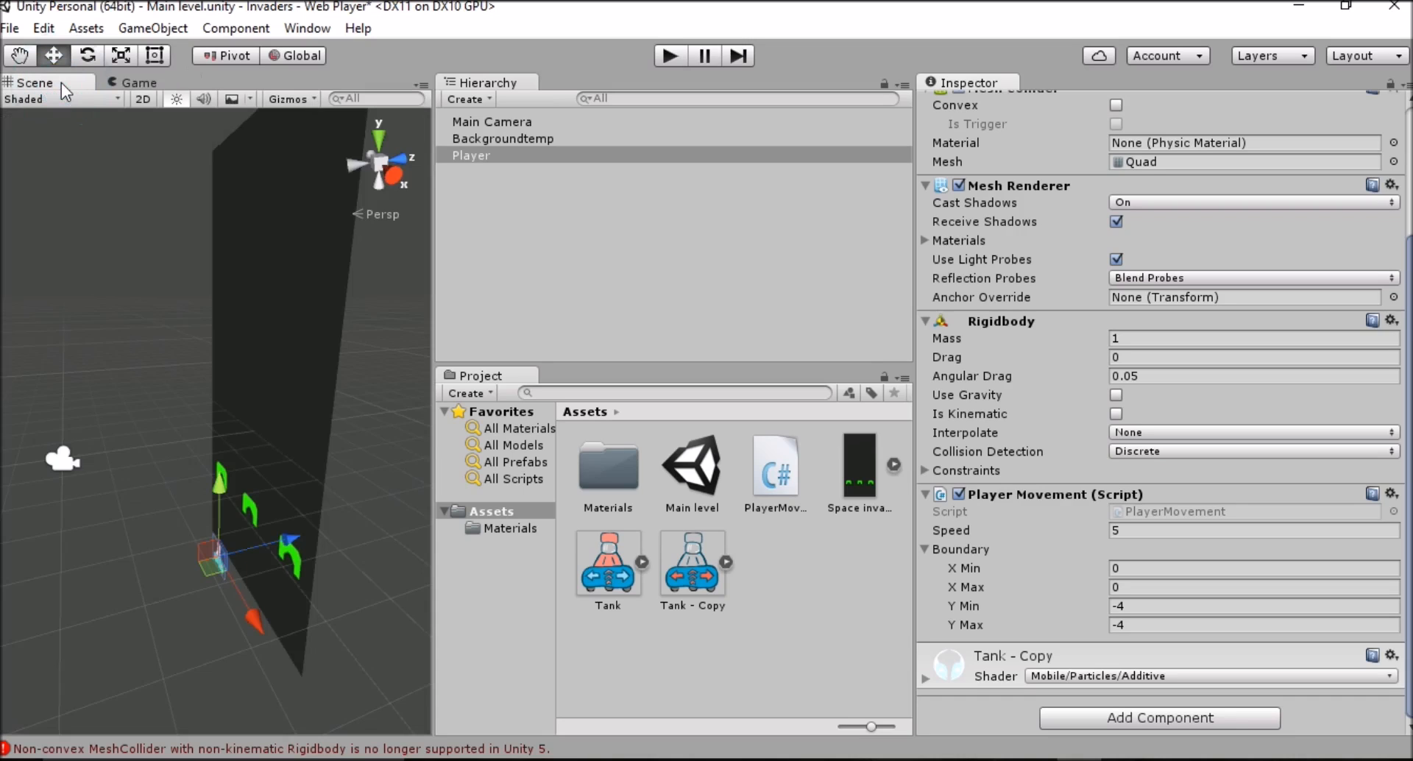
pyautogui.click(144, 98)
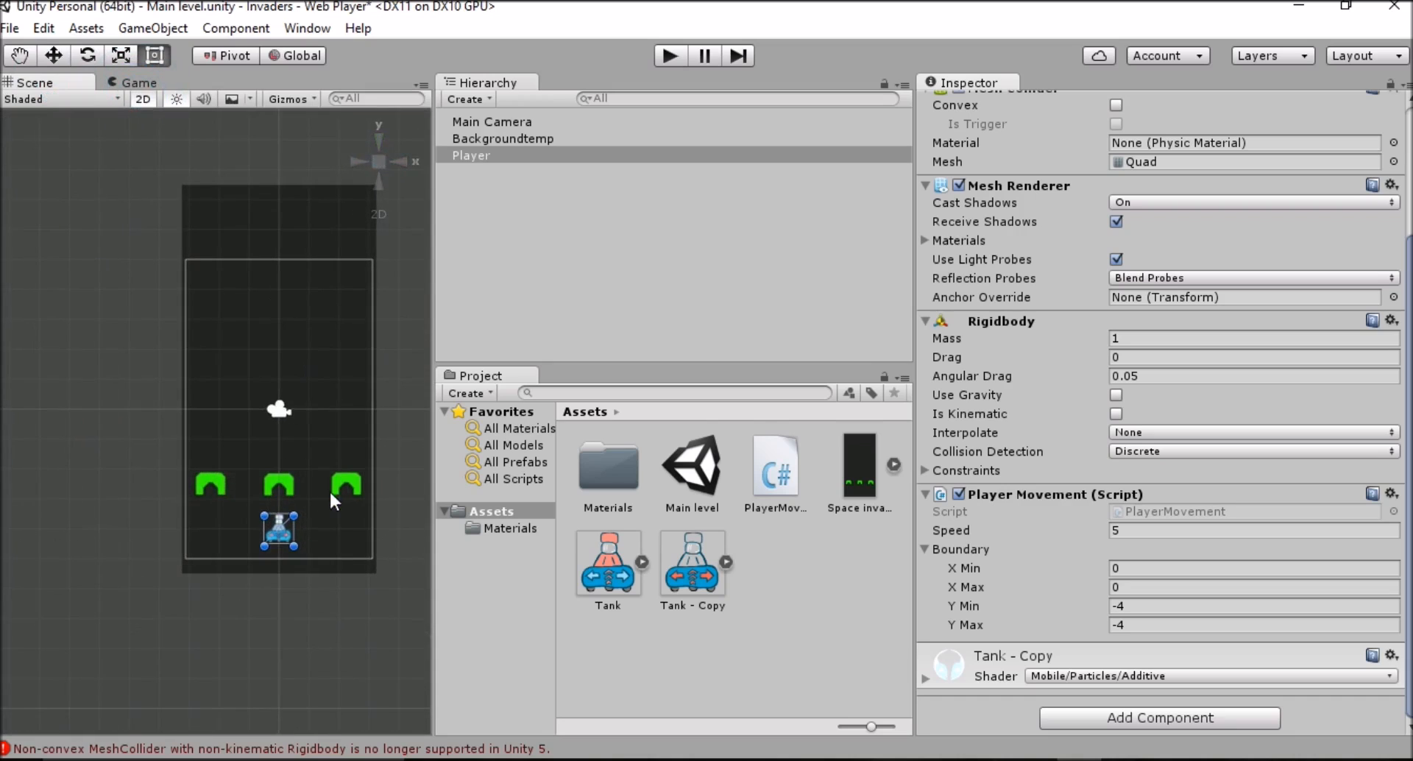
pyautogui.moveTo(1234, 385)
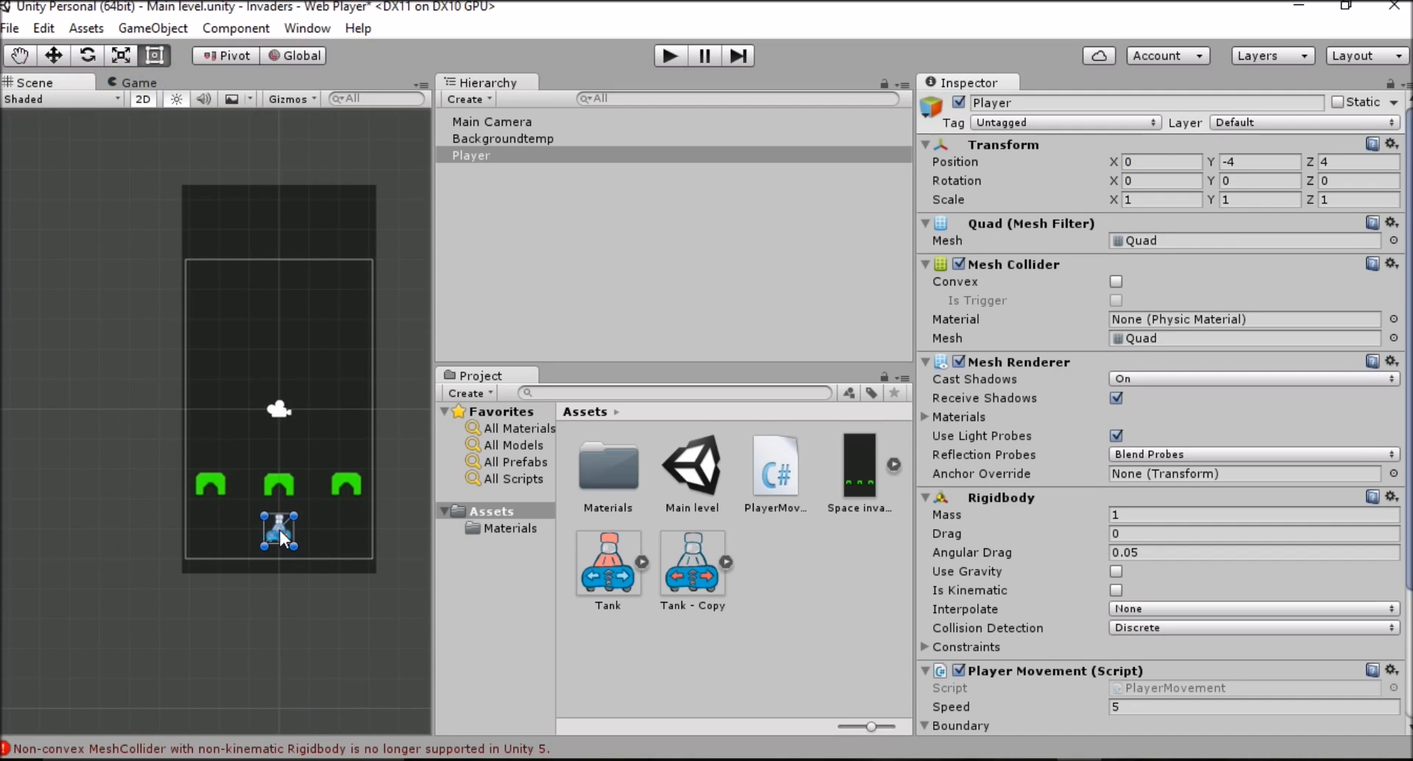
# - Drag the tank left to find the left screen edge at about X -2.99
pyautogui.moveTo(280, 530); pyautogui.dragTo(252, 530)
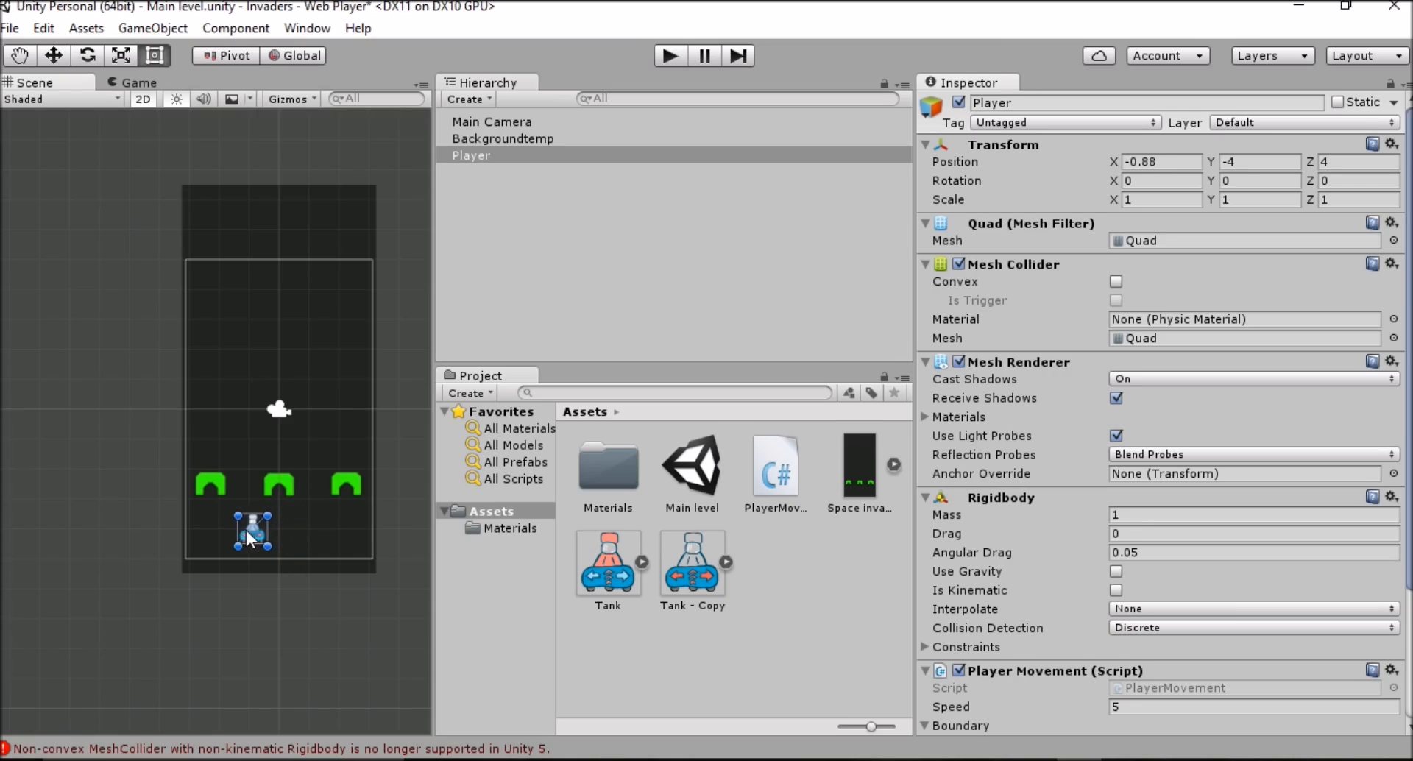
pyautogui.moveTo(253, 532); pyautogui.dragTo(221, 534)
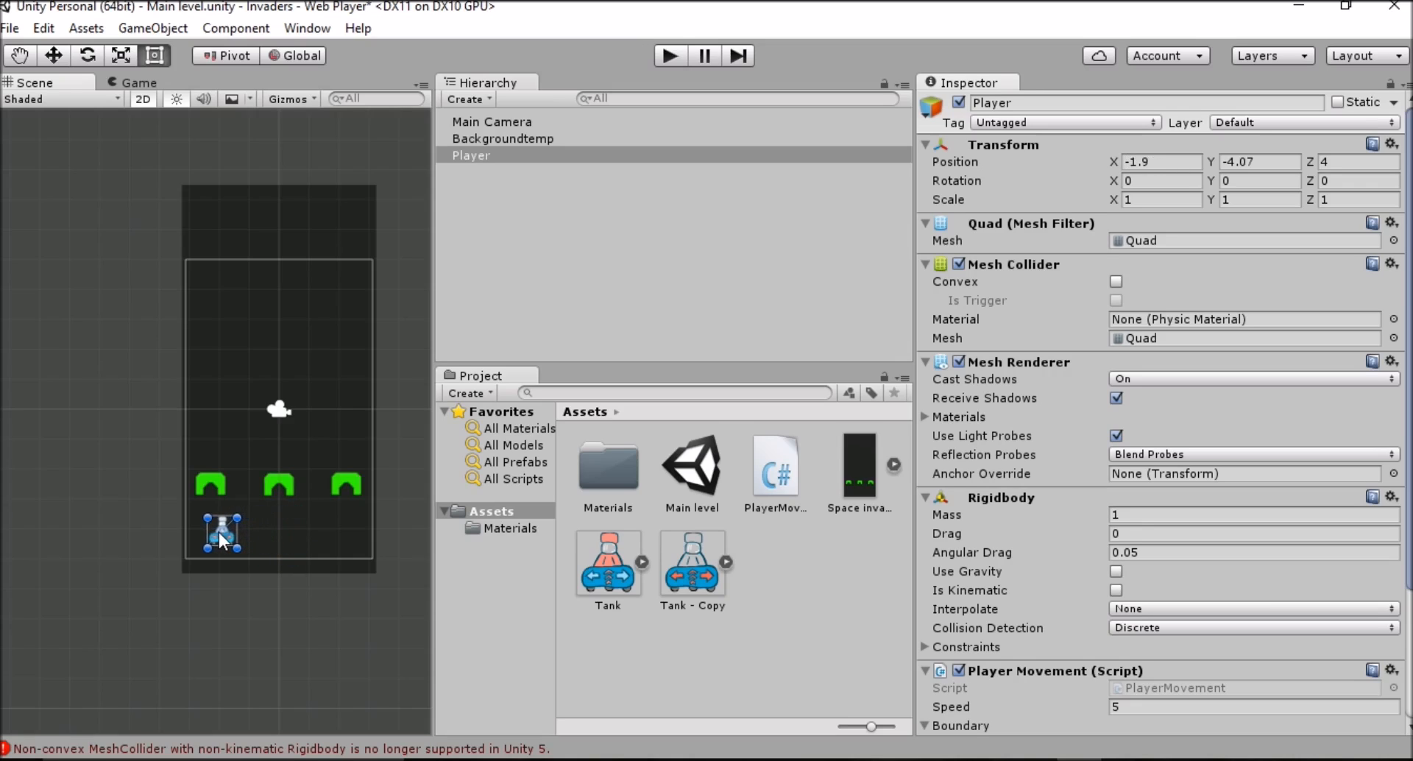
pyautogui.moveTo(222, 532); pyautogui.dragTo(210, 532)
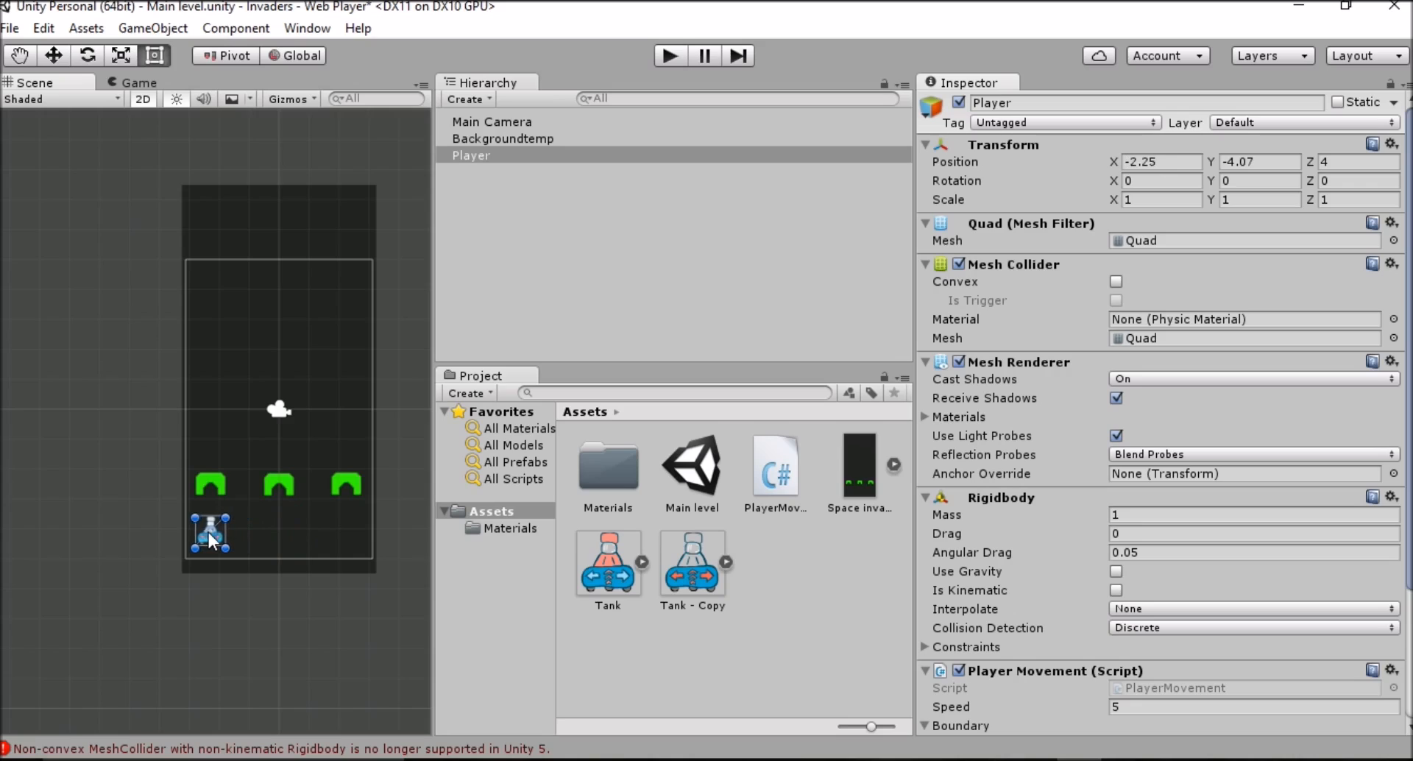
pyautogui.moveTo(210, 532); pyautogui.dragTo(189, 530)
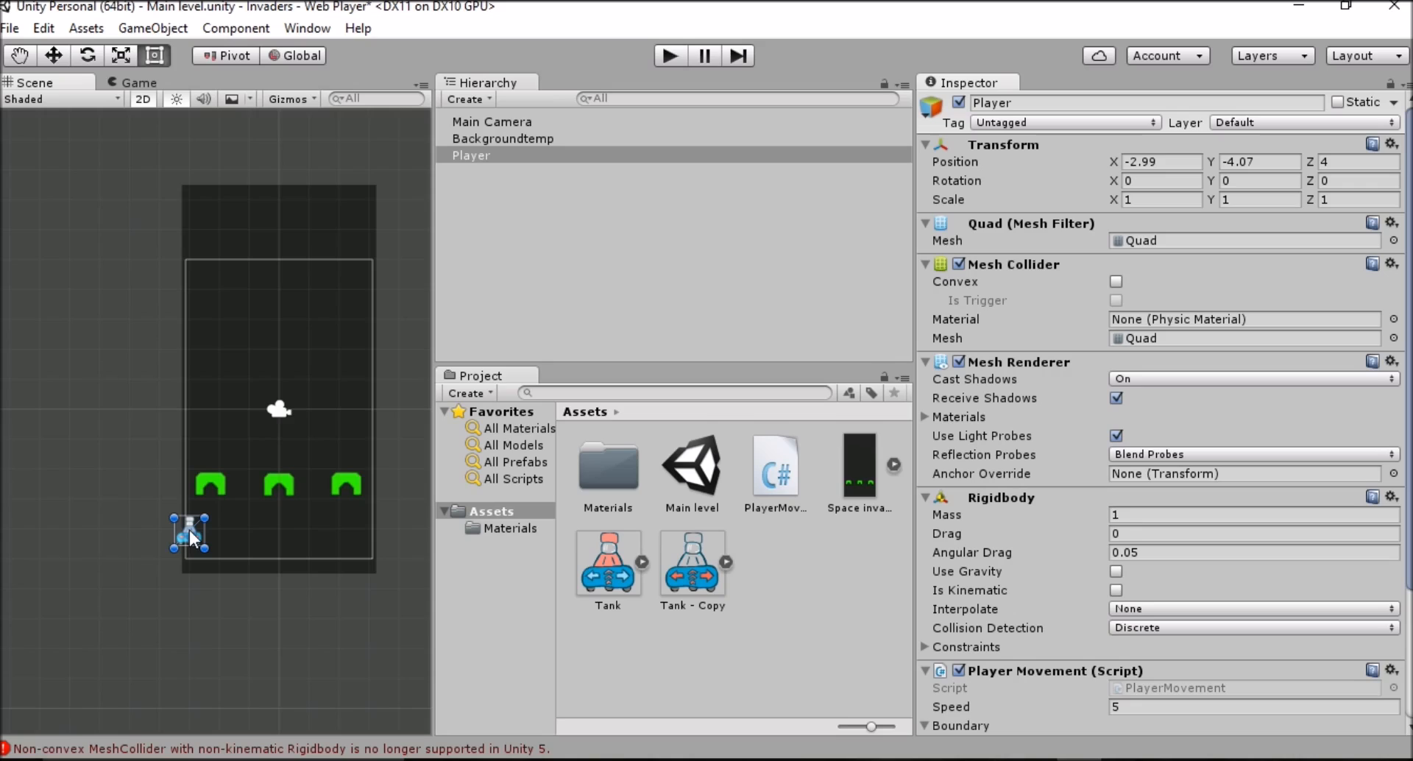
pyautogui.moveTo(189, 530); pyautogui.dragTo(178, 530)
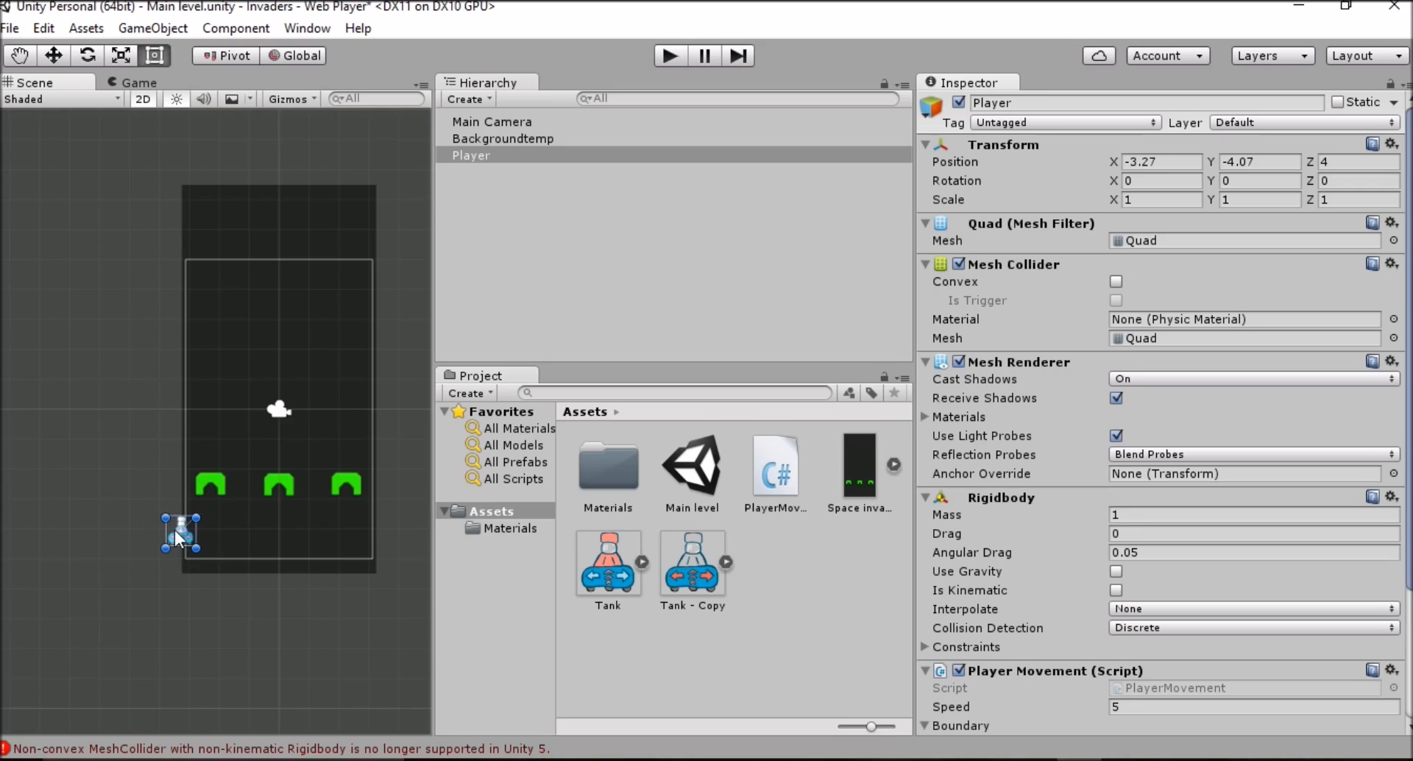
pyautogui.moveTo(178, 532); pyautogui.dragTo(189, 530)
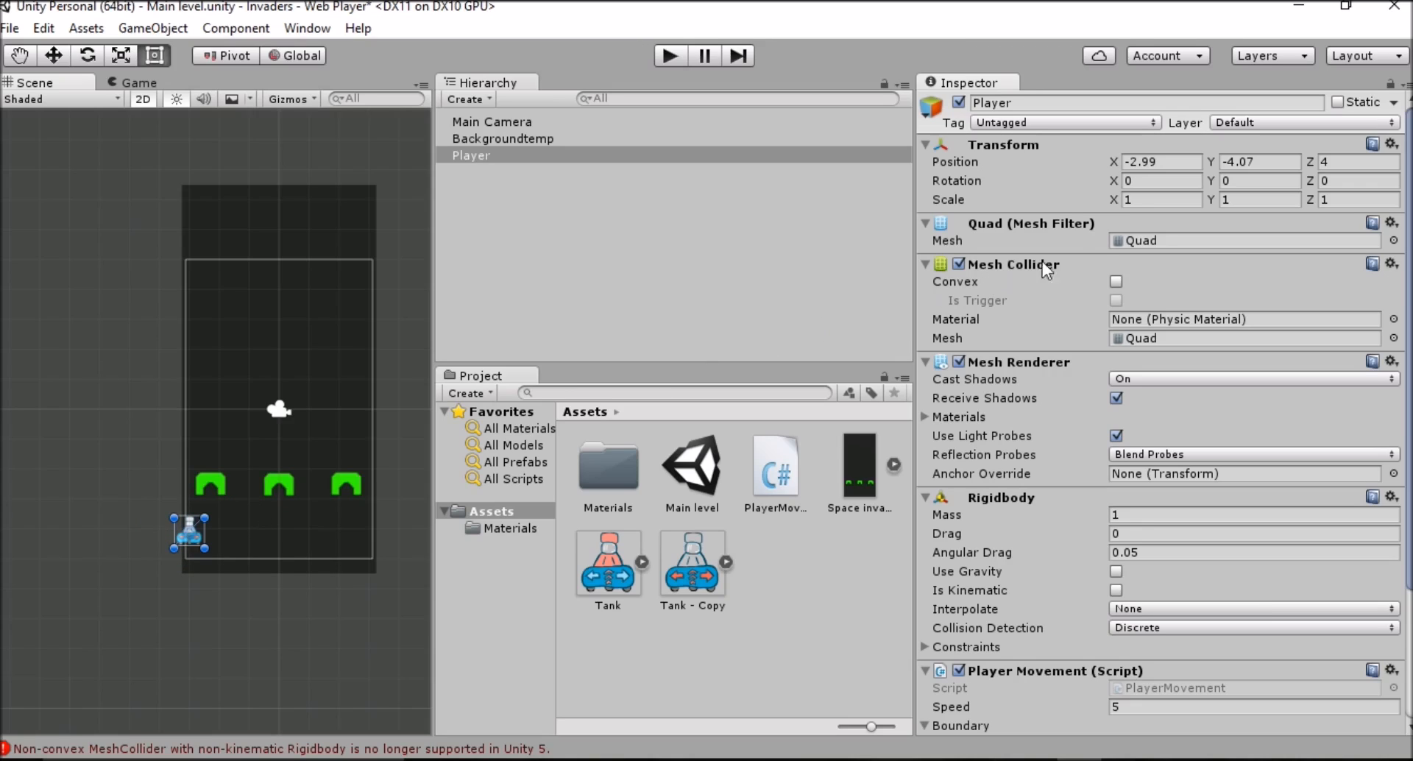
pyautogui.moveTo(217, 532)
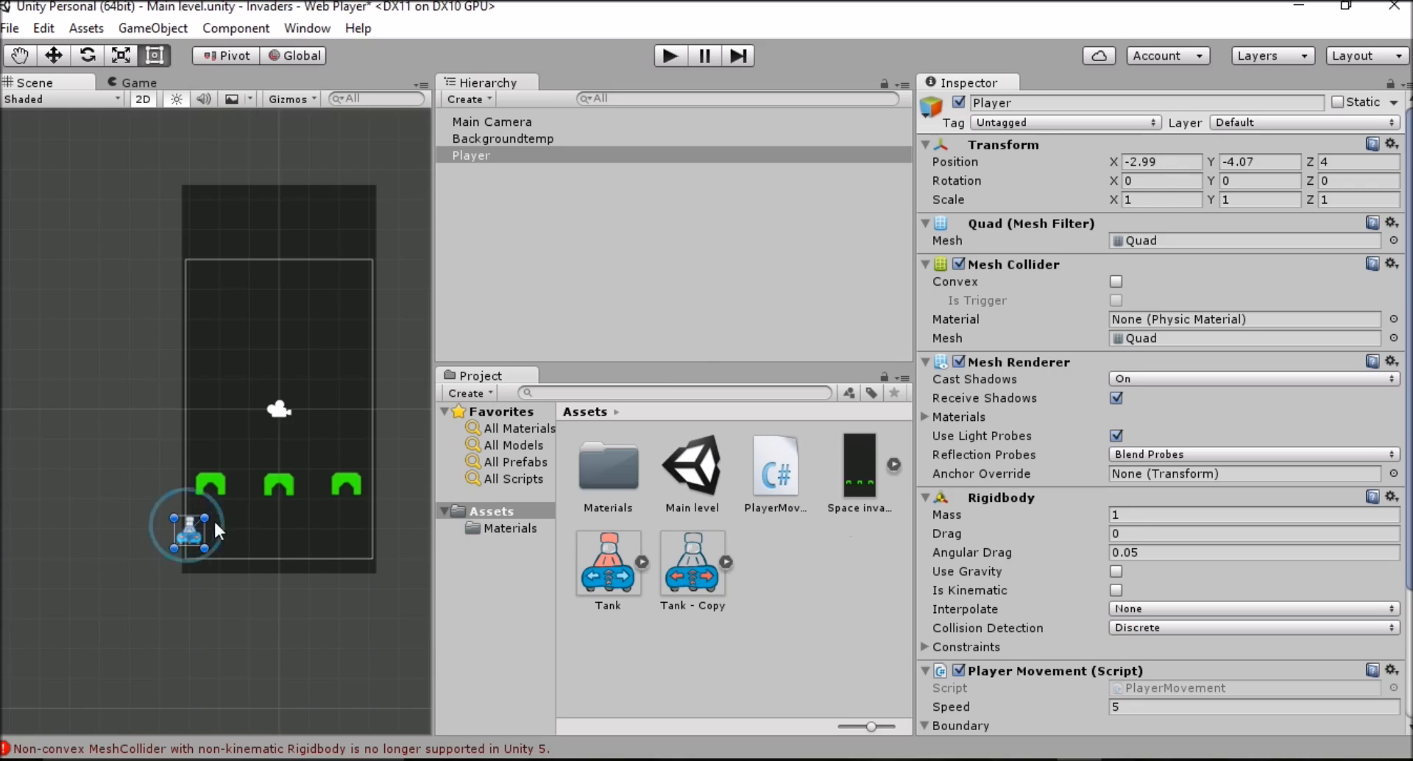
# - Drag the tank to the right screen edge at X 3 and start entering Boundary X Min
pyautogui.moveTo(187, 527); pyautogui.dragTo(358, 527)
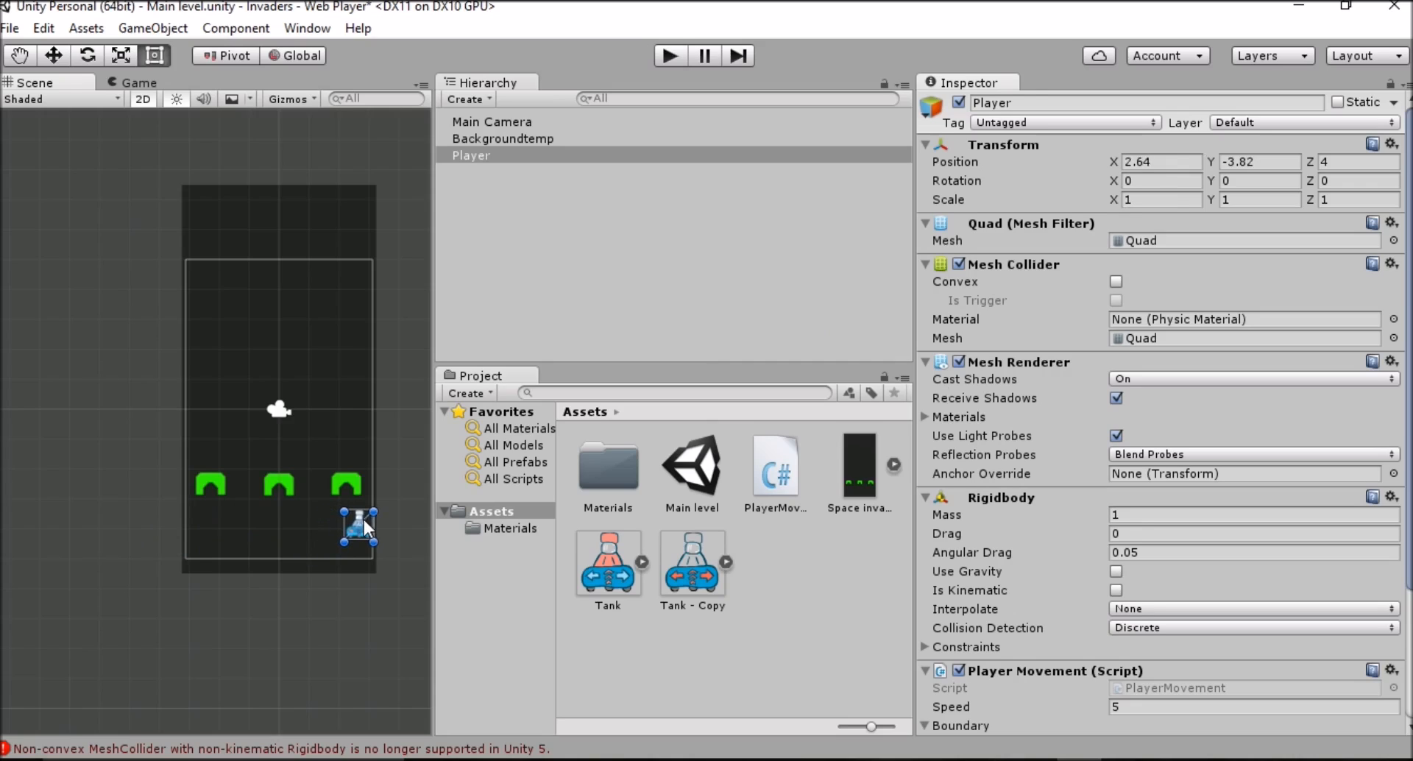
pyautogui.moveTo(359, 528); pyautogui.dragTo(369, 530)
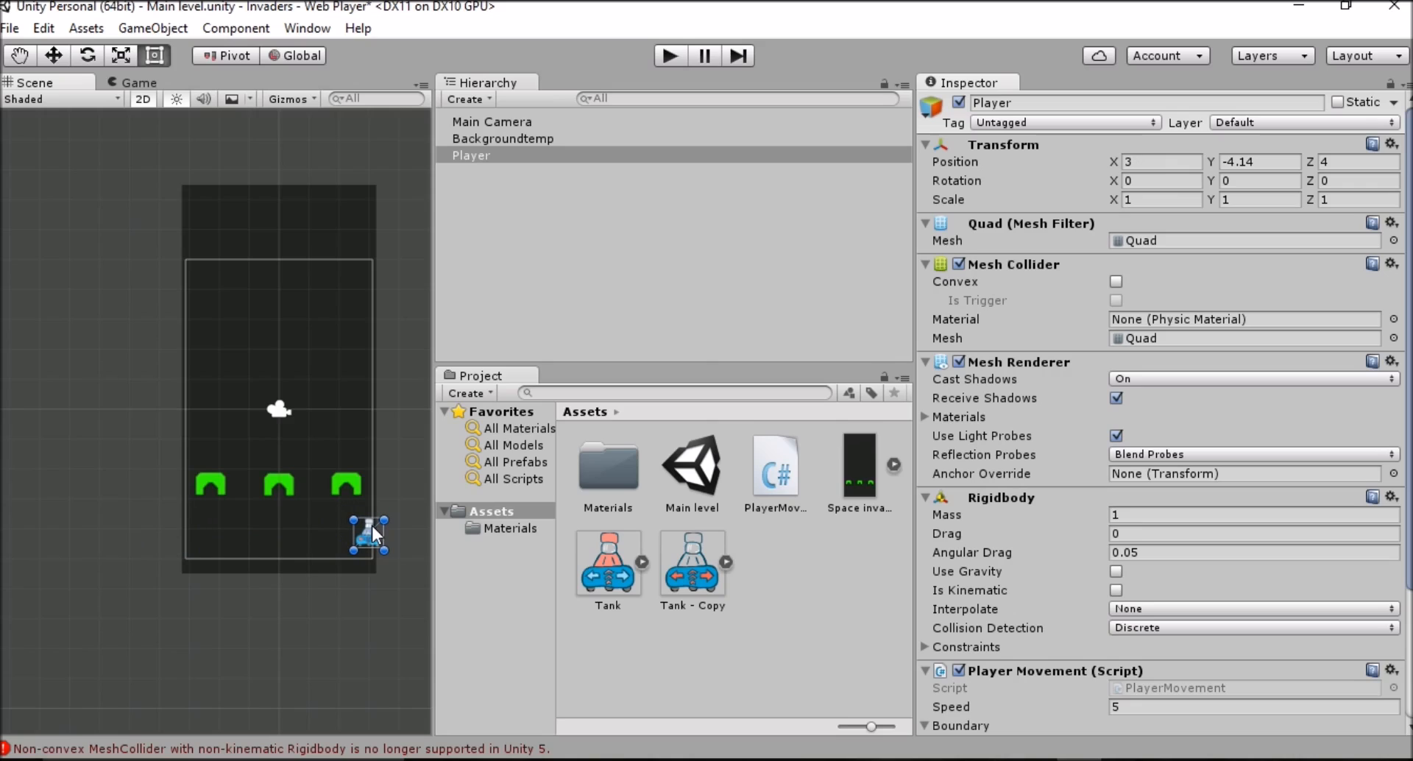
pyautogui.click(1256, 162)
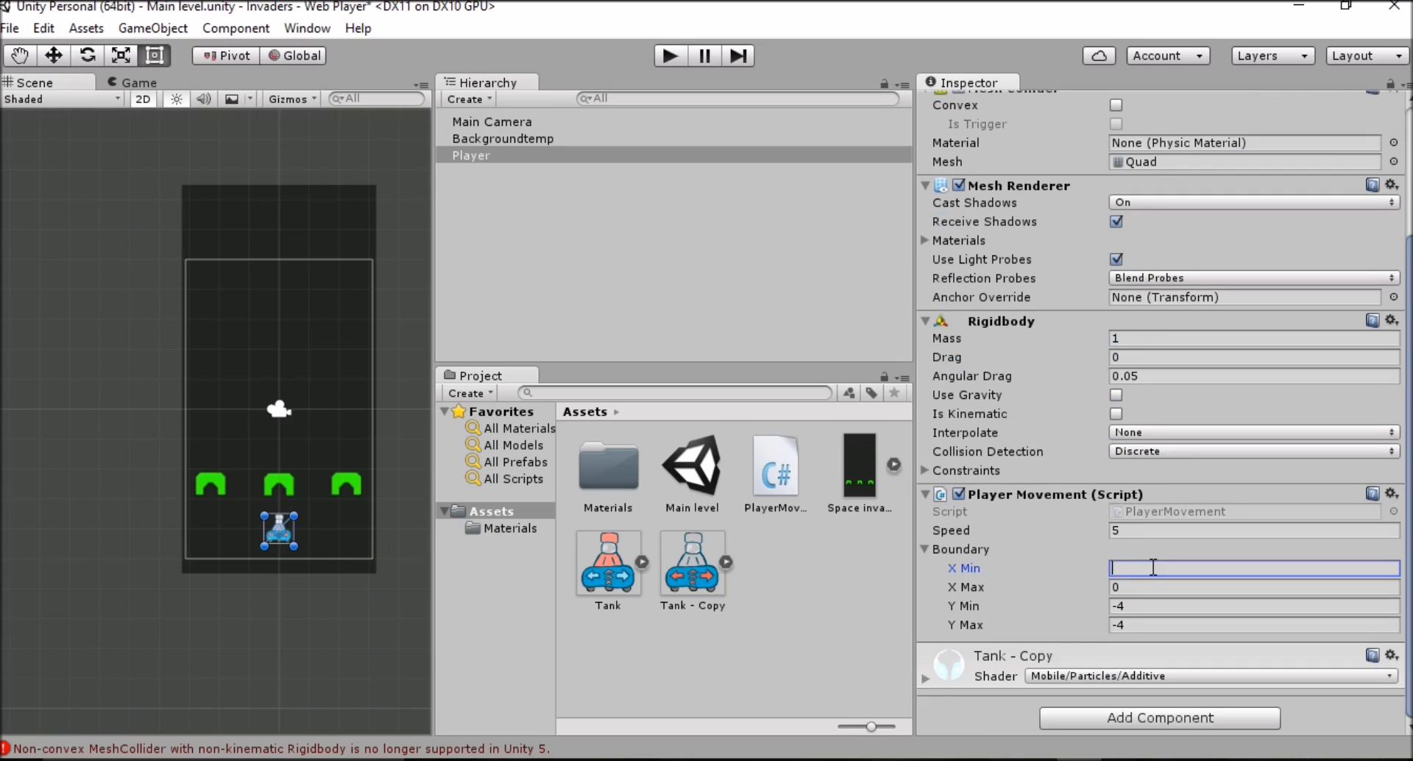
# - Set Boundary X Min to -3 and X Max to 3
pyautogui.write('-3')
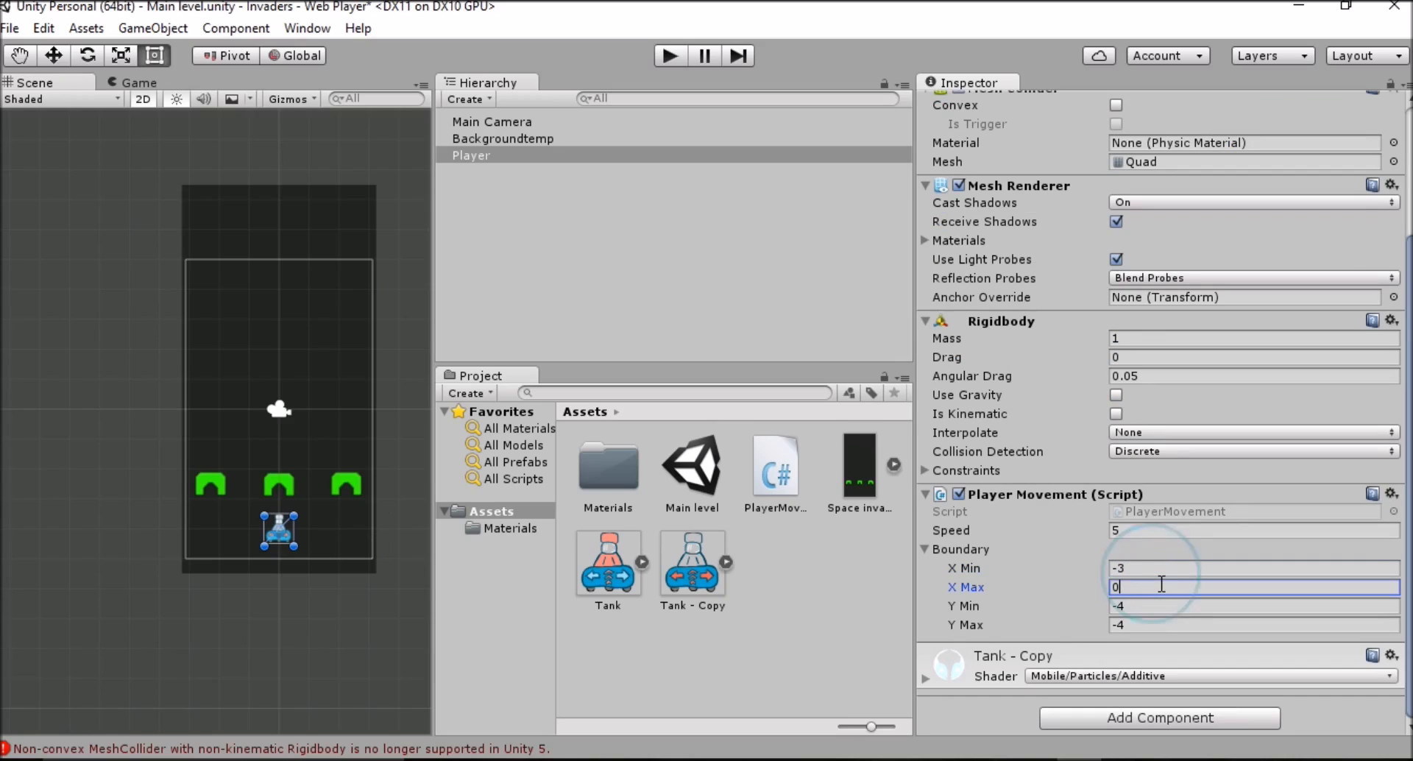
pyautogui.write('3')
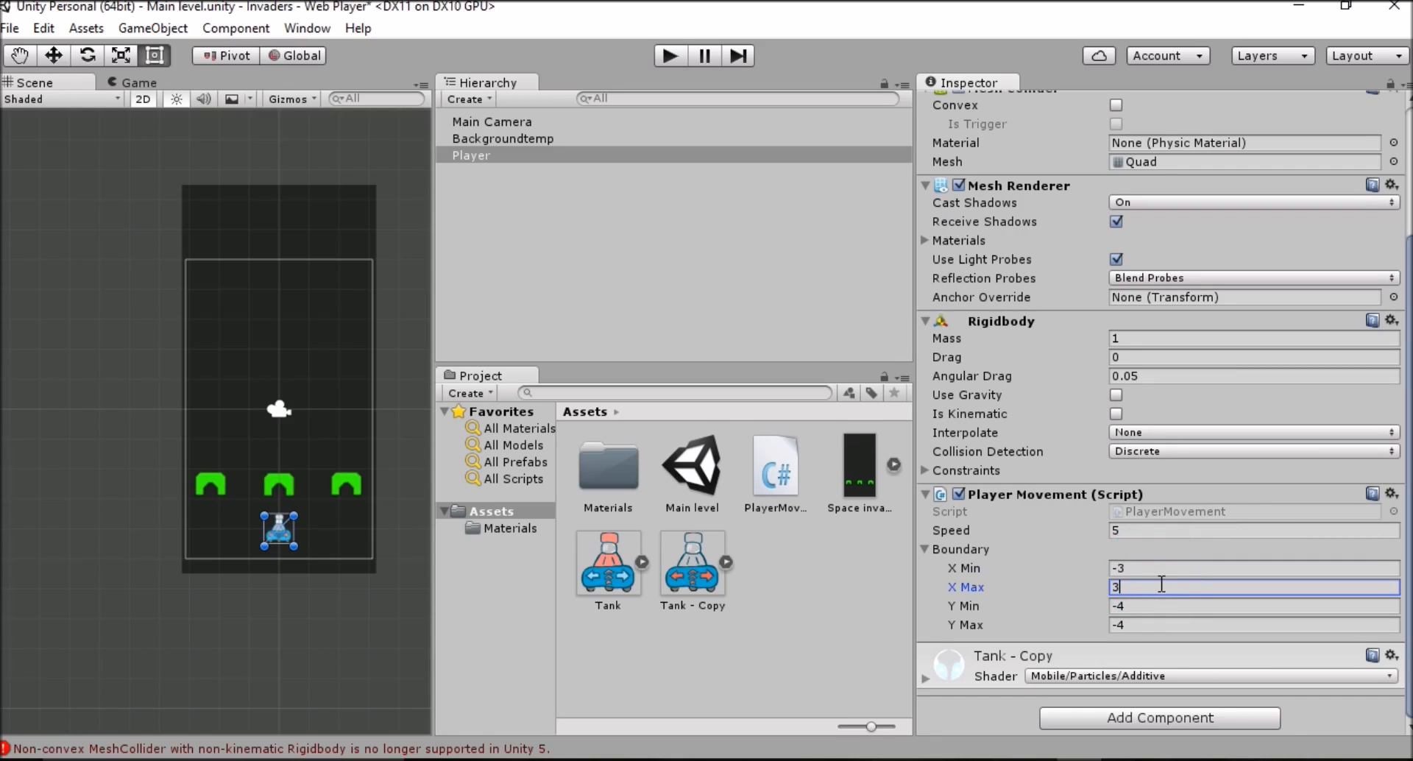